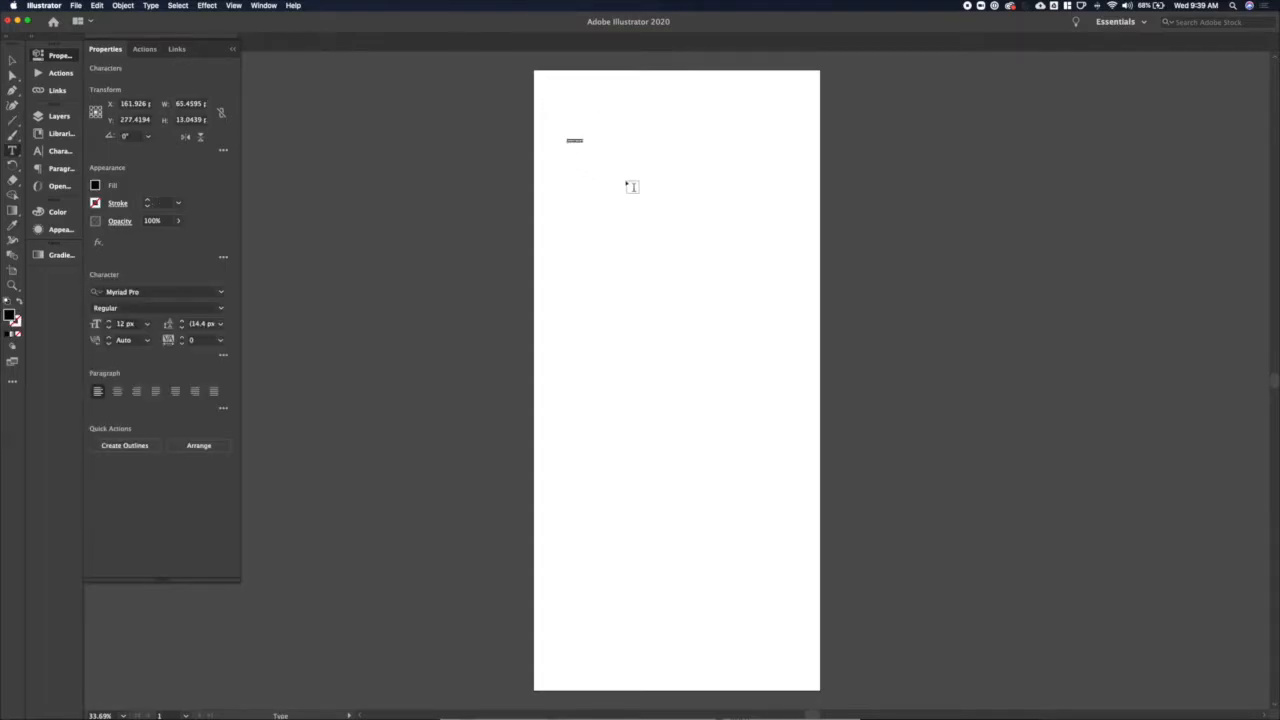
Step: Replace the placeholder text with the heading '30min Core Workout' at the top of the screen
type("Lorem ipsum")
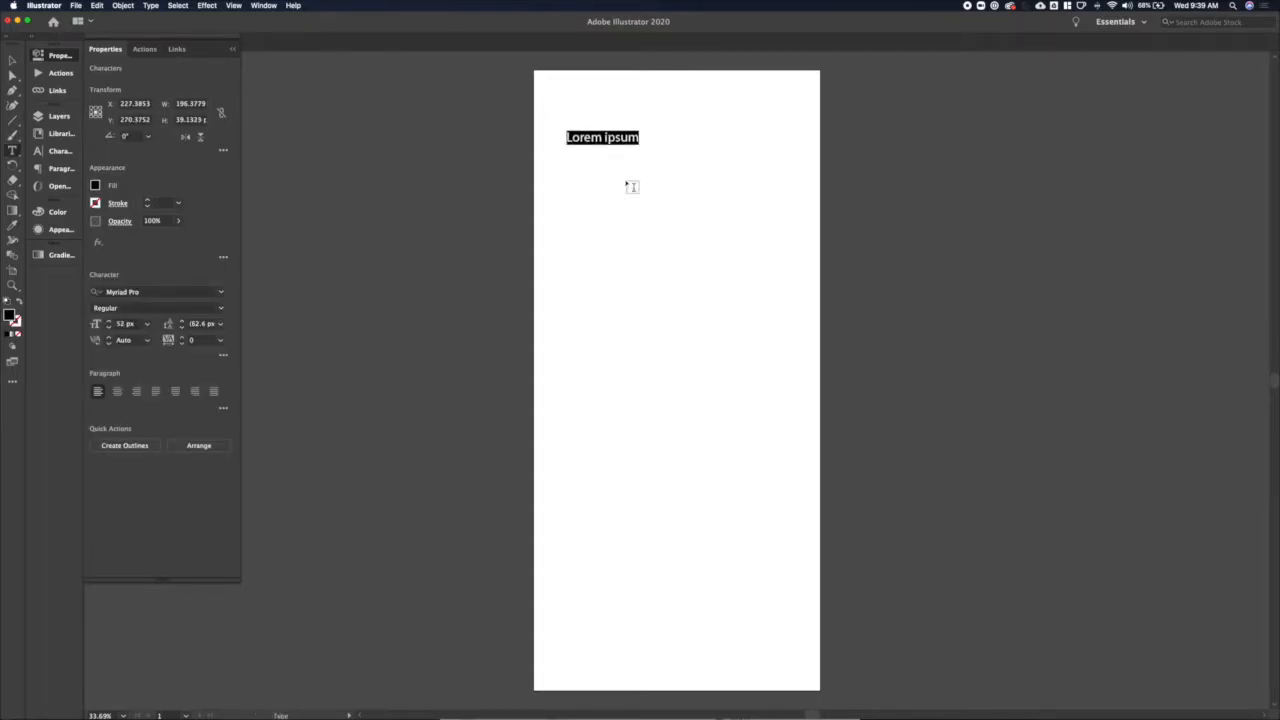
type("30")
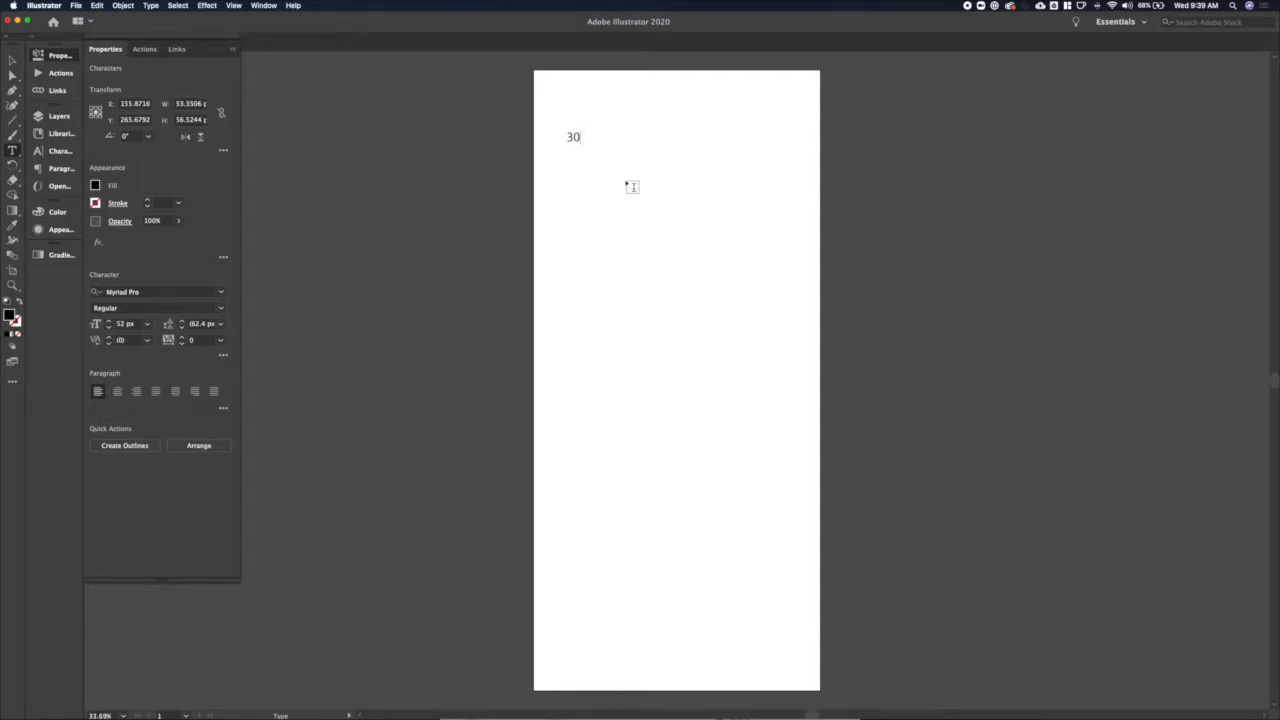
type("min Core")
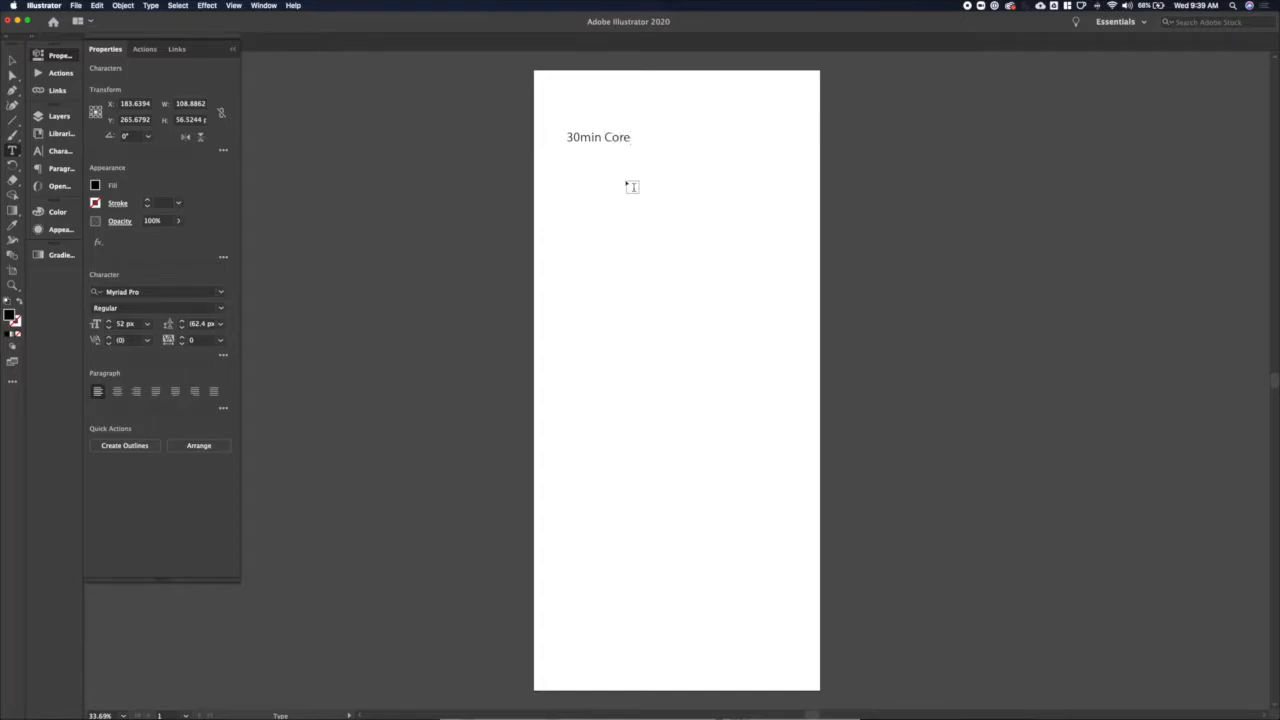
left_click(632, 136)
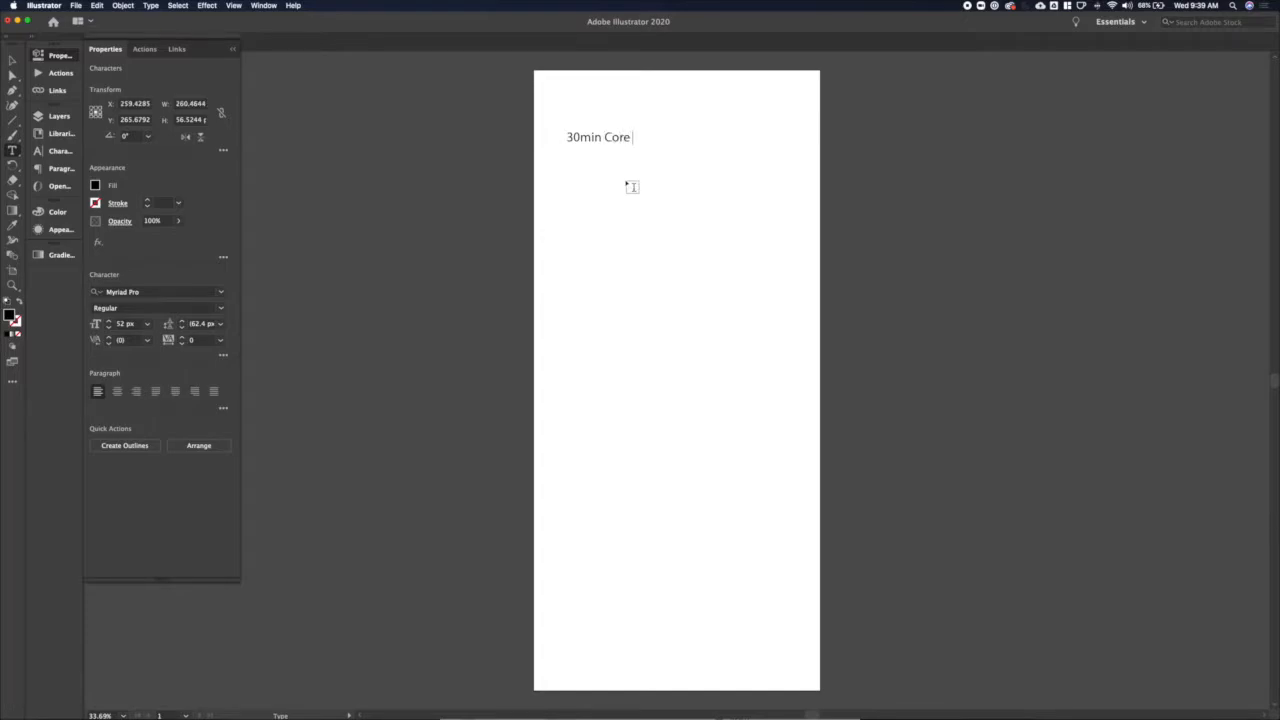
type("Workout")
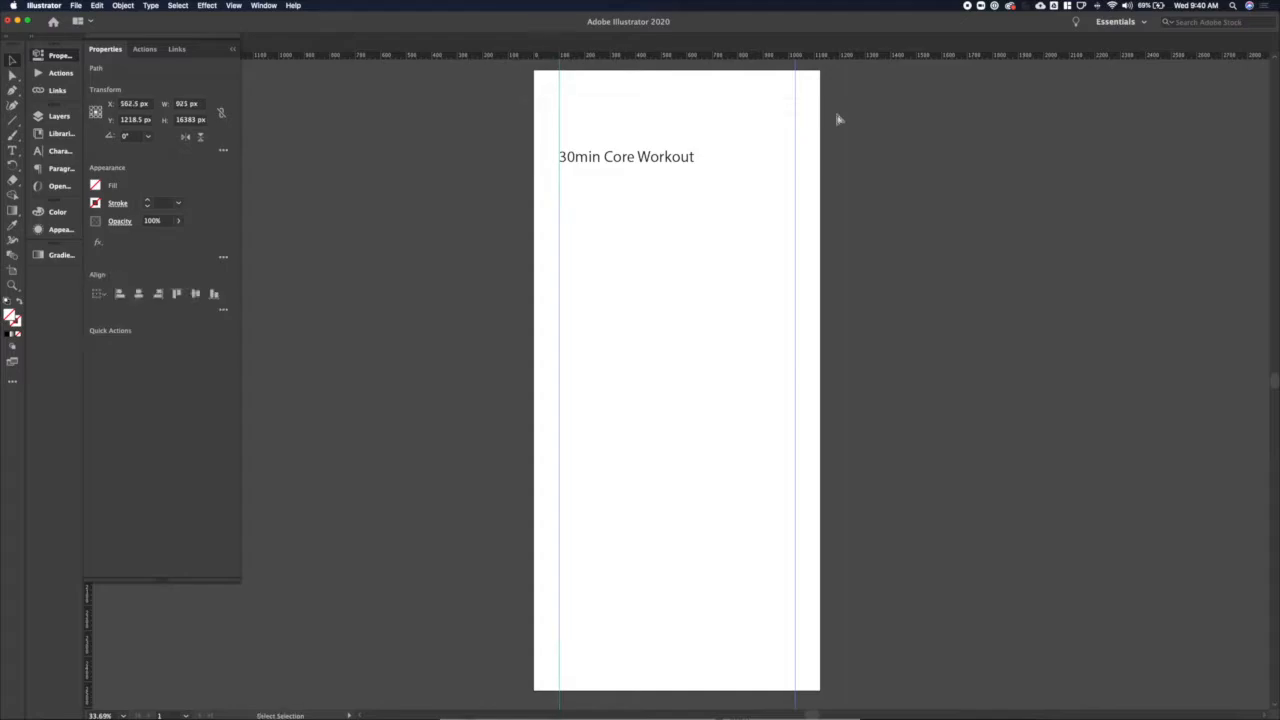
Step: Draw the timer circle below the heading and place the time text inside it
left_click(624, 156)
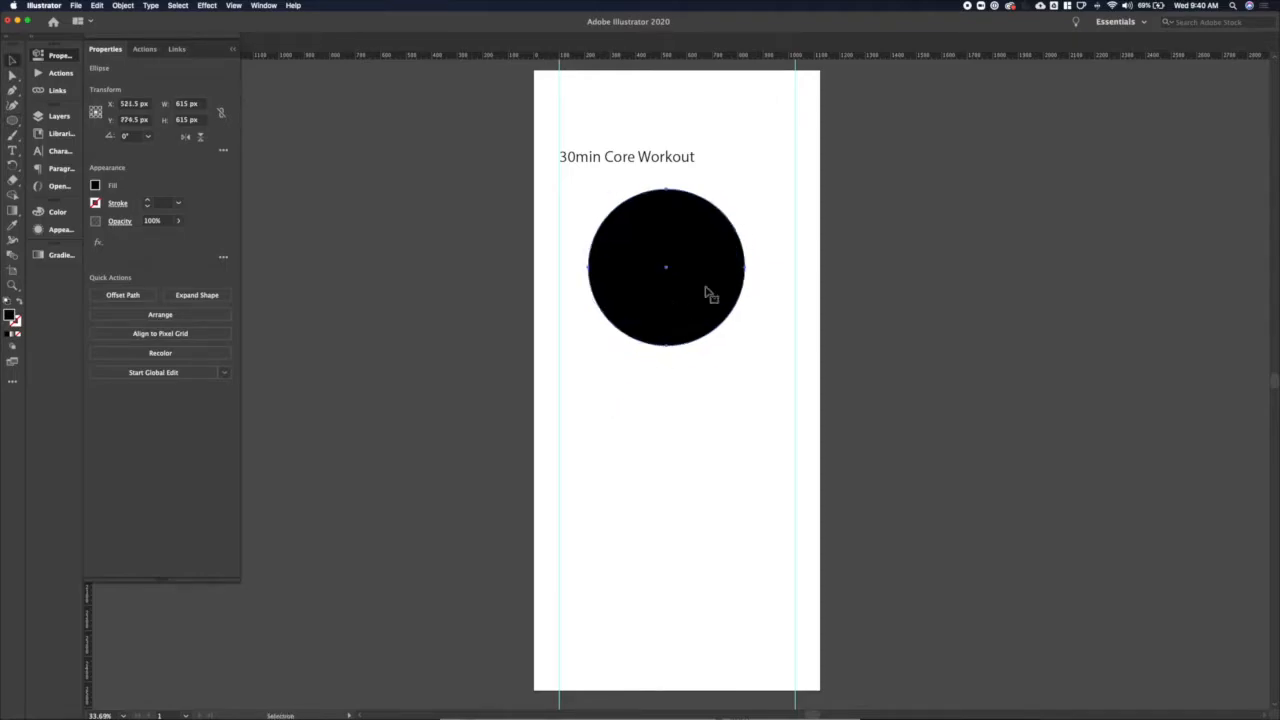
left_click_drag(664, 268, 674, 272)
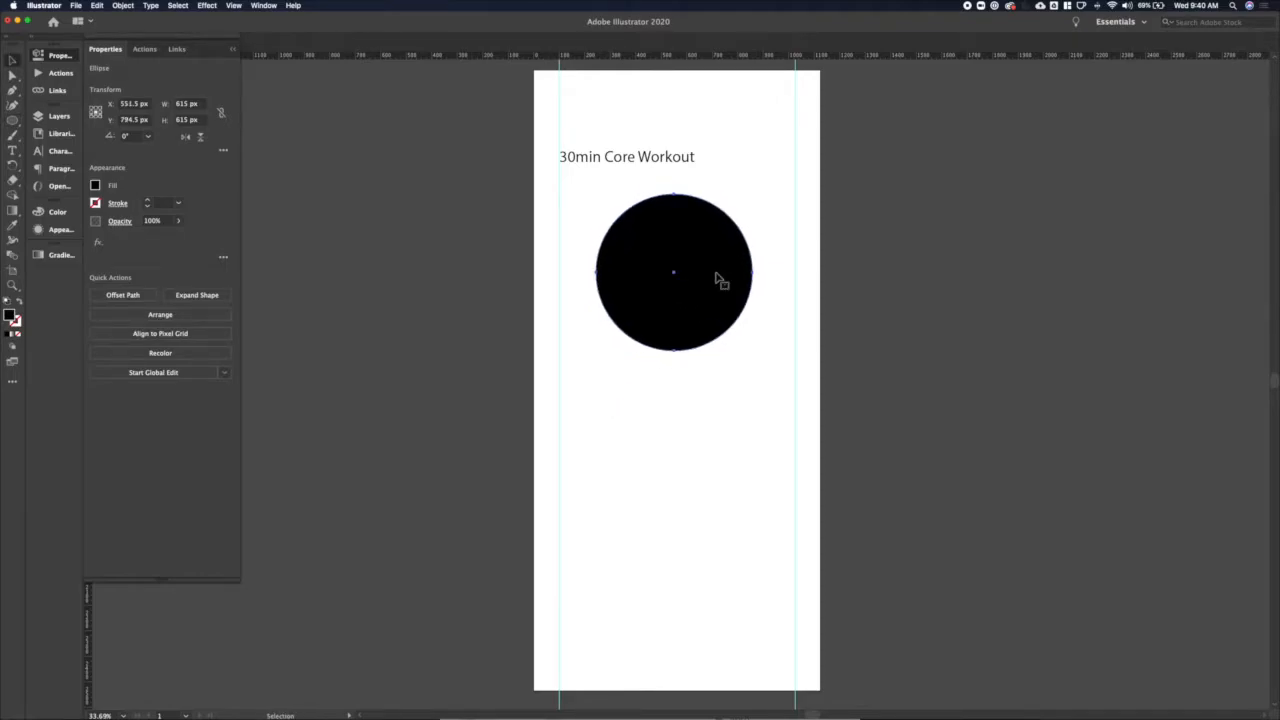
mouse_move(600, 328)
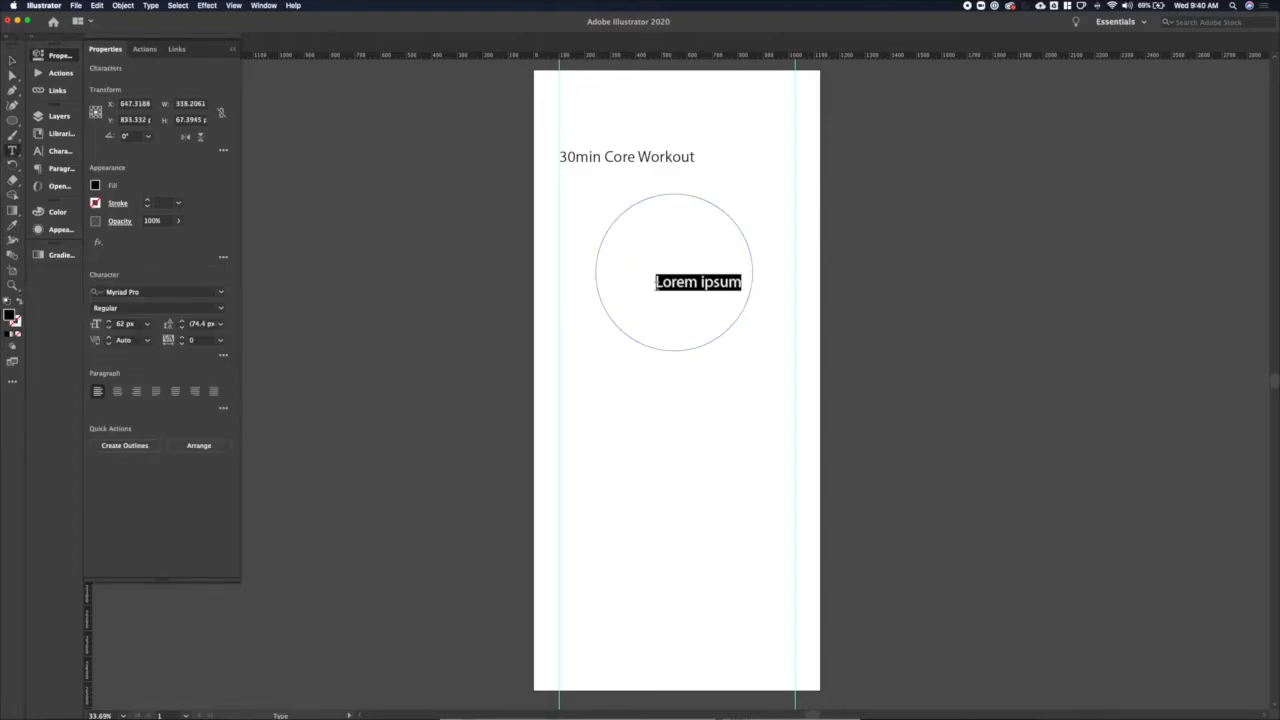
type("00:")
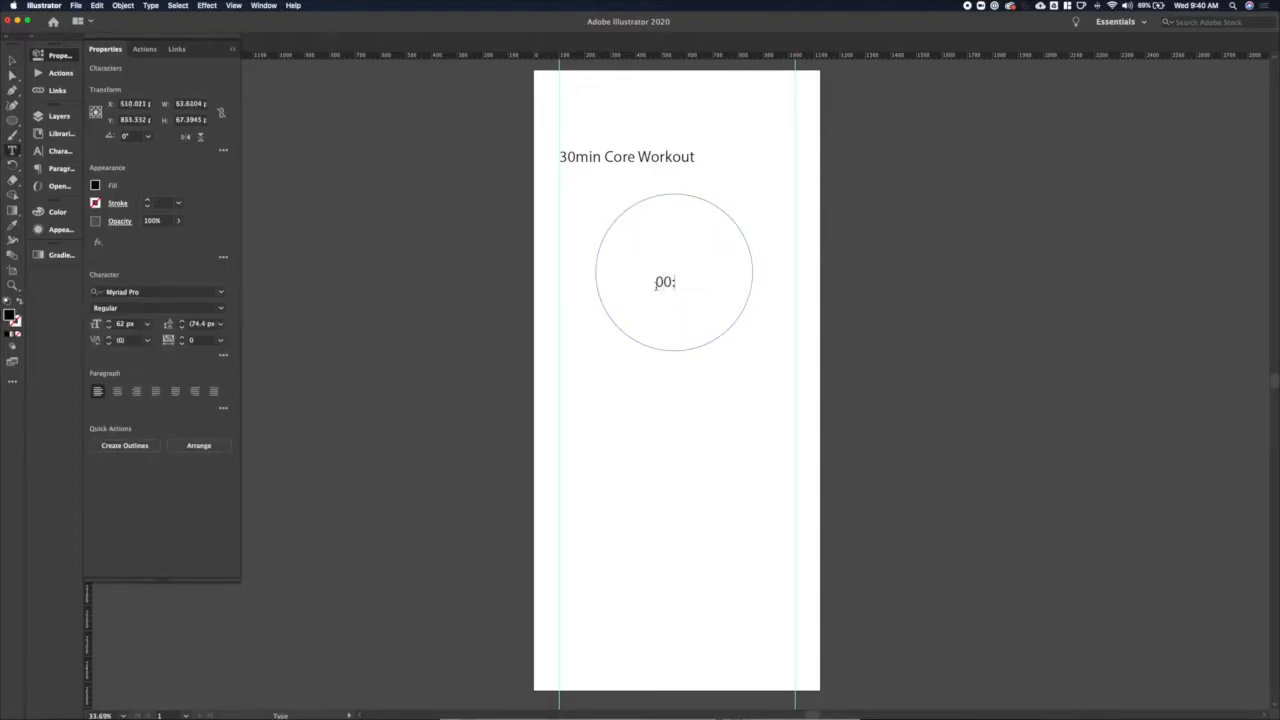
type("30")
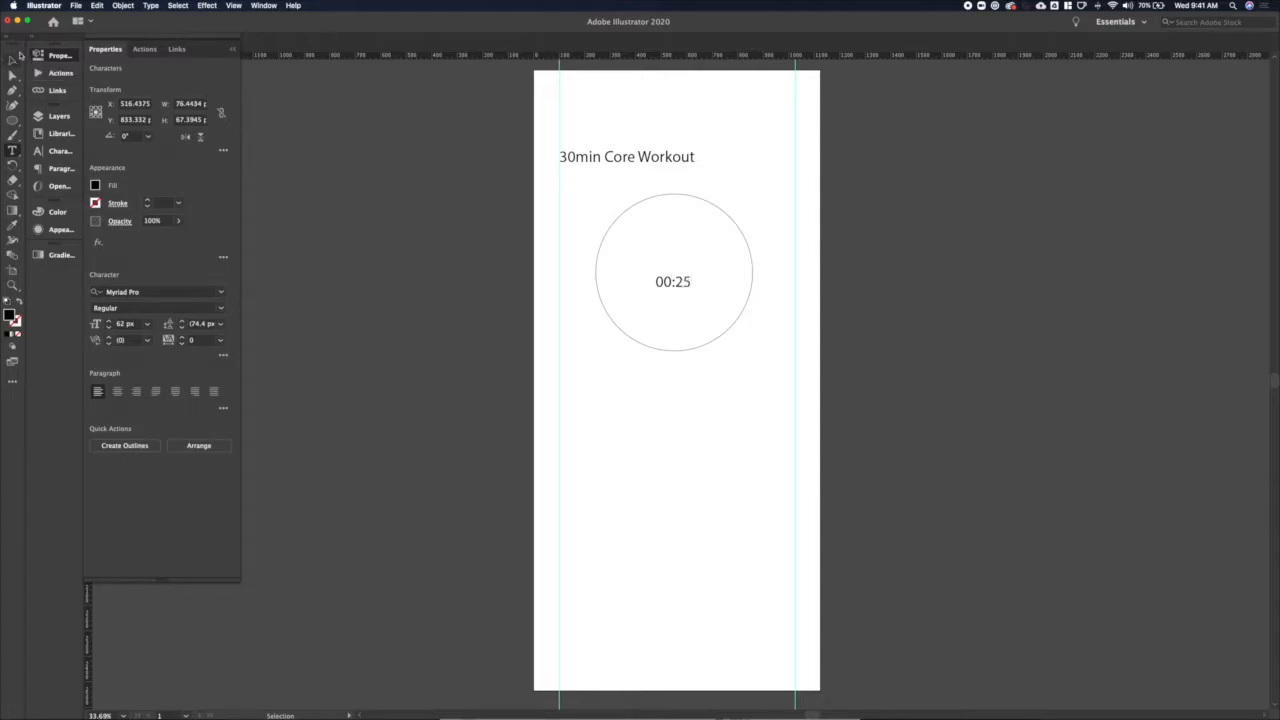
type(":")
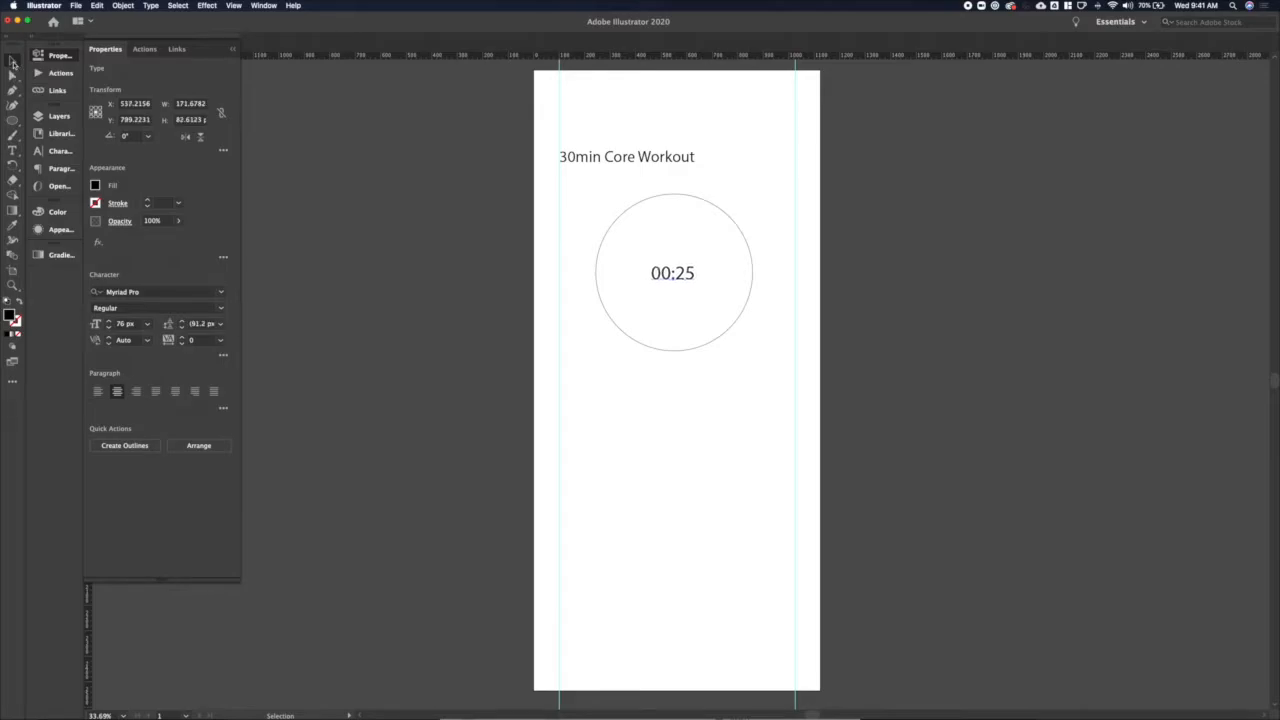
Step: Thicken the circle's outline into a heavy black ring around the centred 00:25 text
left_click(672, 272)
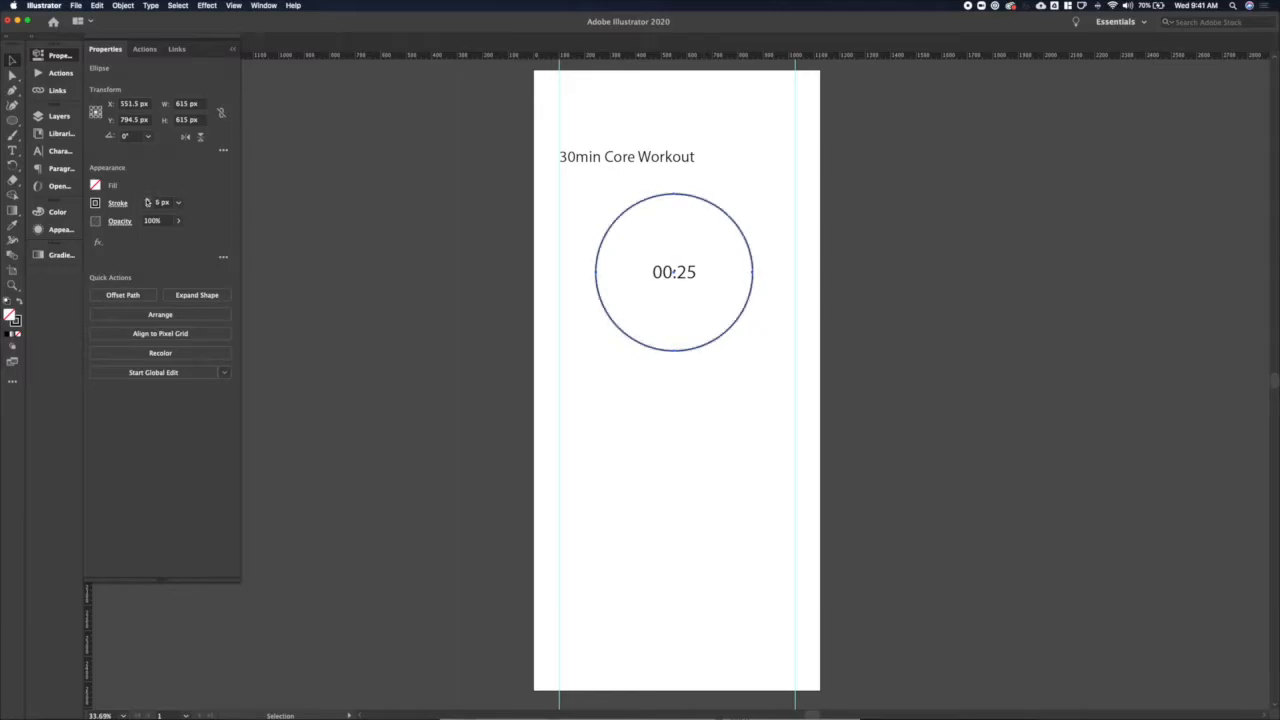
left_click(196, 294)
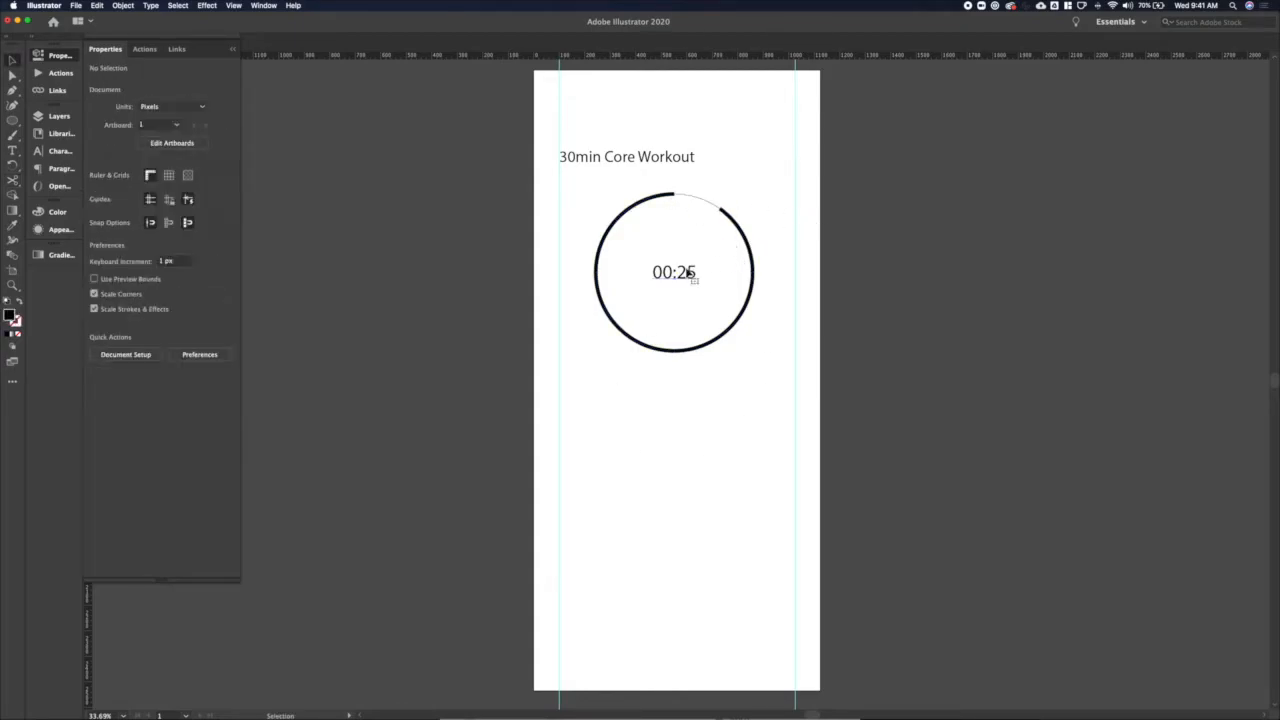
left_click(672, 272)
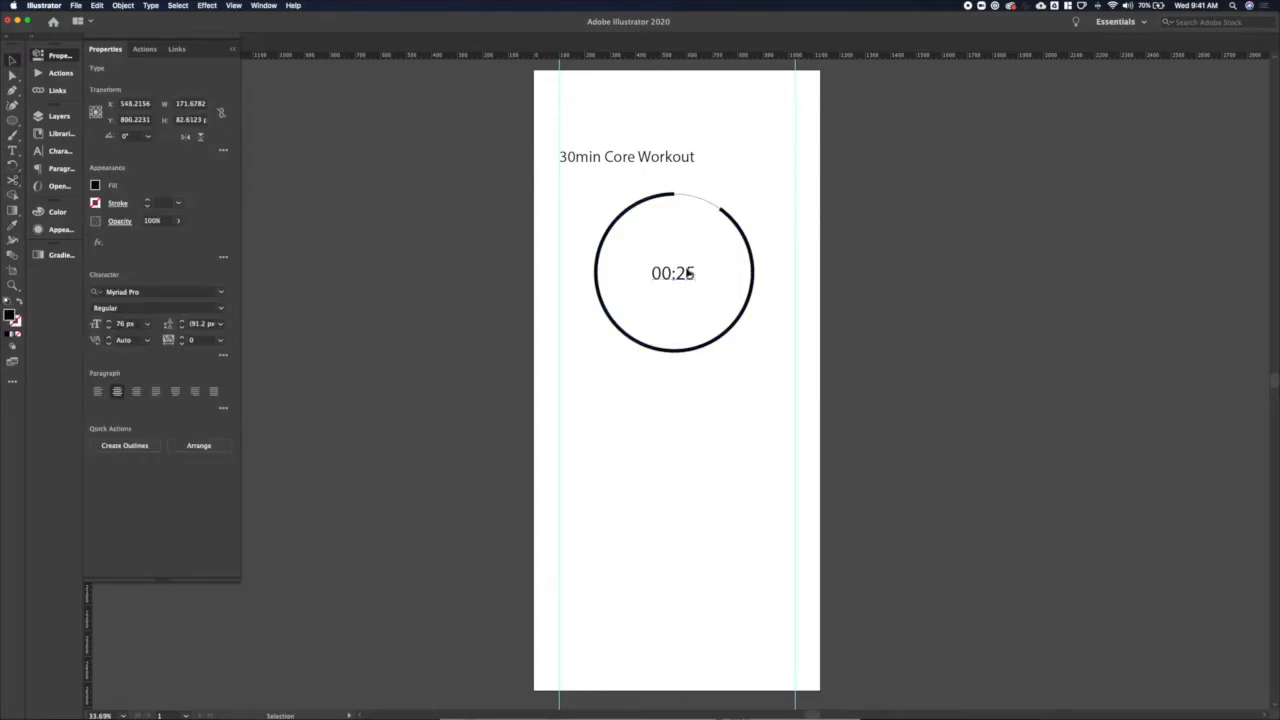
left_click(688, 432)
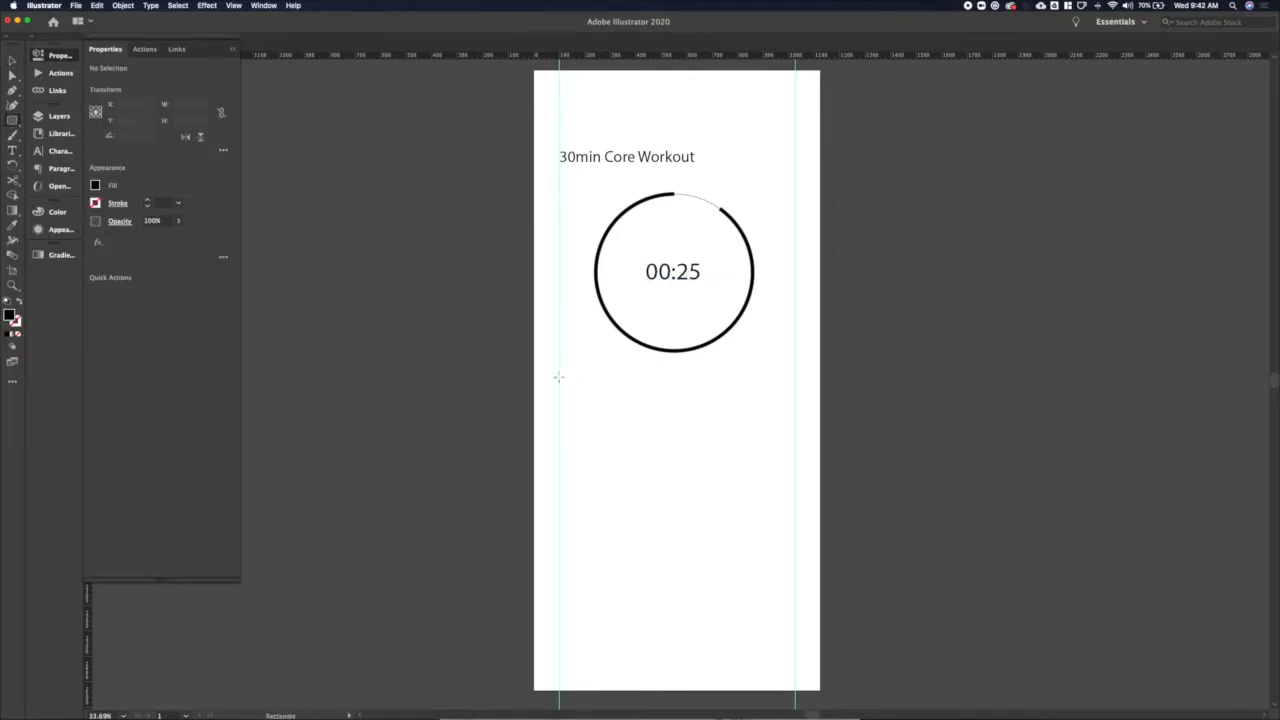
Step: Draw the first exercise row box with its Plank 30s label
left_click_drag(560, 376, 796, 442)
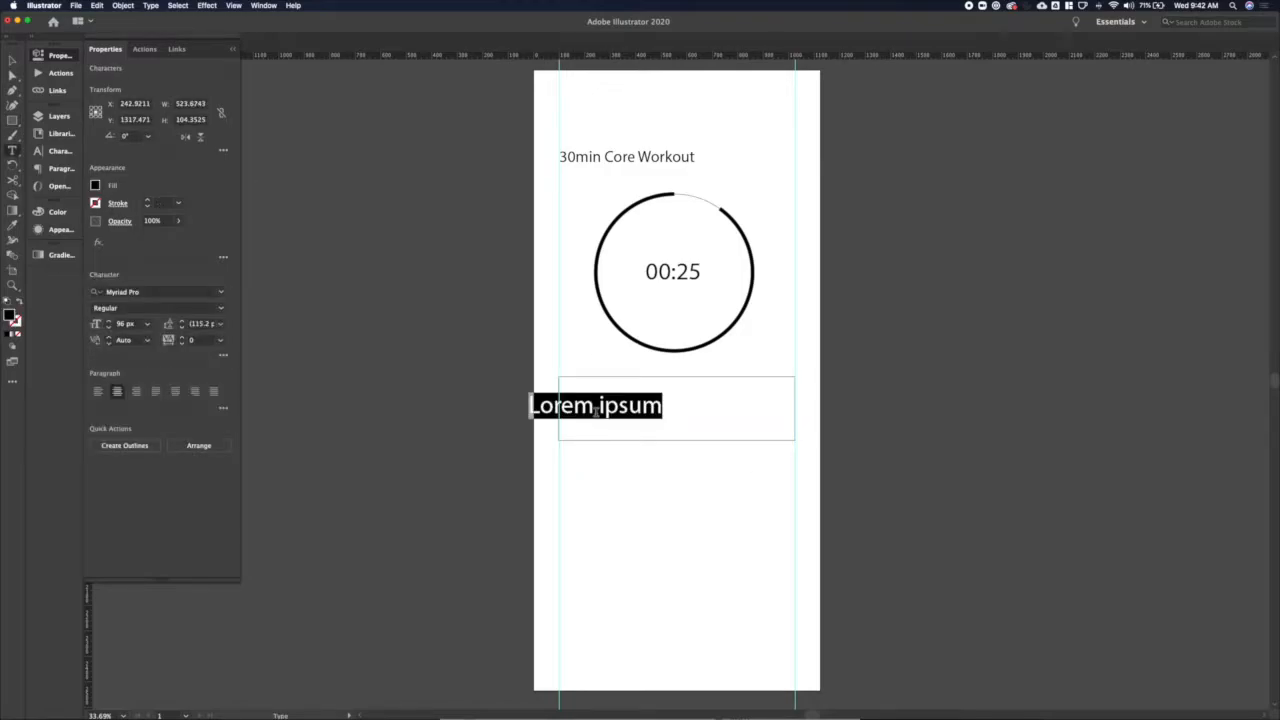
type("Plank")
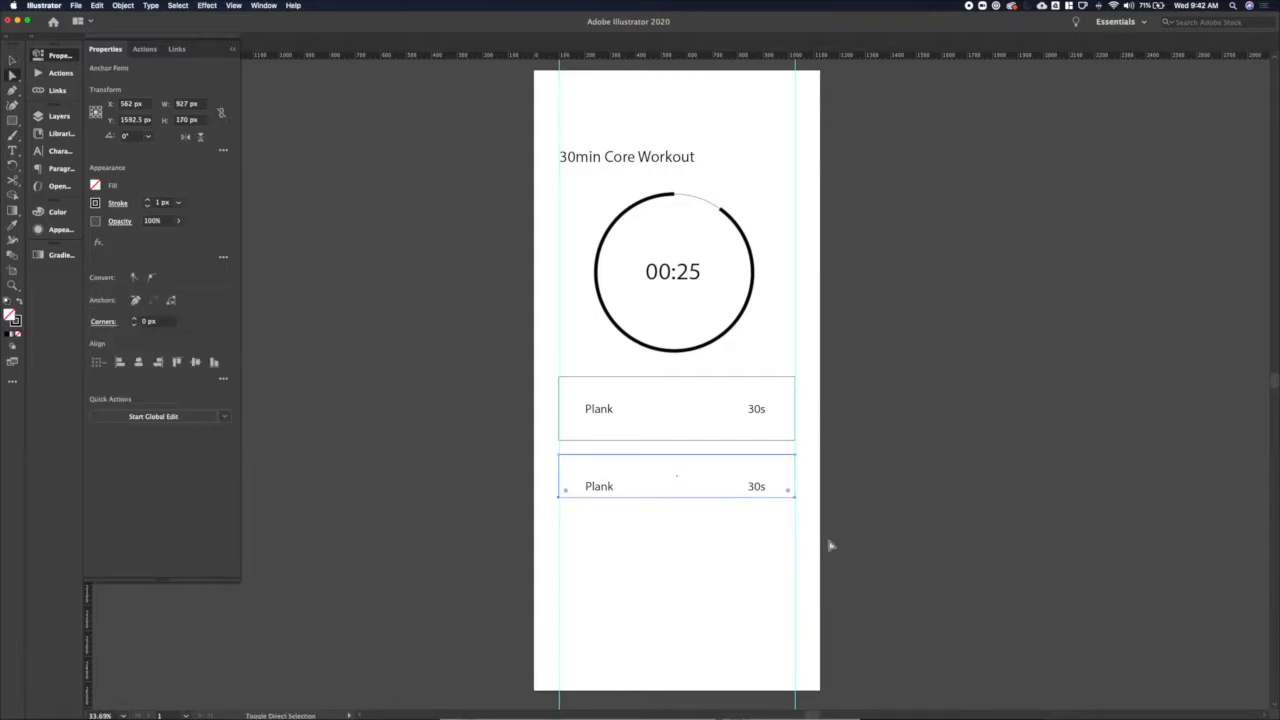
Step: Edit the duplicated rows to read Bicycle Crunches 60s and V-Sit 60s
left_click(598, 486)
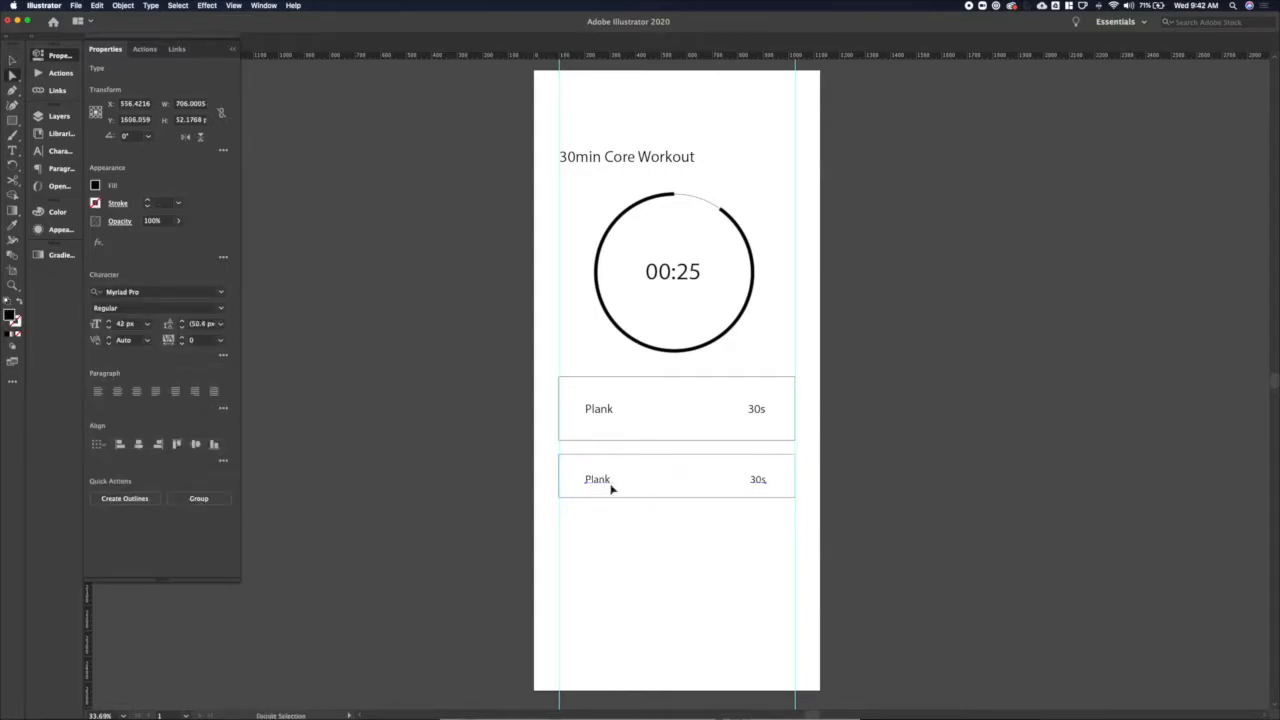
double_click(596, 478)
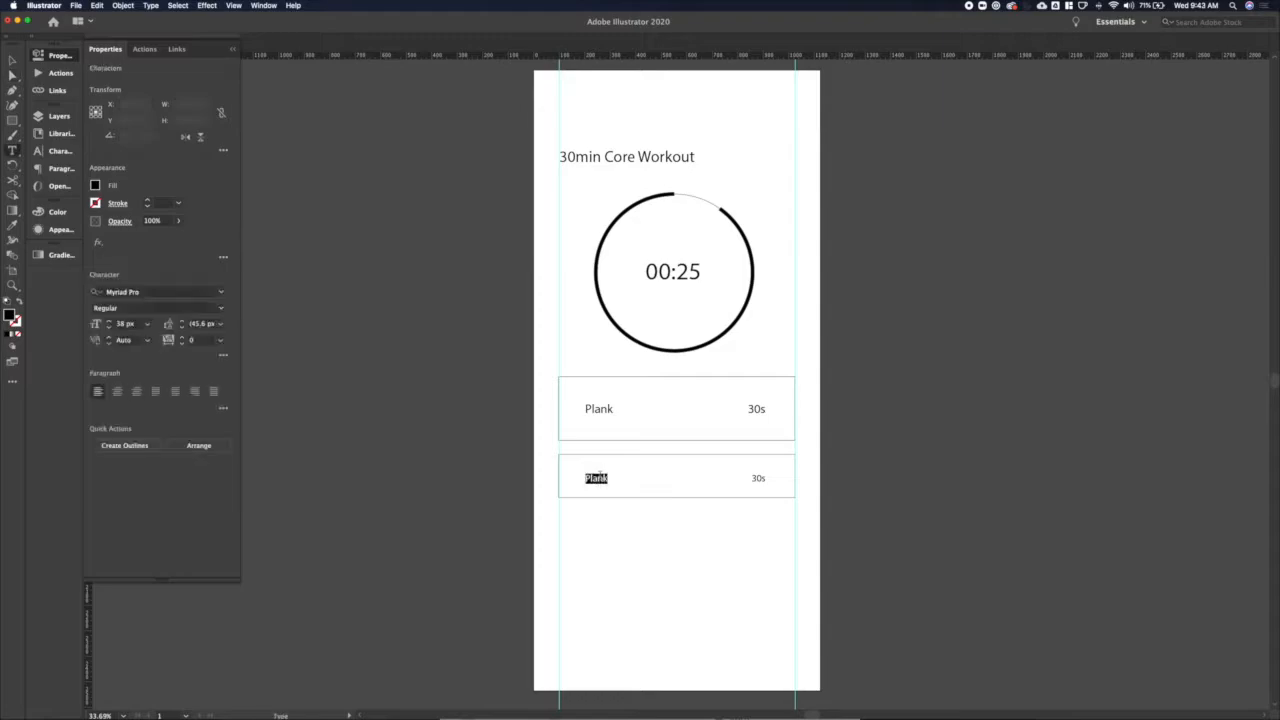
type("Bicycle Crunches")
left_click(758, 478)
type("1")
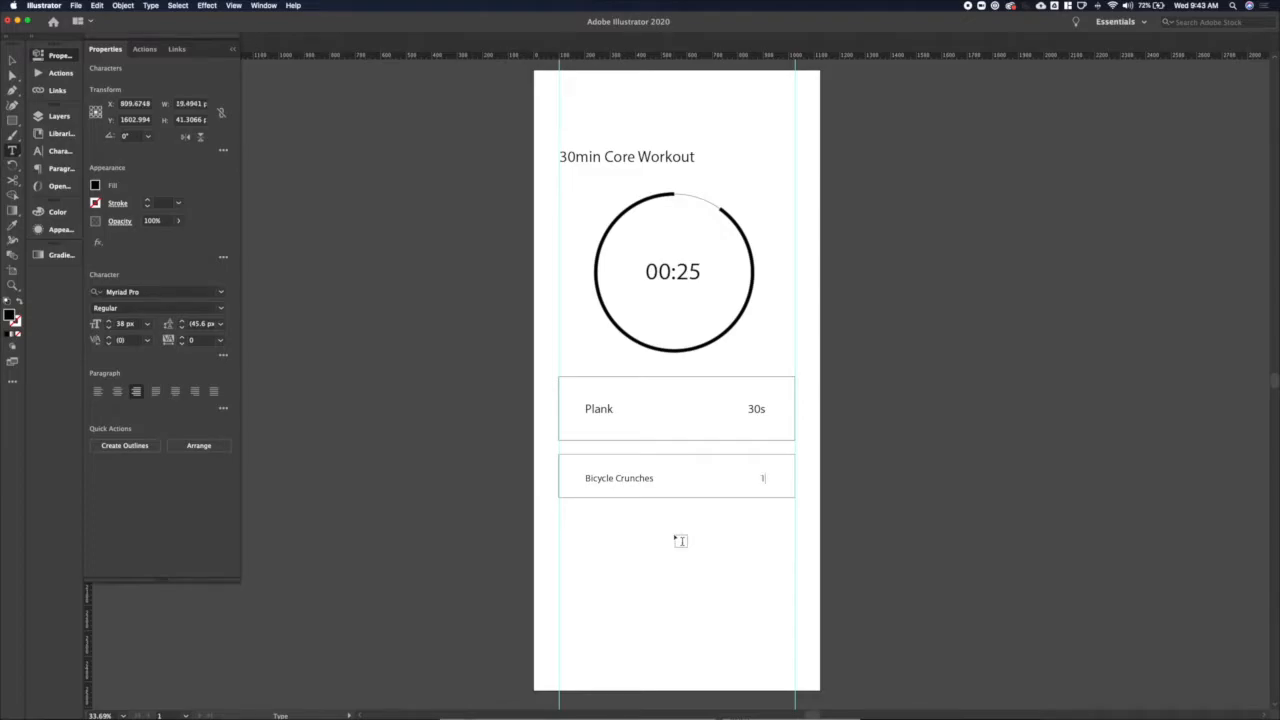
type("60s")
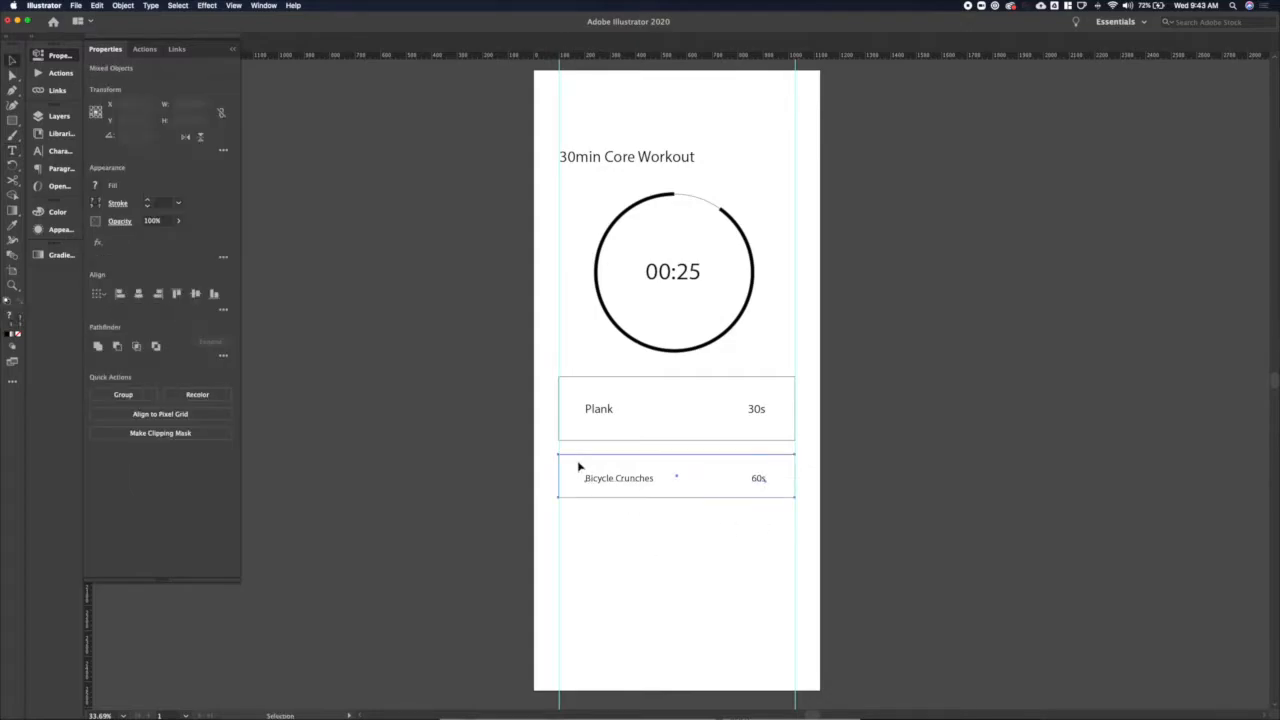
left_click(676, 476)
type("V")
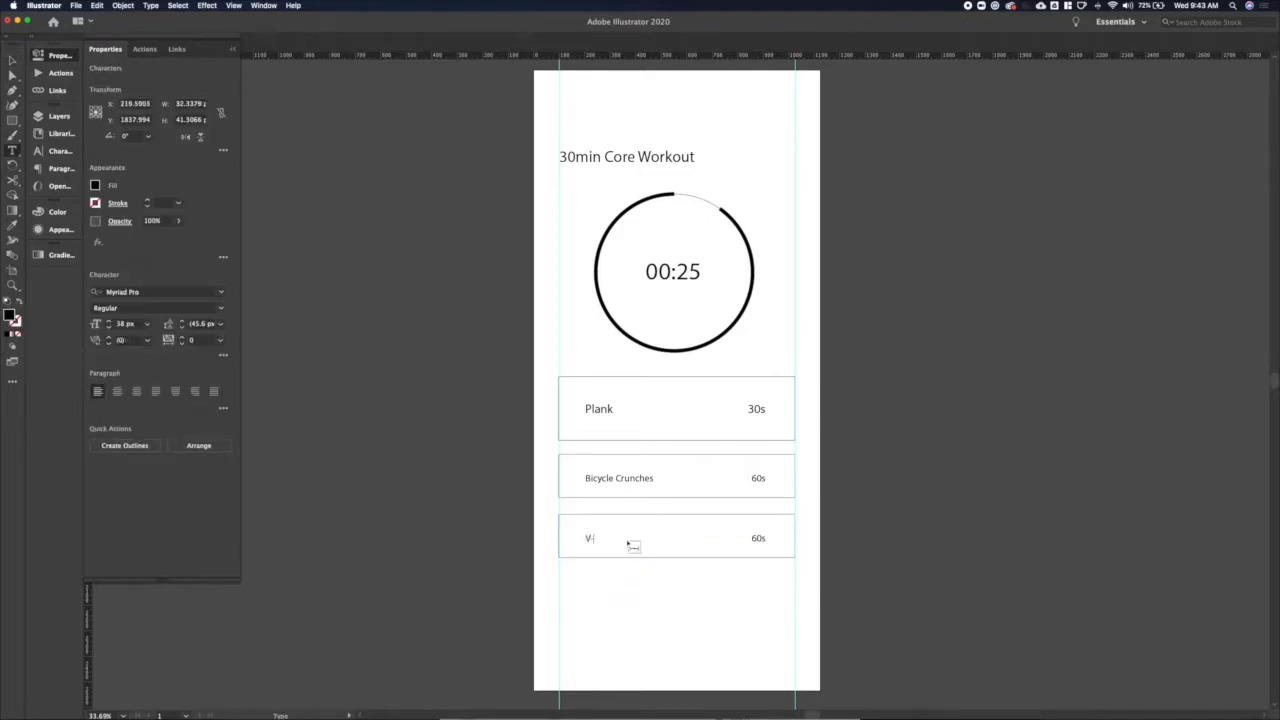
type("-Sit")
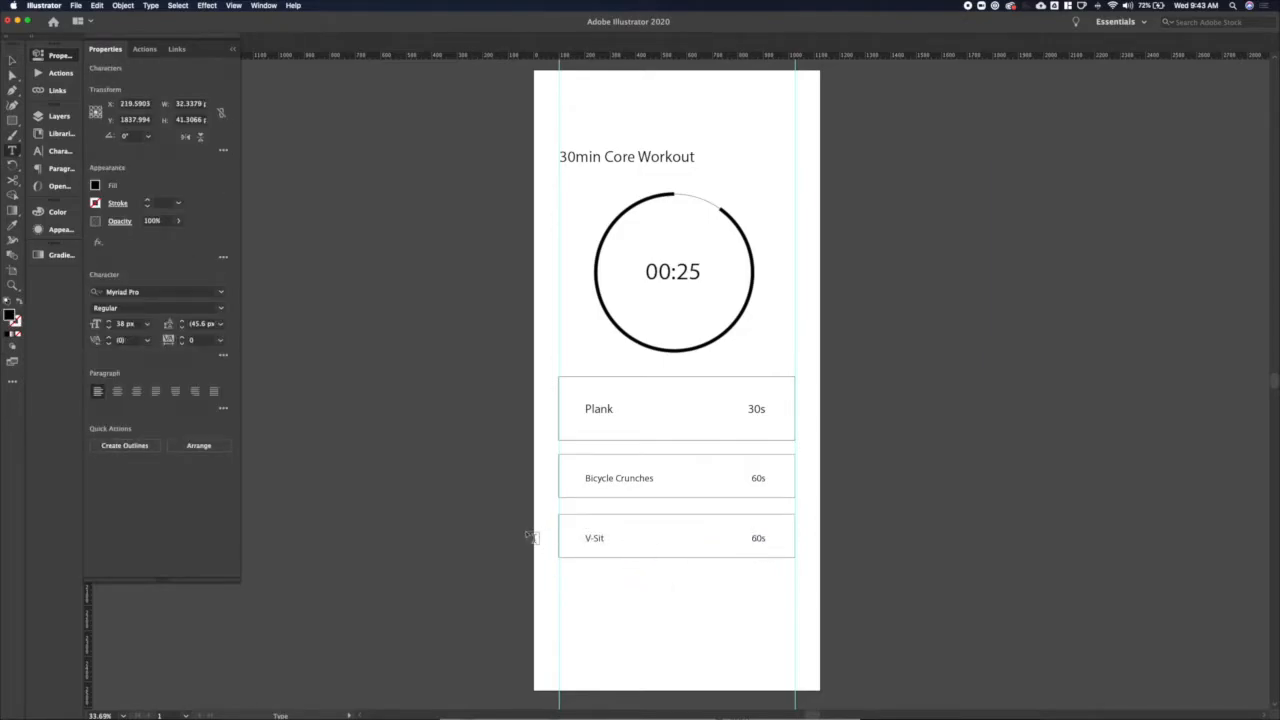
left_click(676, 538)
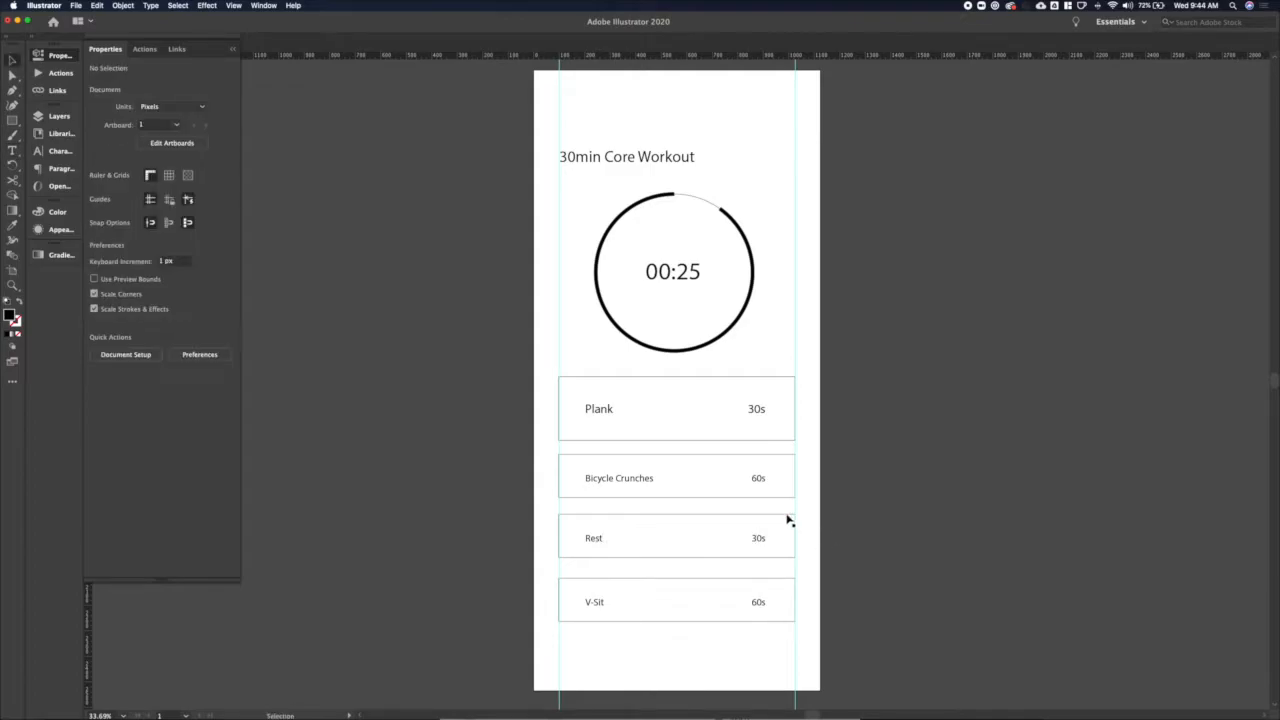
Step: Copy the Russian Twists row below itself and rename it Rest 30s
left_click(676, 600)
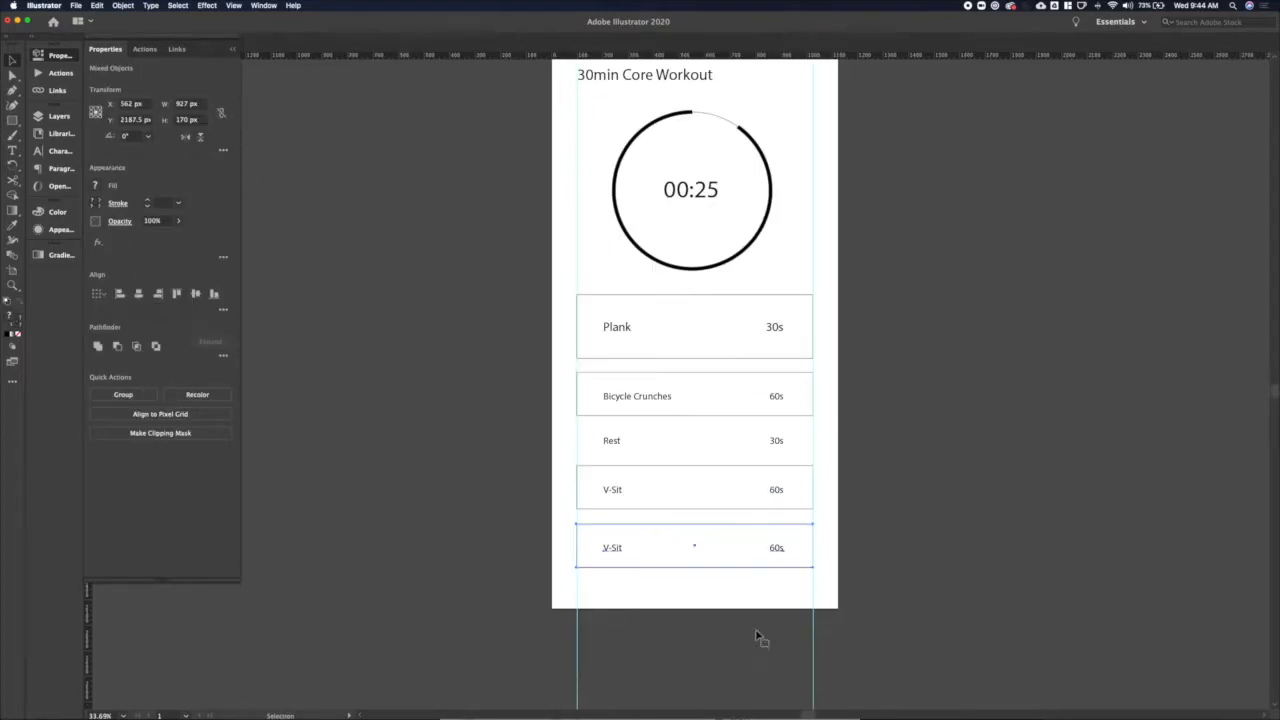
double_click(612, 548)
type("Russian Twists")
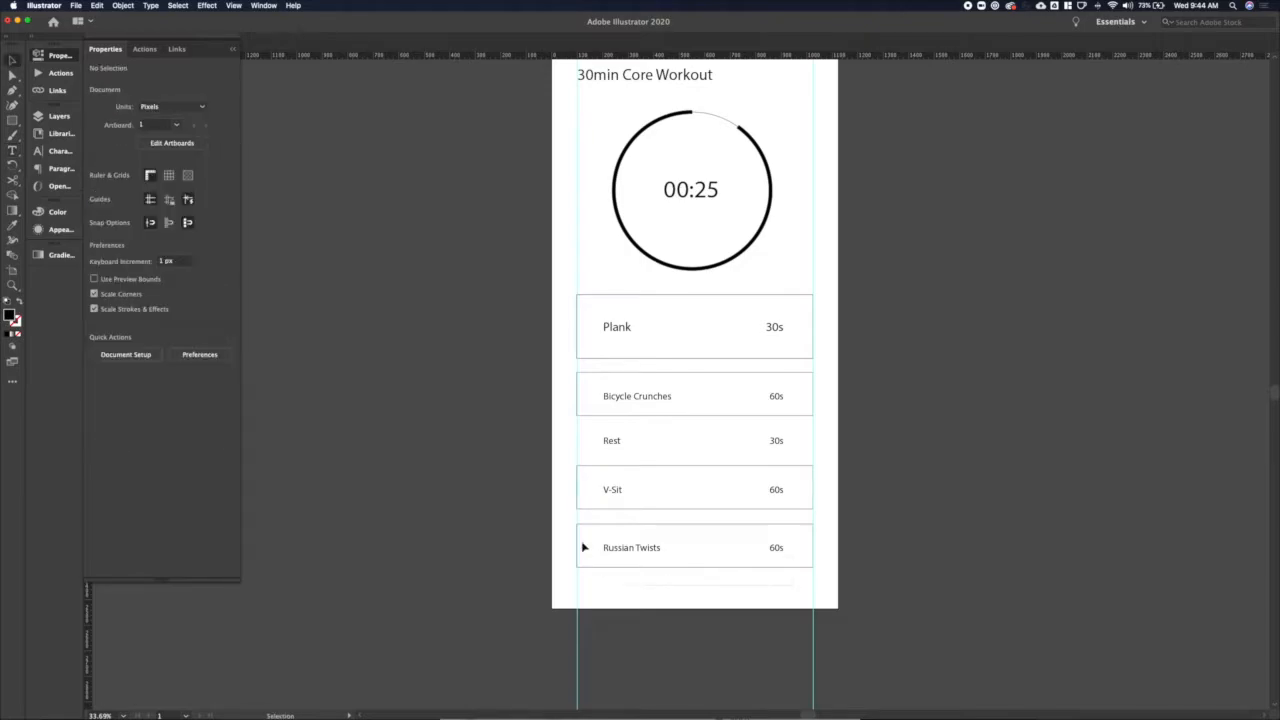
left_click(632, 548)
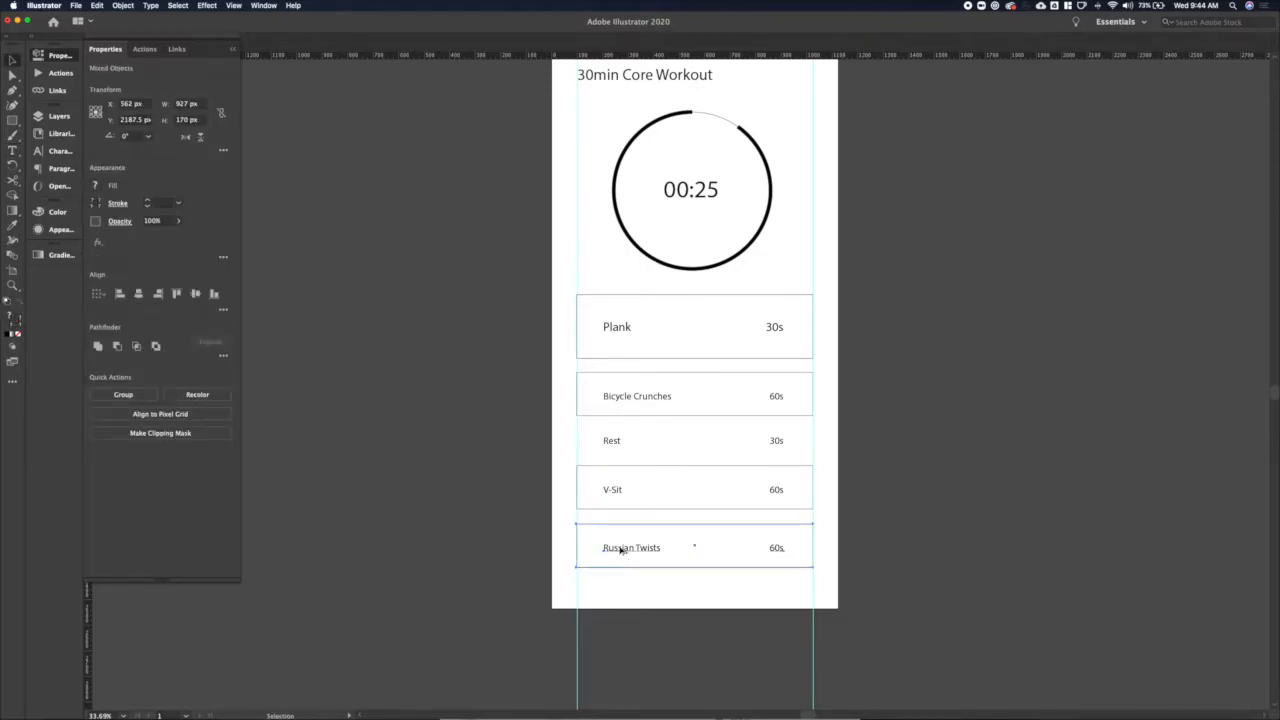
mouse_move(874, 458)
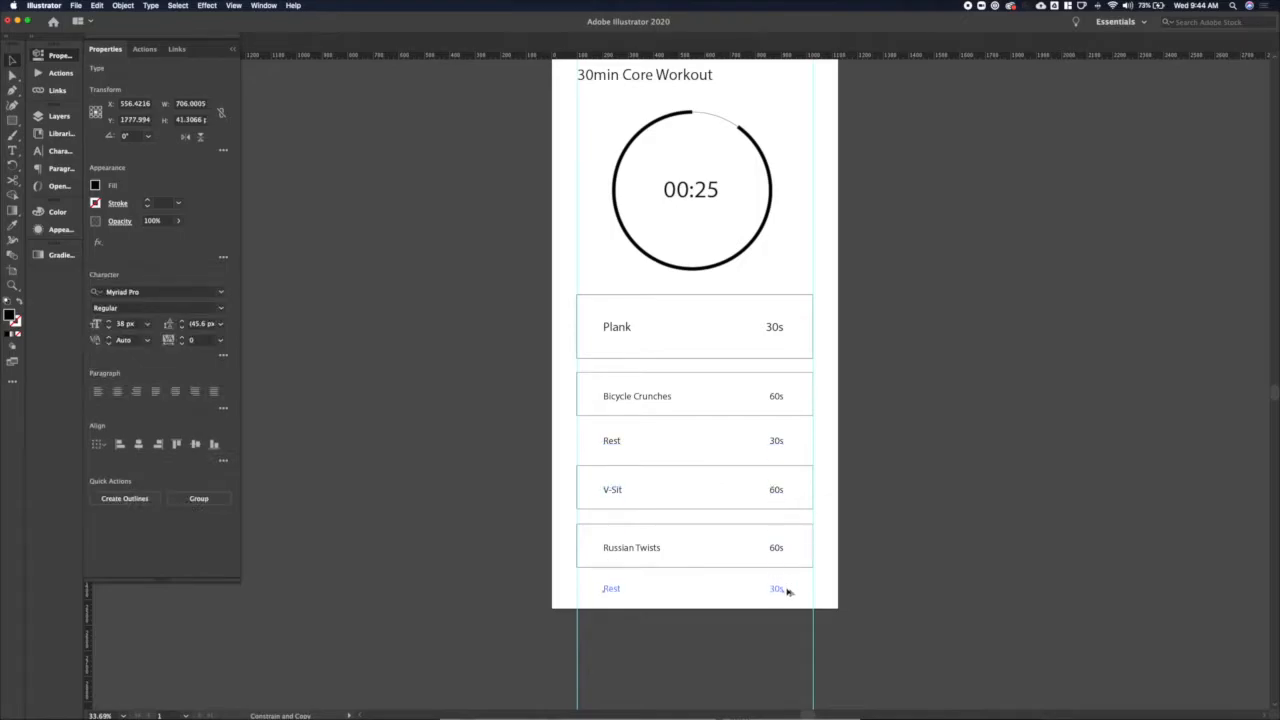
left_click(694, 548)
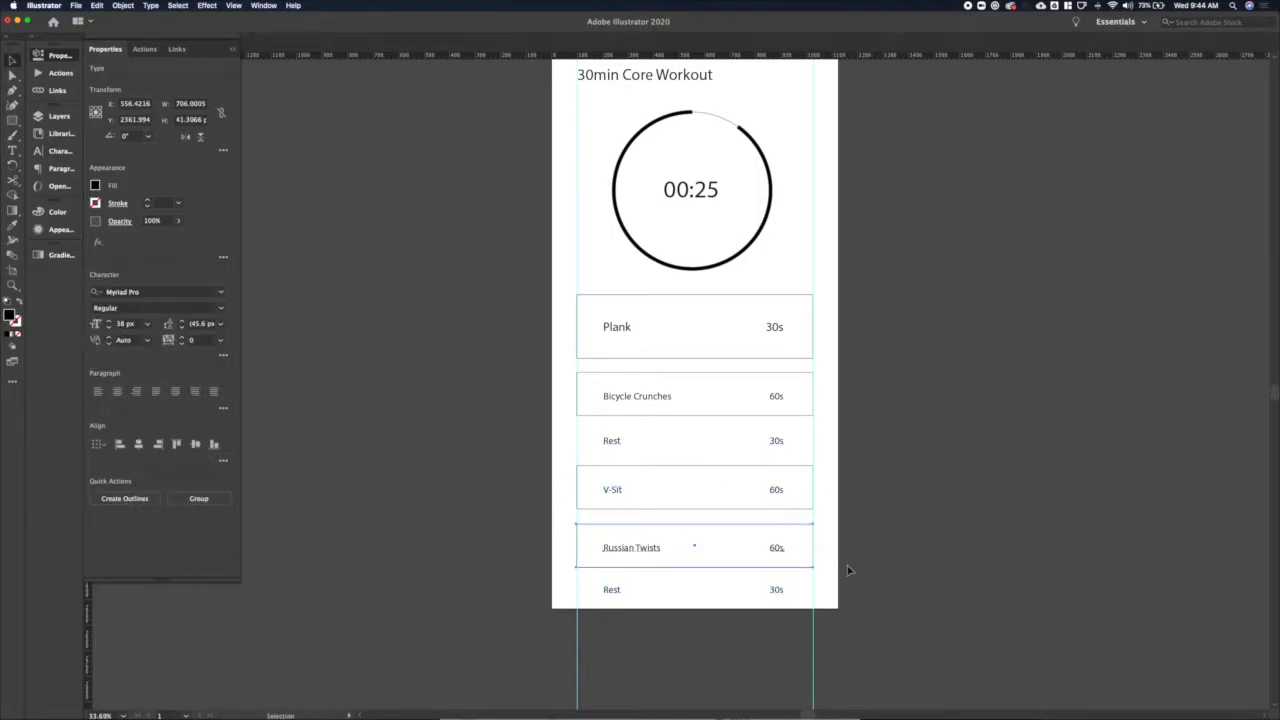
Step: Copy the Rest row further down and rename it Mountain Climbers 60s
left_click(778, 636)
type("Mountain climber")
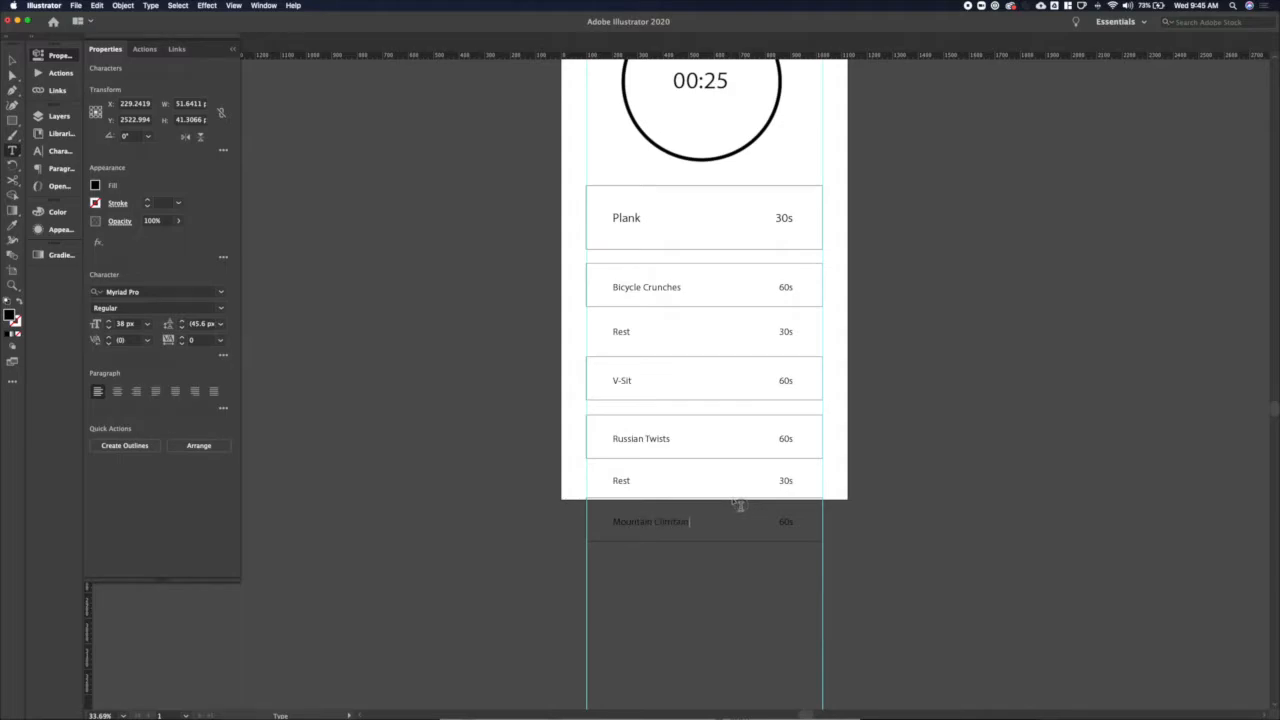
left_click(810, 556)
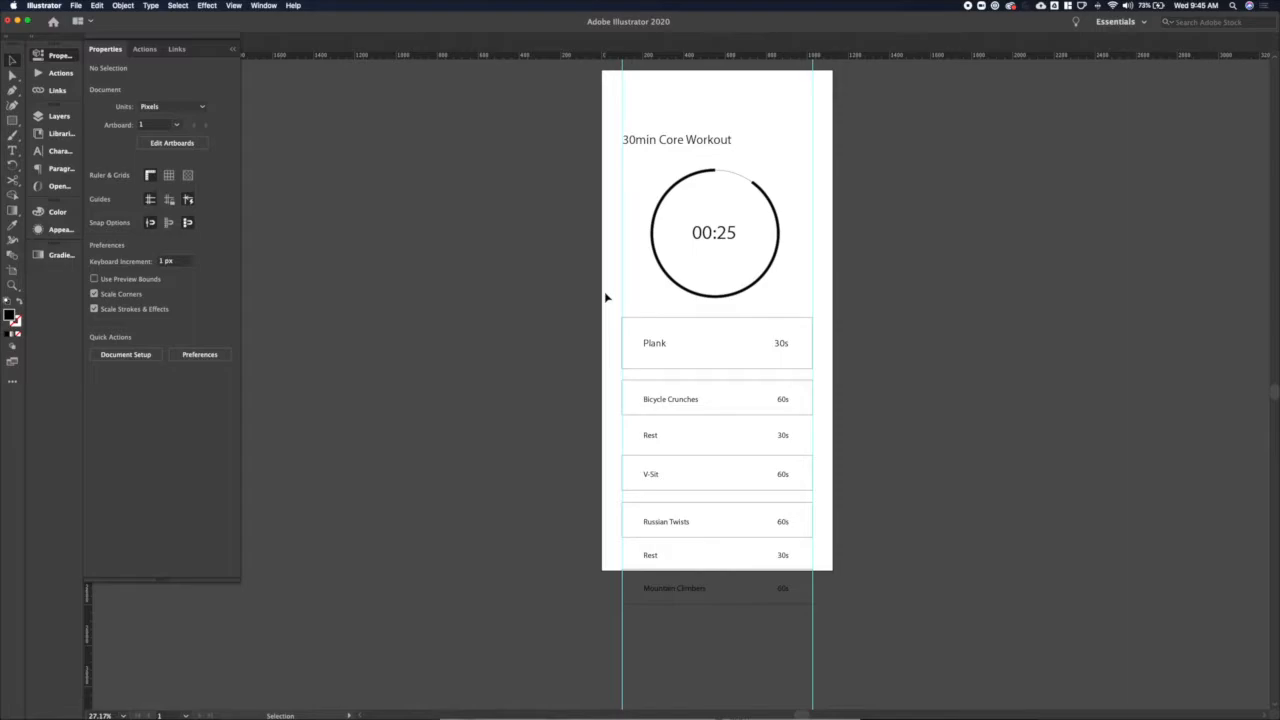
mouse_move(624, 364)
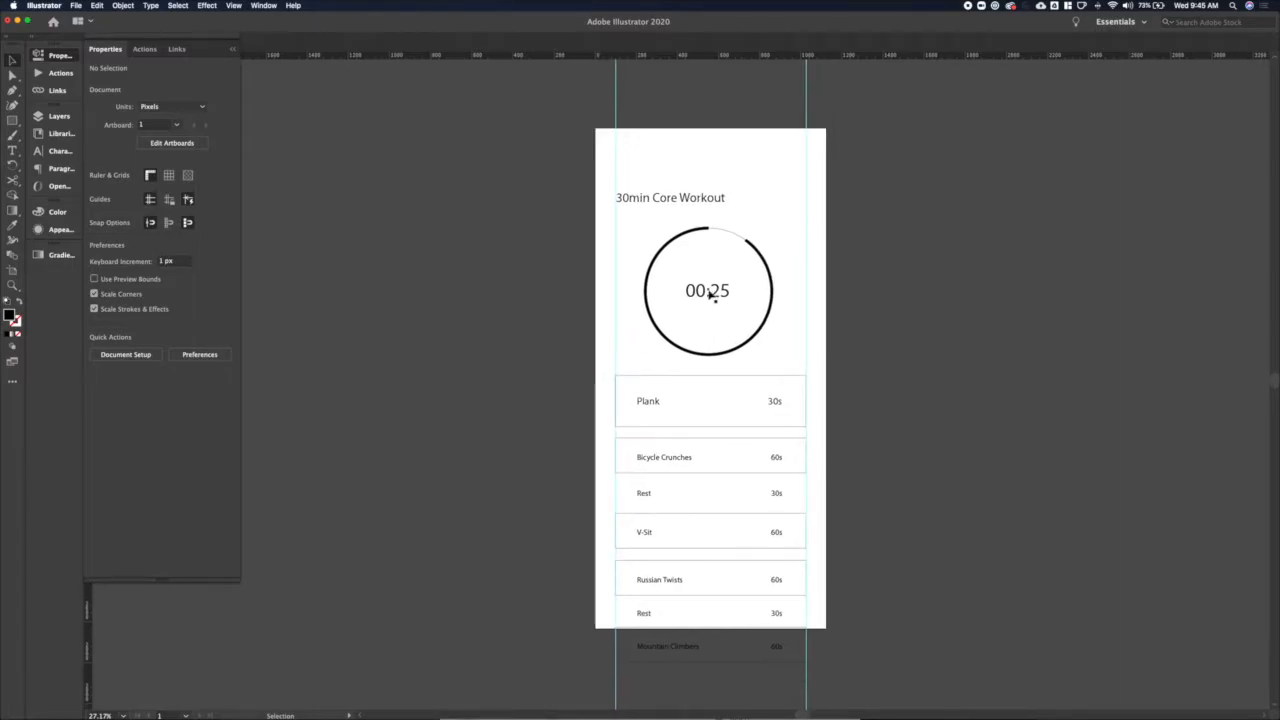
mouse_move(776, 408)
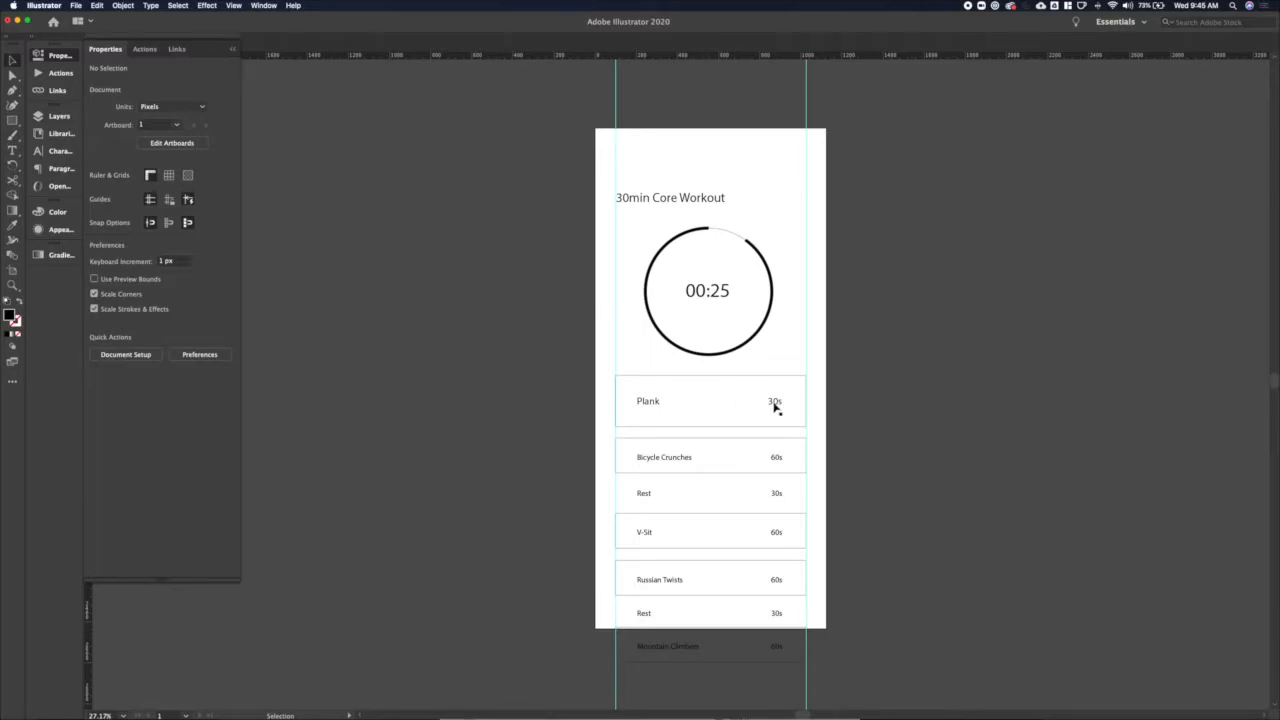
mouse_move(652, 404)
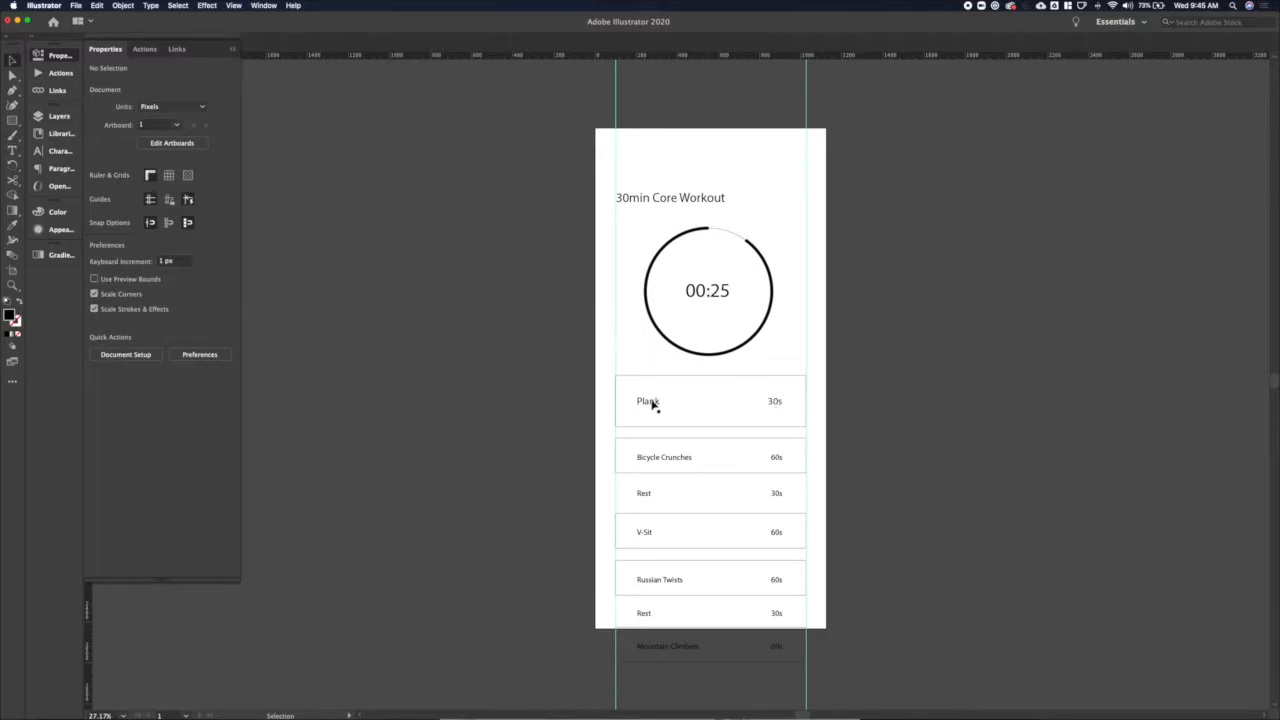
mouse_move(544, 414)
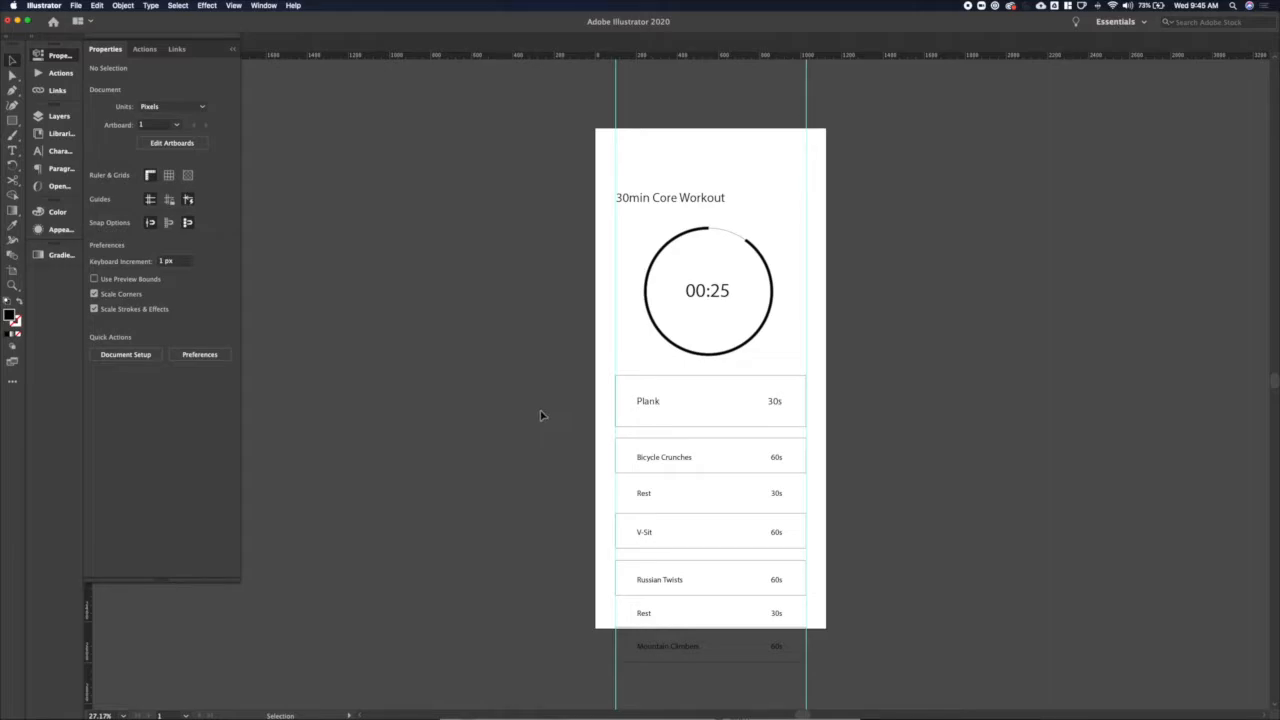
mouse_move(620, 204)
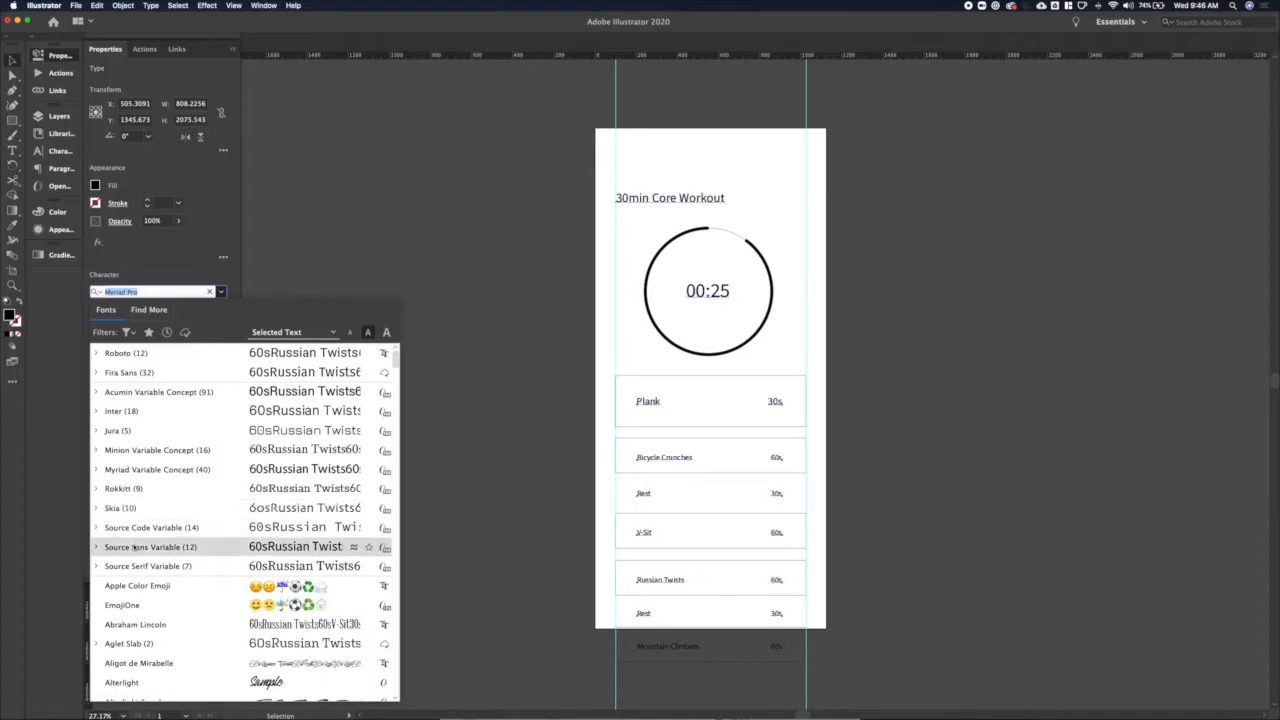
Step: Set the selected text to Source Sans Variable in Light weight
left_click(150, 548)
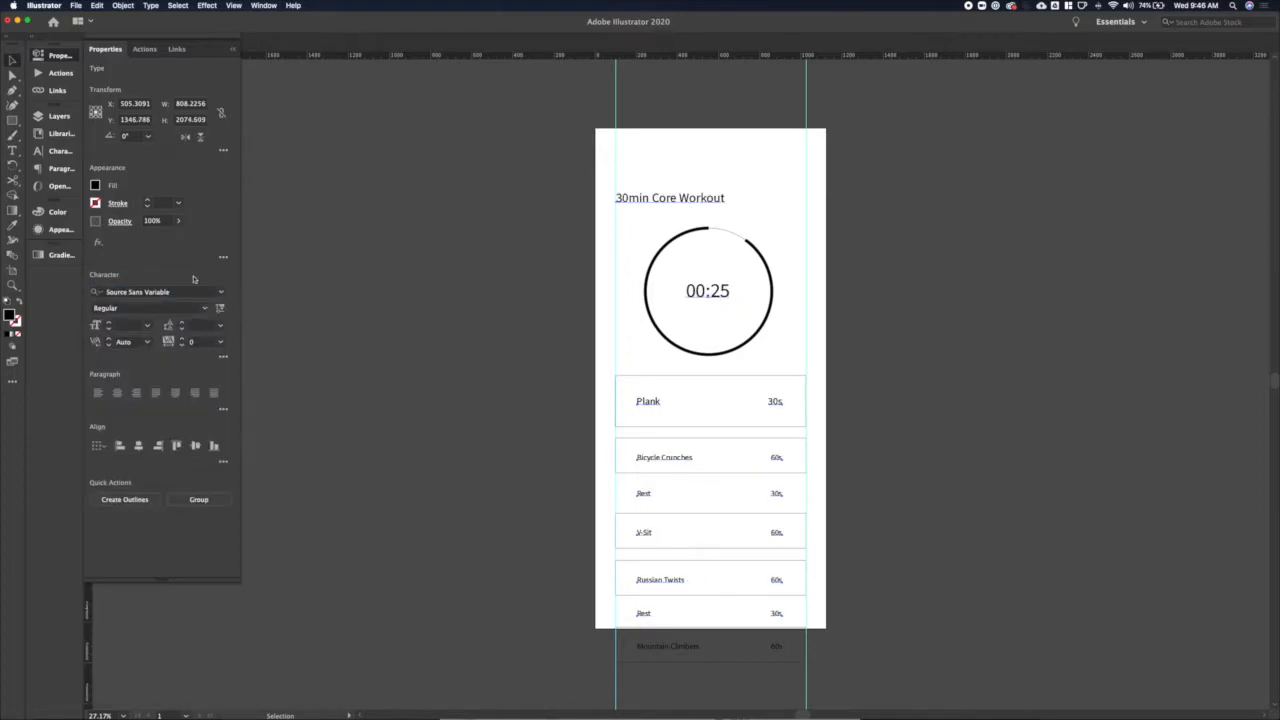
left_click(150, 308)
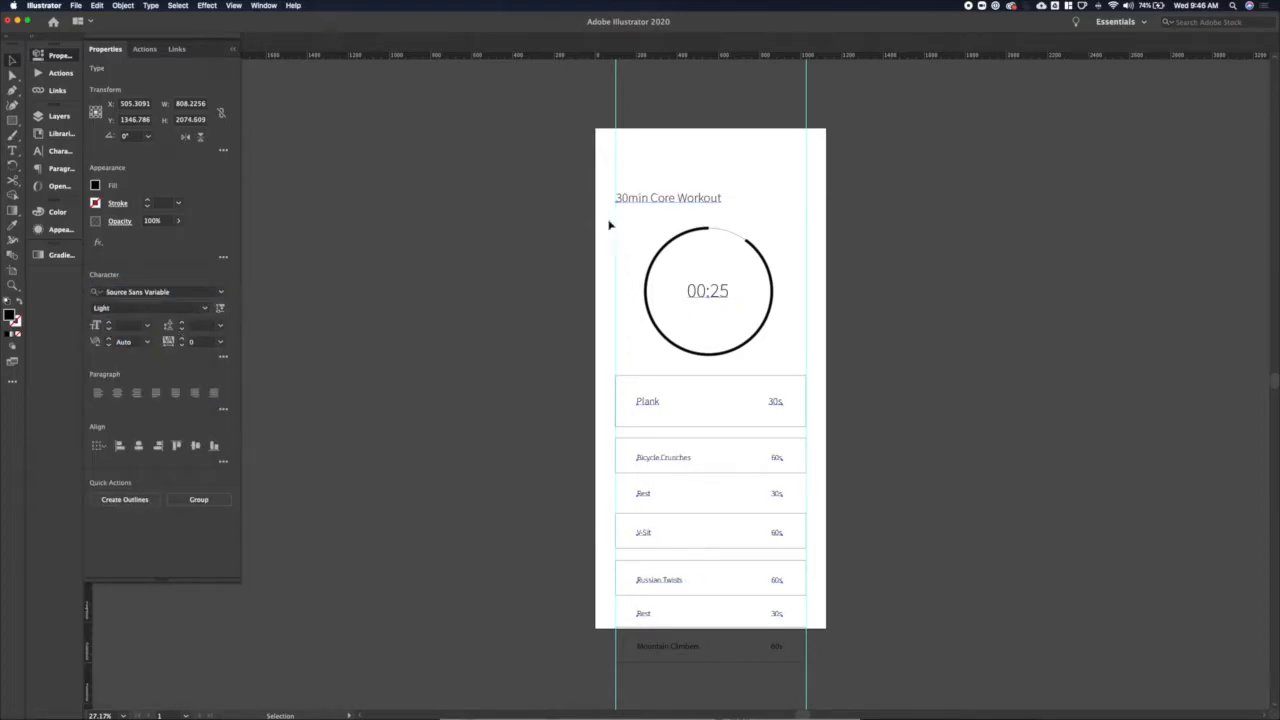
left_click(678, 198)
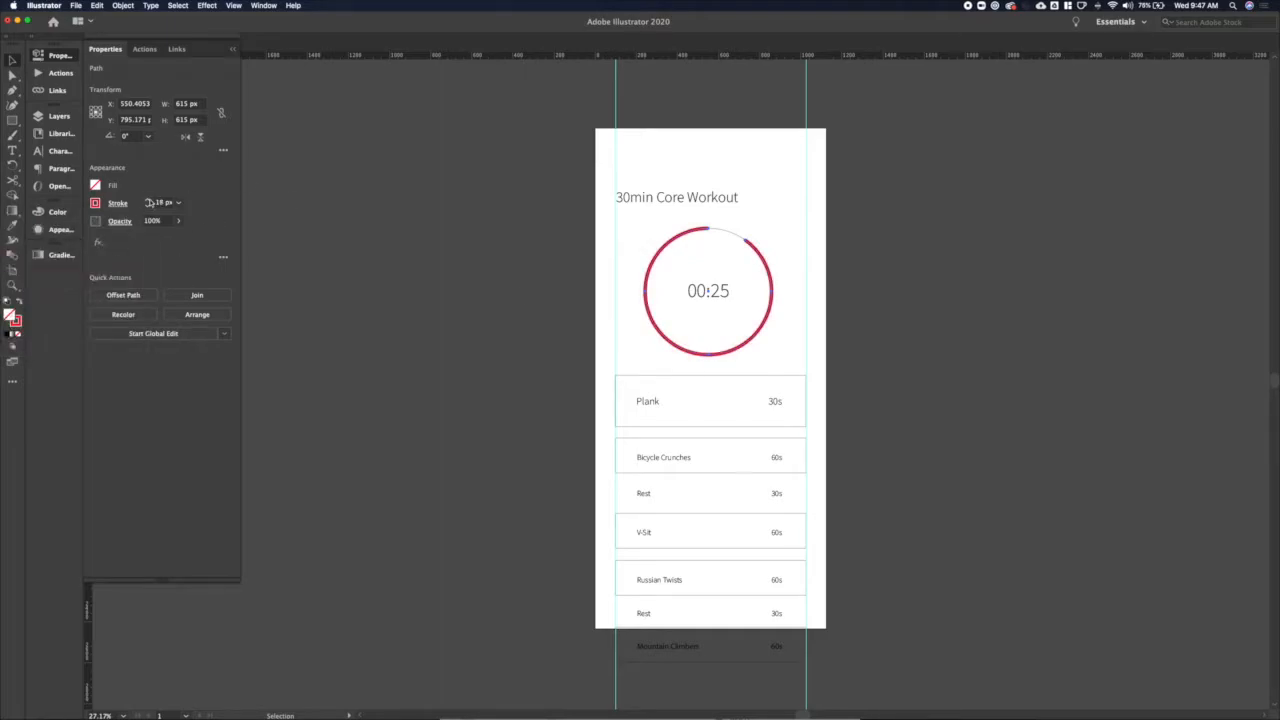
Step: Leave the ring red and restyle the 00:25 timer text in the light typeface
left_click(504, 340)
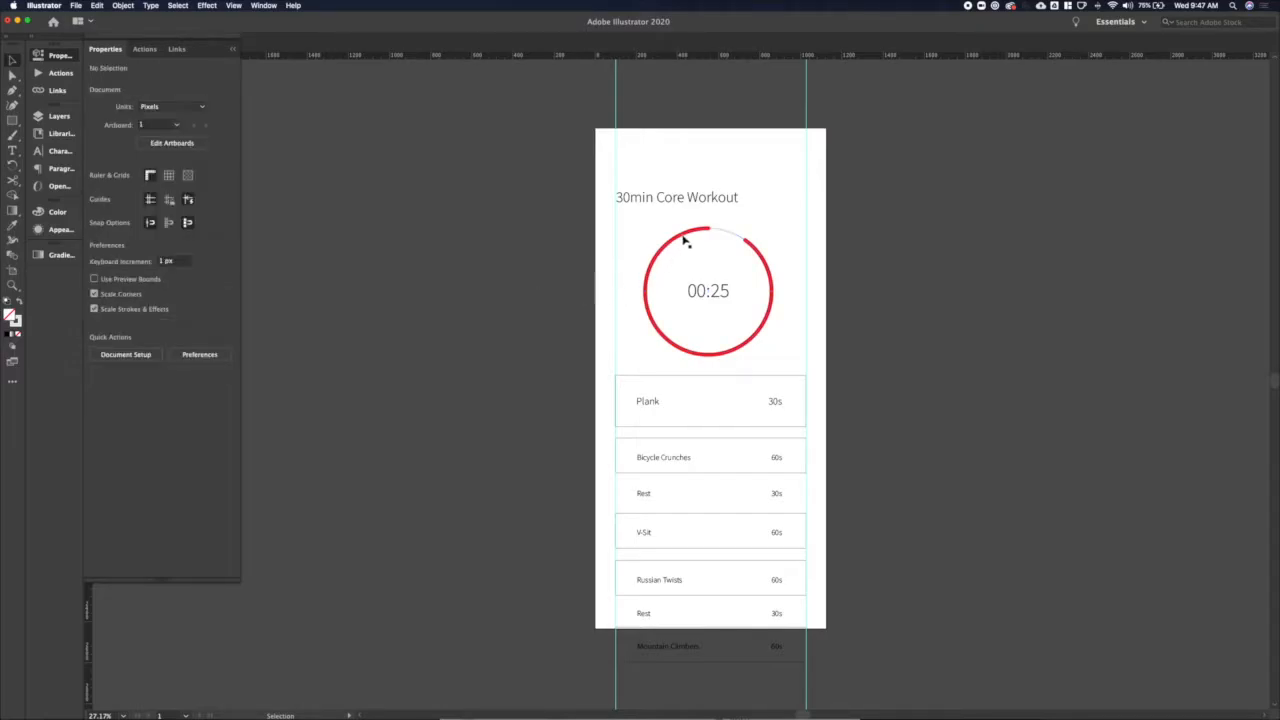
left_click(708, 290)
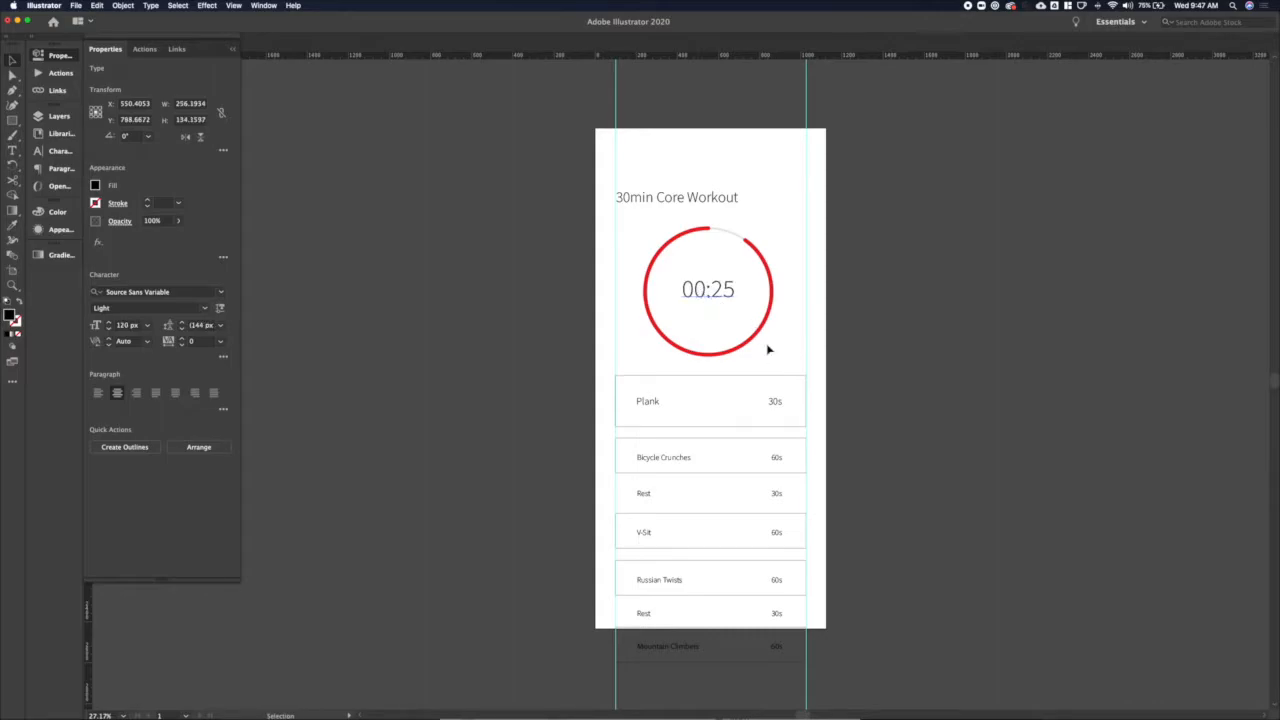
left_click(892, 488)
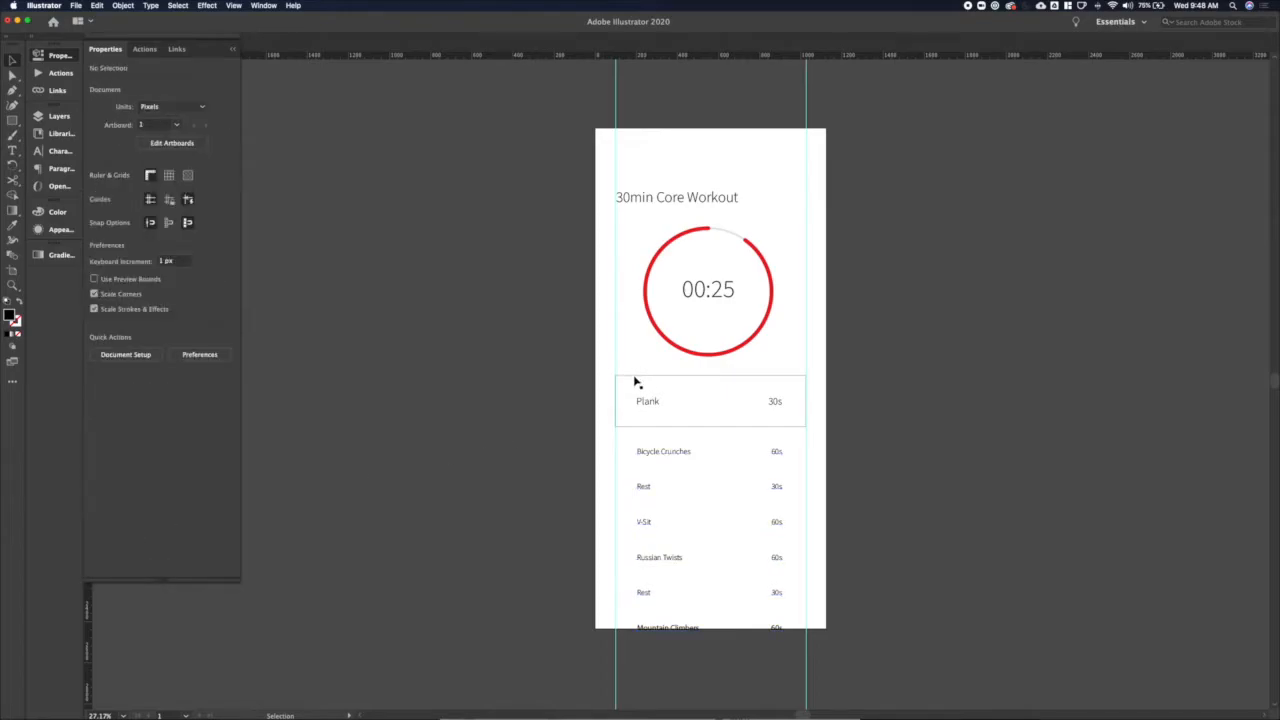
Step: Fill the Plank card white and give it a 10% drop shadow
left_click(710, 400)
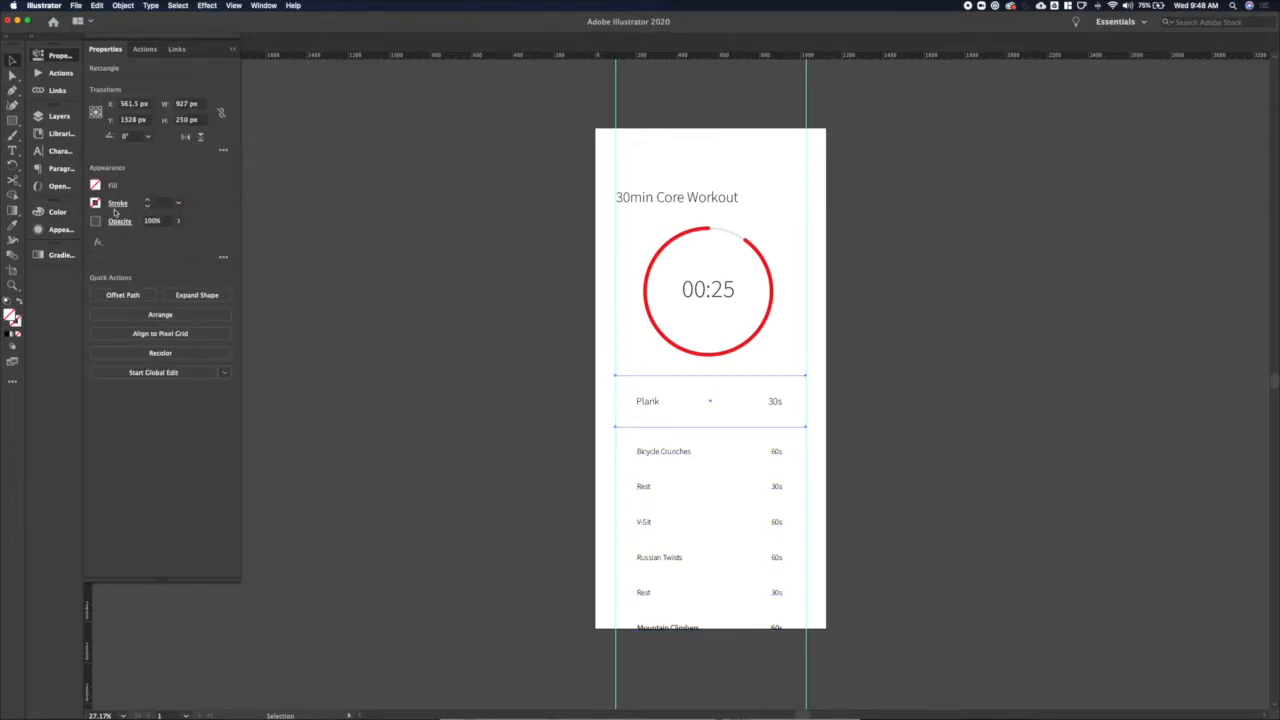
left_click(96, 242)
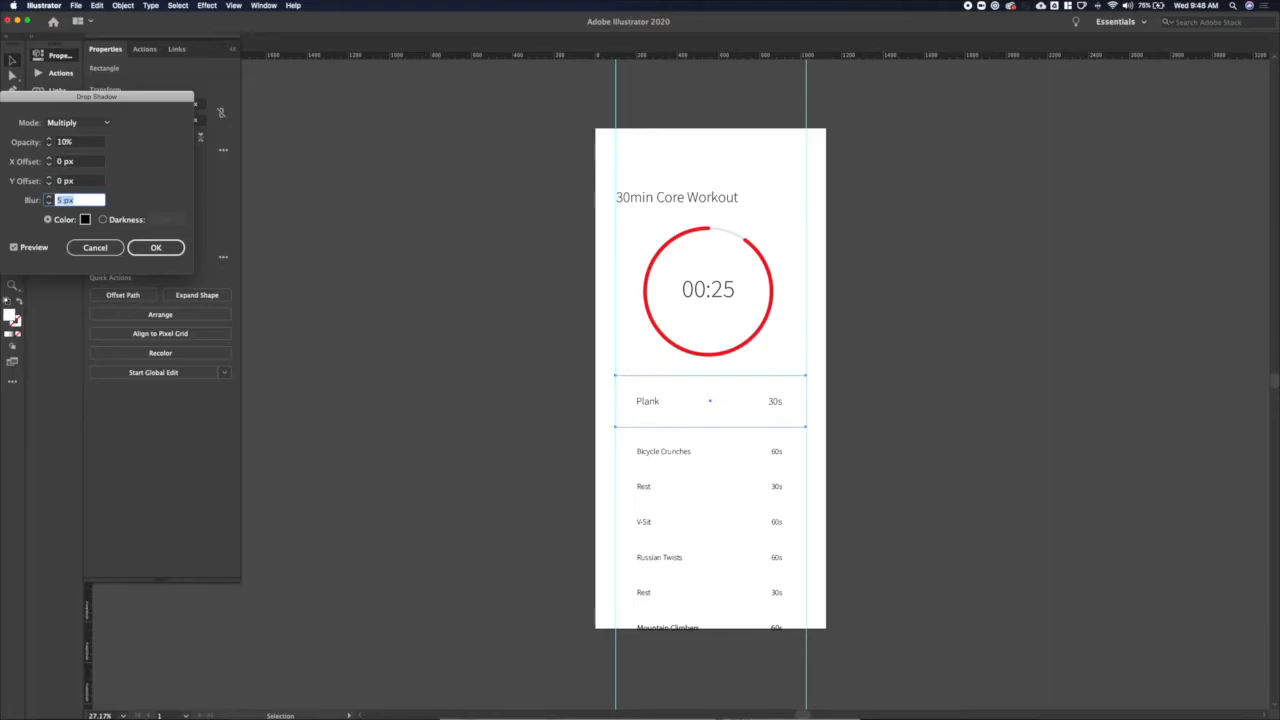
left_click(156, 248)
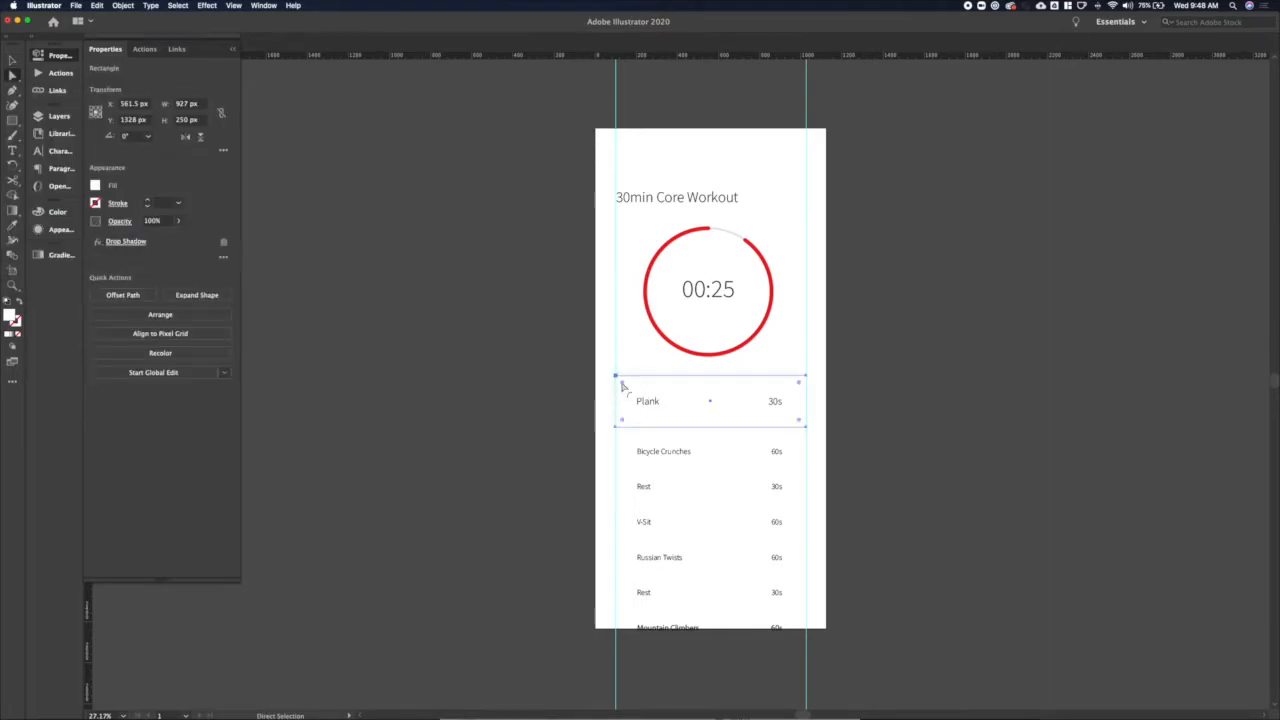
left_click(578, 420)
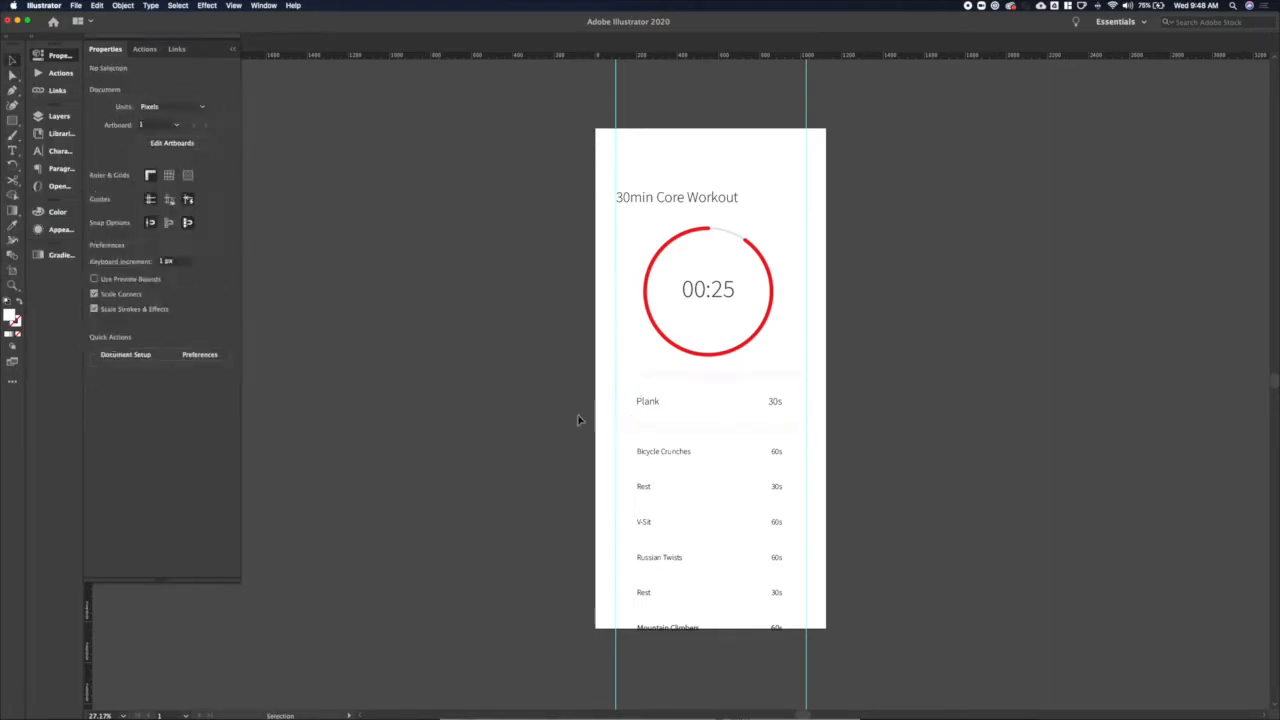
Step: Adjust the Plank card's shadow to Y offset 20 px and blur 20 px
left_click(710, 400)
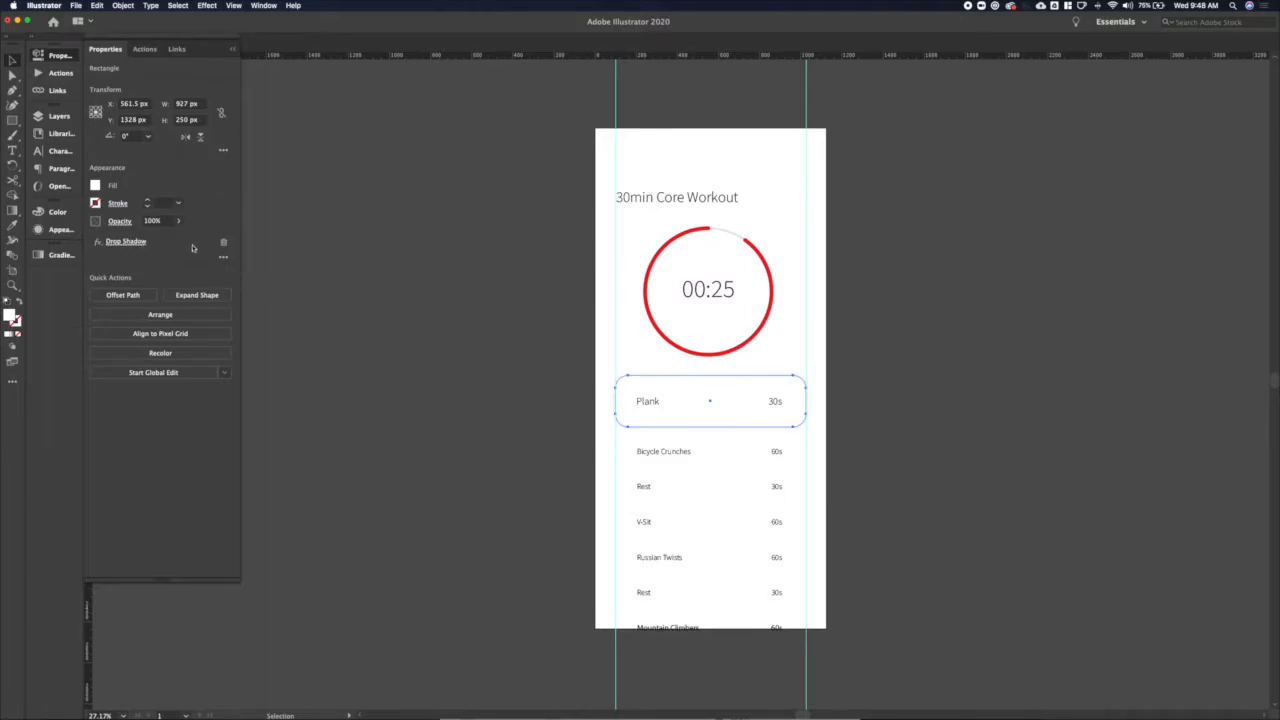
left_click(126, 240)
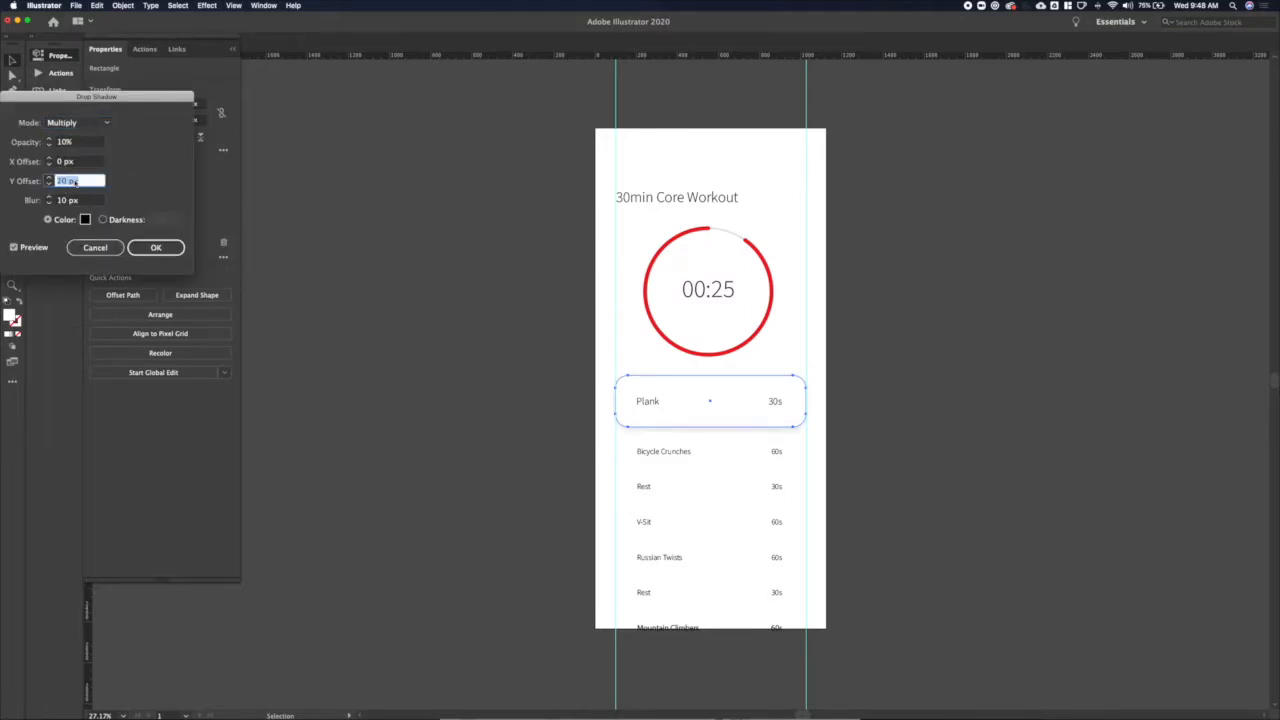
left_click(156, 248)
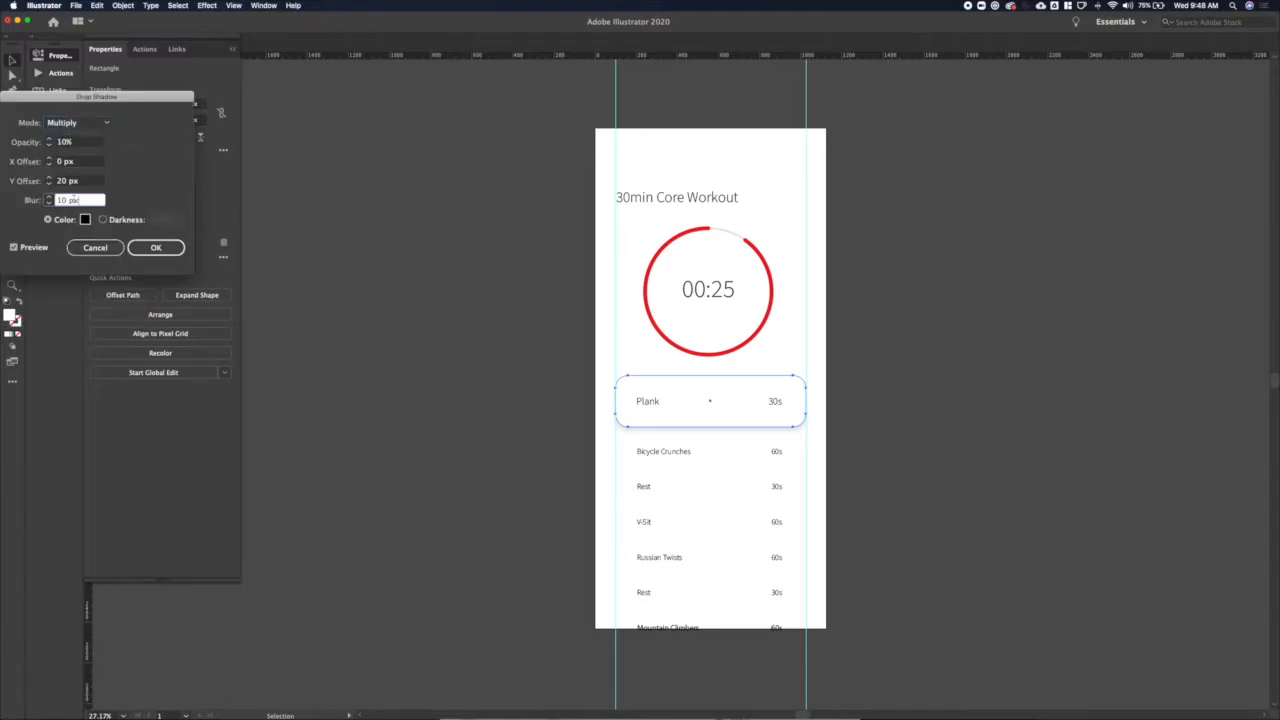
triple_click(70, 200)
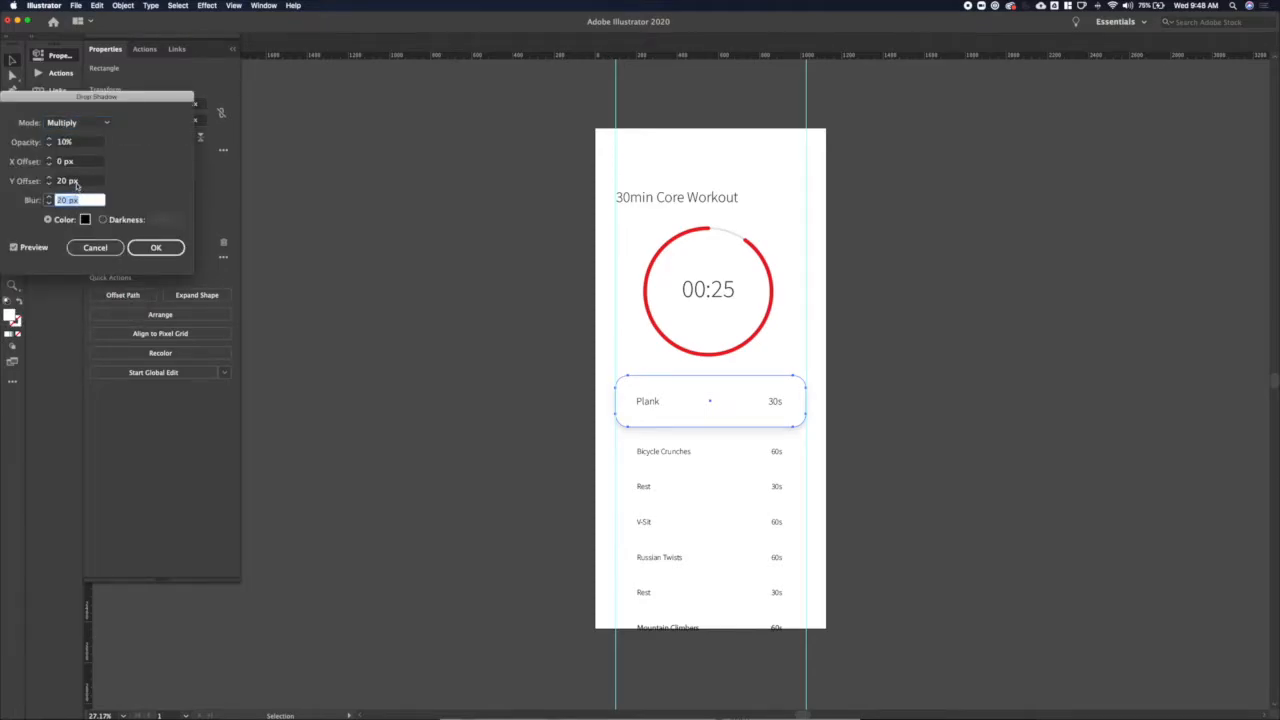
left_click(96, 248)
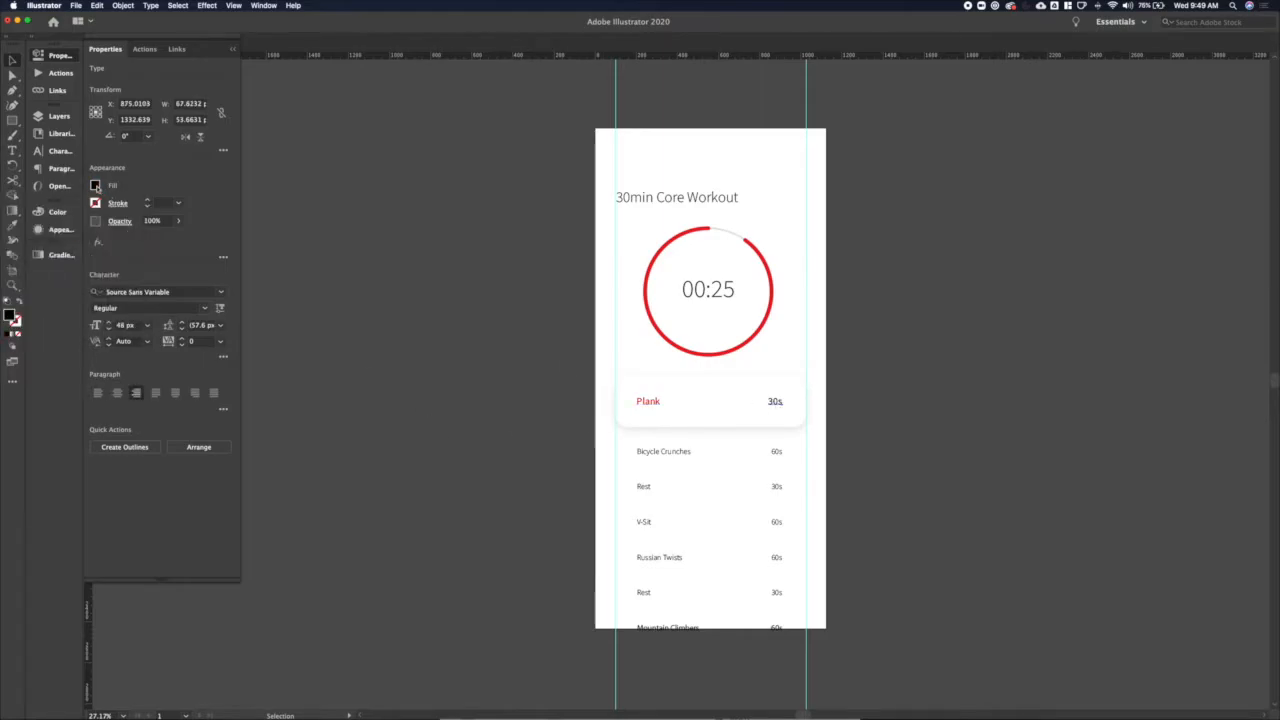
Step: Realign both Rest labels to the left and draw a short line beside the first Rest row
left_click(528, 456)
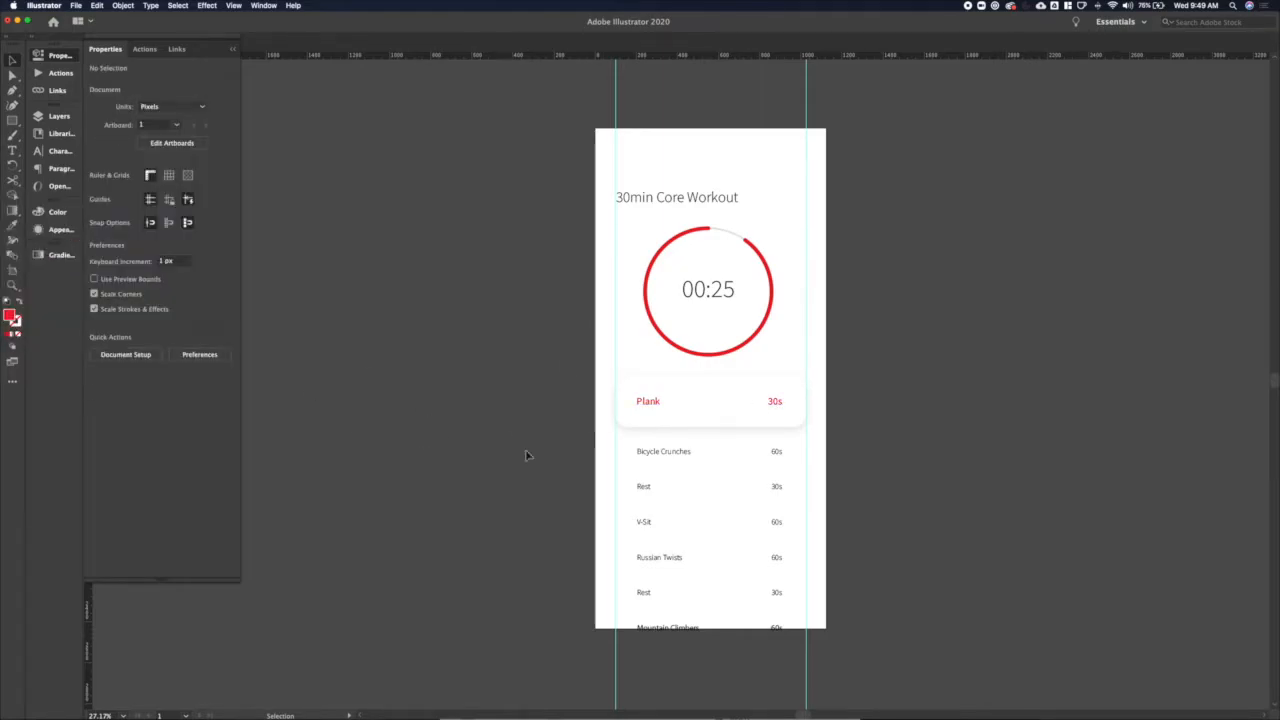
mouse_move(644, 458)
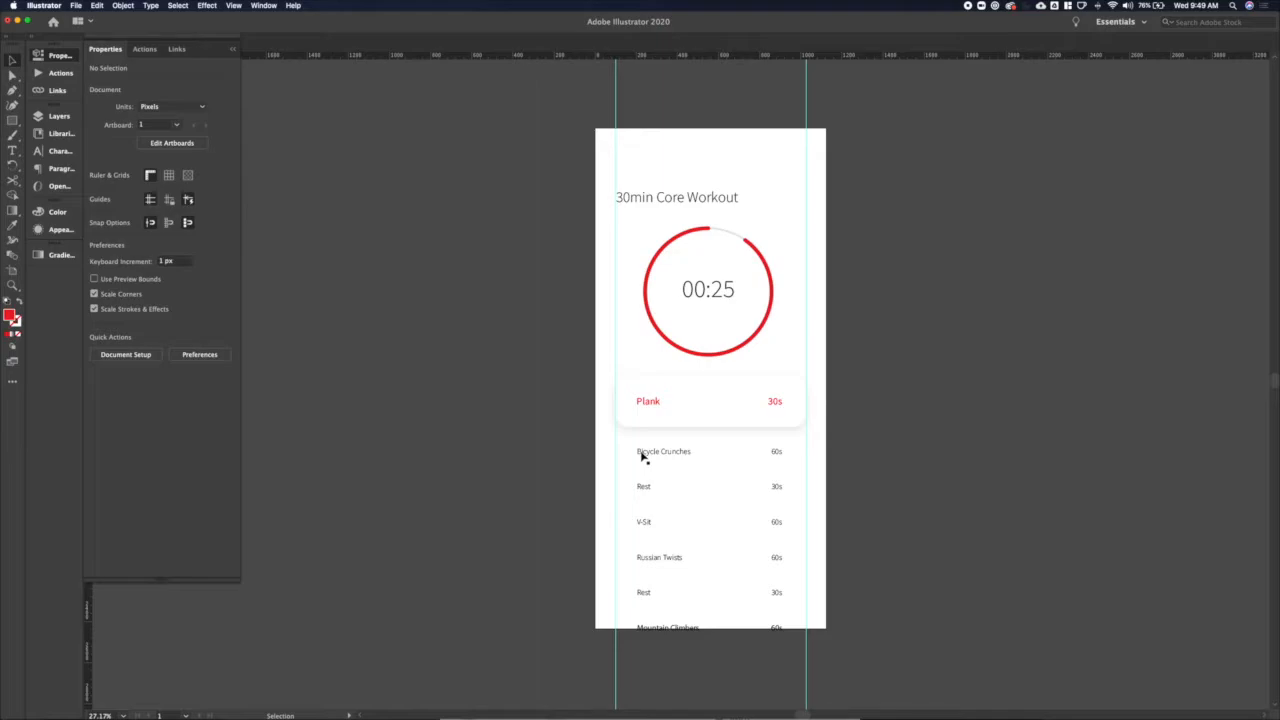
mouse_move(604, 456)
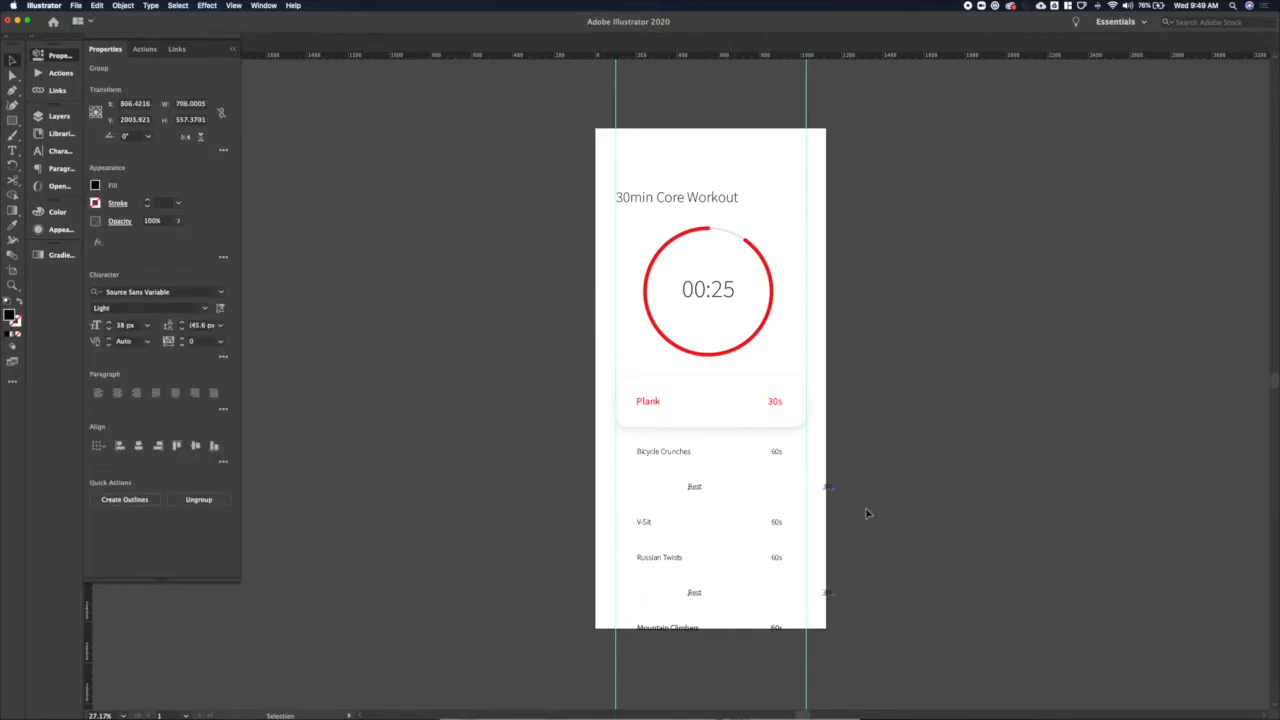
left_click(732, 592)
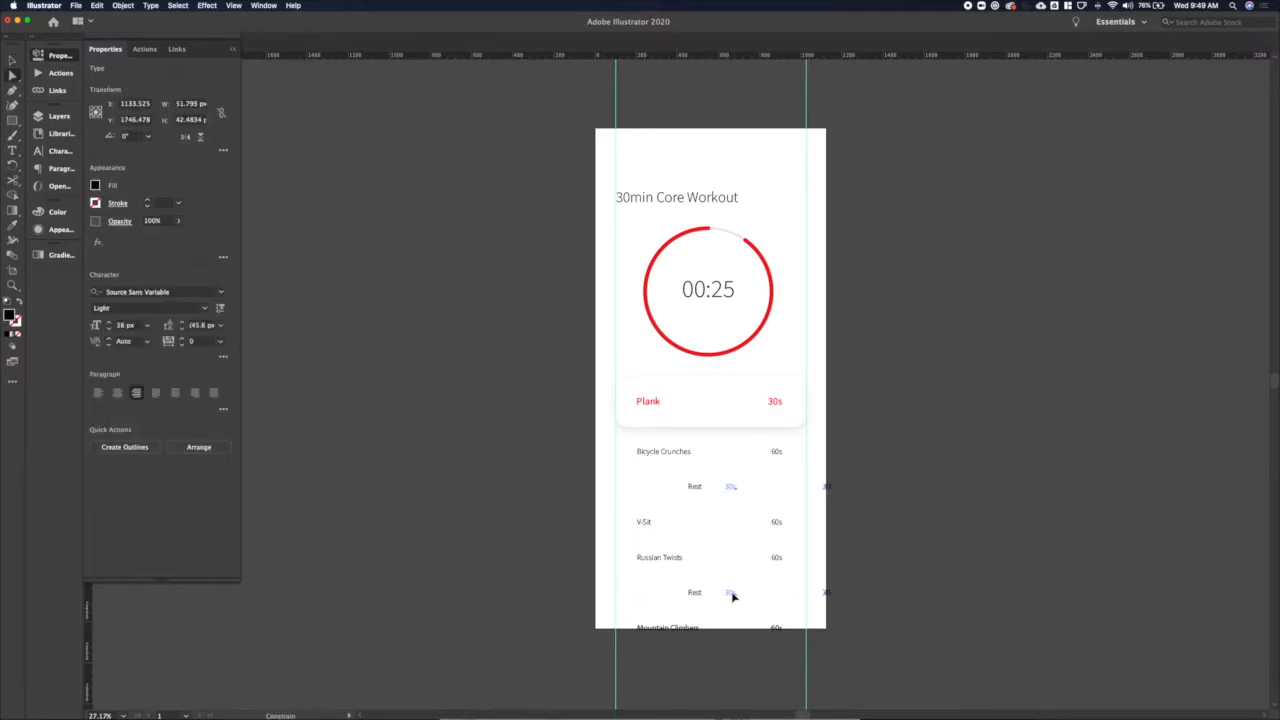
left_click(732, 592)
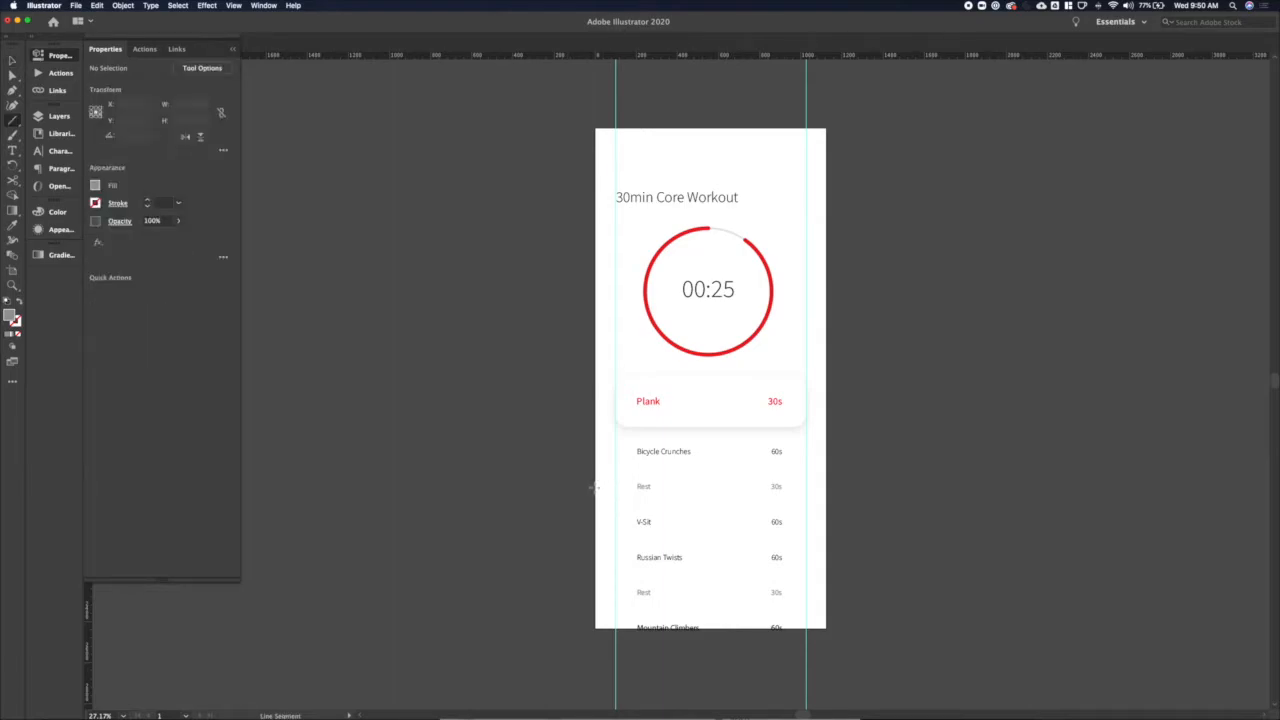
mouse_move(624, 488)
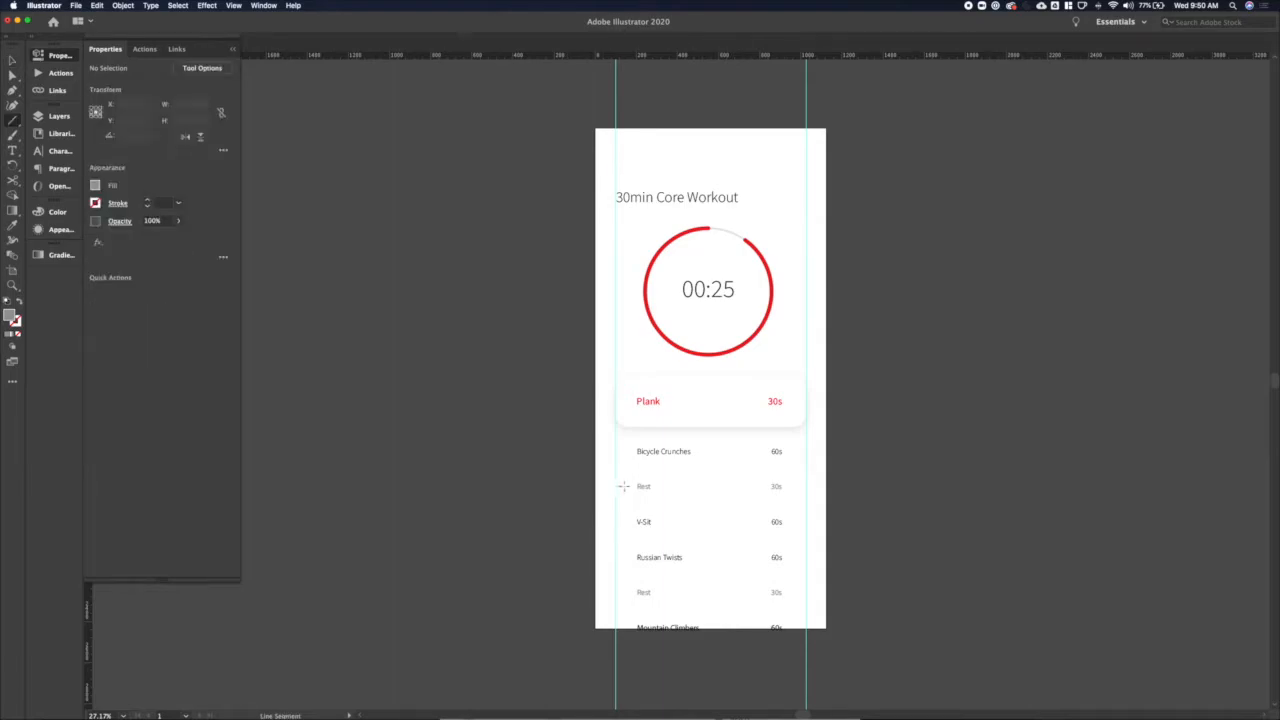
left_click(624, 486)
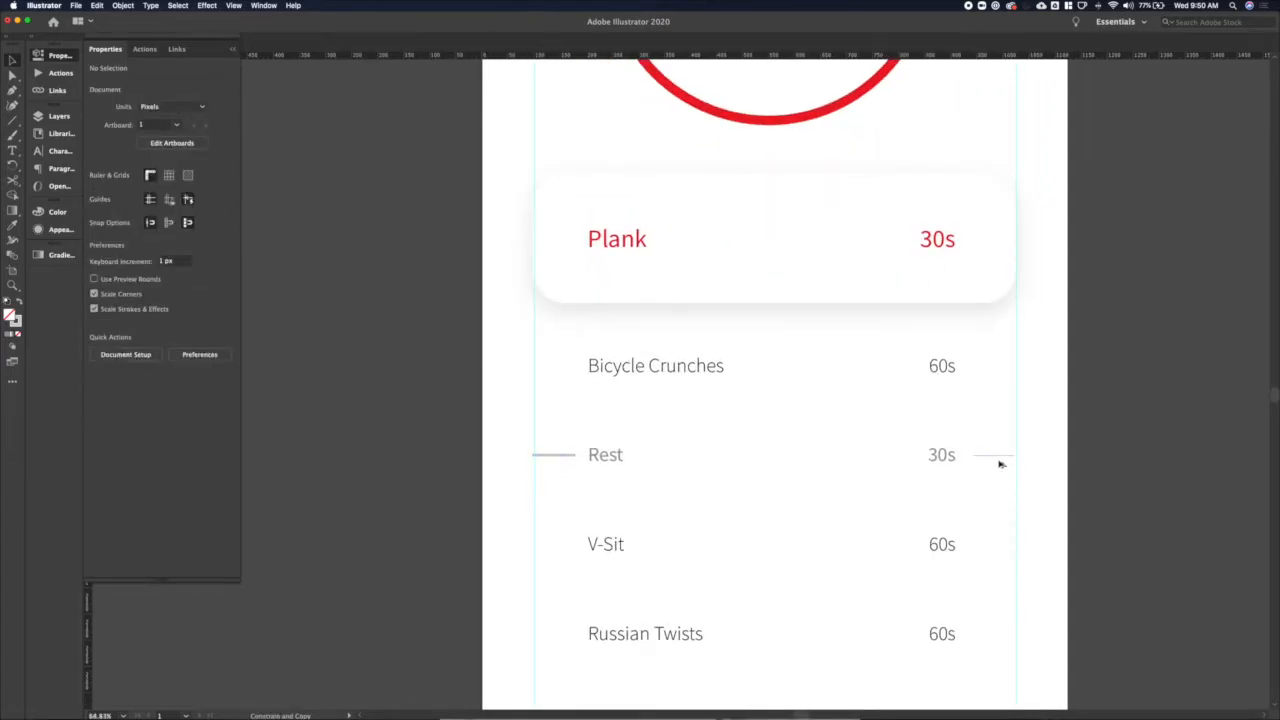
Step: Stretch the short line leftward so it spans from the Rest label to 30s
left_click(994, 456)
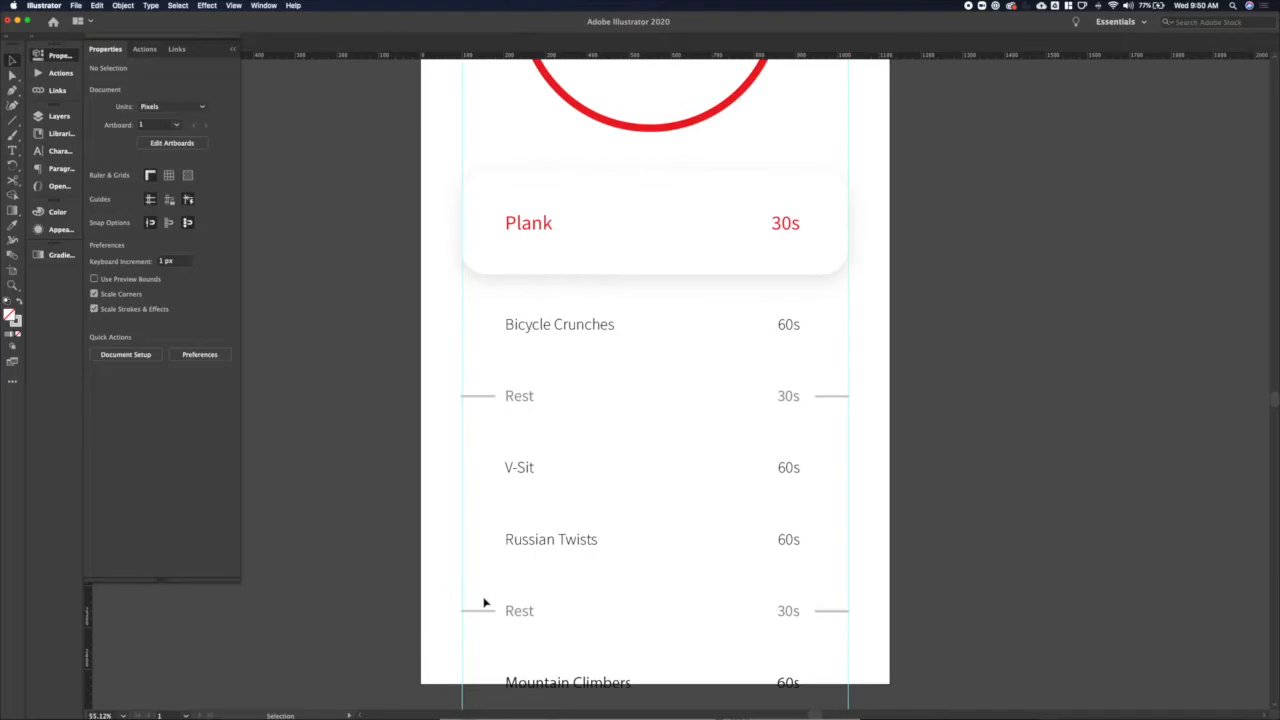
mouse_move(444, 452)
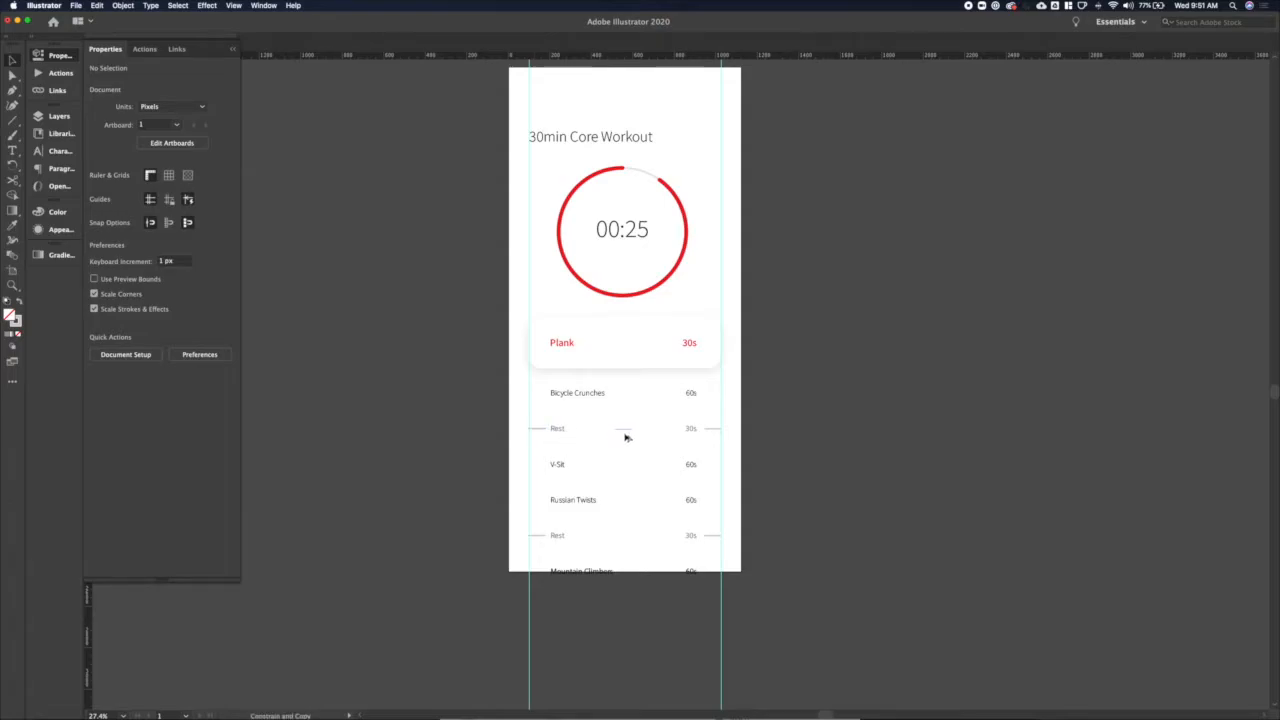
left_click(624, 428)
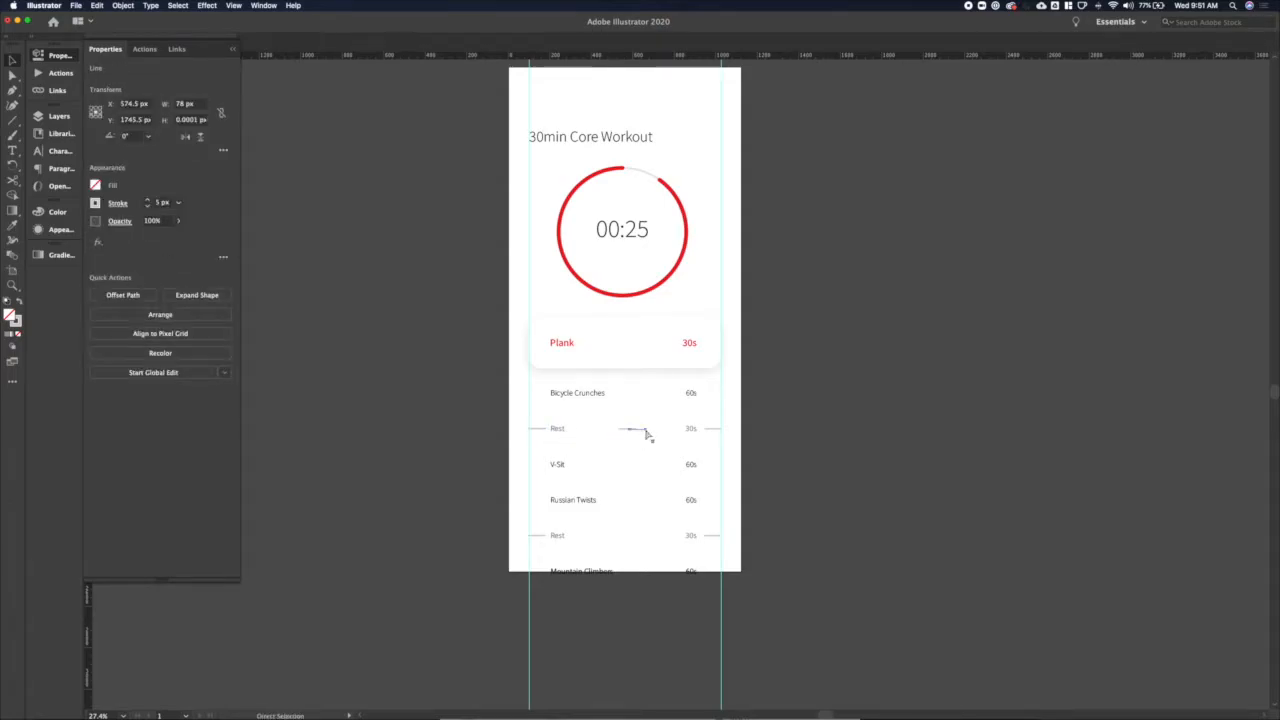
left_click(636, 430)
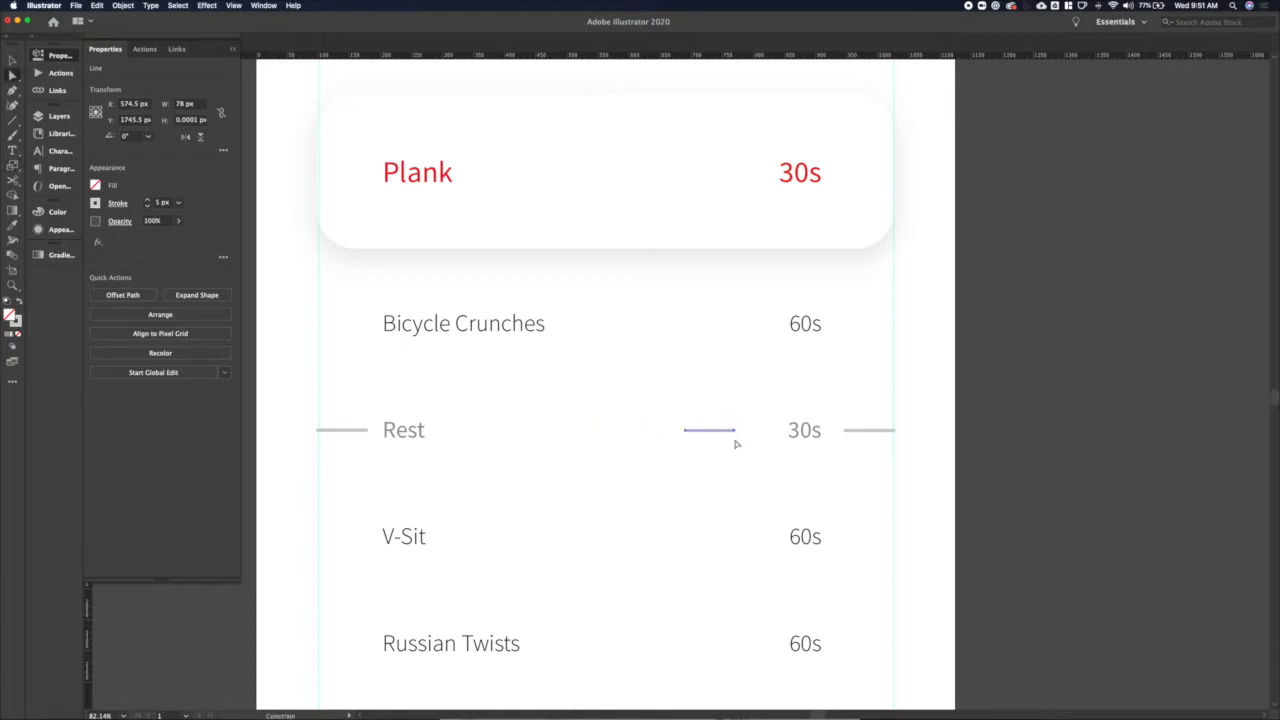
left_click(720, 430)
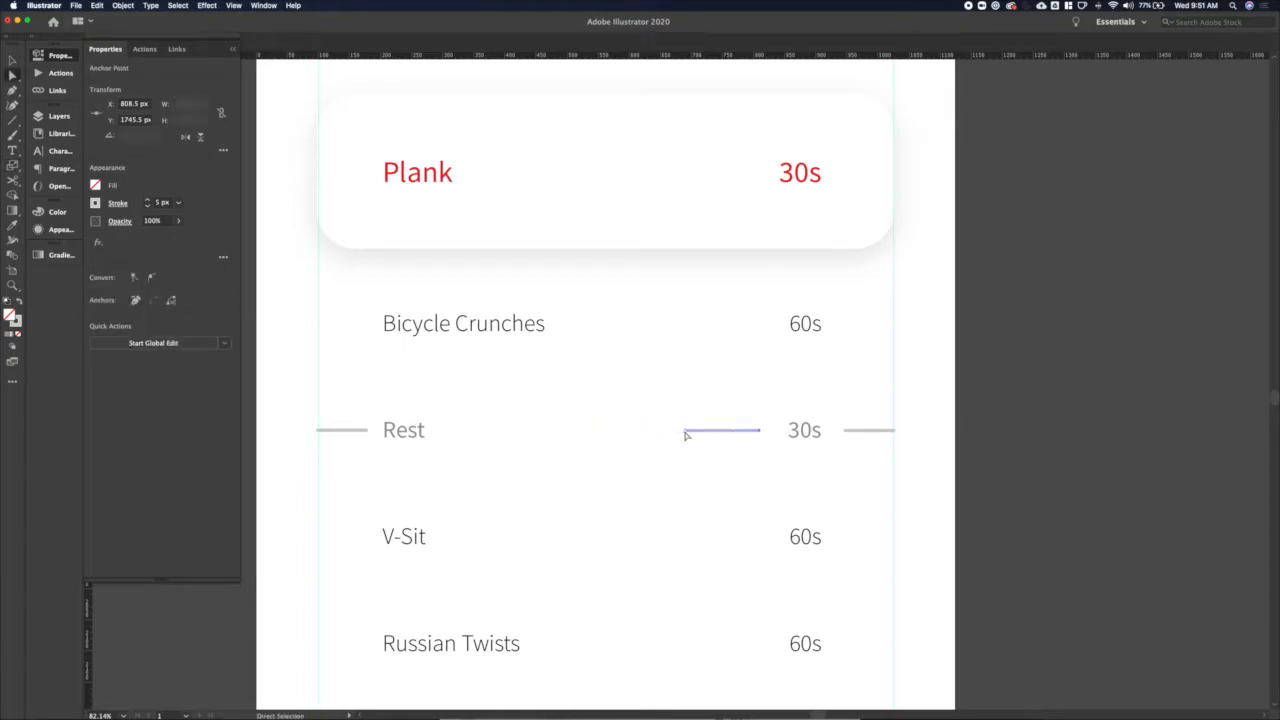
left_click_drag(684, 430, 472, 432)
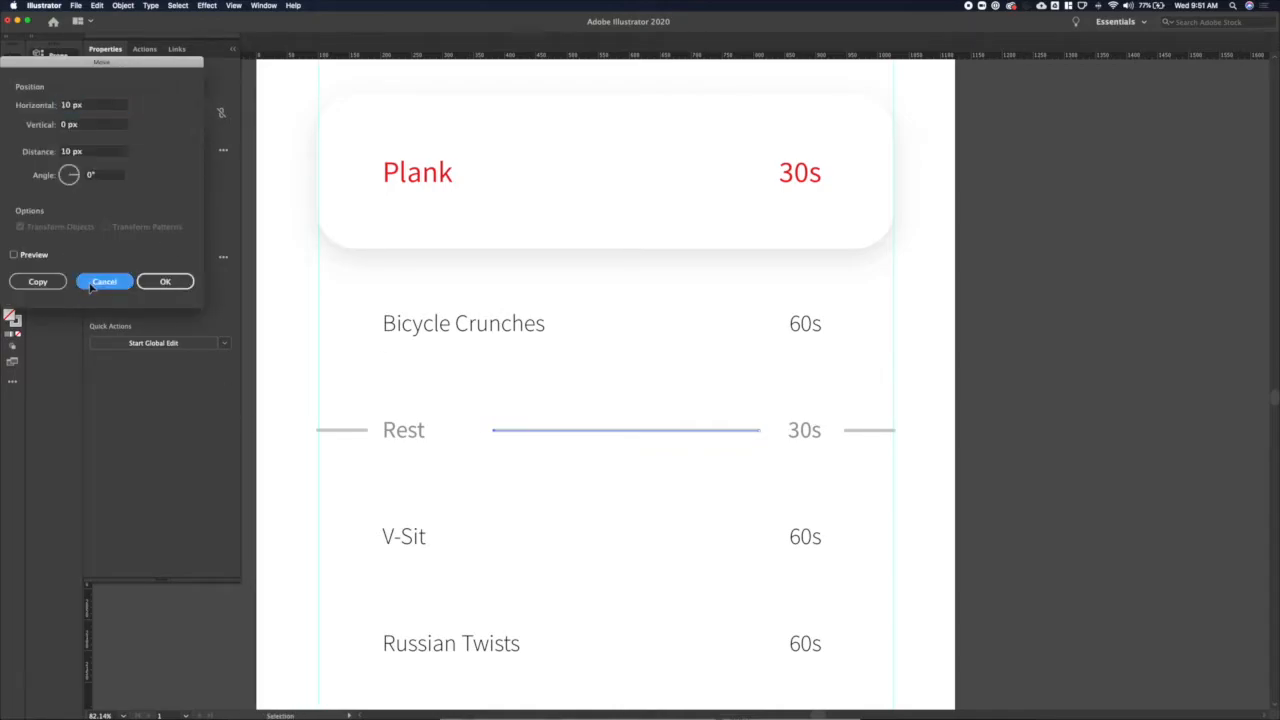
Step: Move a copy of the long line into the other Rest row
left_click(104, 280)
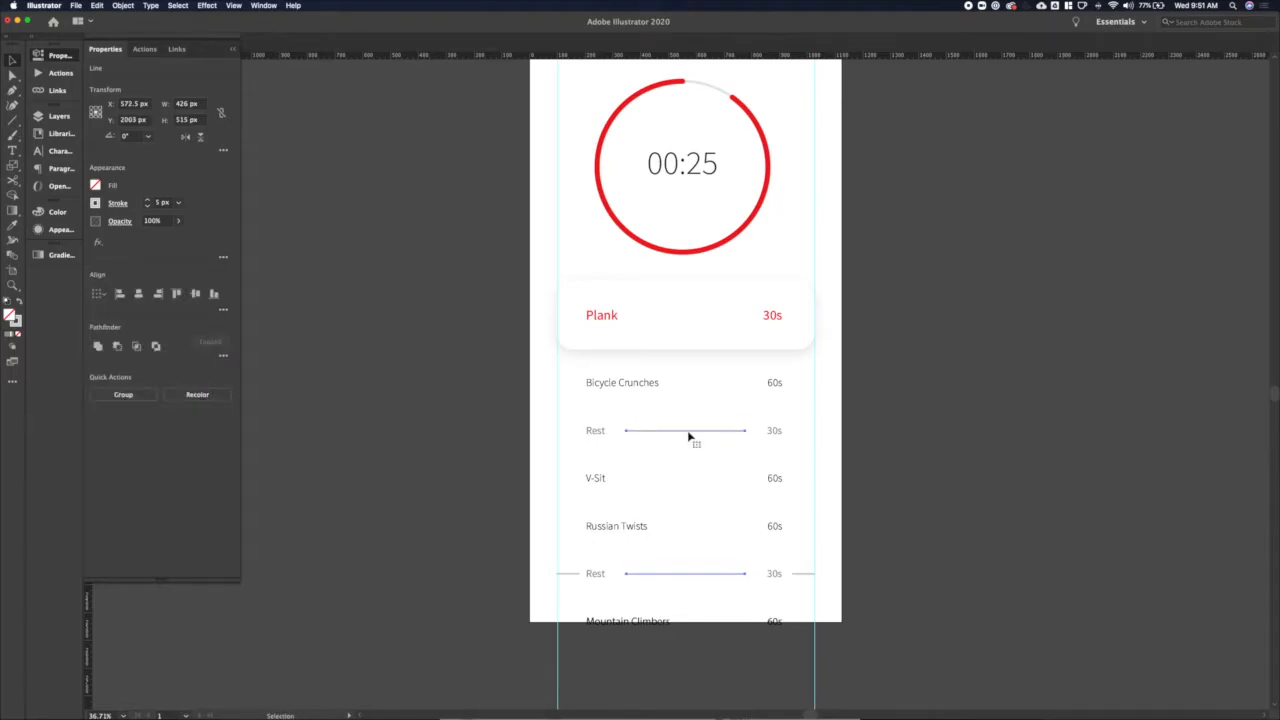
left_click(576, 572)
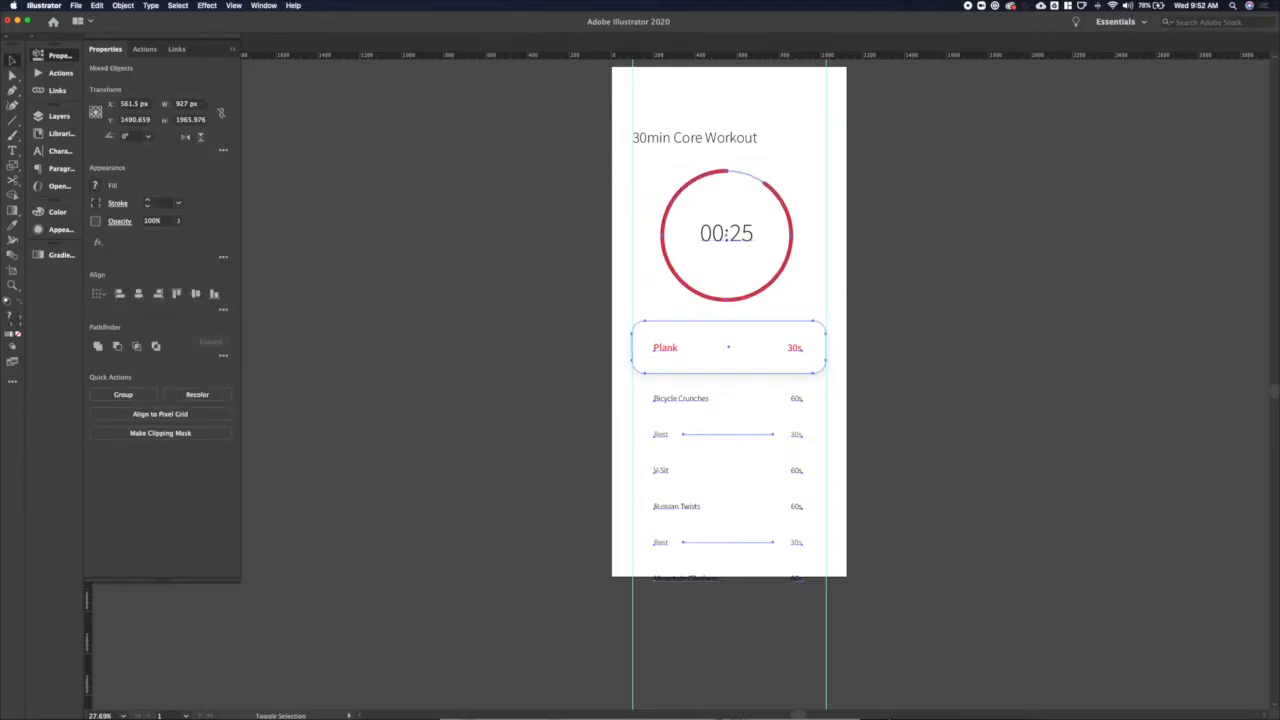
Step: Set the '30min Core Workout' title to Semibold weight
left_click(728, 344)
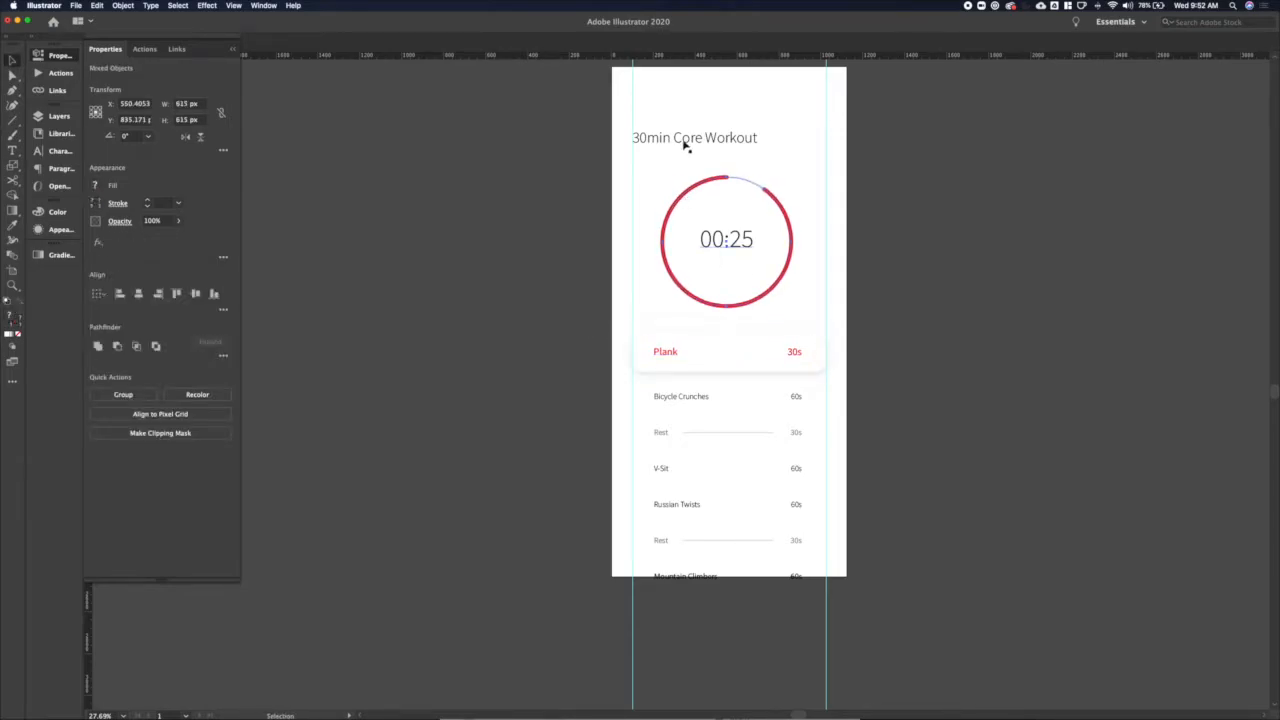
left_click(694, 140)
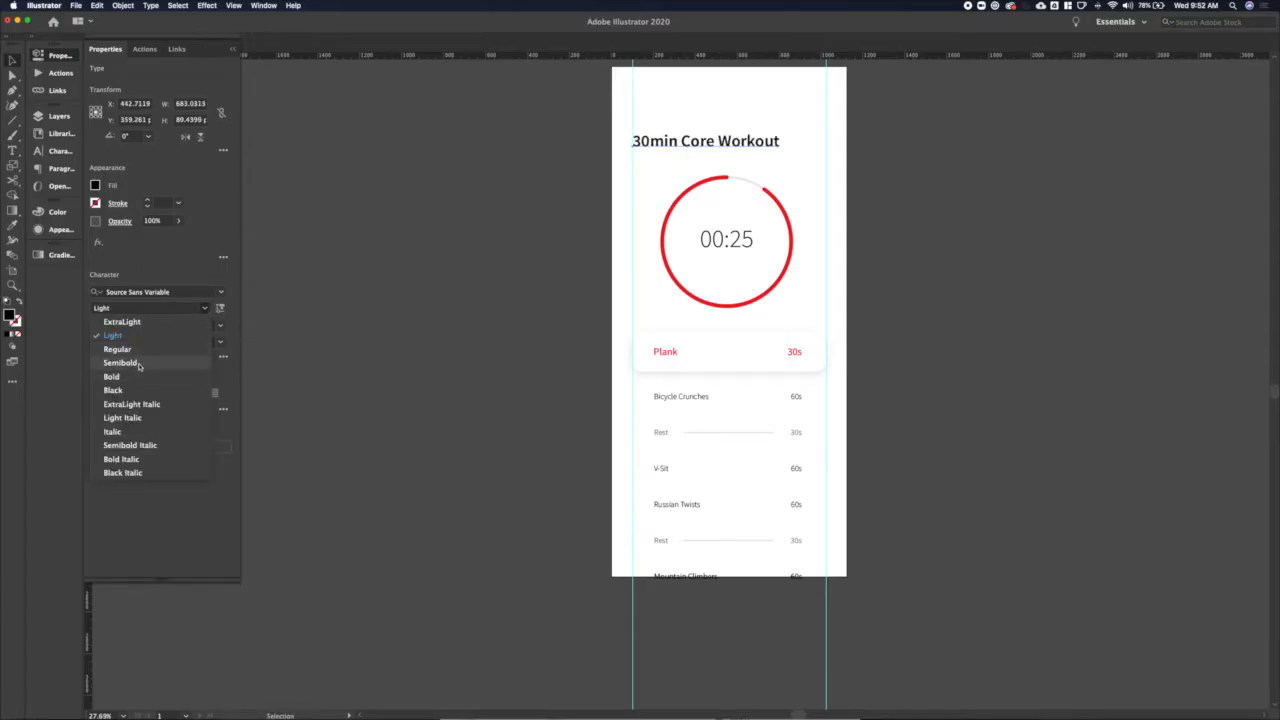
left_click(120, 362)
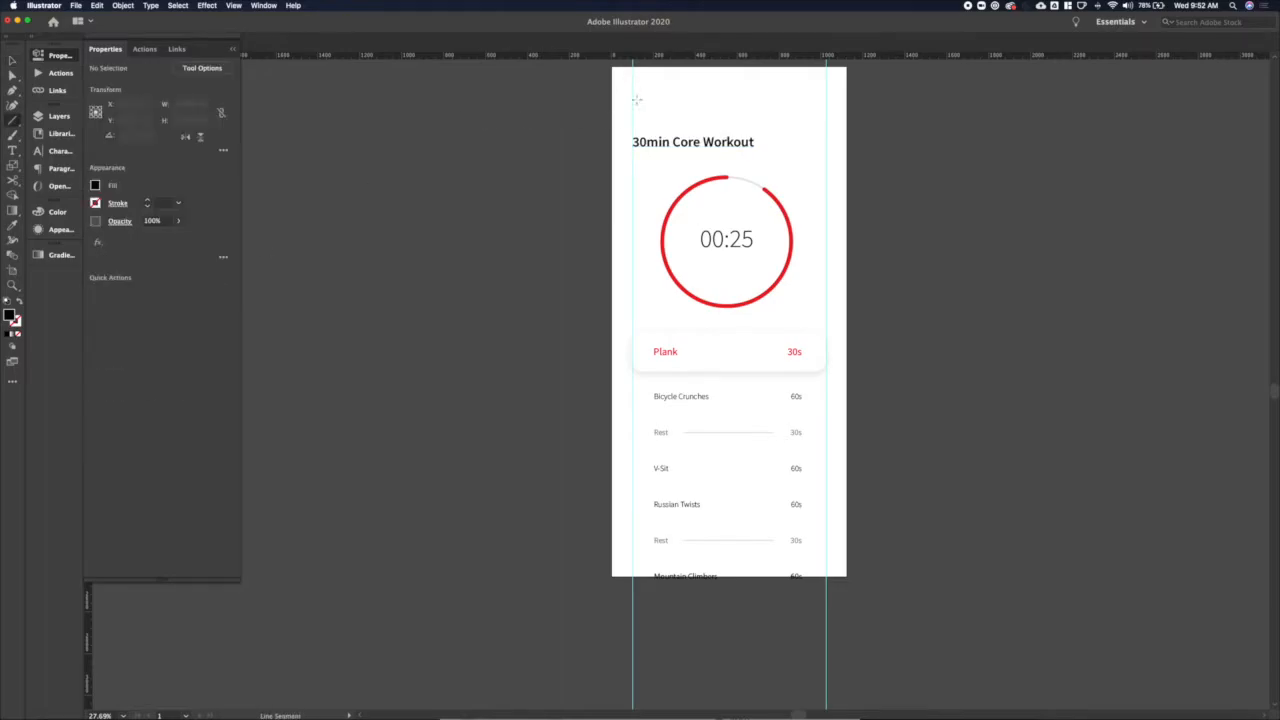
Step: Add a back arrow at top left using a line with the Arrow 1 arrowhead
left_click(640, 98)
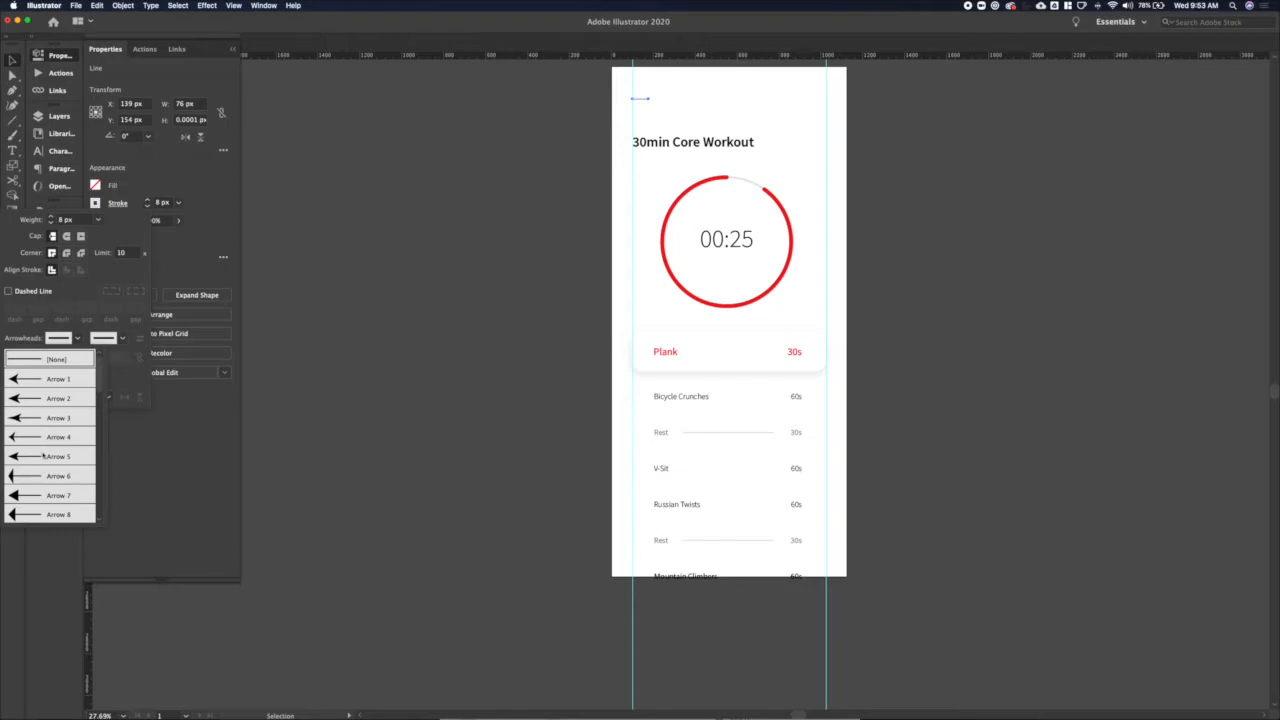
left_click(56, 456)
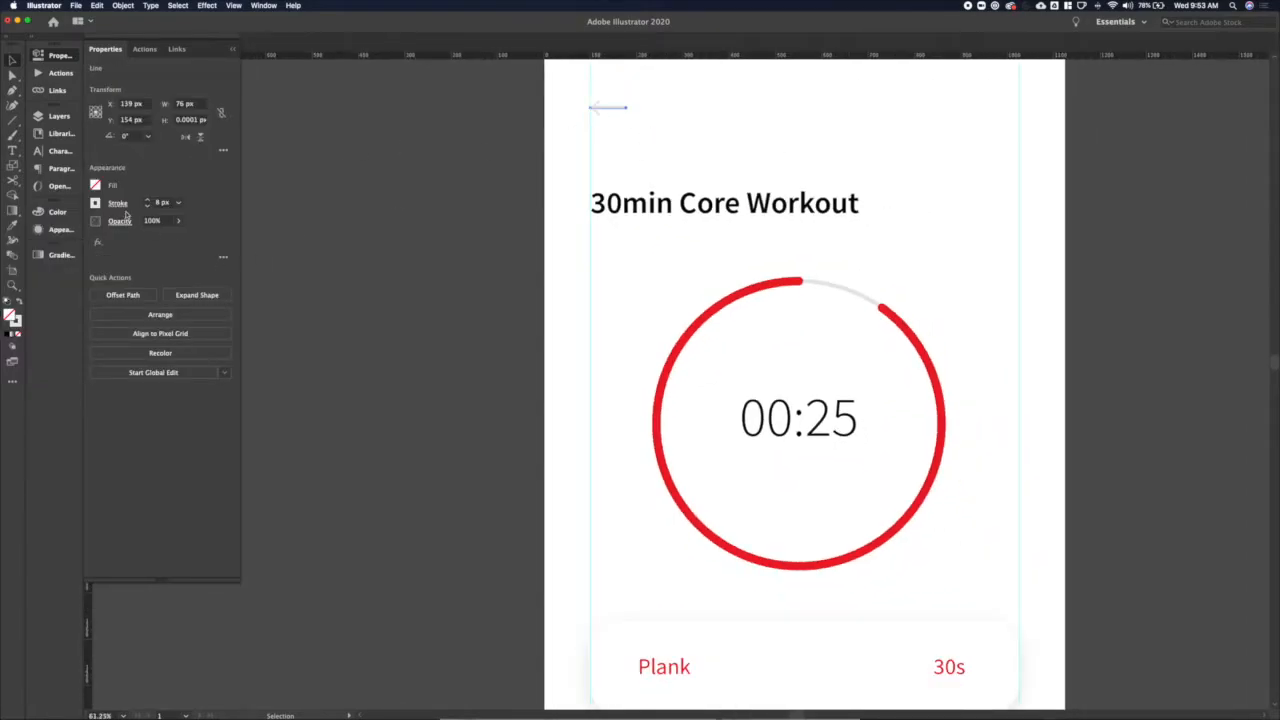
left_click(556, 148)
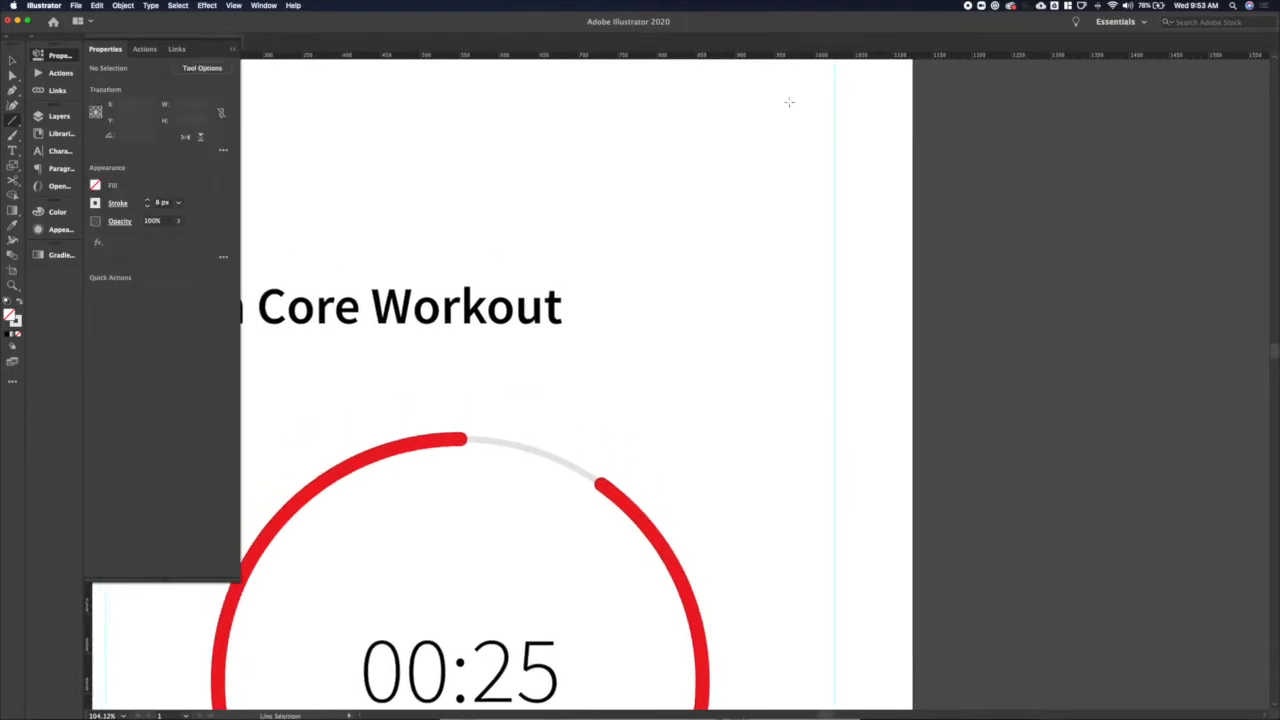
Step: Draw short stacked lines at top right for the three-line menu icon
left_click(804, 128)
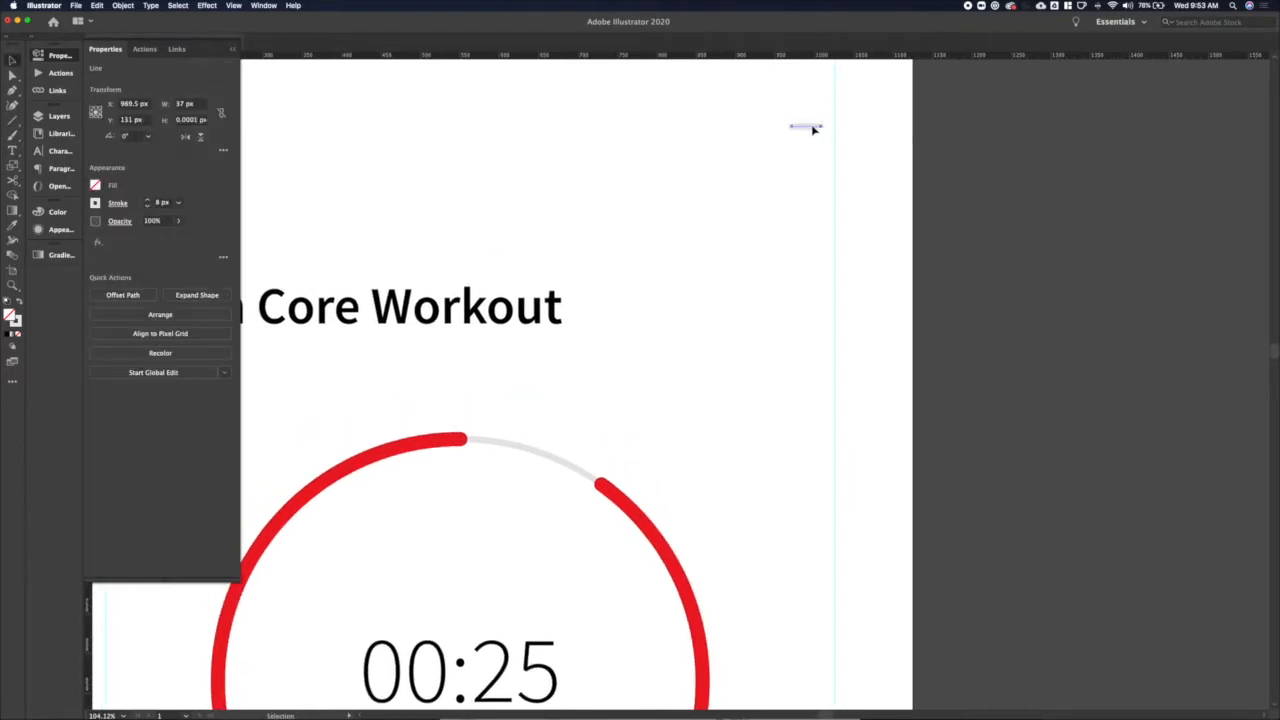
mouse_move(810, 132)
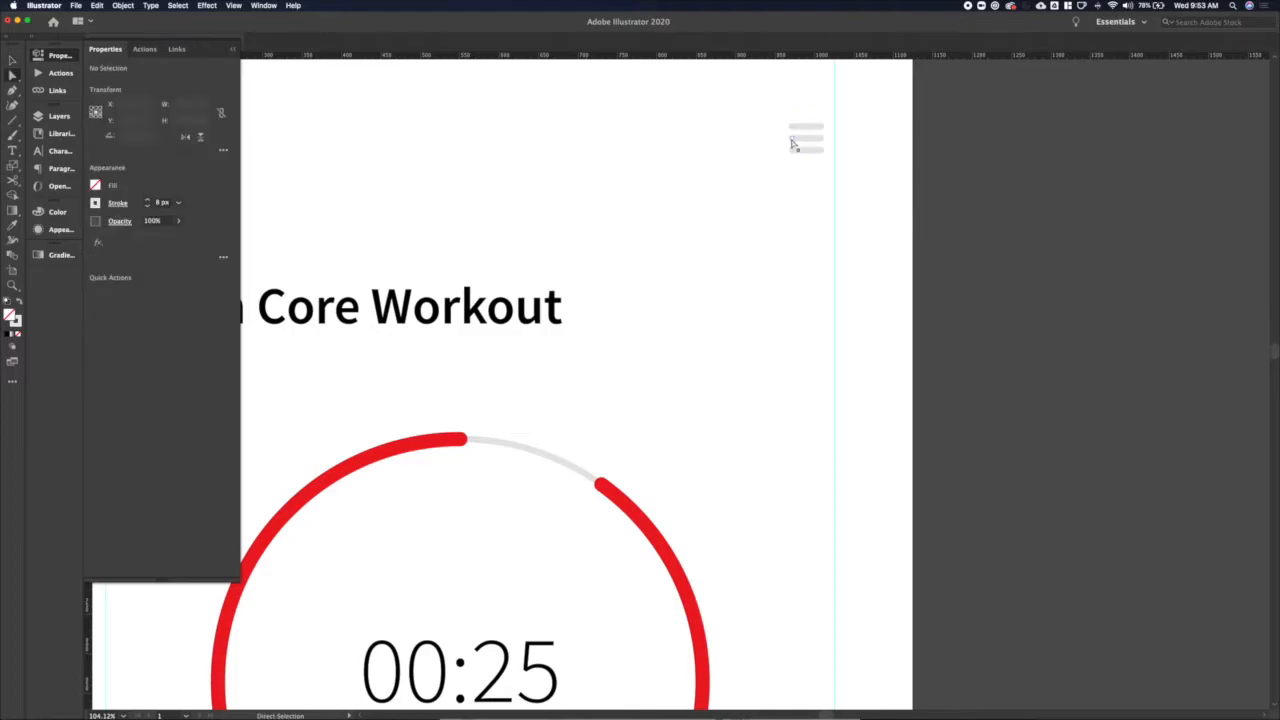
left_click(804, 150)
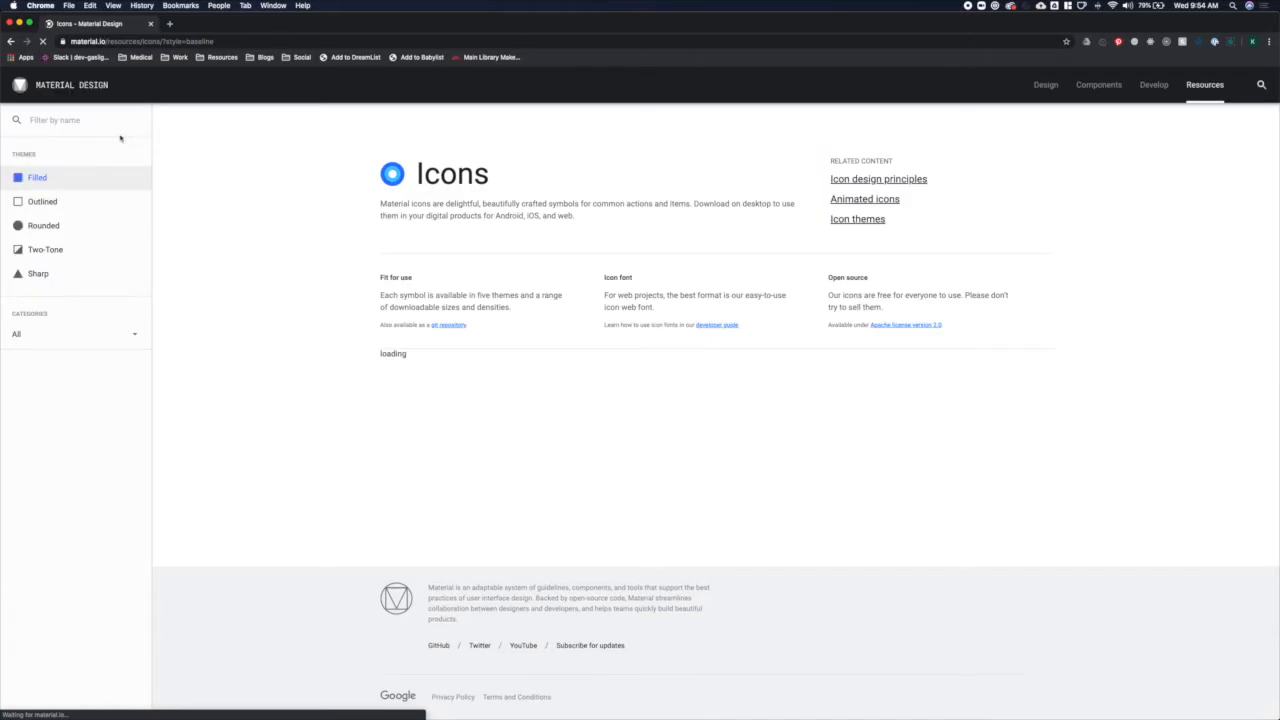
Step: Filter the Material Design icon library by the name 'plank', finding no results
type("plank")
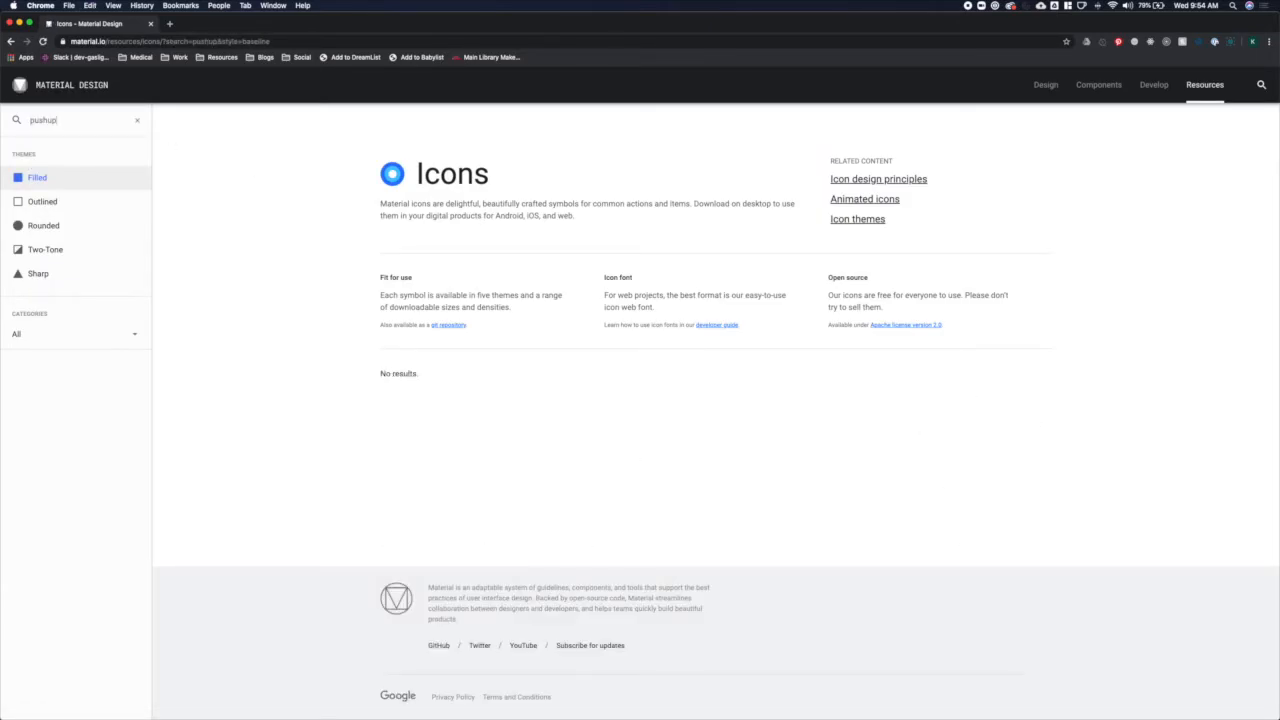
left_click(288, 24)
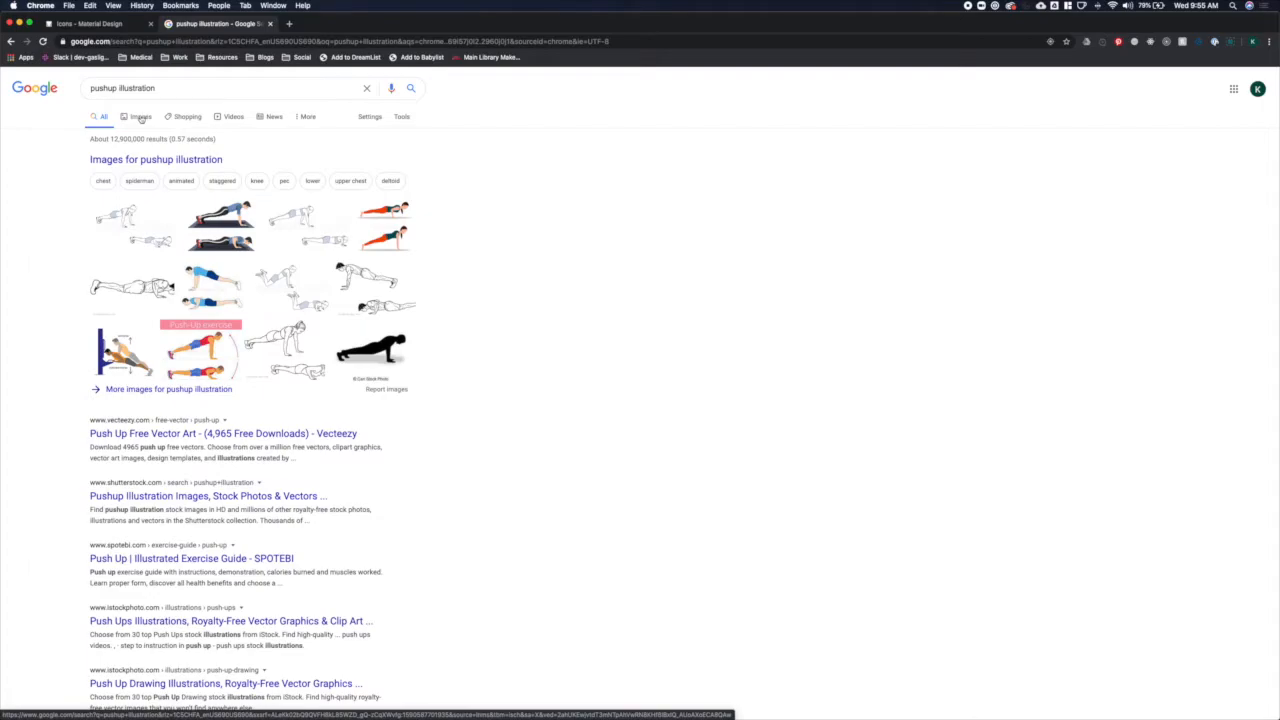
Step: Open the Vecteezy 'Push Up Free Vector Art' result from Google's pushup illustration search
left_click(224, 432)
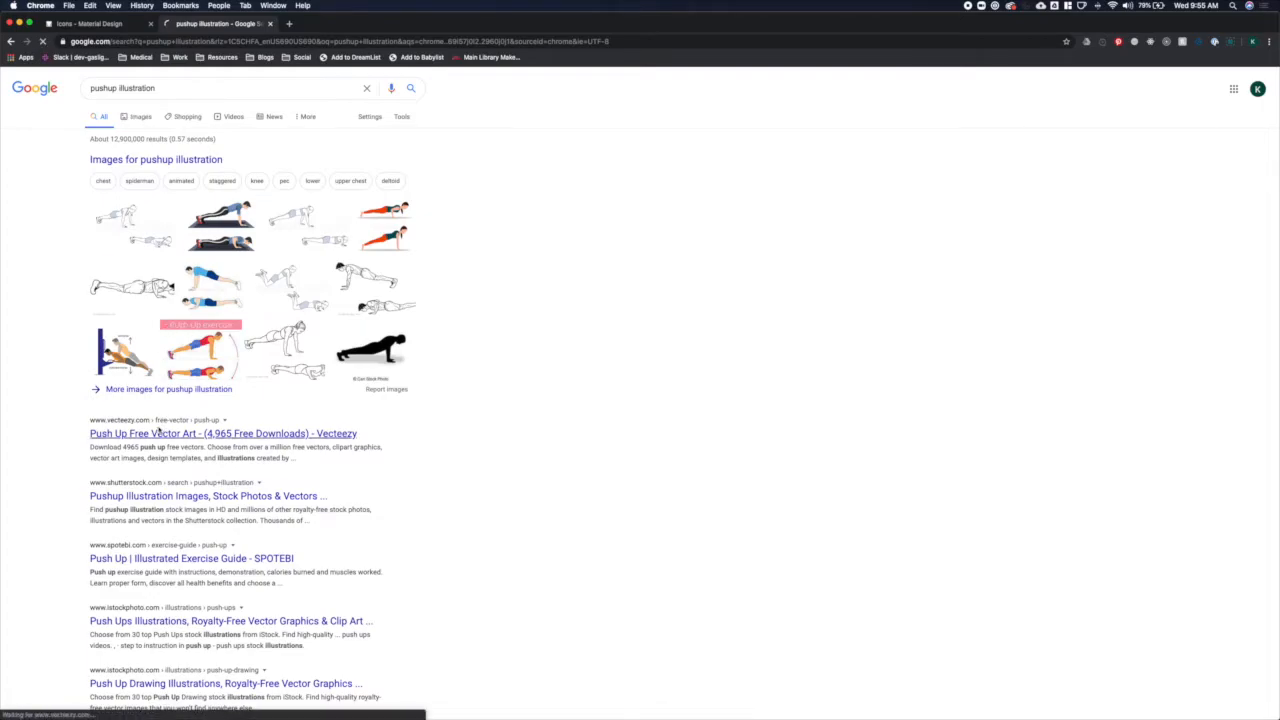
left_click(224, 432)
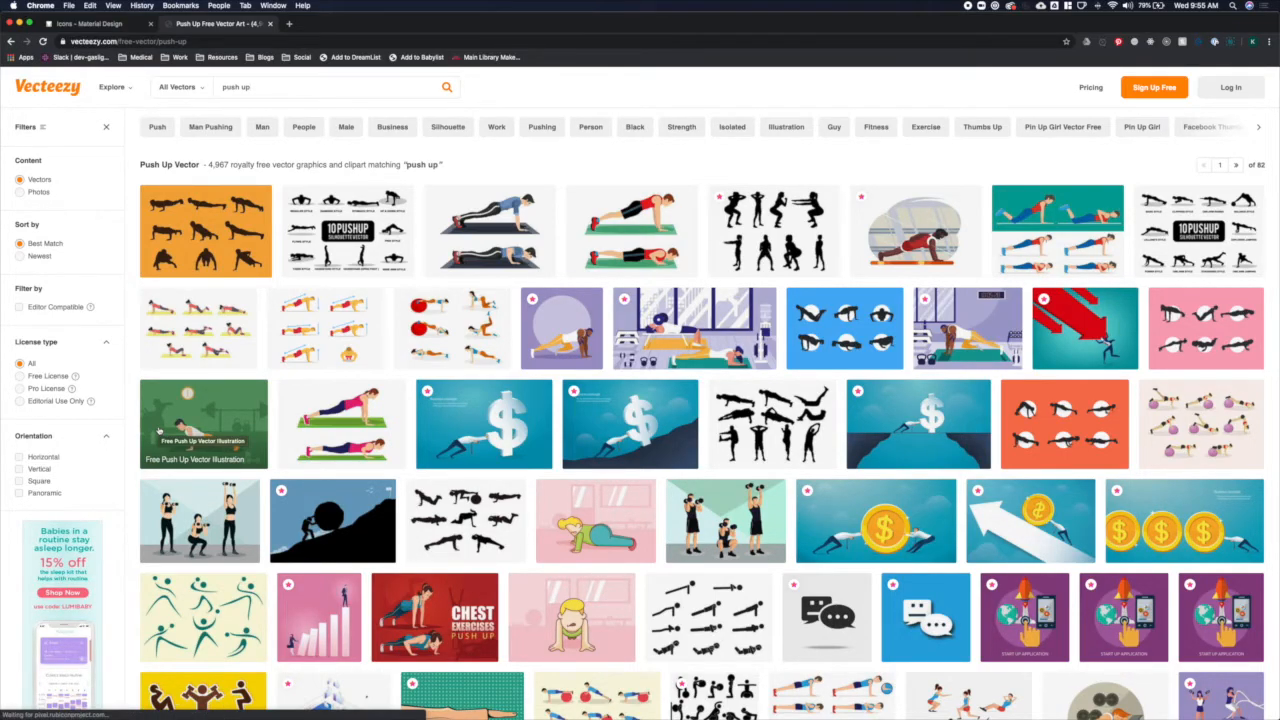
Step: Search Vecteezy for 'push up' and open the Woman Silhouettes Doing Pushup pack
scroll("down", 3)
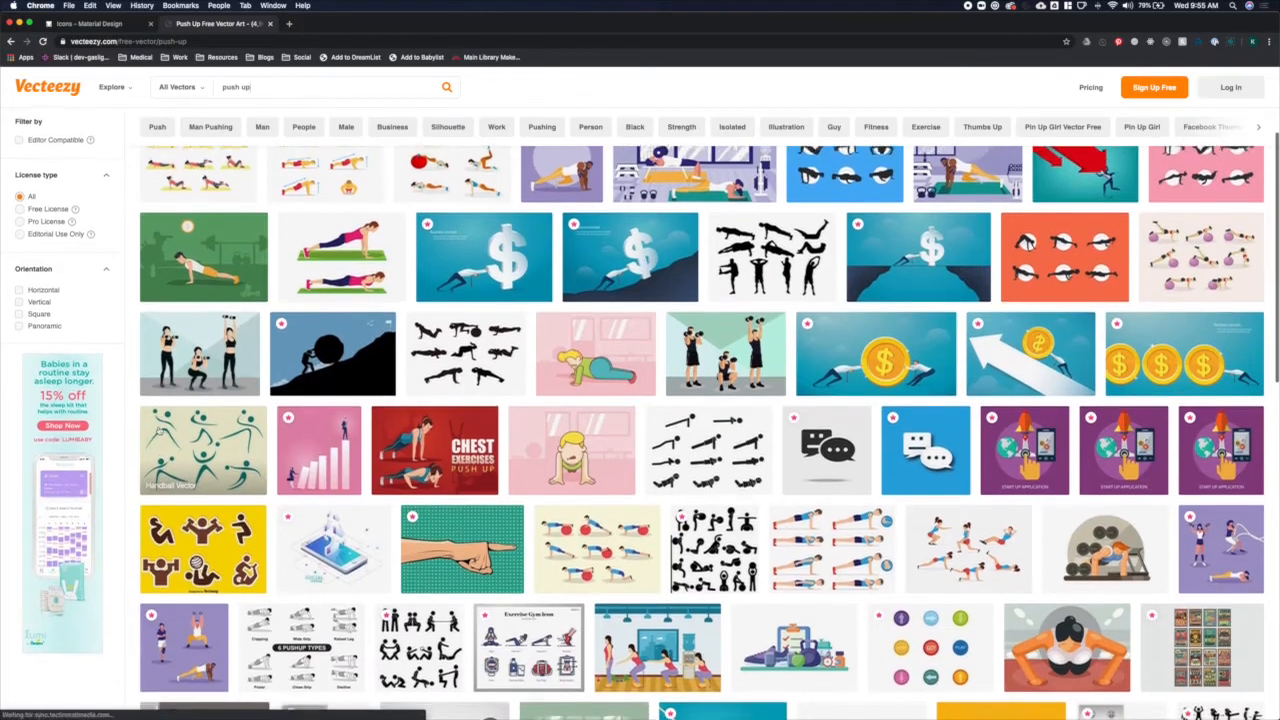
scroll("down", 3)
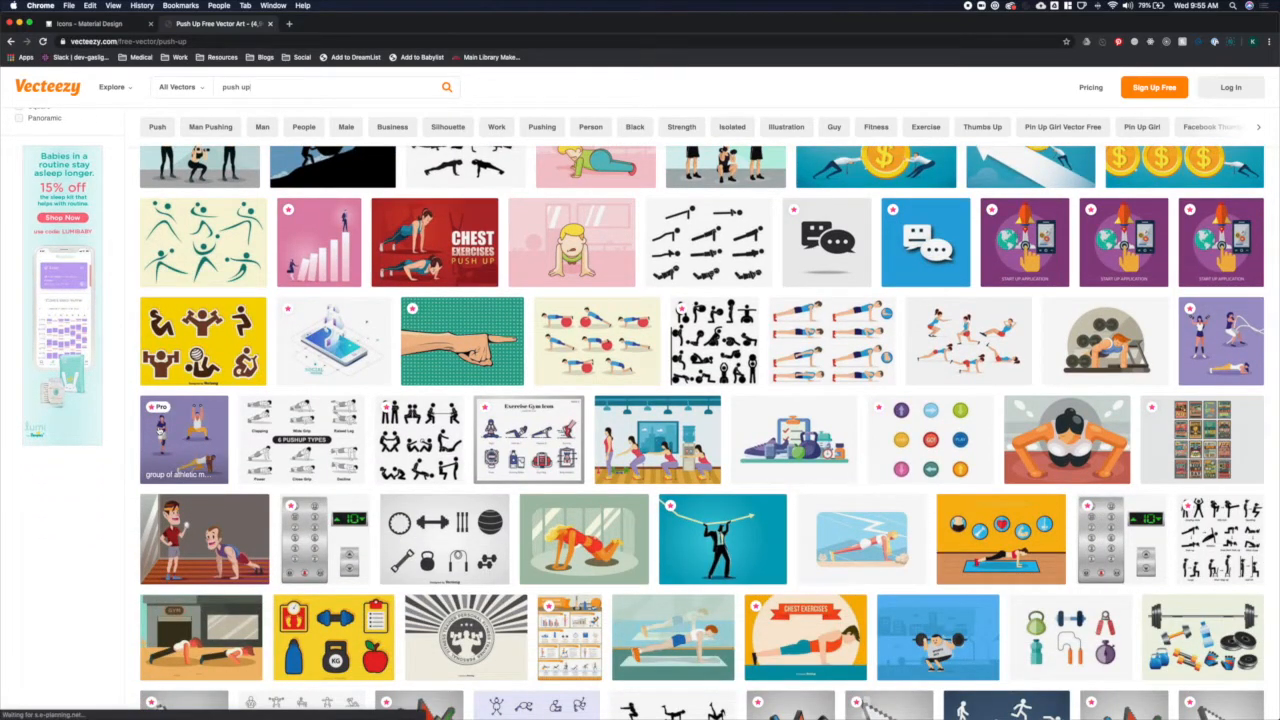
scroll("down", 3)
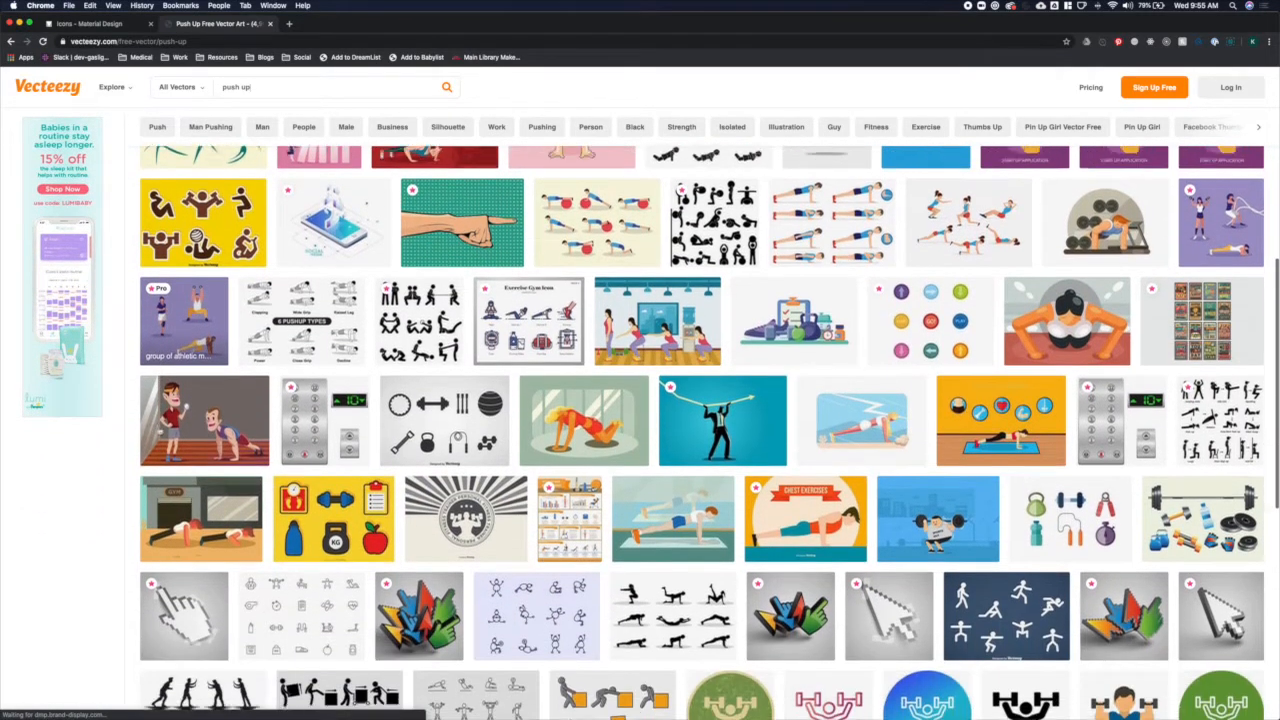
scroll("down", 3)
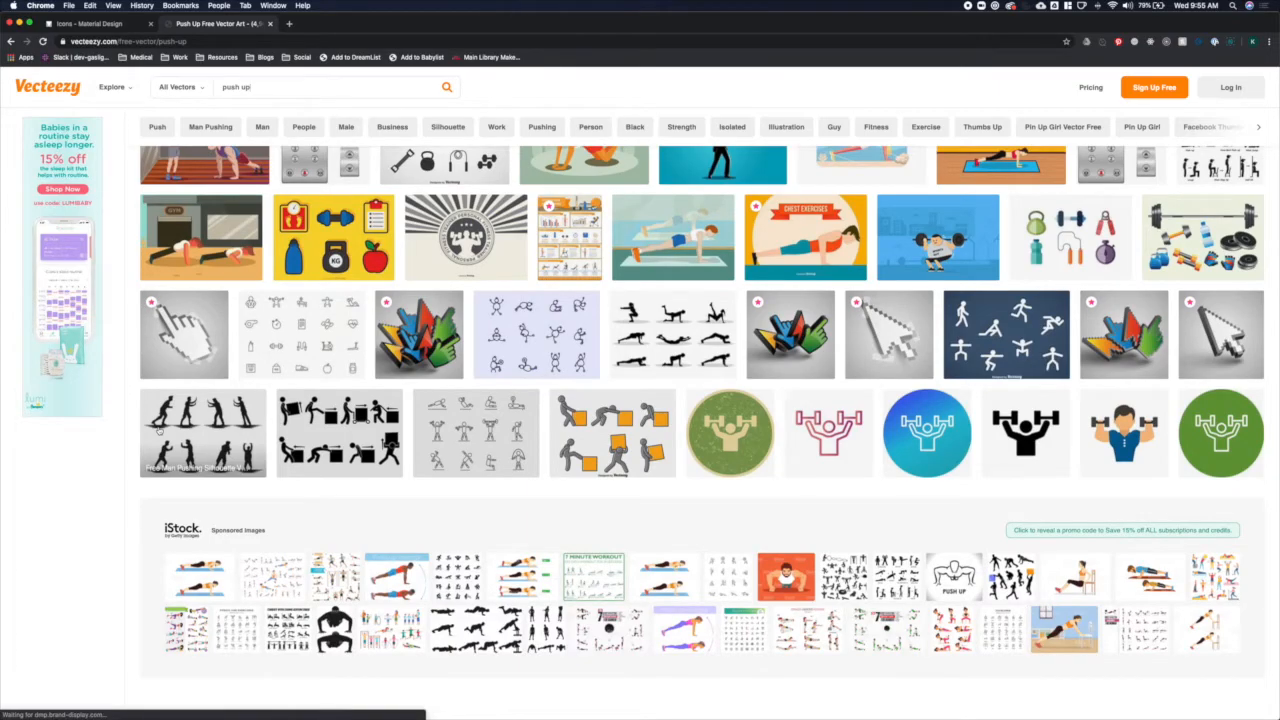
mouse_move(448, 490)
type("plank")
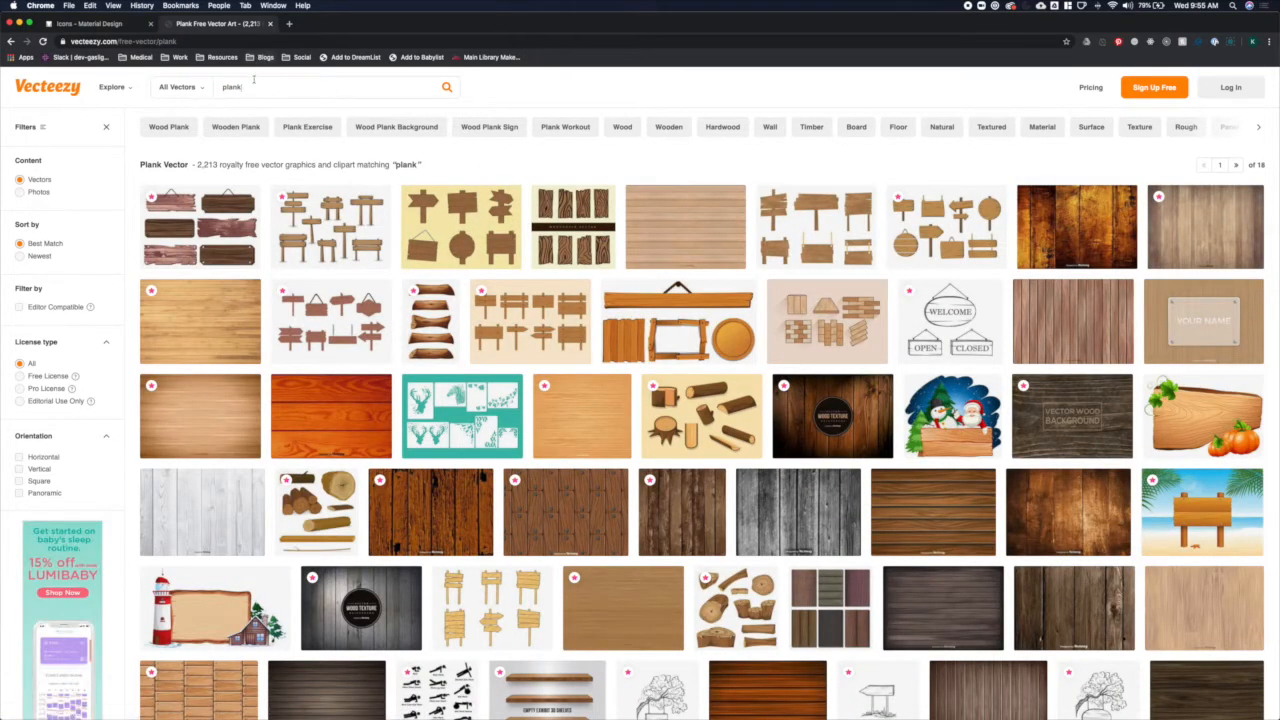
type("push up")
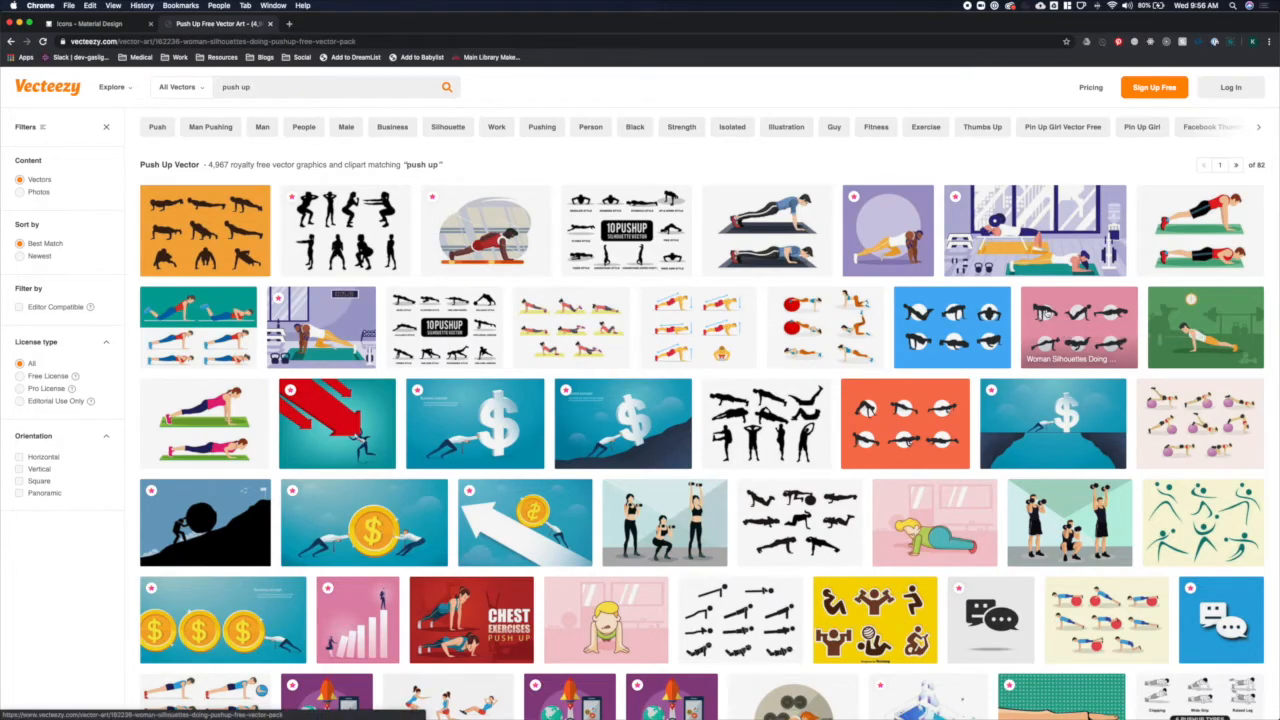
left_click(1078, 328)
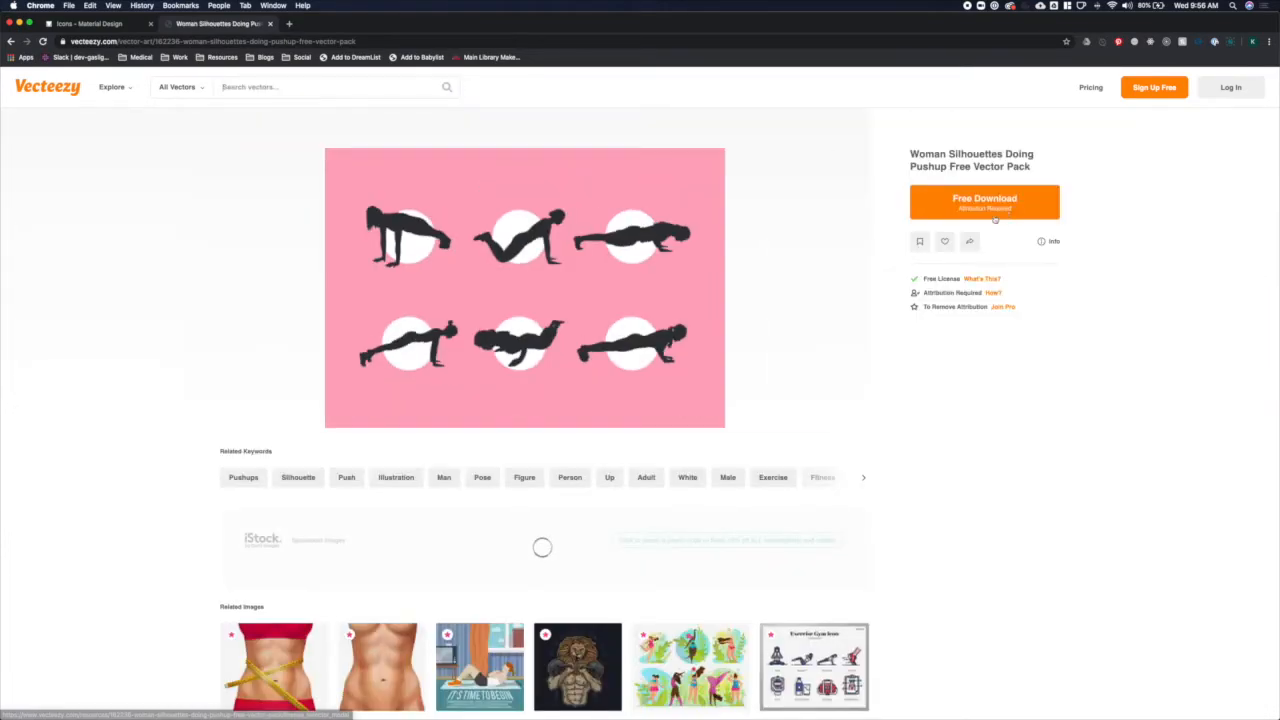
Step: Download the pack under the Free License and return to the workout screen design
left_click(984, 198)
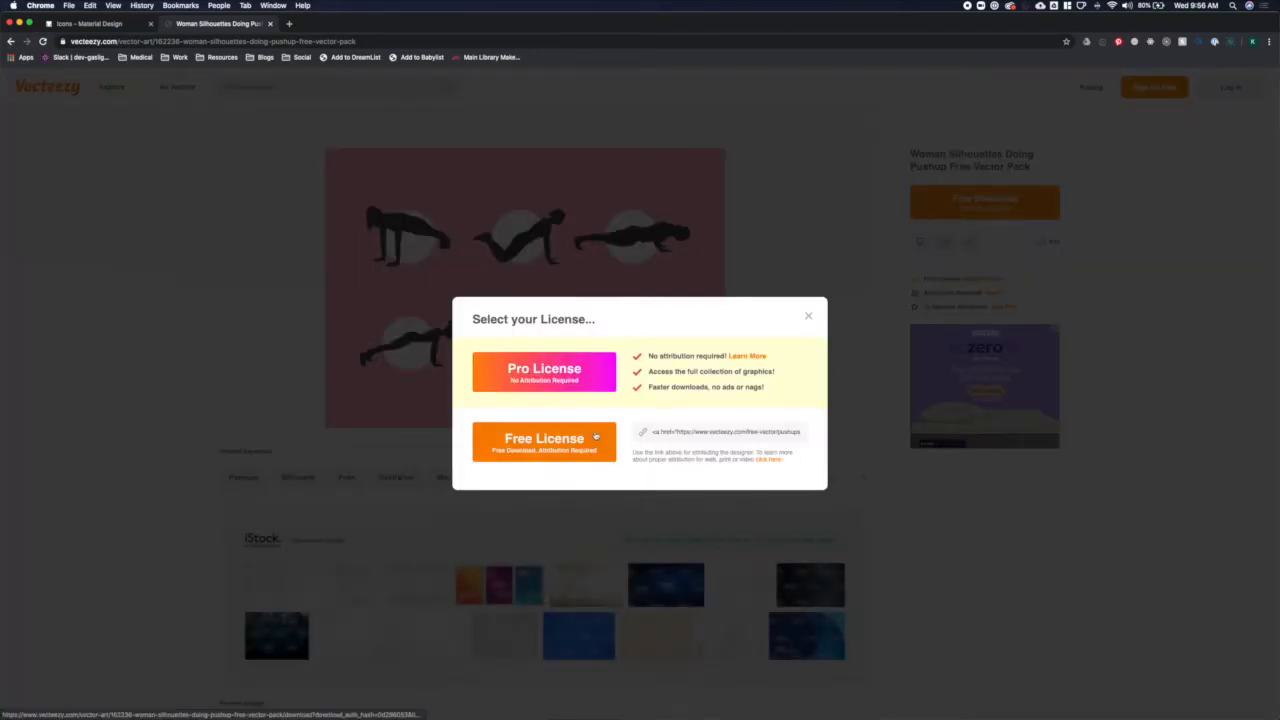
left_click(544, 440)
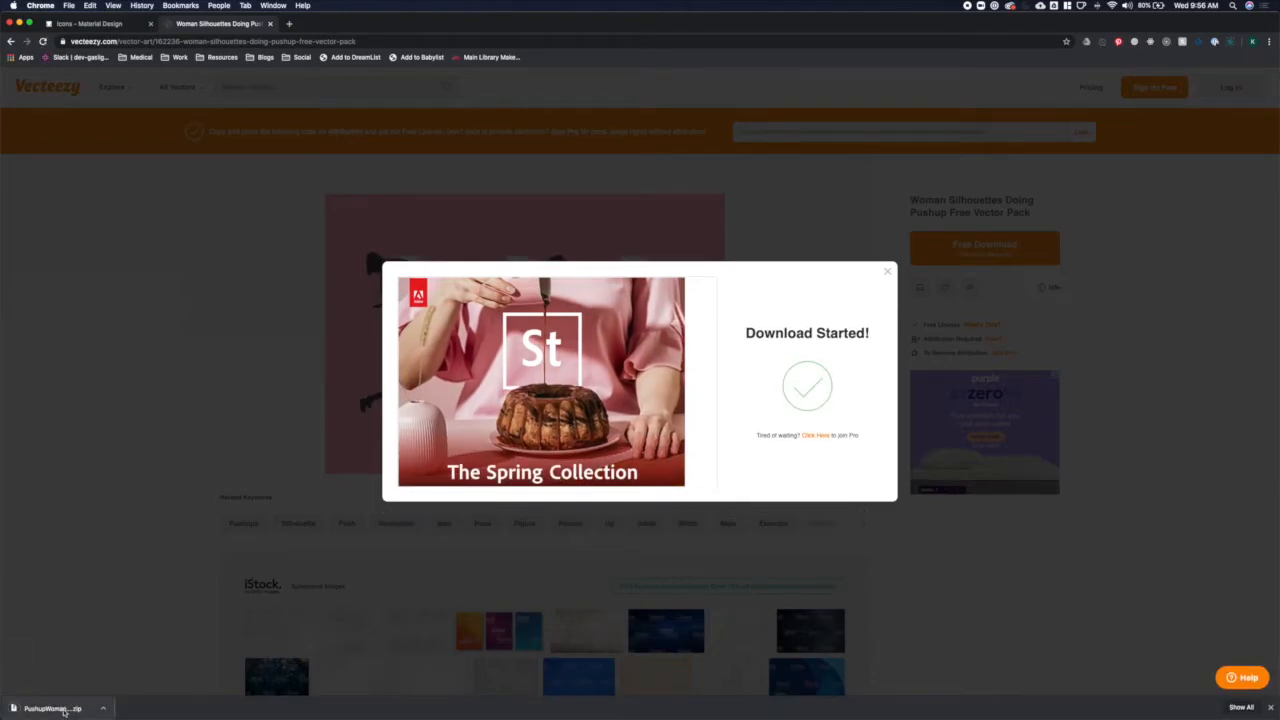
left_click(52, 708)
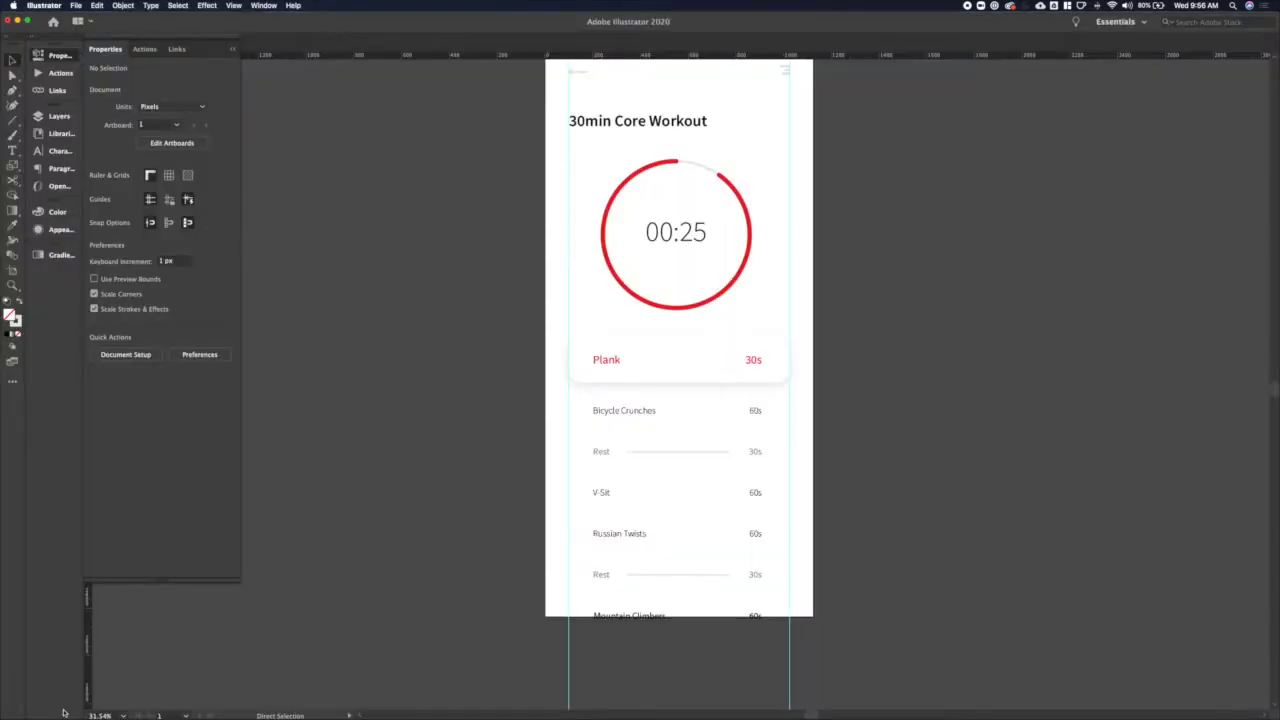
Step: Open the downloaded push-up vector file from Recents, accepting the 9-slice scaling warning
left_click(76, 6)
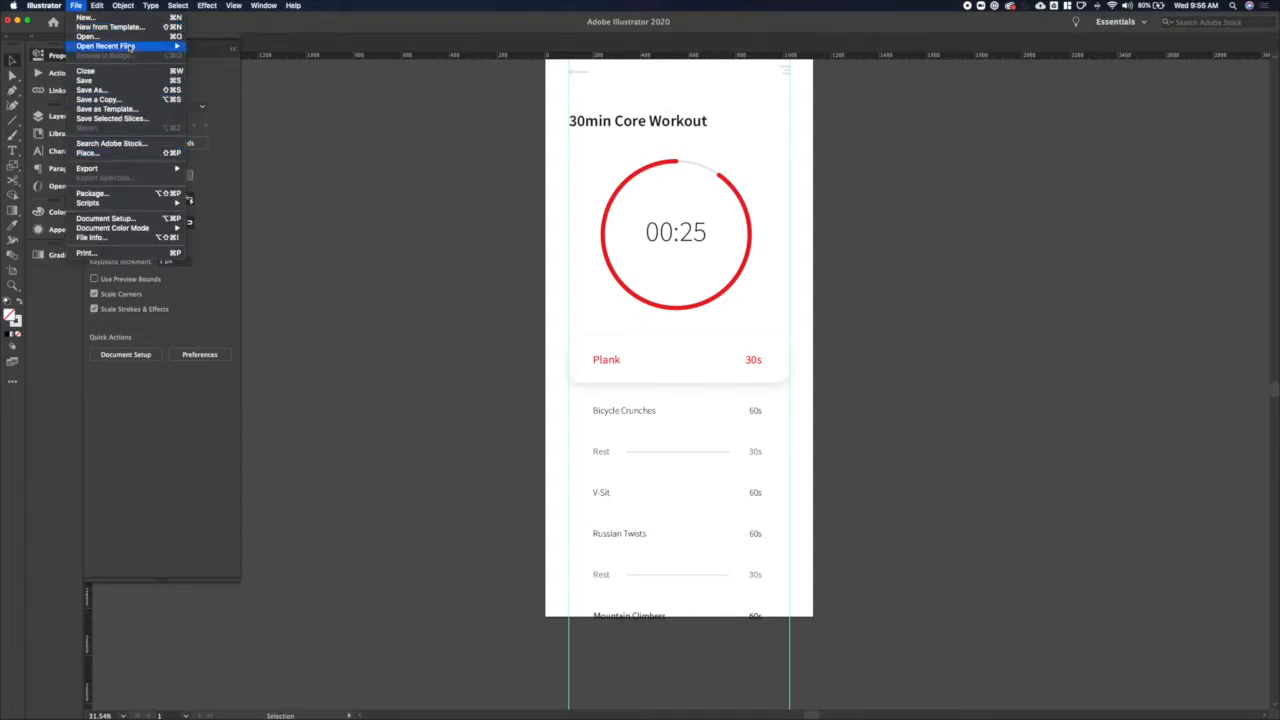
left_click(560, 300)
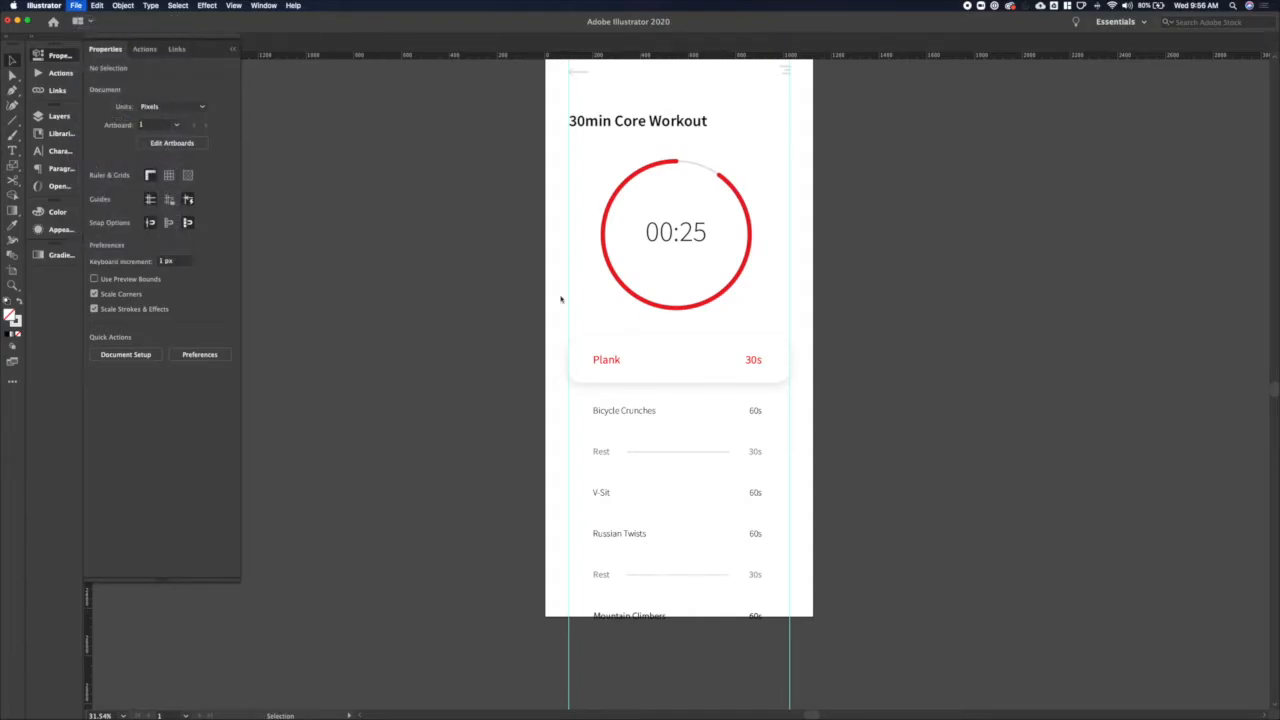
left_click(76, 6)
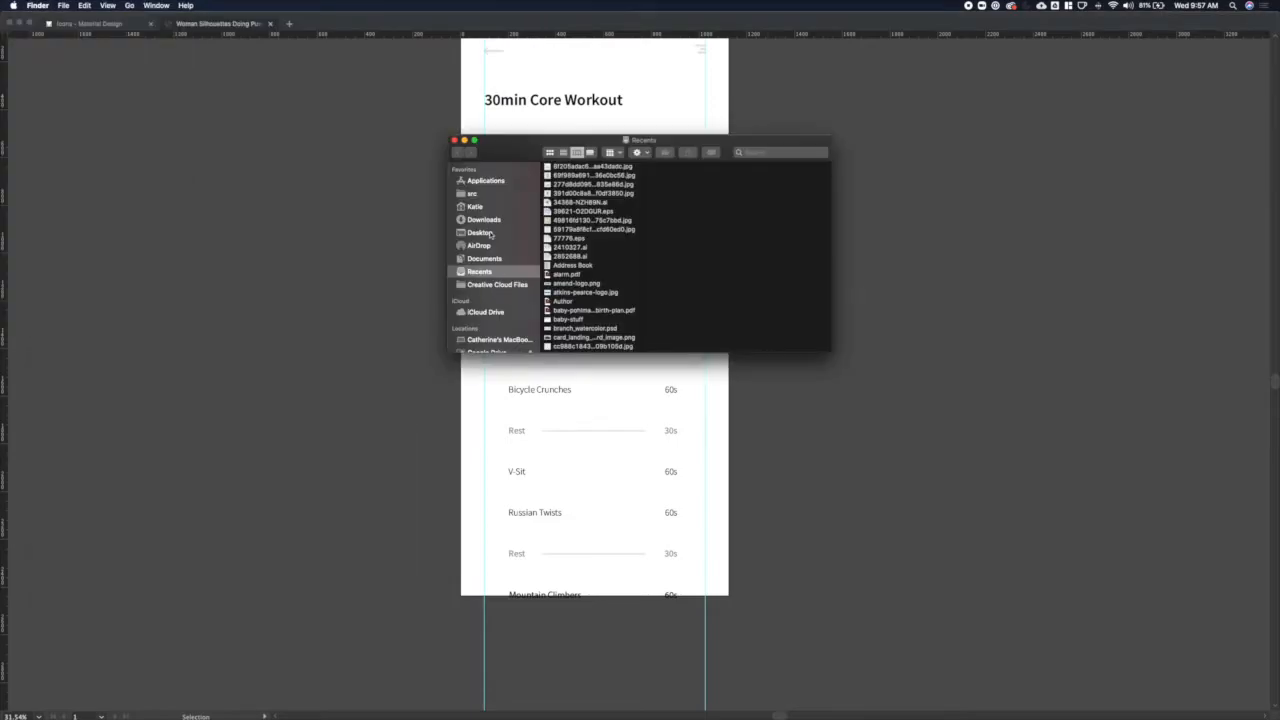
left_click(484, 218)
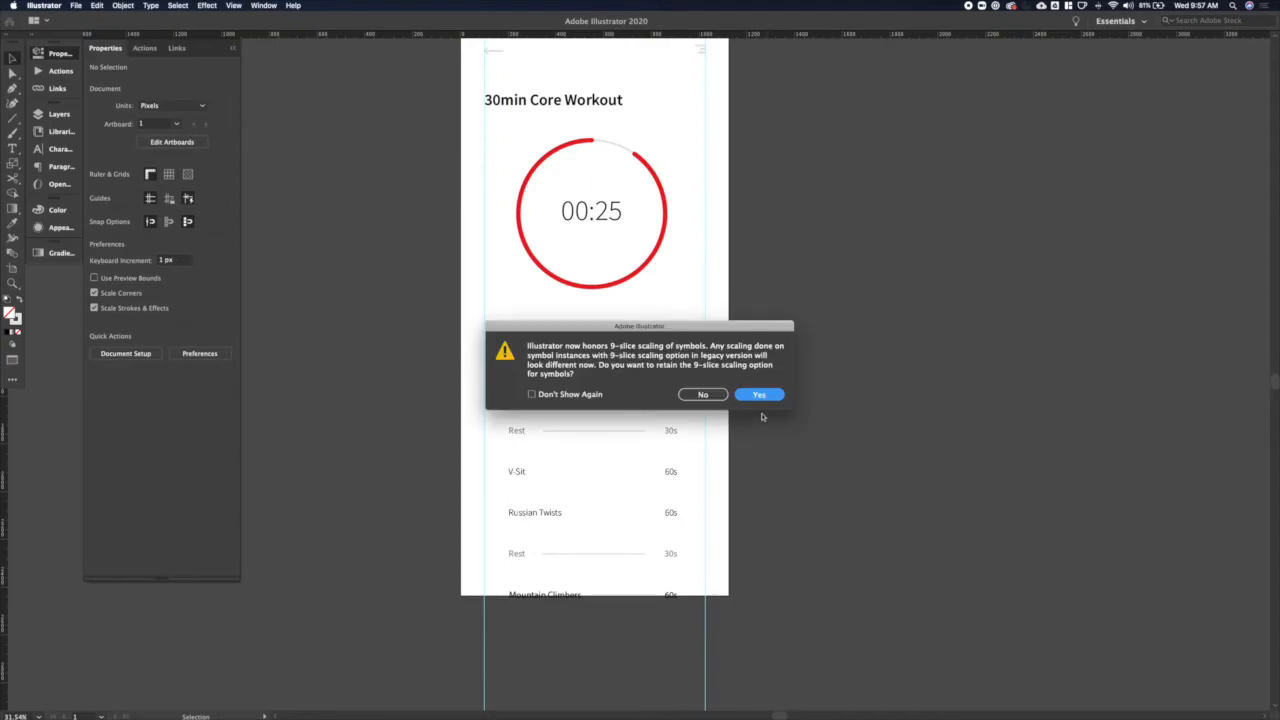
left_click(758, 394)
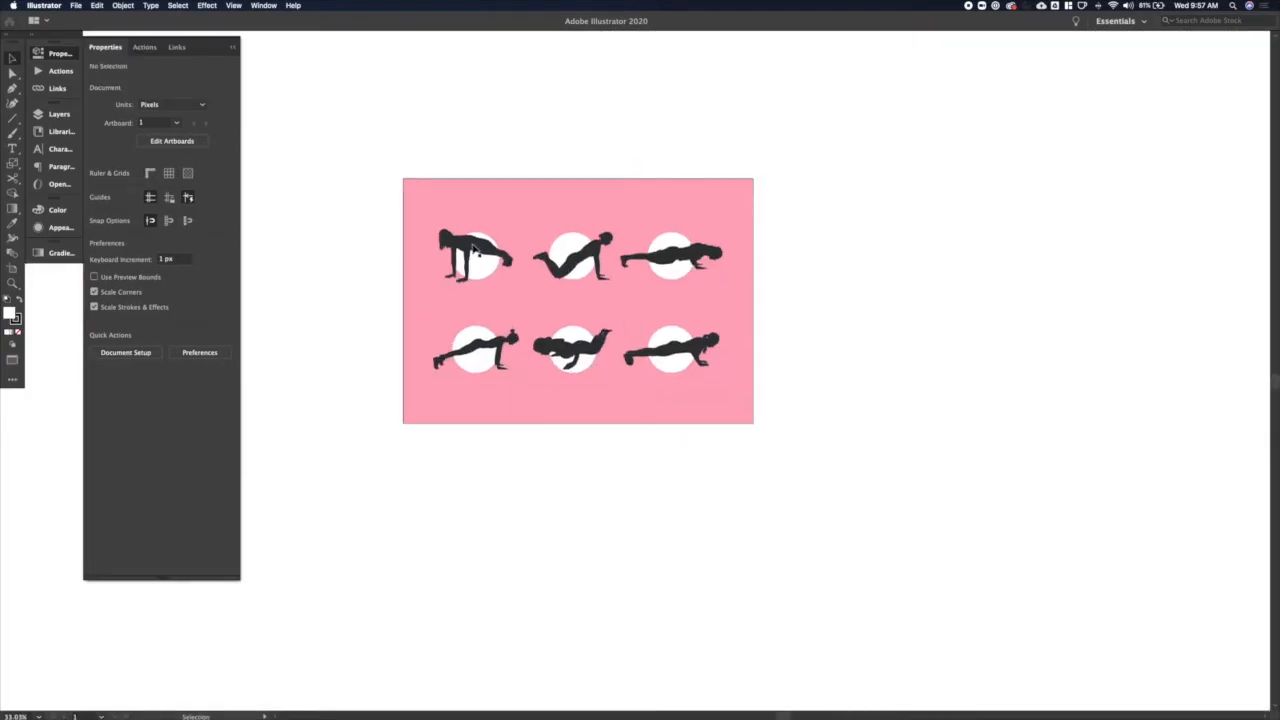
Step: Copy the lower-left push-up silhouette and bring it into the workout document beside a red circle
left_click(476, 256)
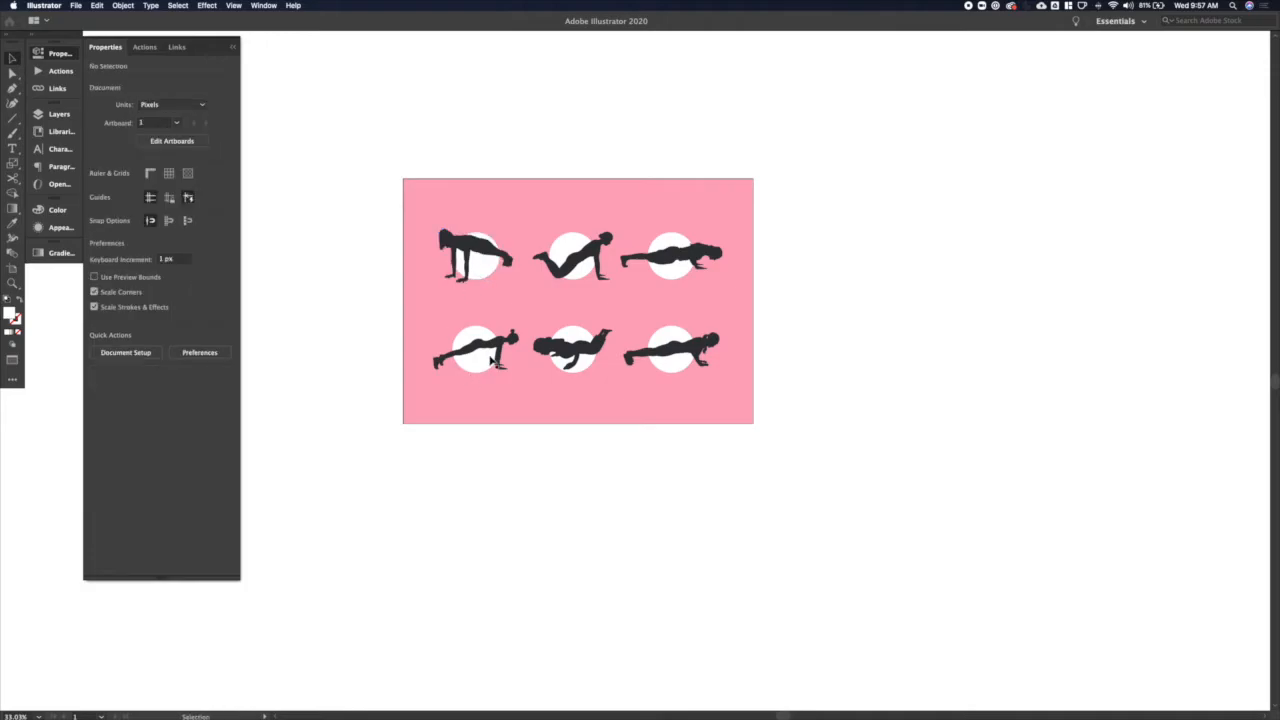
mouse_move(478, 356)
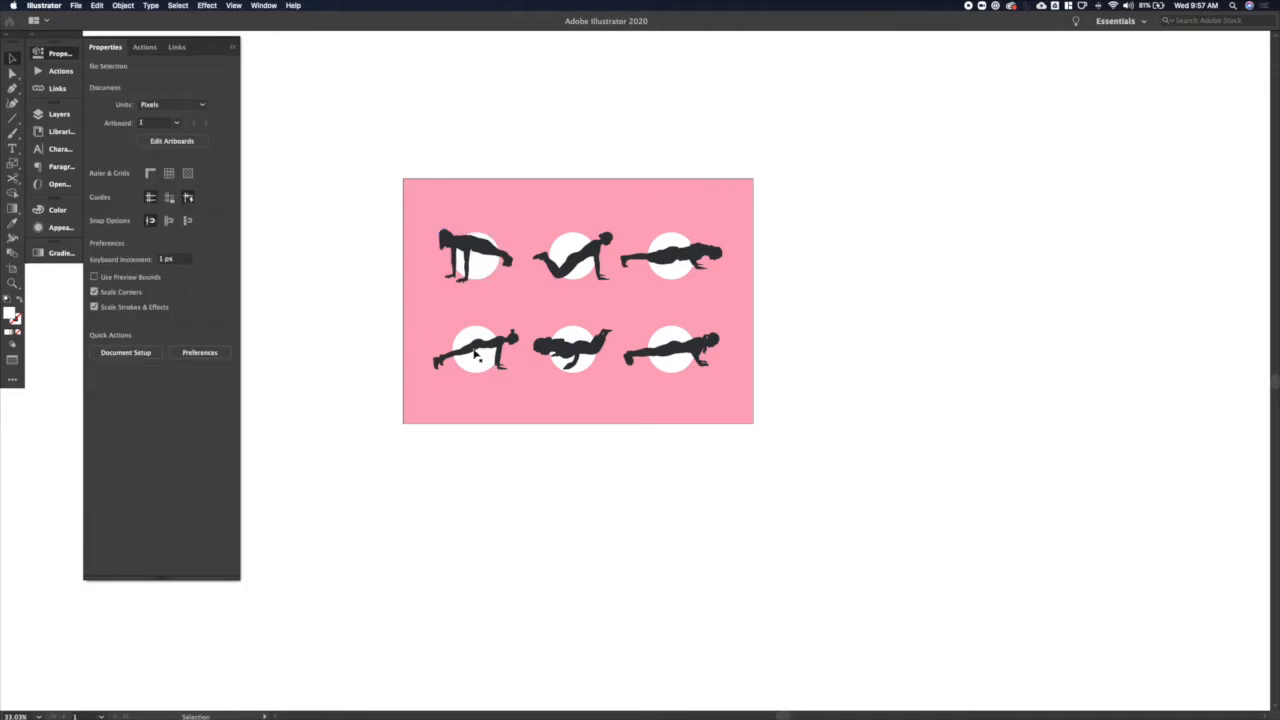
left_click(476, 350)
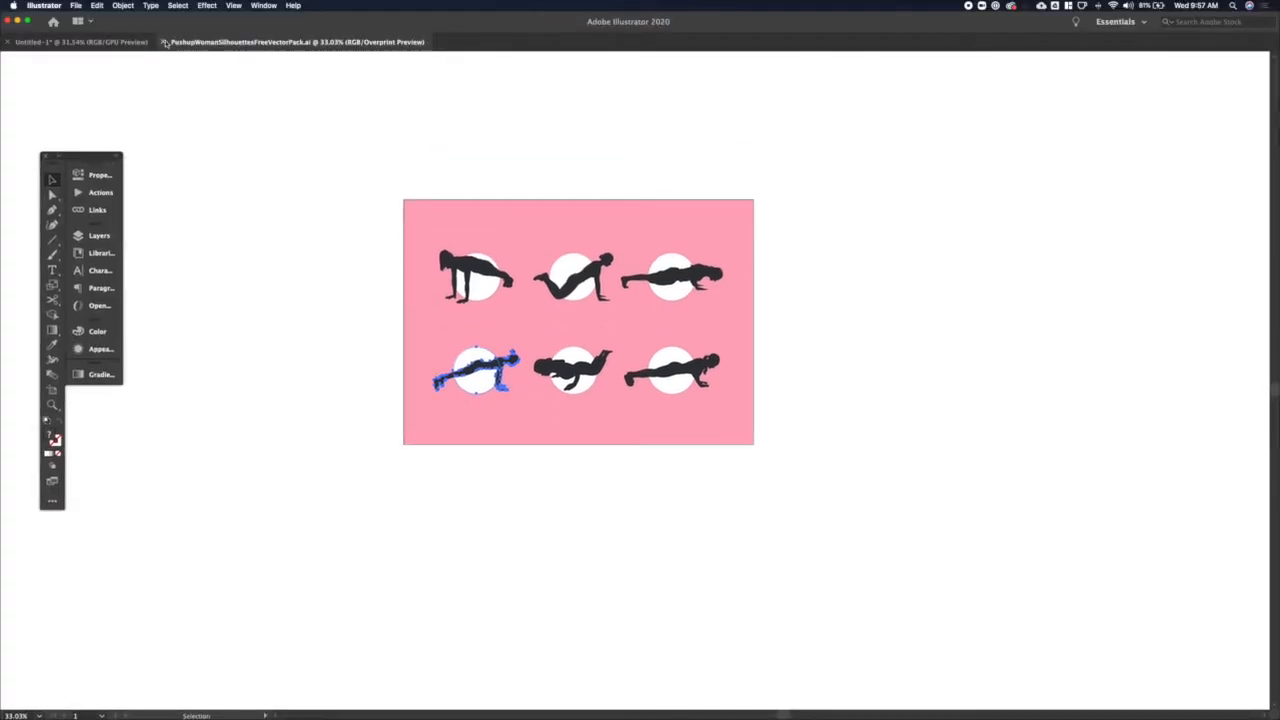
left_click(80, 42)
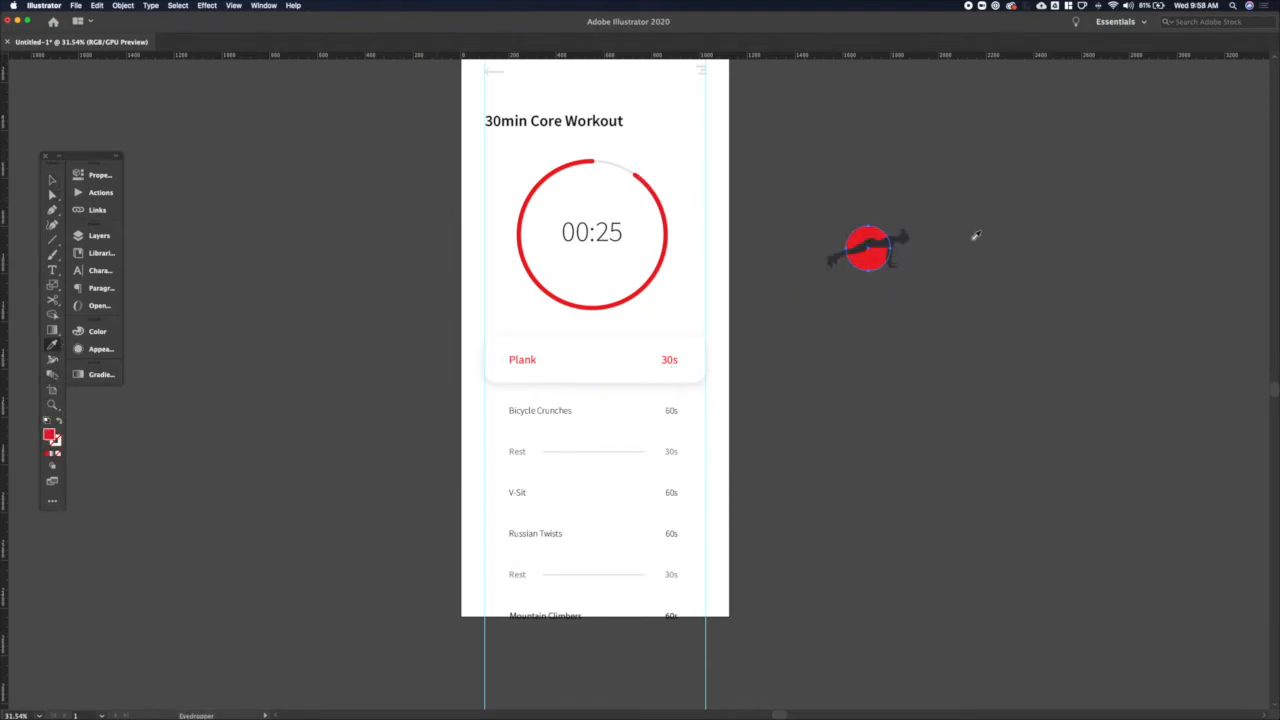
Step: Drag the red circle with the push-up figure onto the artboard below the timer ring
left_click_drag(868, 250, 592, 300)
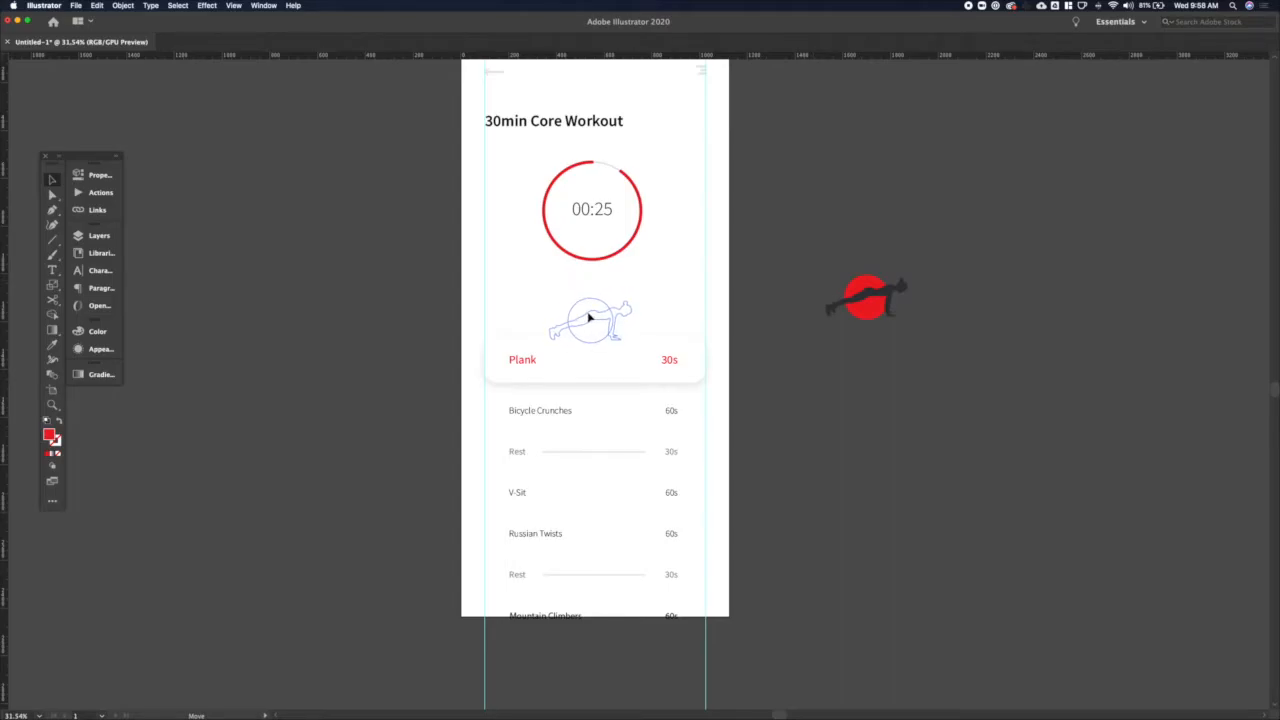
left_click_drag(864, 296, 590, 304)
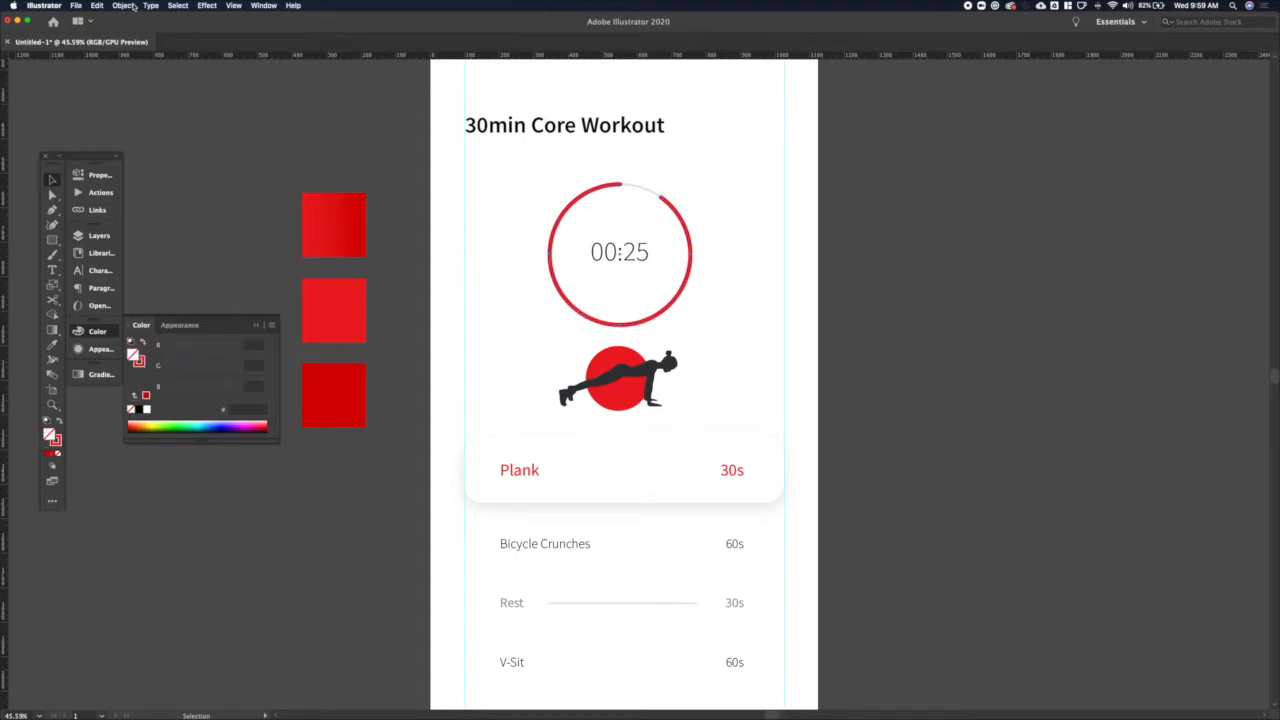
Step: Adjust the middle red square's colour, viewing its values in HSB mode
left_click(124, 4)
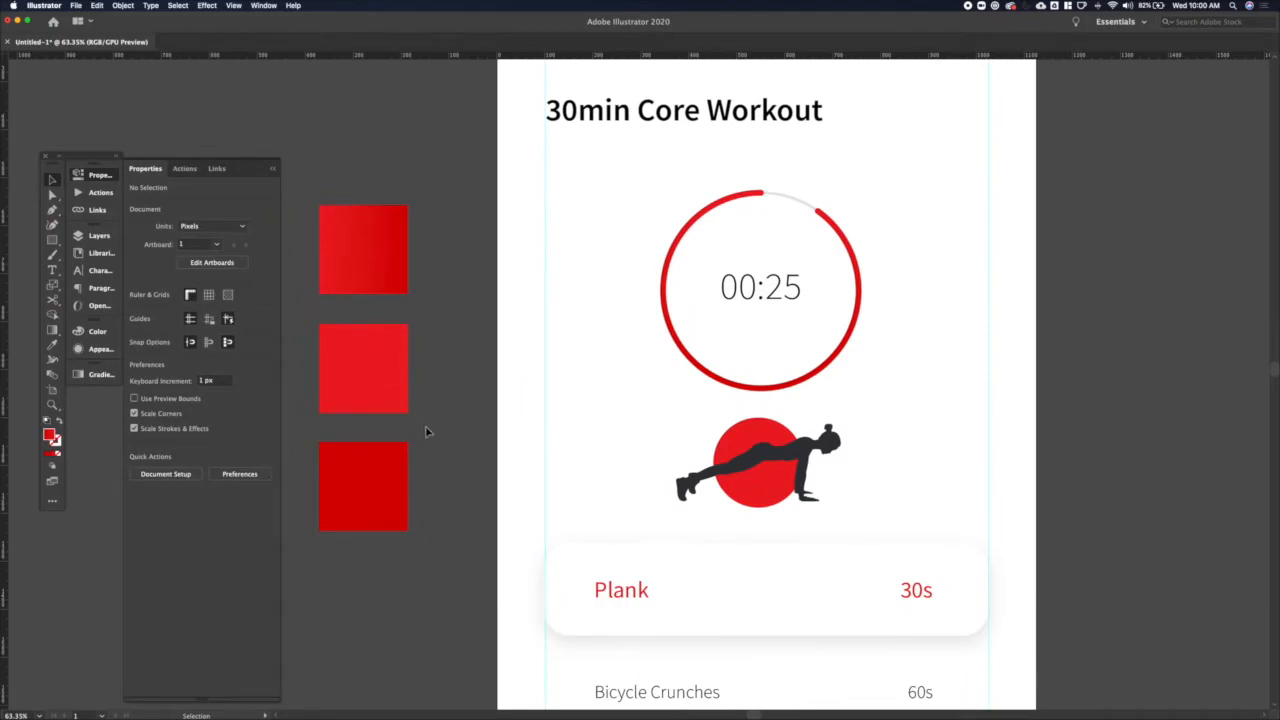
left_click(364, 368)
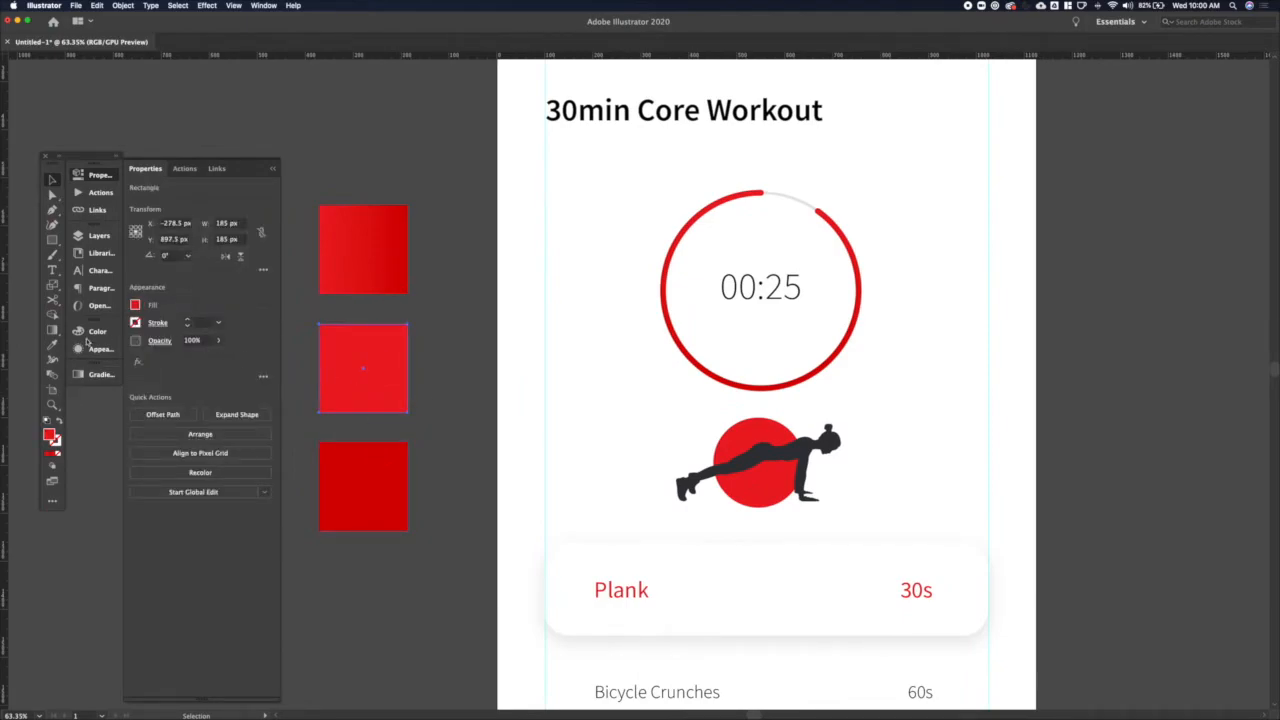
left_click(96, 332)
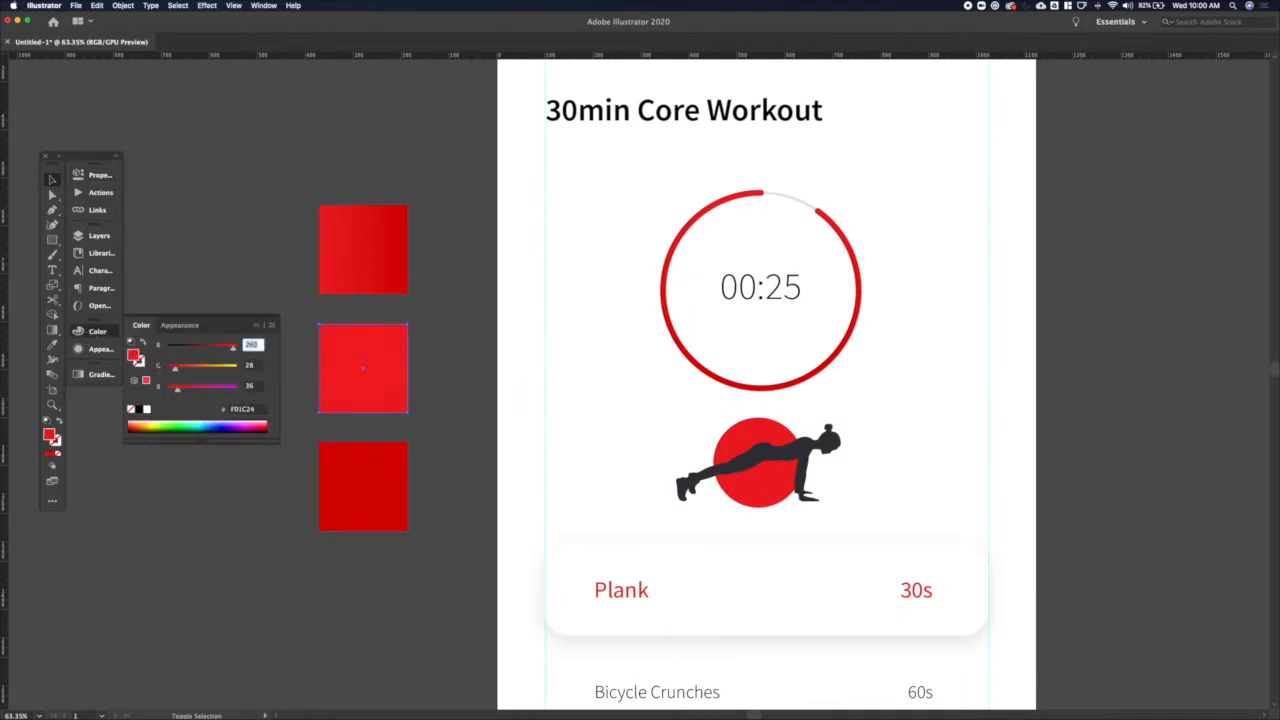
left_click(364, 488)
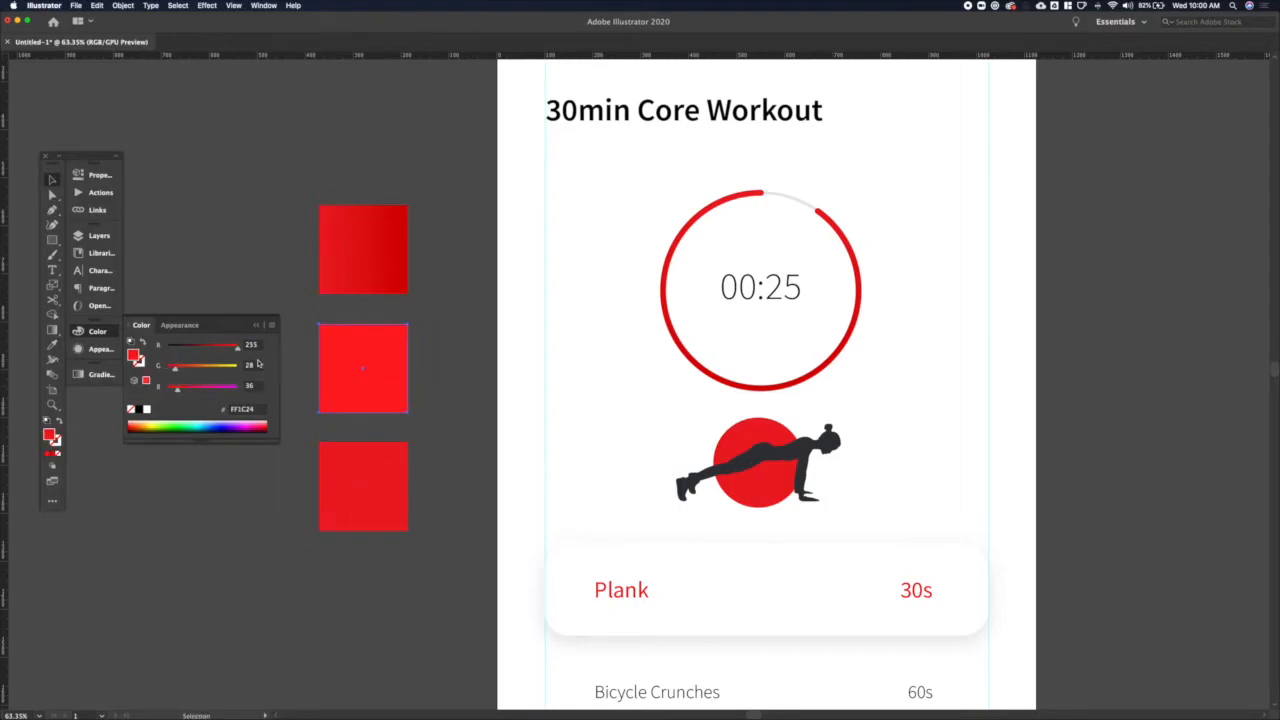
left_click(272, 324)
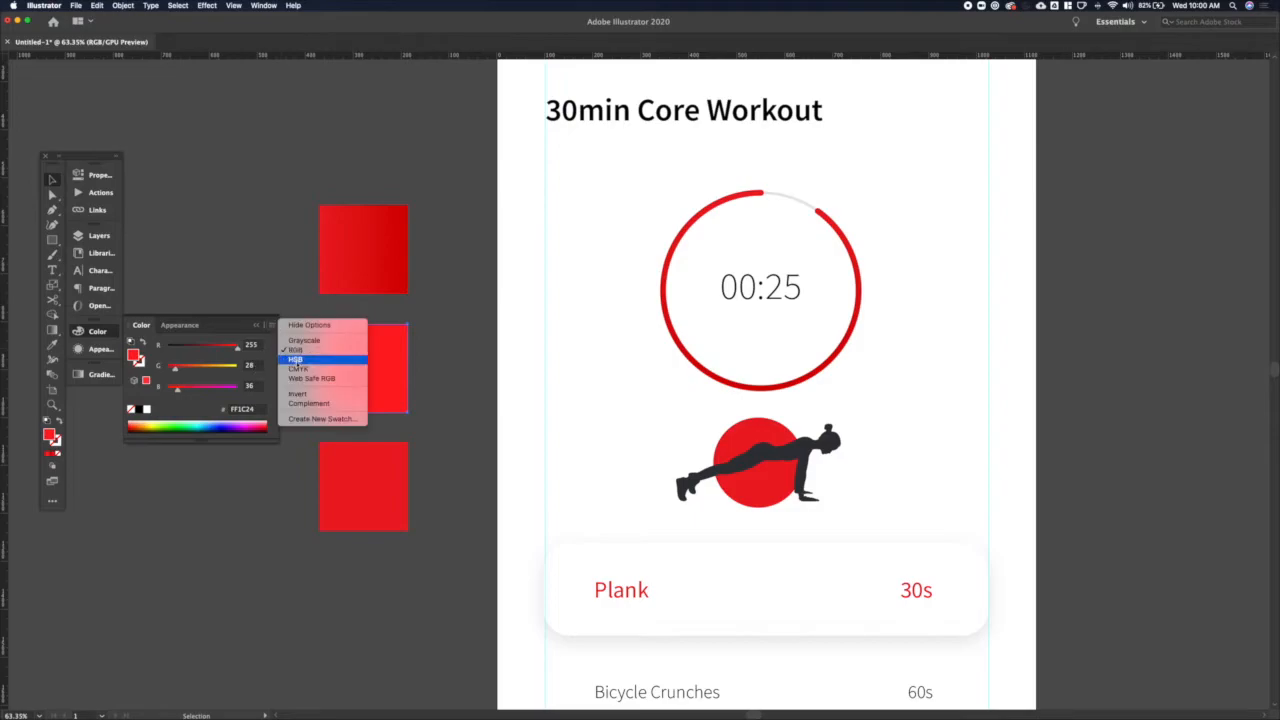
left_click(294, 360)
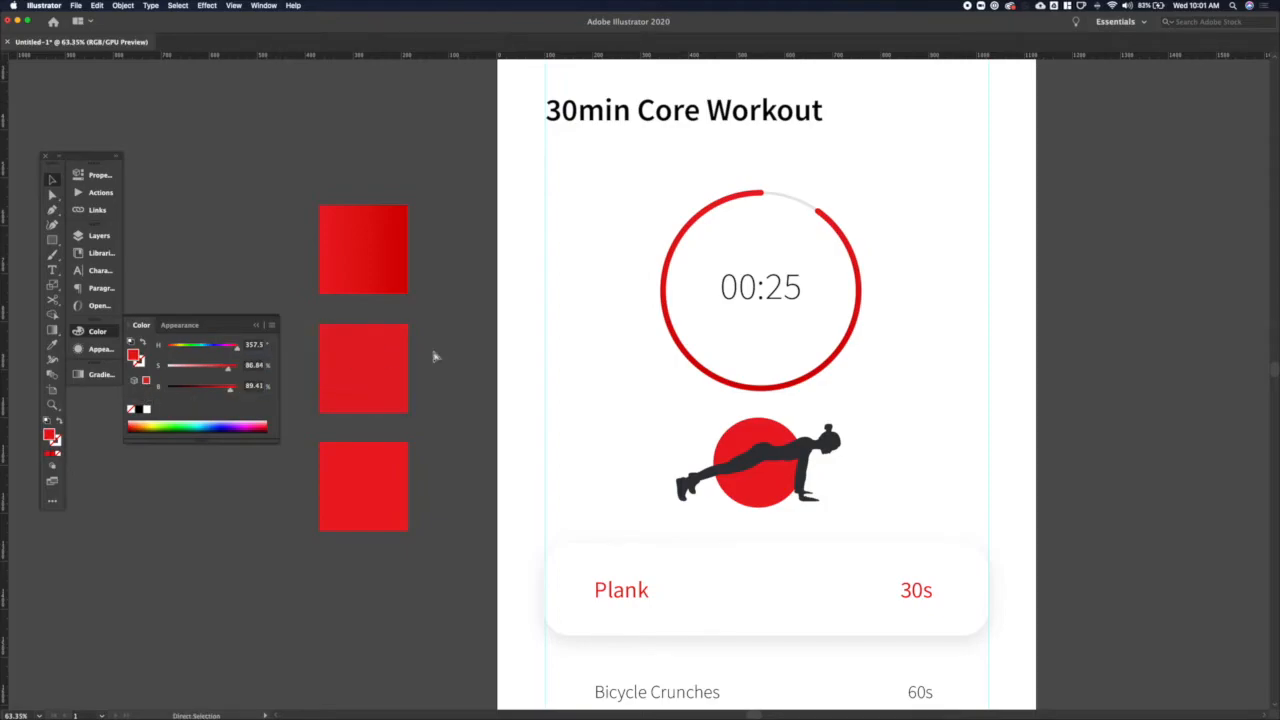
Step: Recolour the bottom red square and give the timer ring the darker crimson
left_click(364, 368)
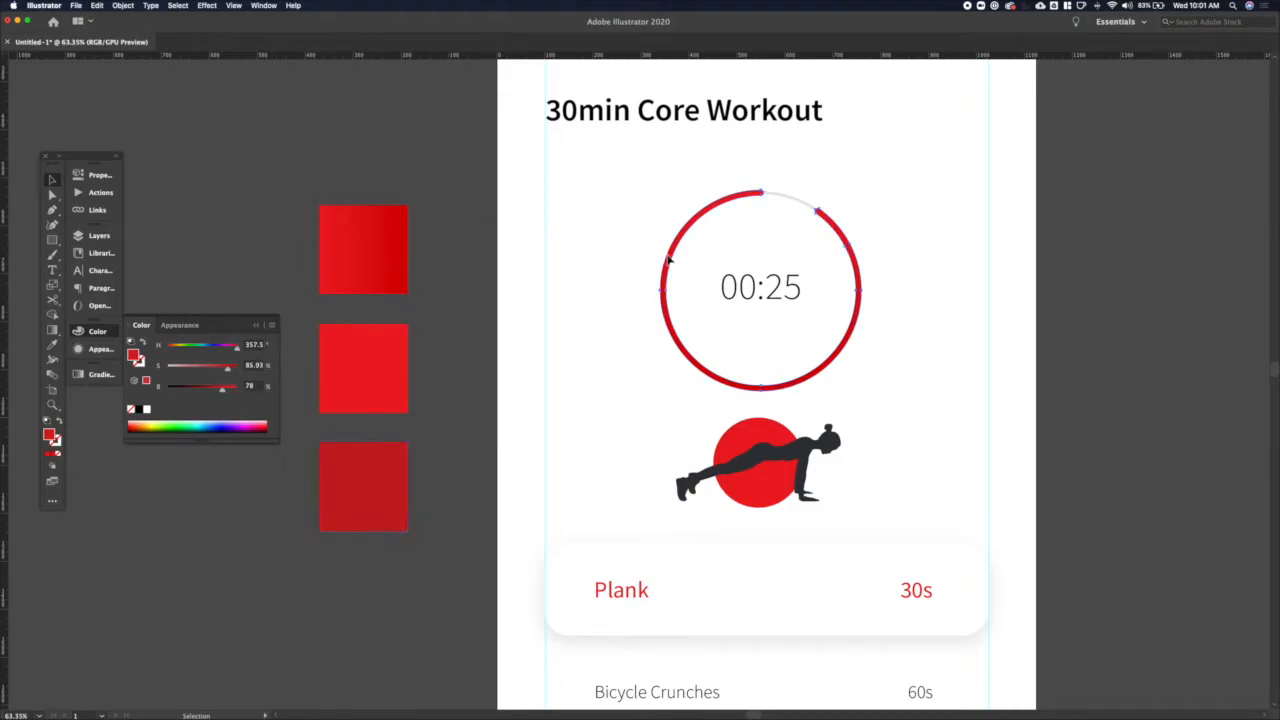
left_click(364, 248)
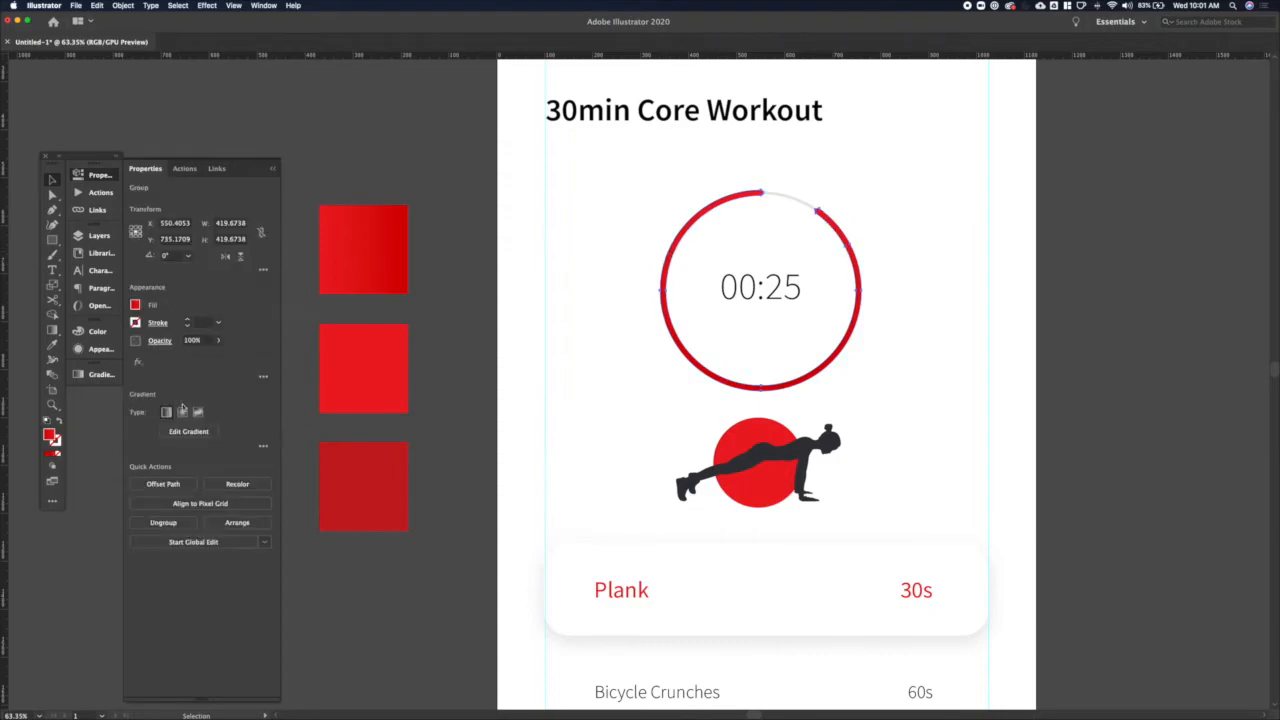
Step: Enter a new angle for the red gradient fill in the gradient editor
left_click(188, 432)
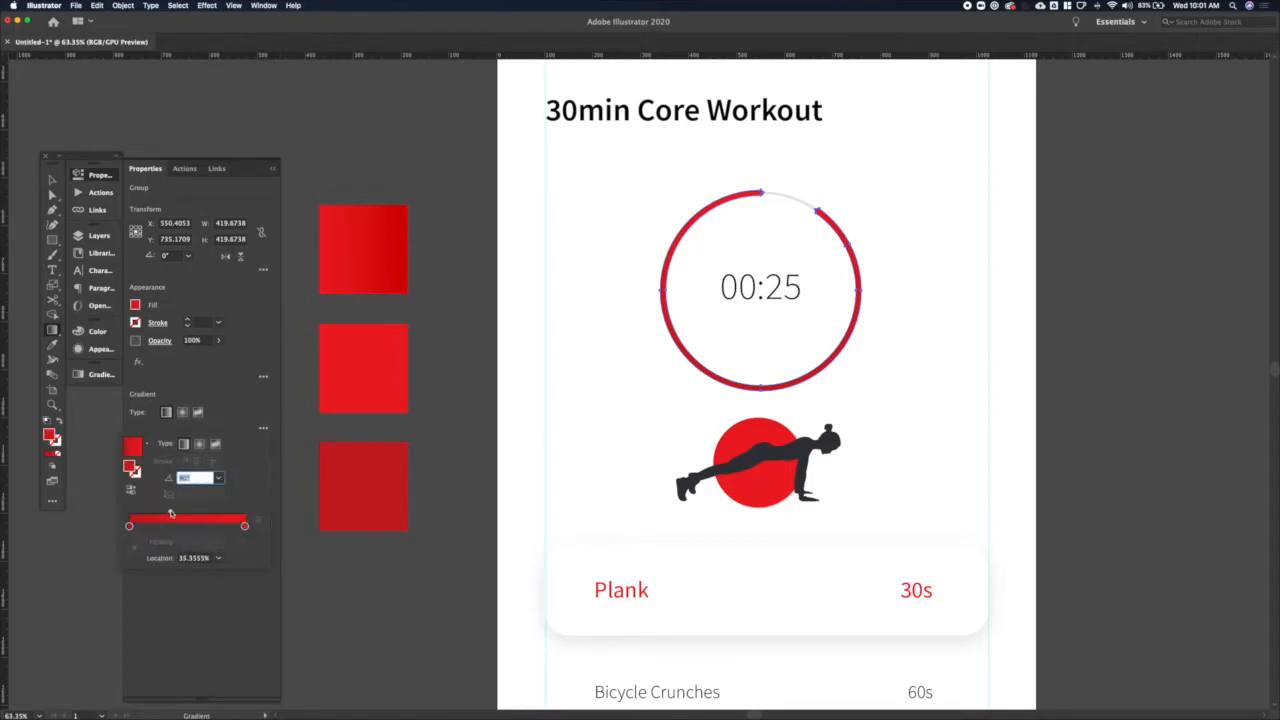
left_click(912, 358)
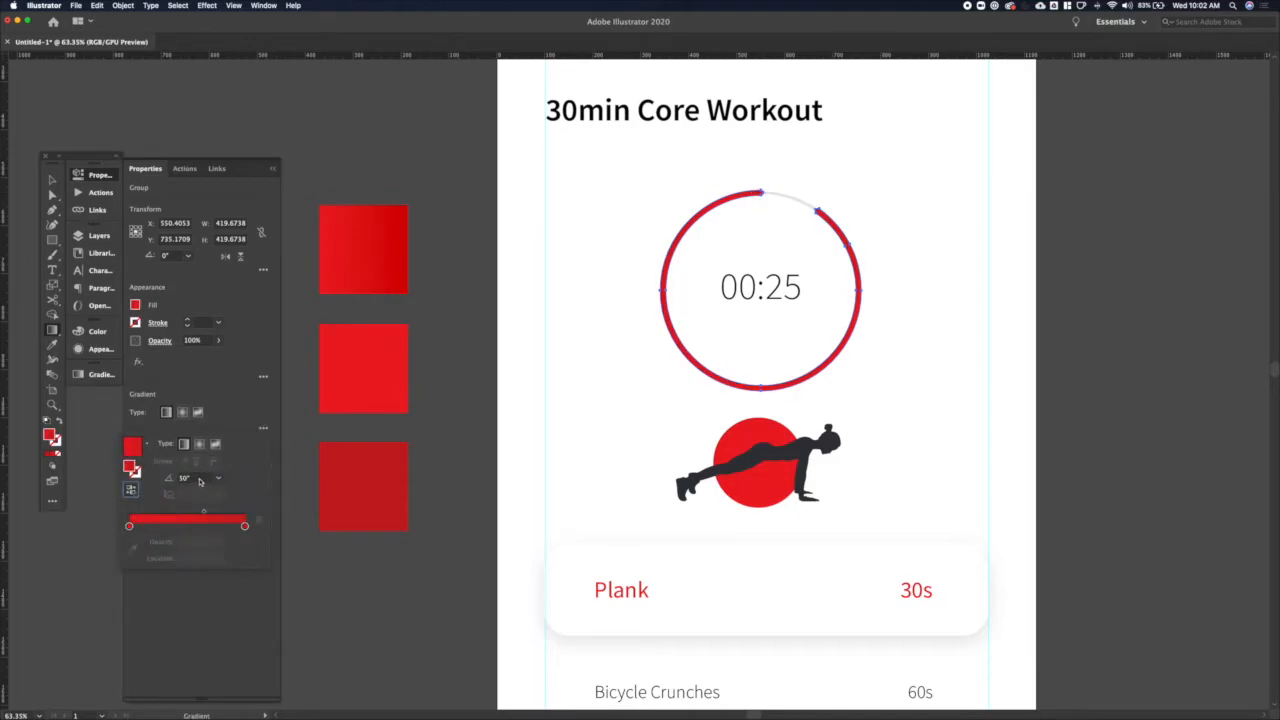
triple_click(184, 476)
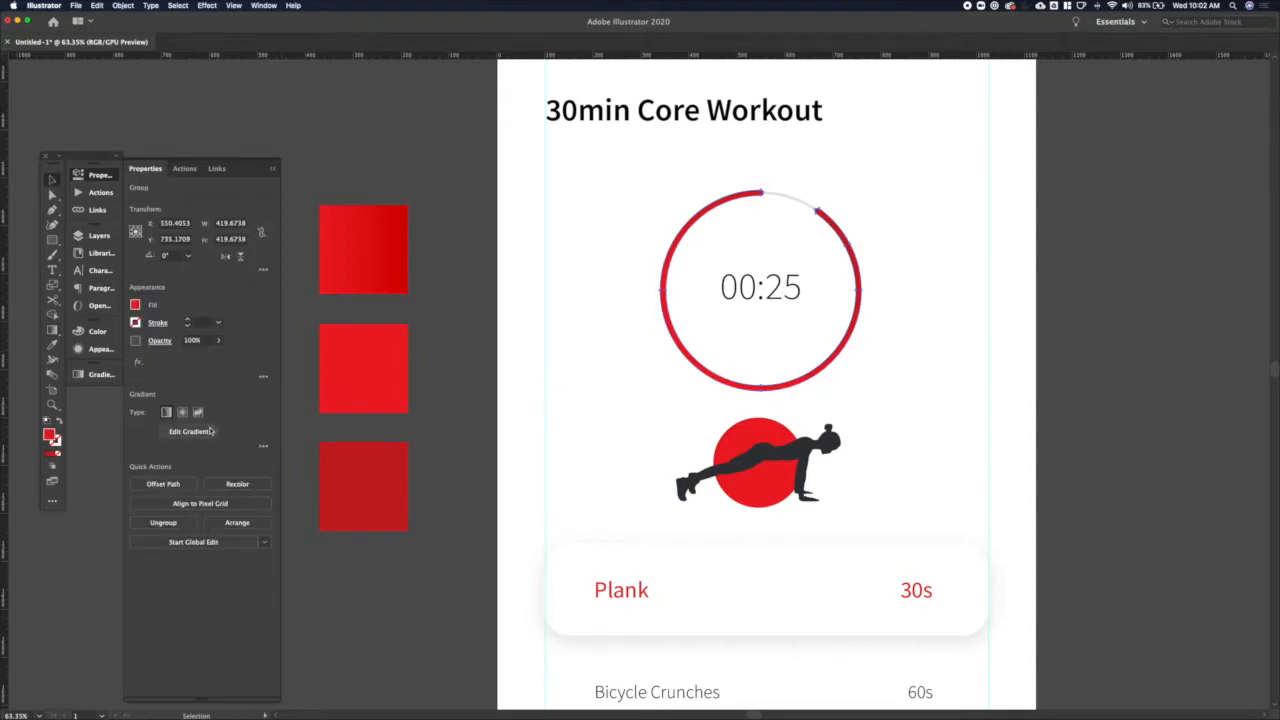
left_click(188, 432)
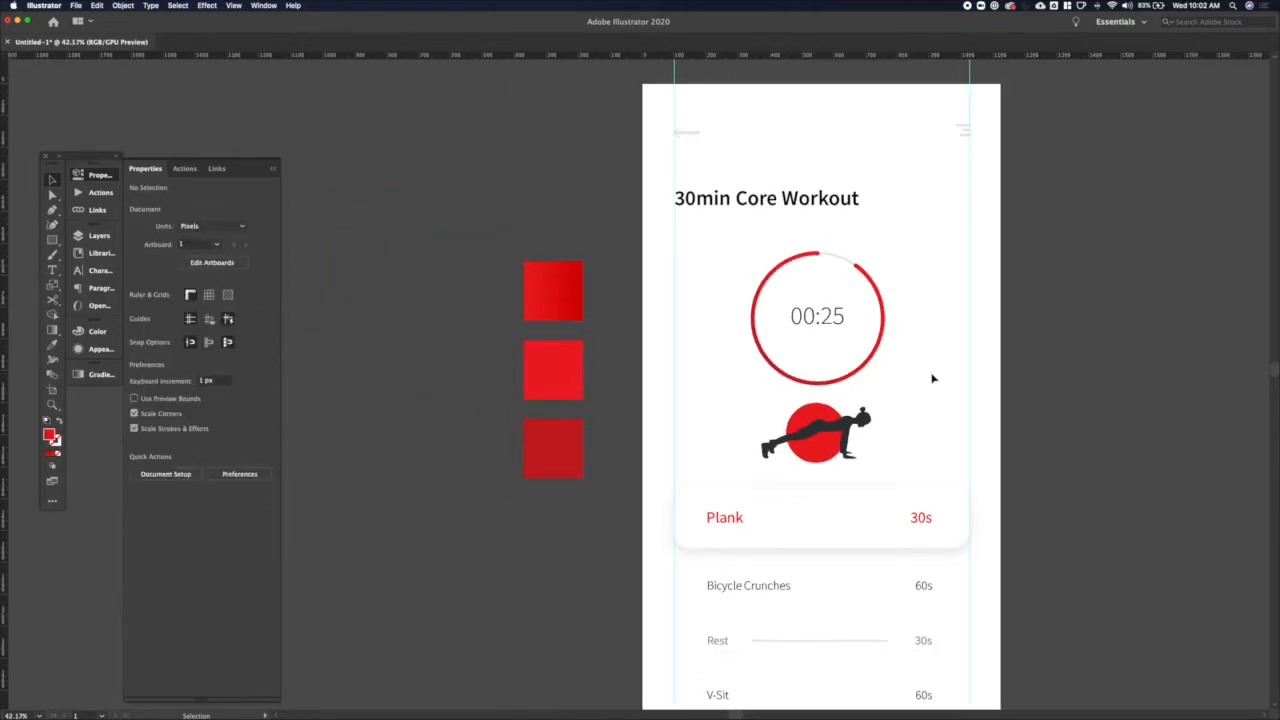
Step: Add 'Pause' text below the 00:25 countdown over a red-filled pill shape
left_click(816, 316)
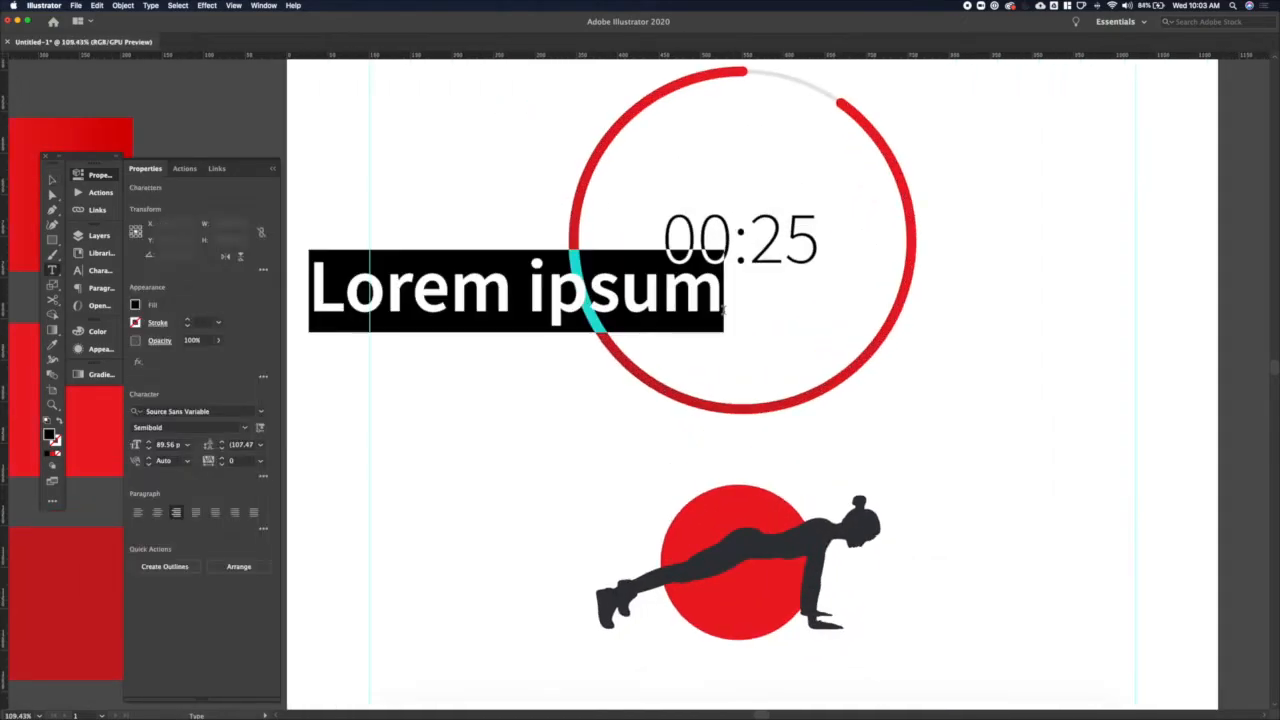
type("Pause")
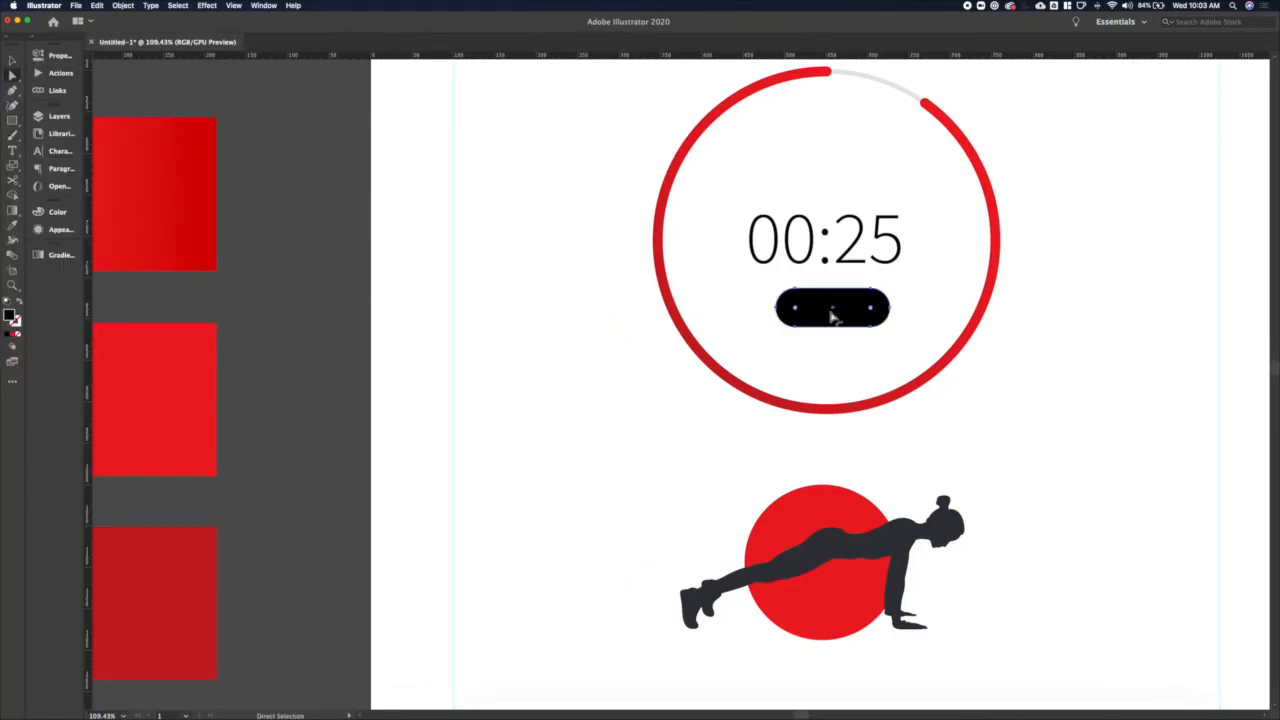
left_click(832, 308)
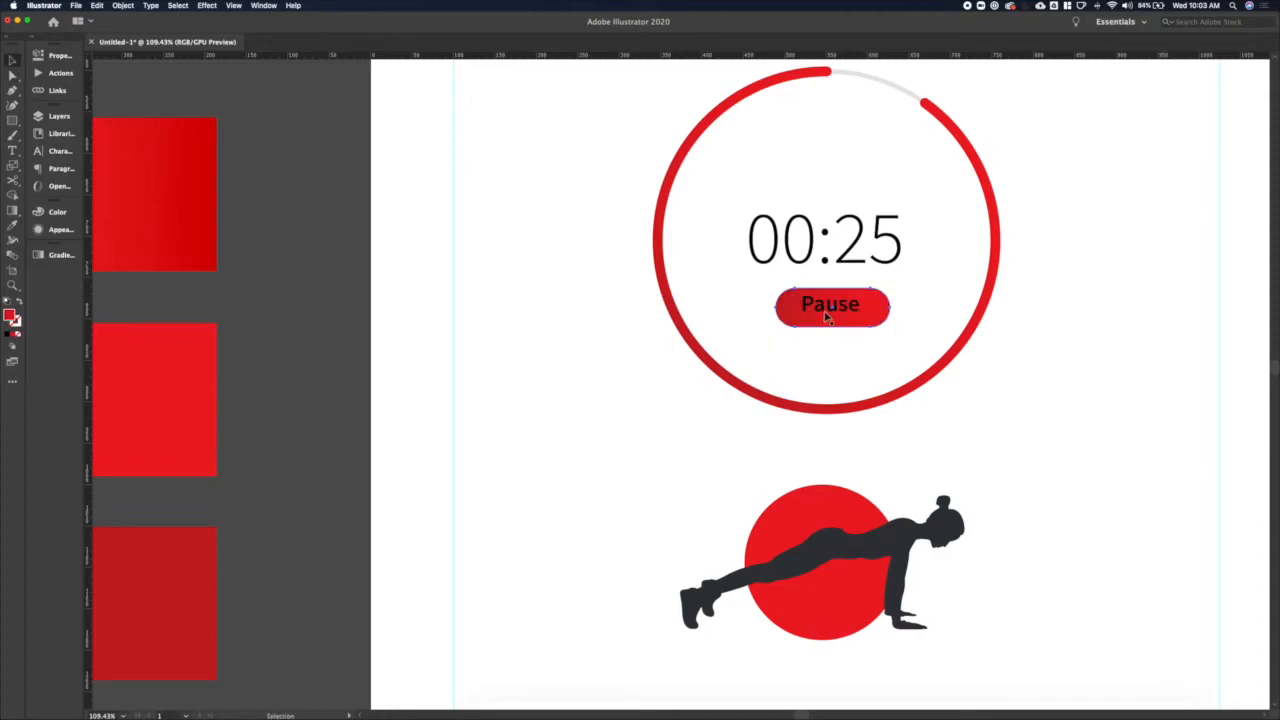
Step: Make the Pause label white and align the button and label within the timer ring
left_click(830, 304)
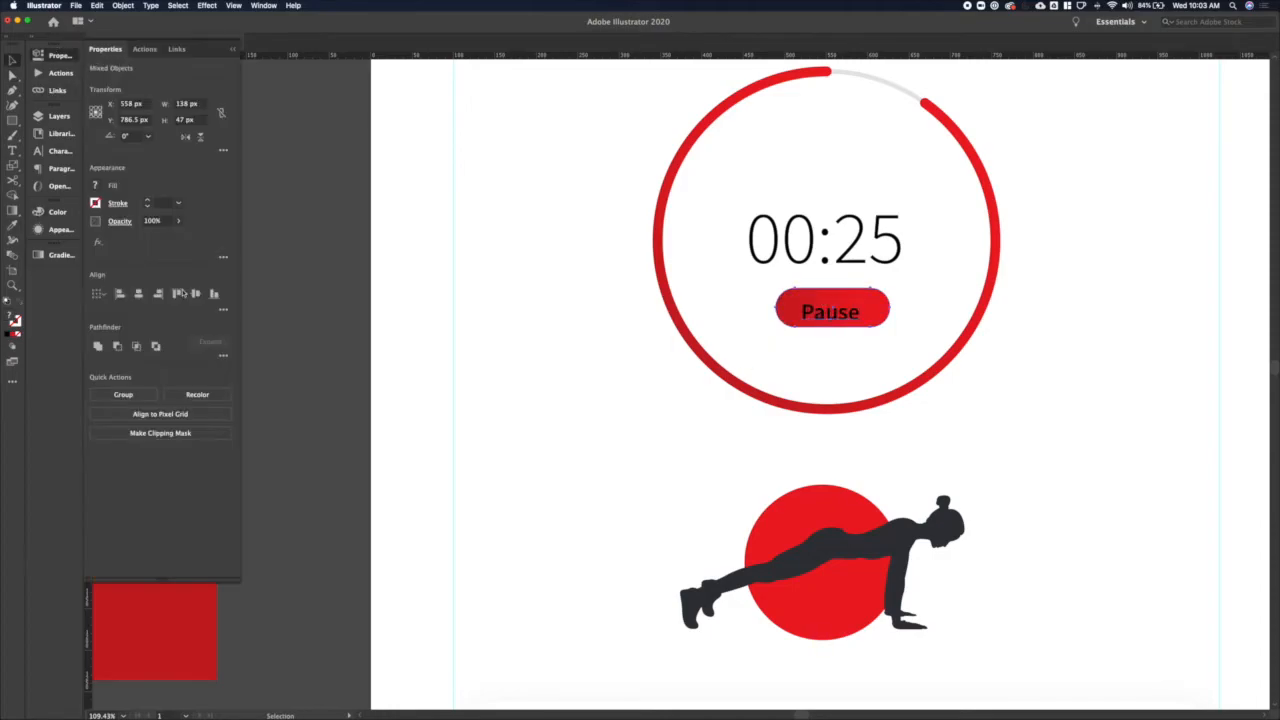
left_click(830, 310)
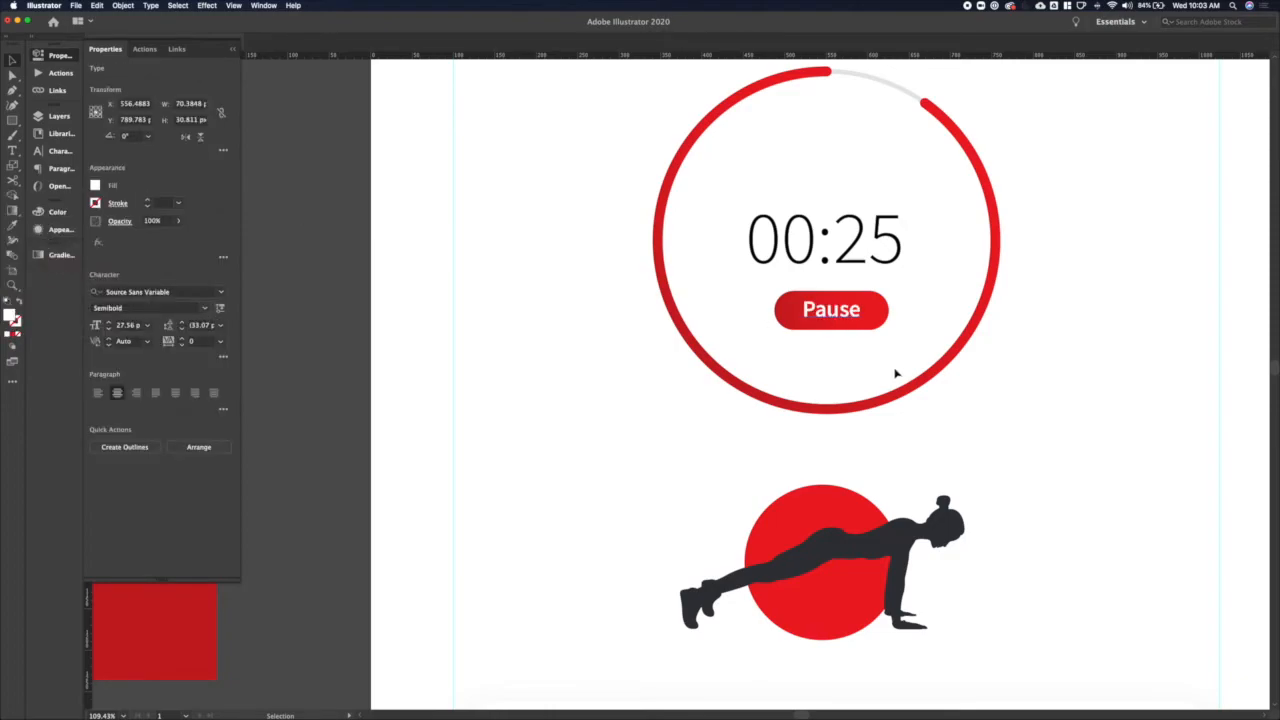
left_click(832, 308)
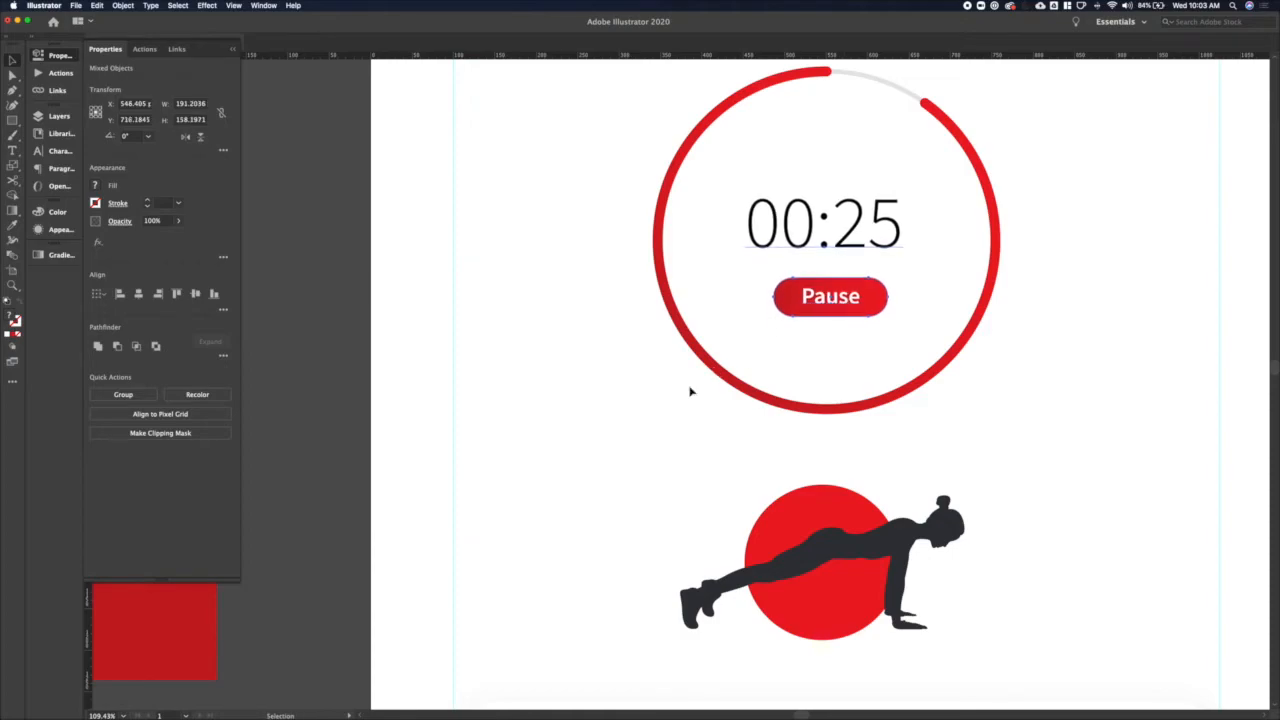
left_click(830, 298)
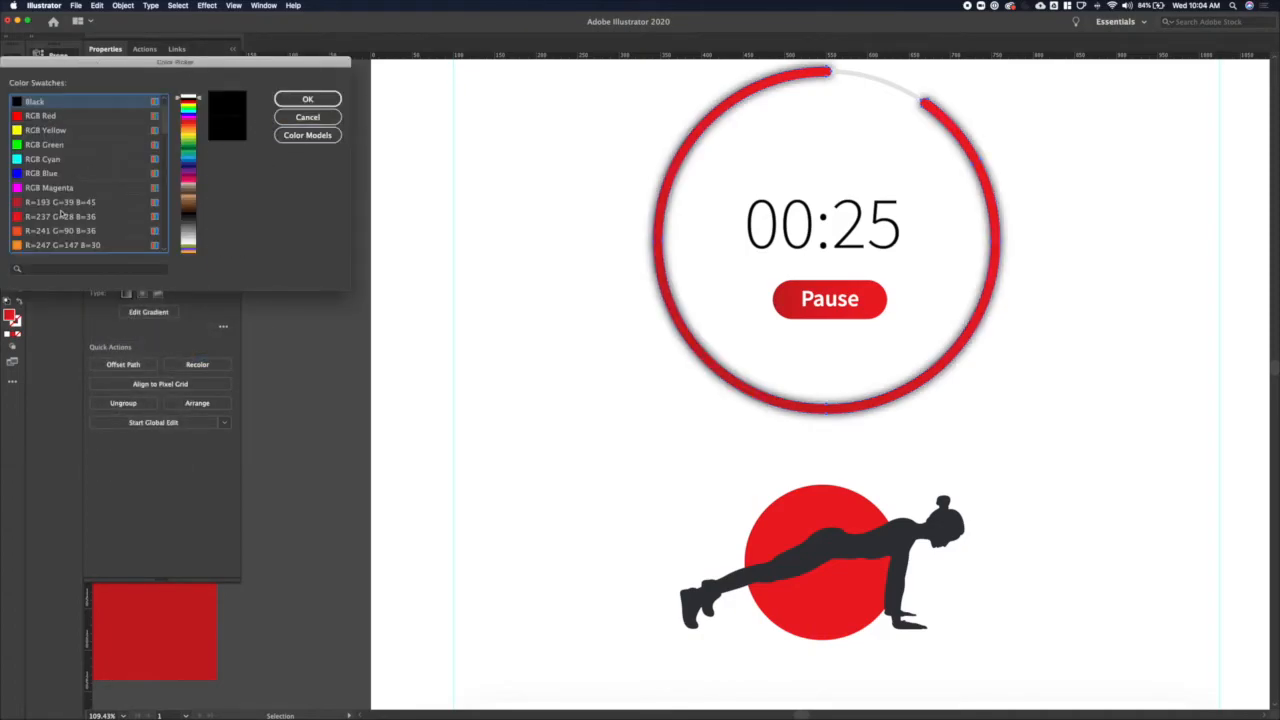
Step: Apply a red Outer Glow to the timer ring and select the whole timer group
left_click(308, 98)
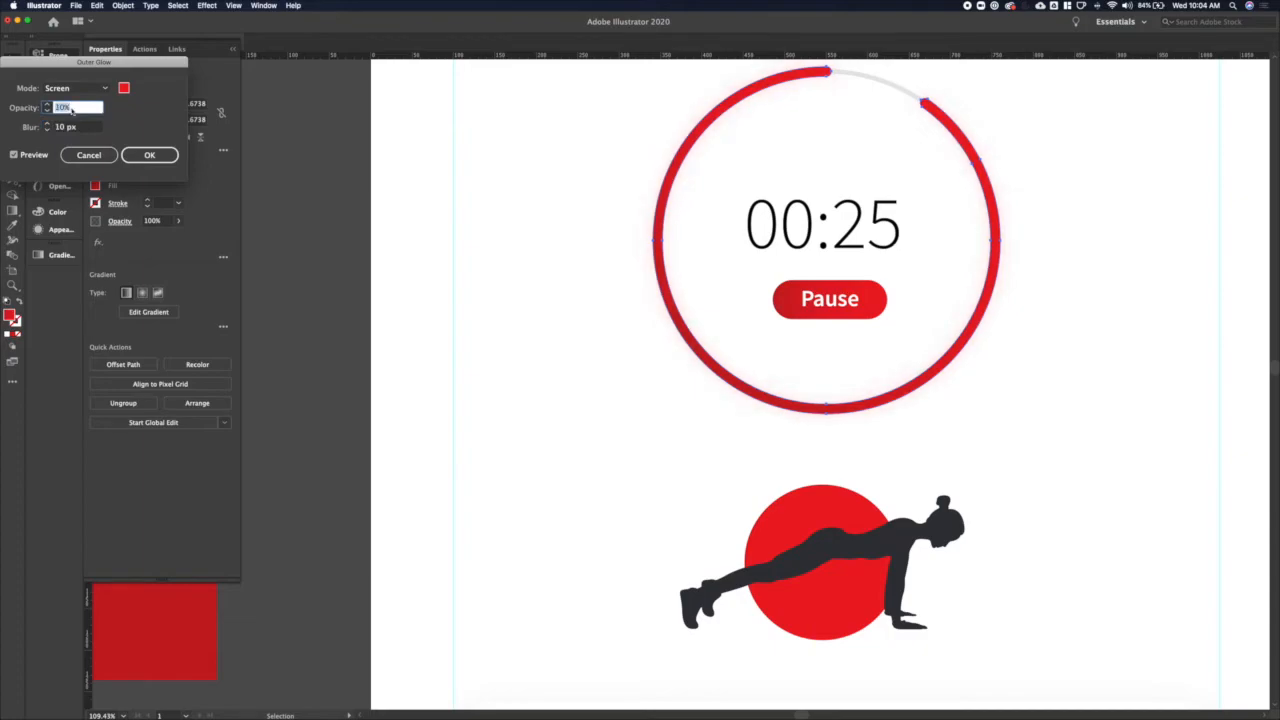
left_click(88, 156)
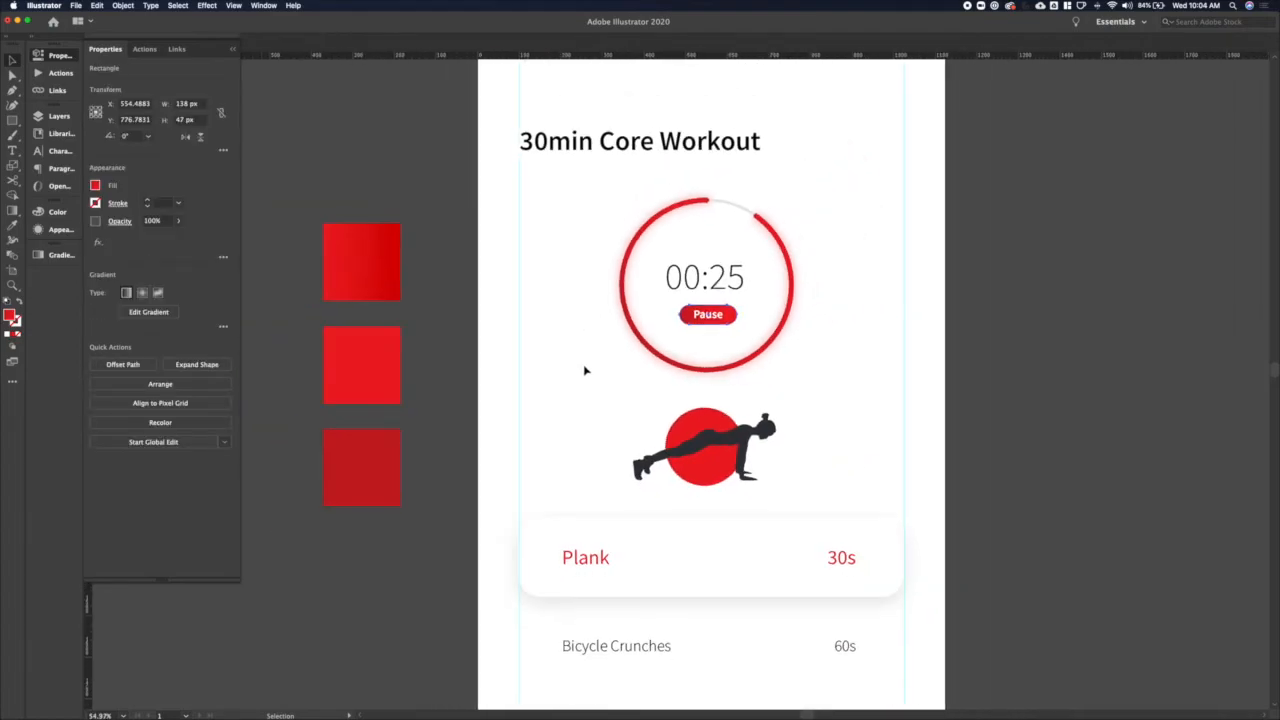
left_click(708, 314)
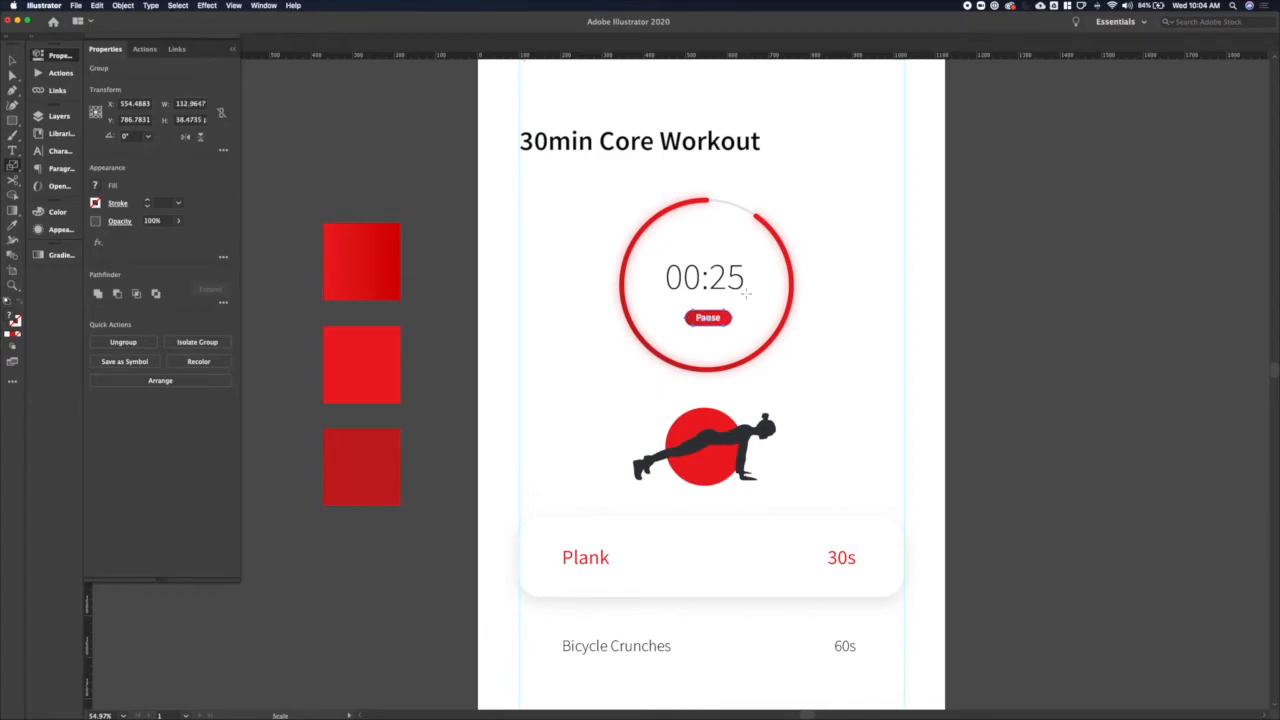
left_click(614, 226)
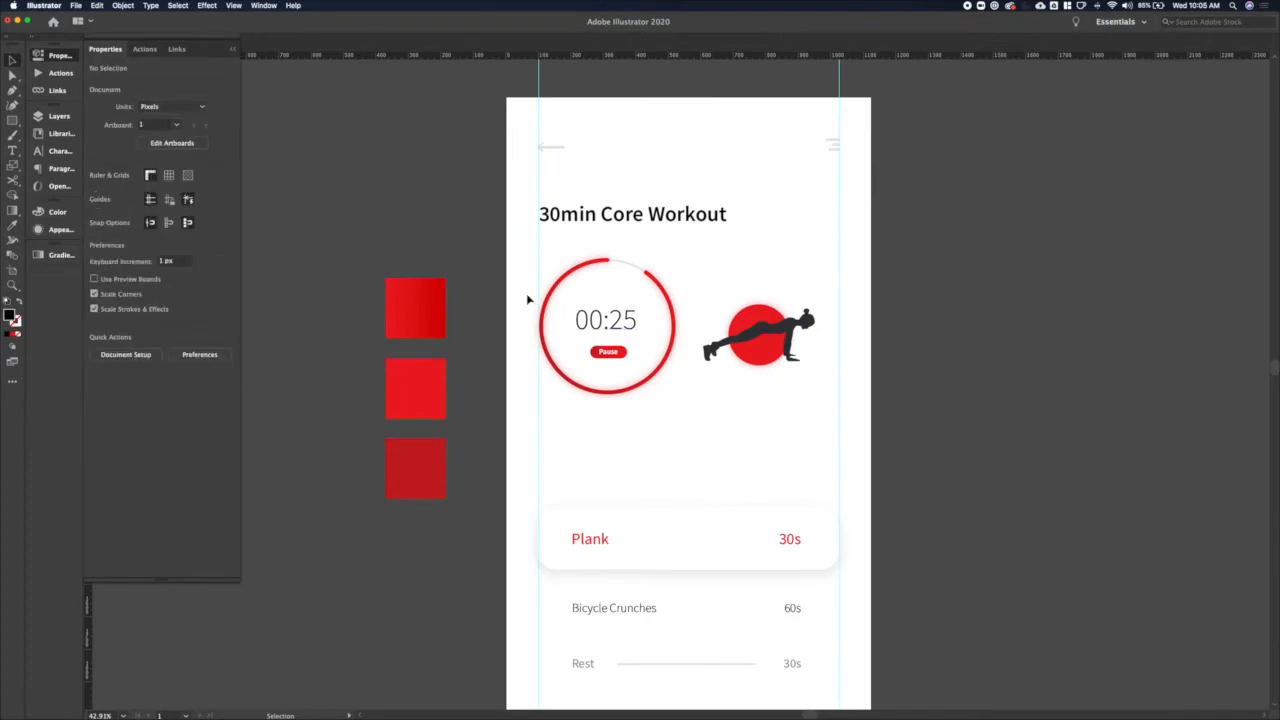
Step: Drag the circular timer group aside and draw a thick rounded red bar under the illustration
left_click(608, 324)
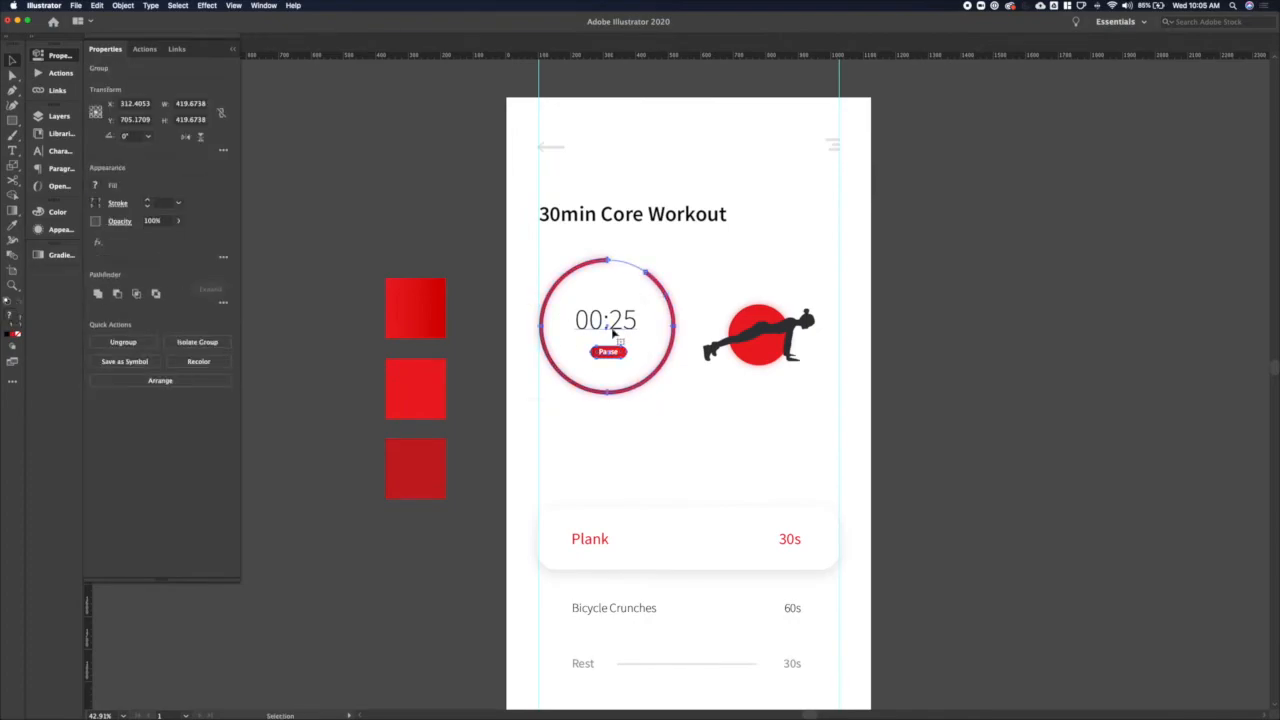
left_click_drag(604, 324, 790, 540)
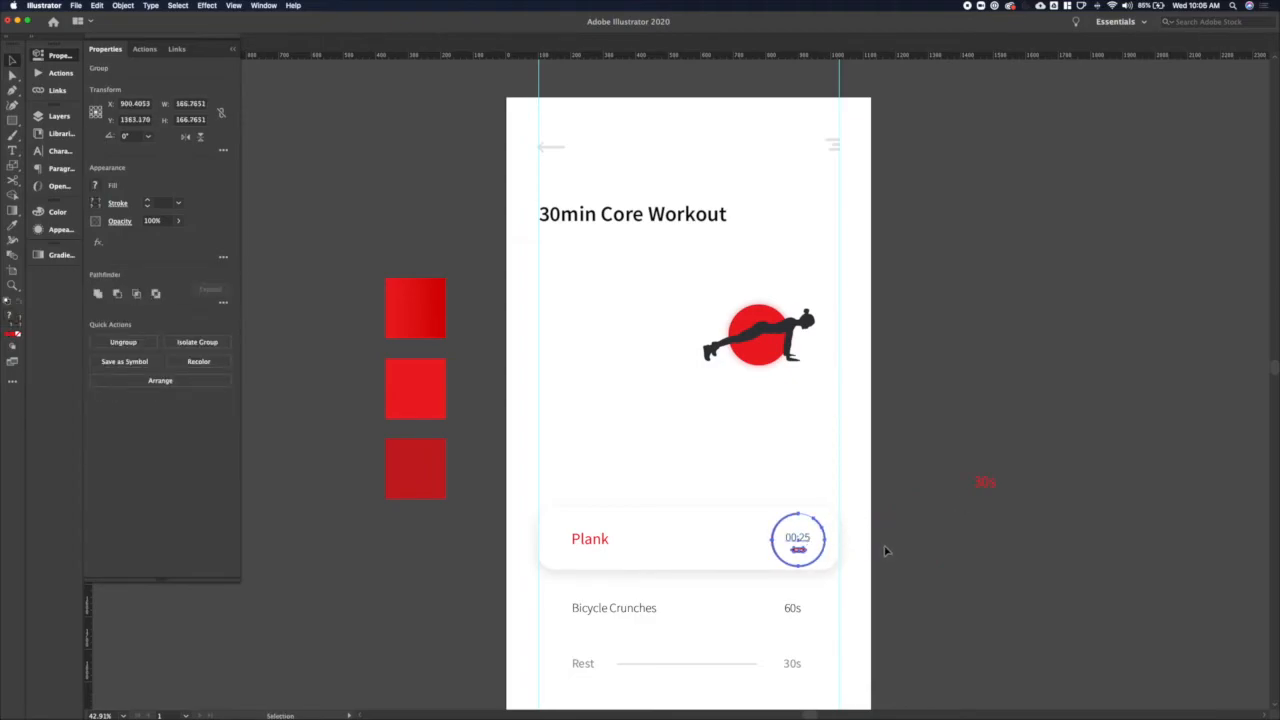
left_click(758, 336)
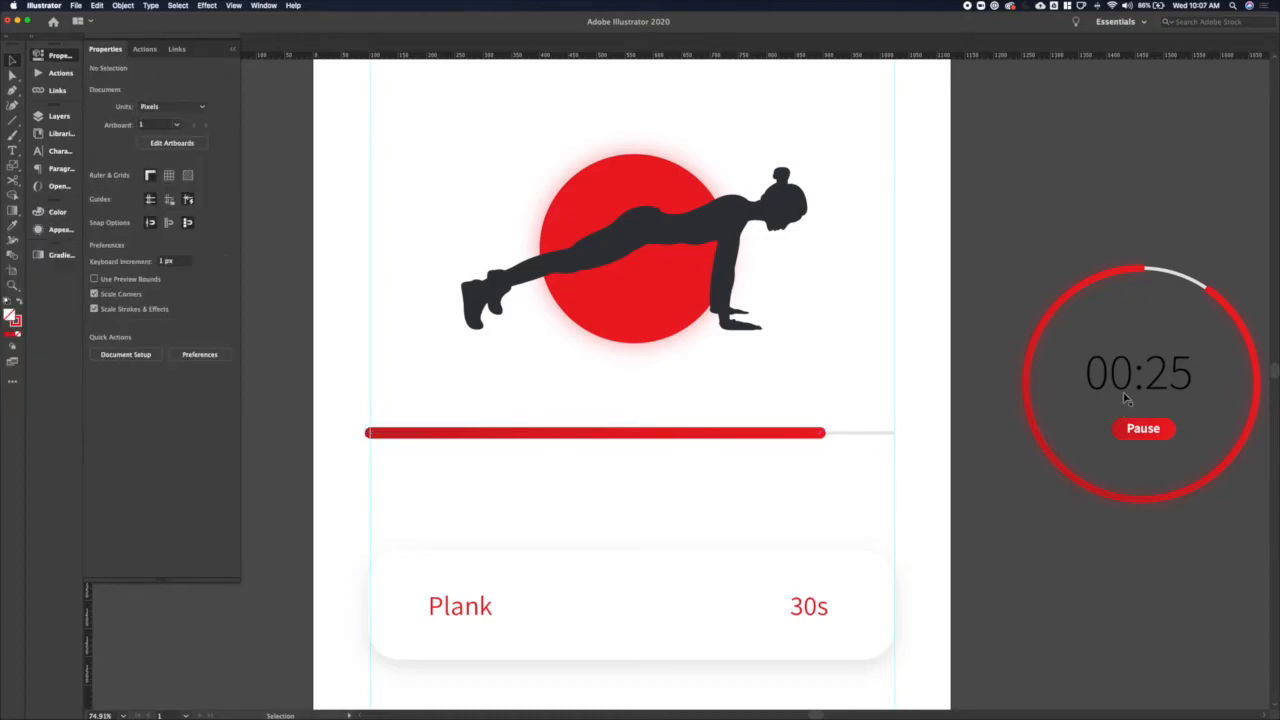
Step: Copy the 00:25 countdown from the old ring and centre it below the progress bar
left_click(668, 482)
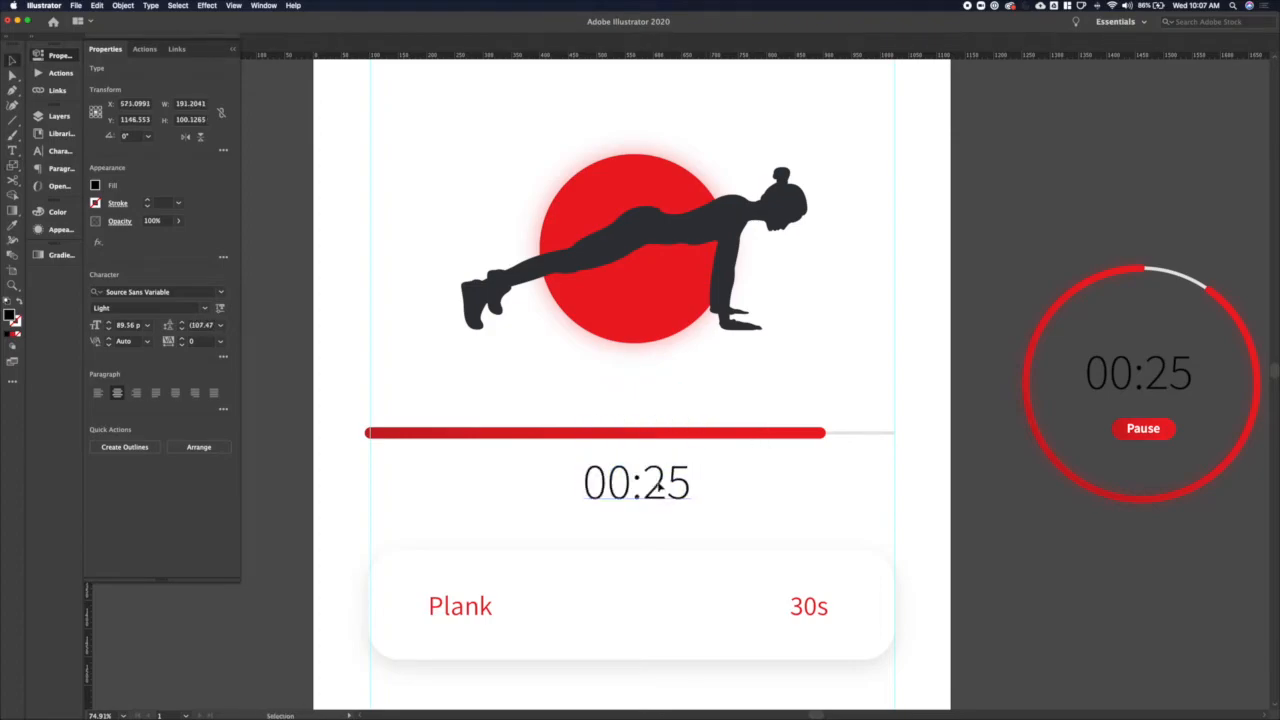
left_click(596, 432)
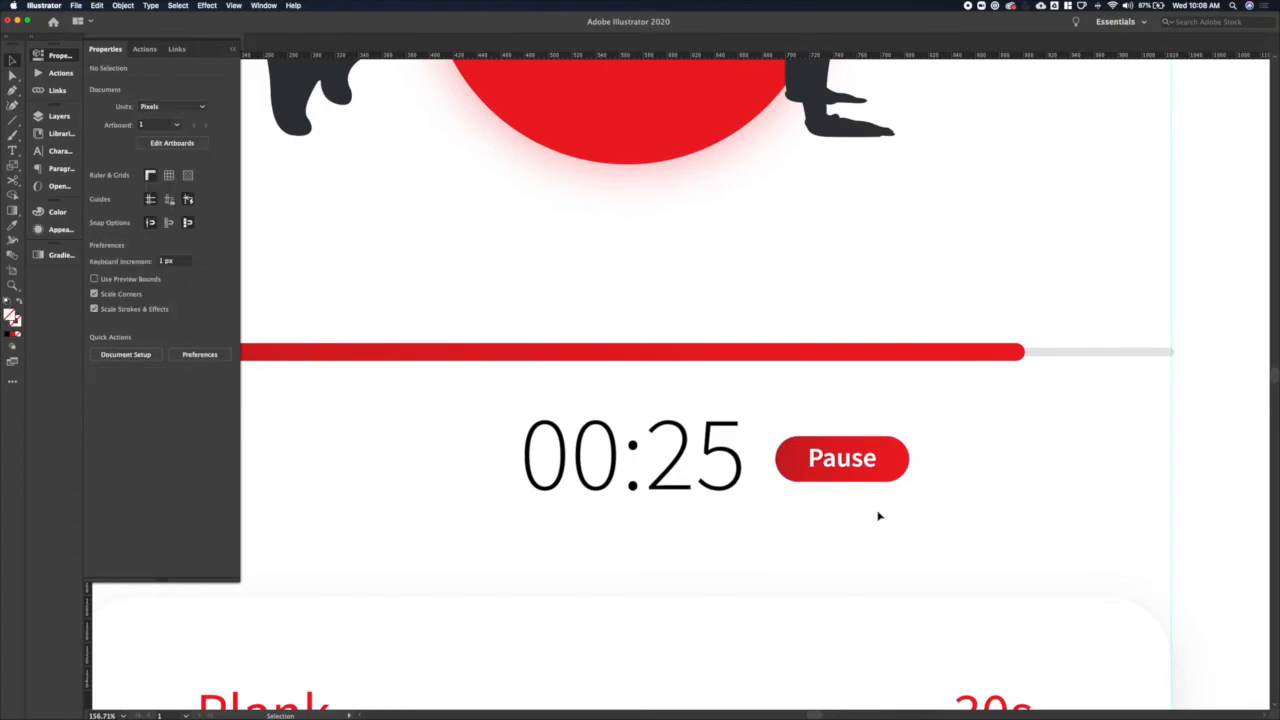
Step: Replace the Pause label with two white stroked pause bars on the button
left_click(840, 458)
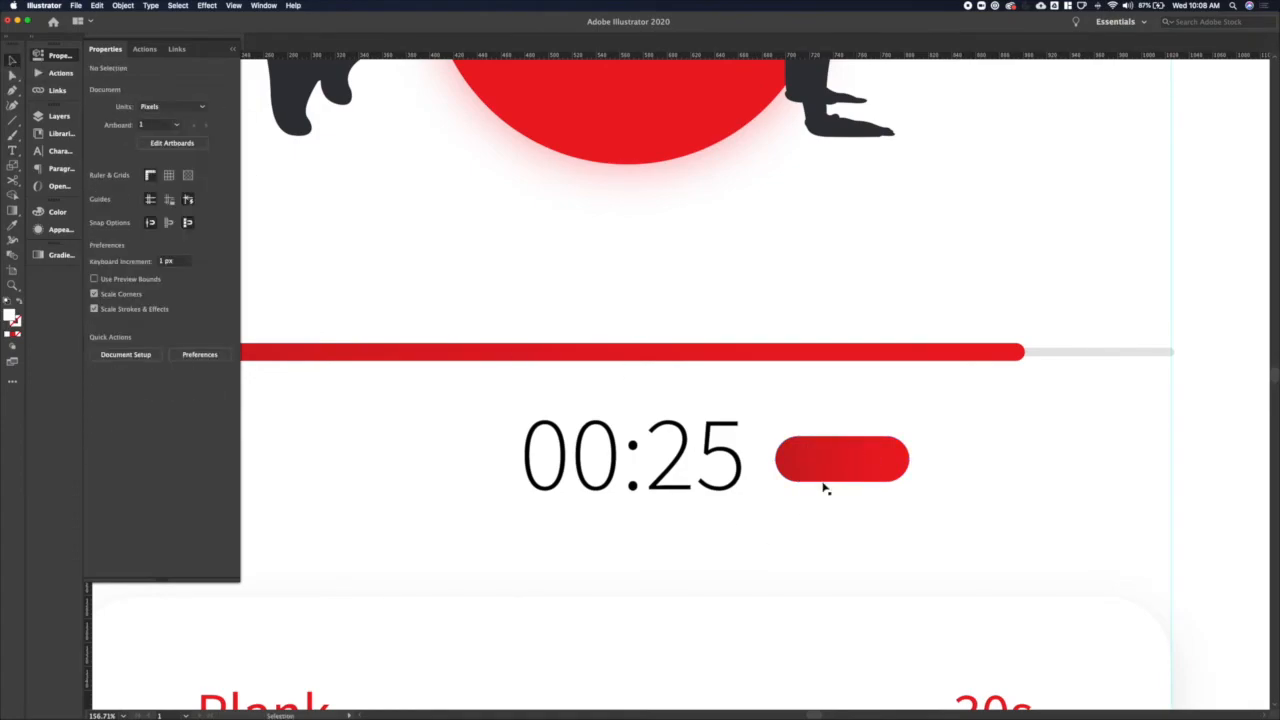
left_click(816, 460)
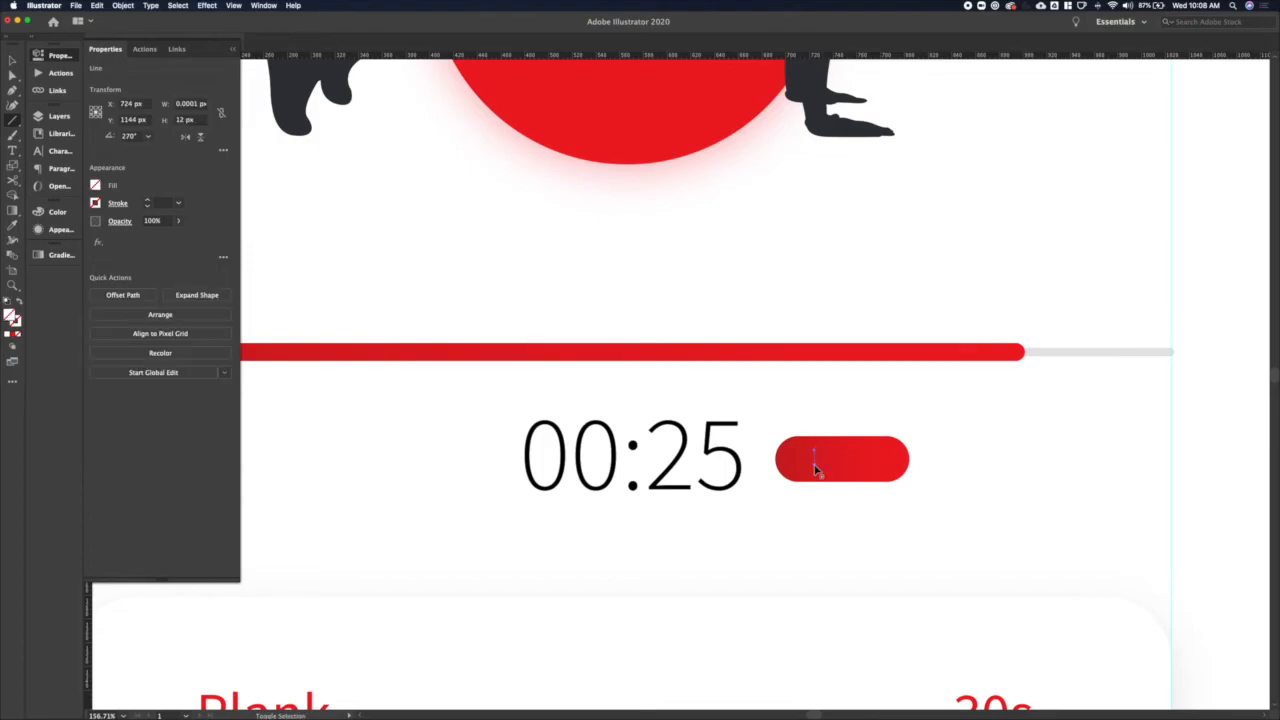
left_click(820, 458)
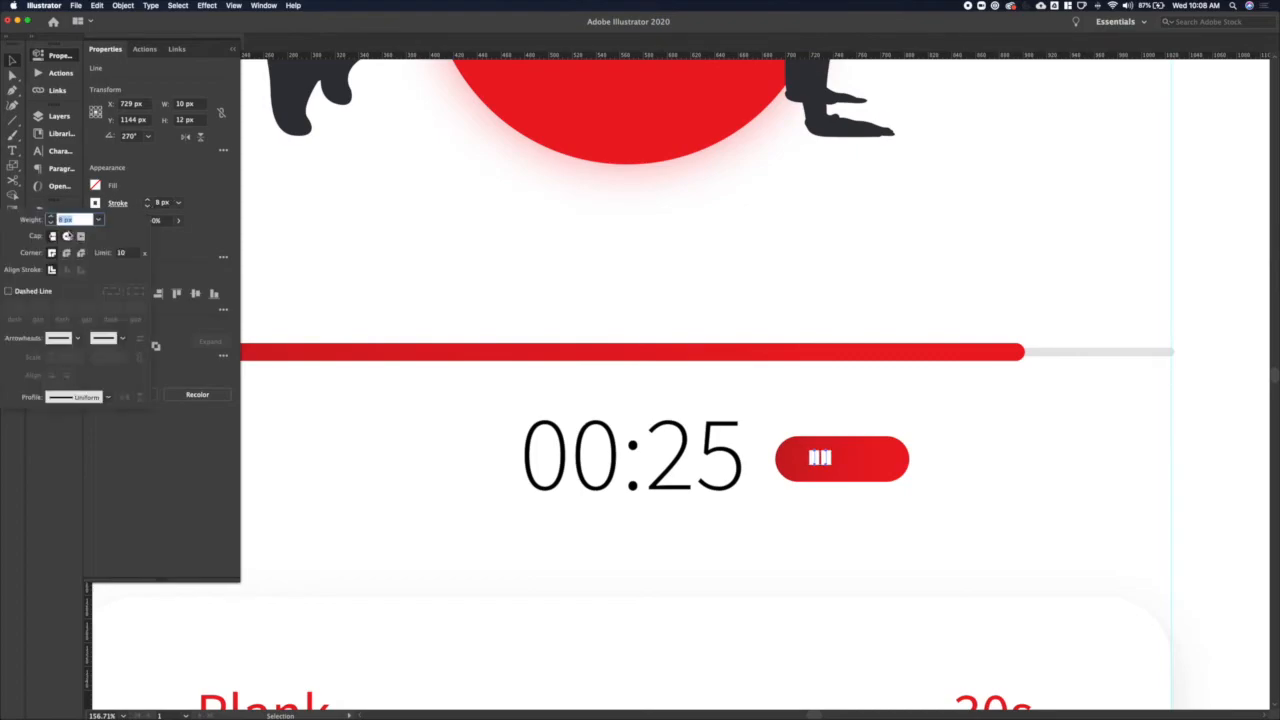
left_click(840, 458)
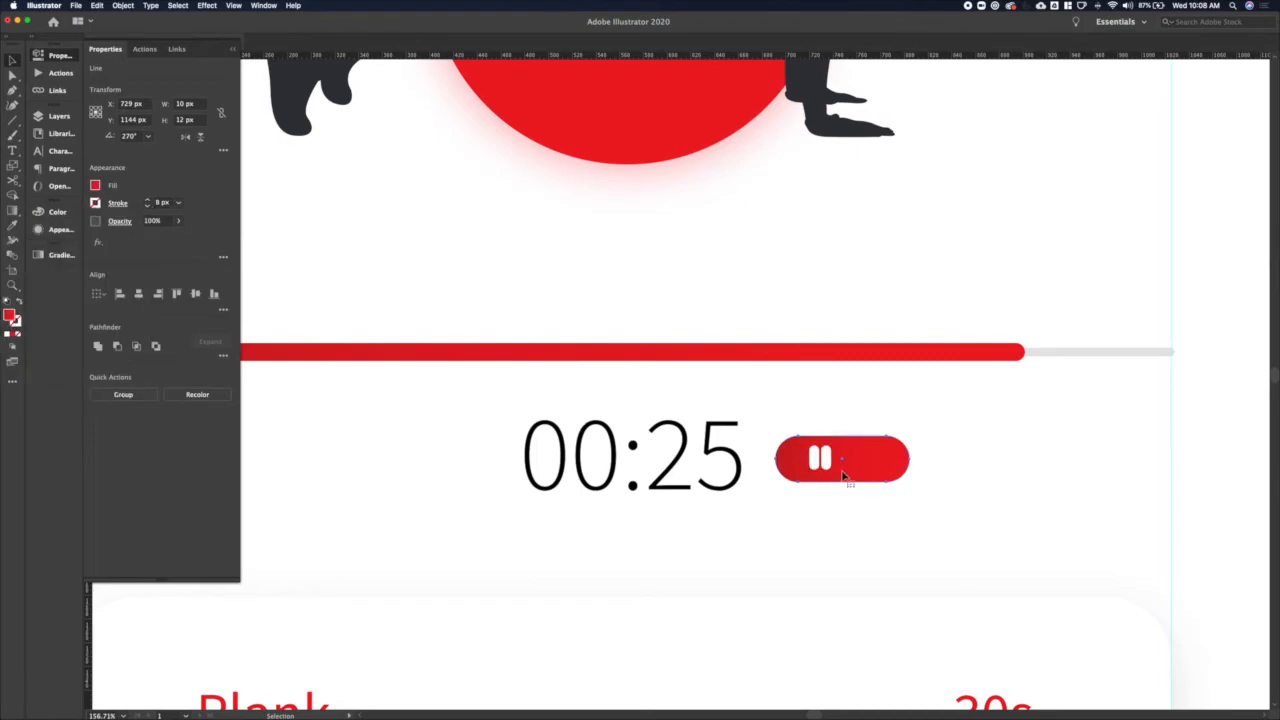
Step: Reshape the pill button into a round red circle grouped with the pause symbol
left_click(840, 458)
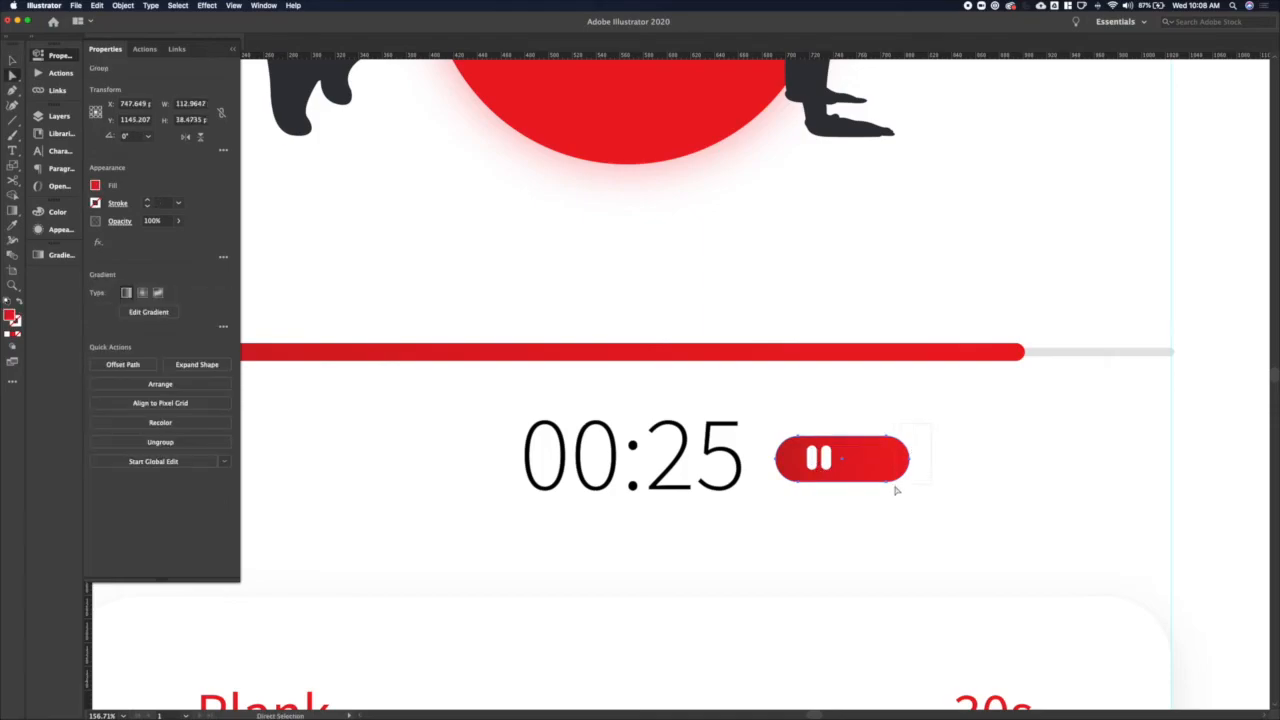
left_click(196, 364)
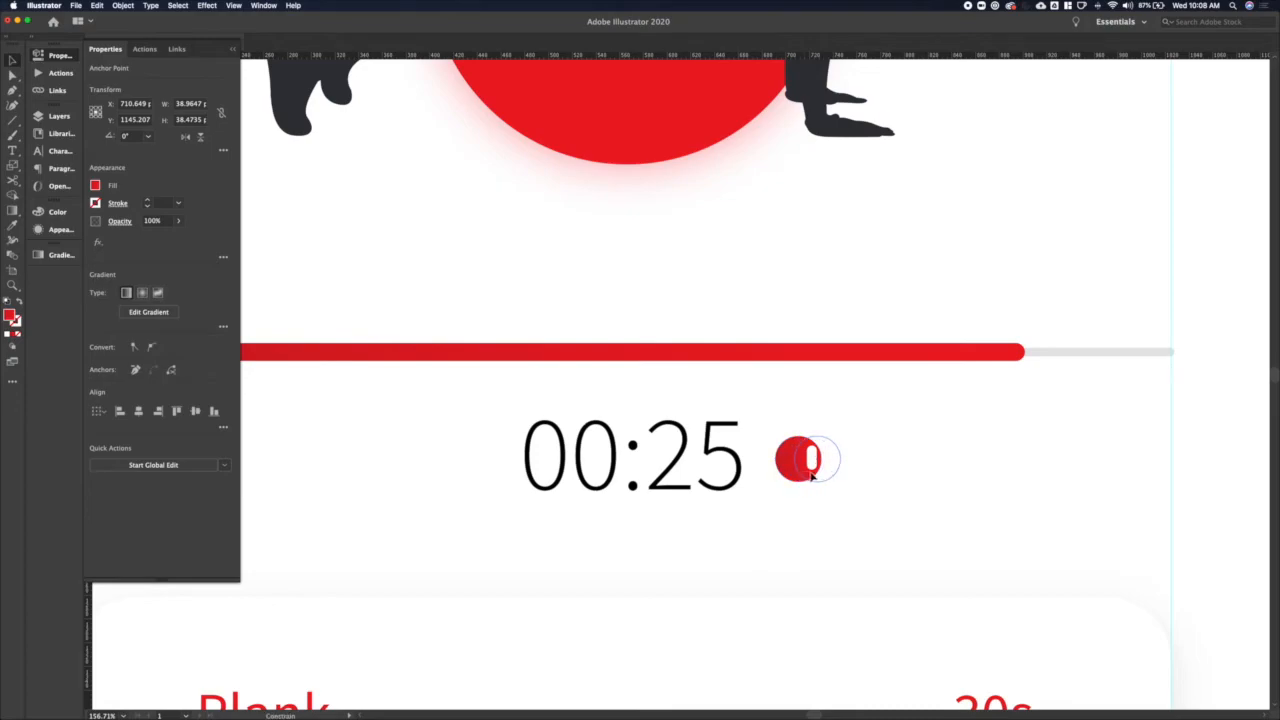
left_click(808, 458)
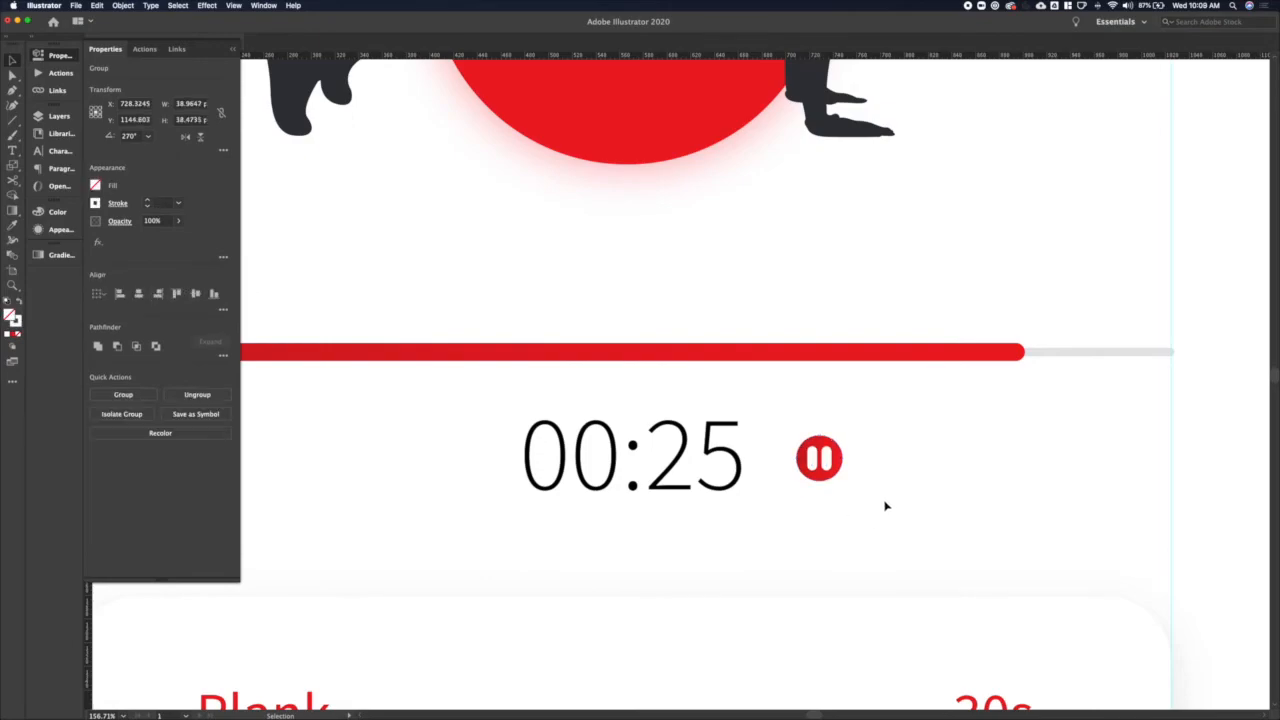
left_click(820, 458)
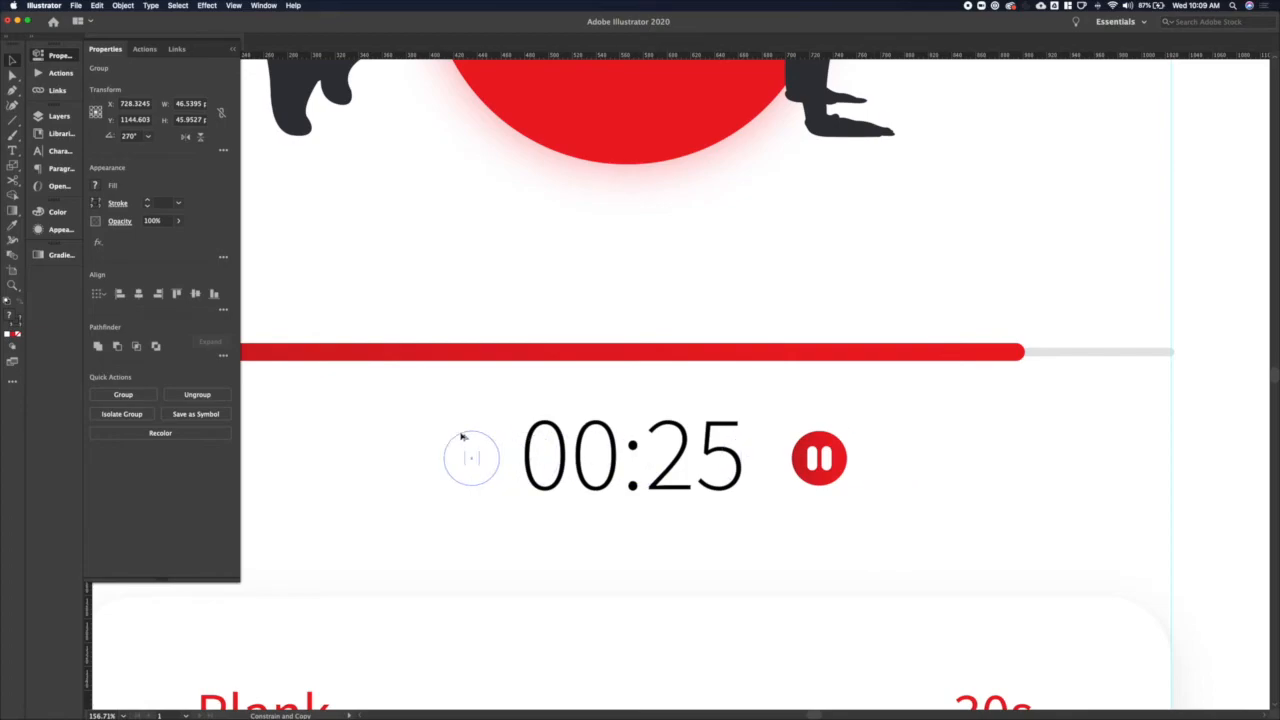
Step: Duplicate the pause icon left of the timer and turn its circle into a stroked ring
left_click(458, 458)
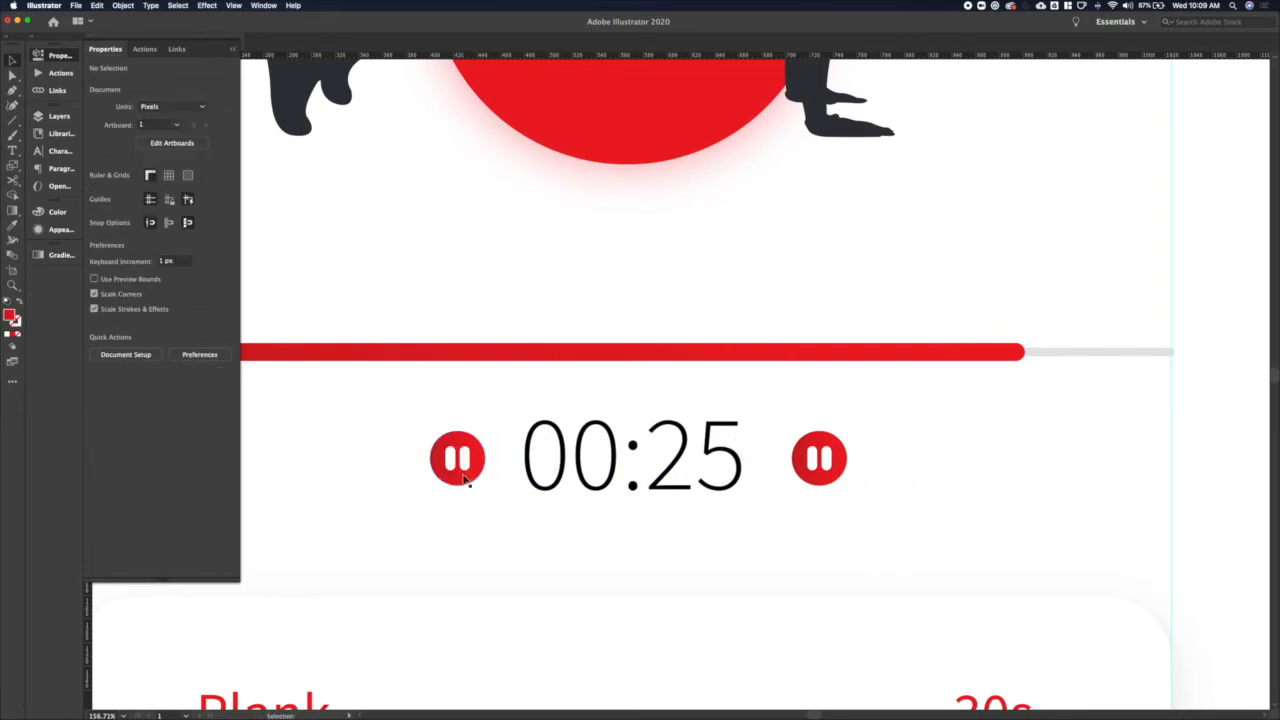
left_click(456, 458)
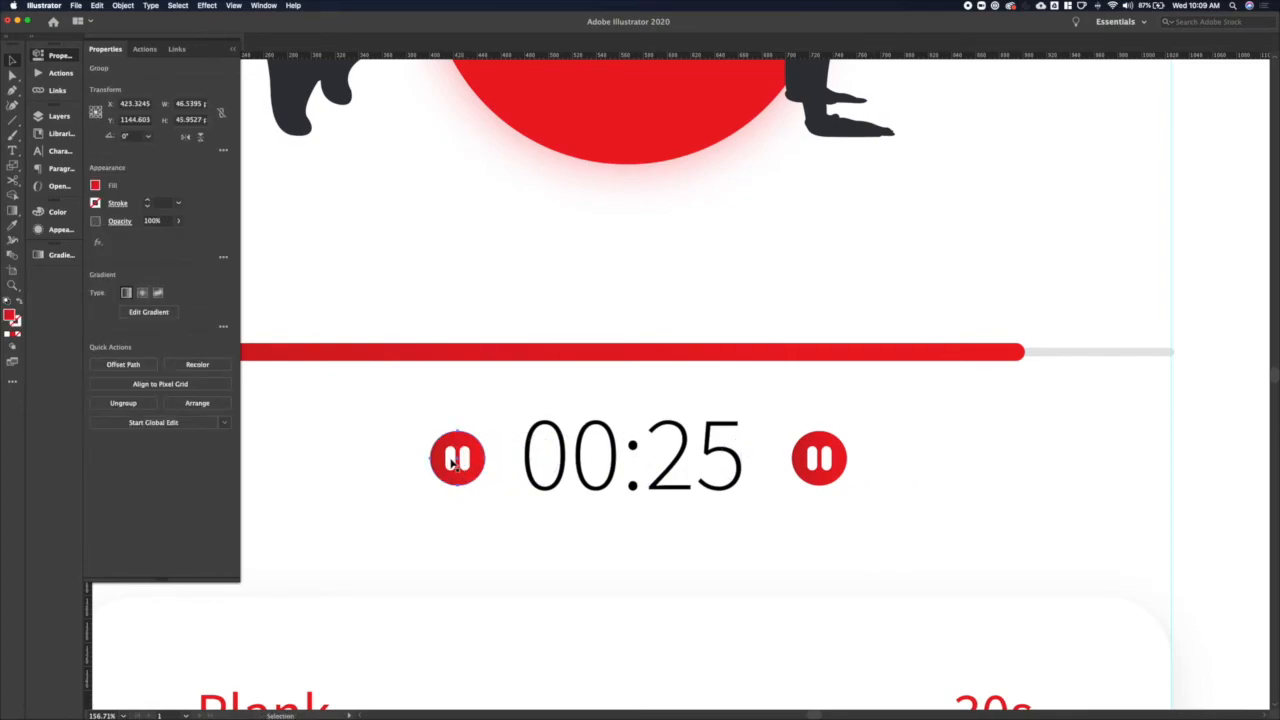
left_click(456, 456)
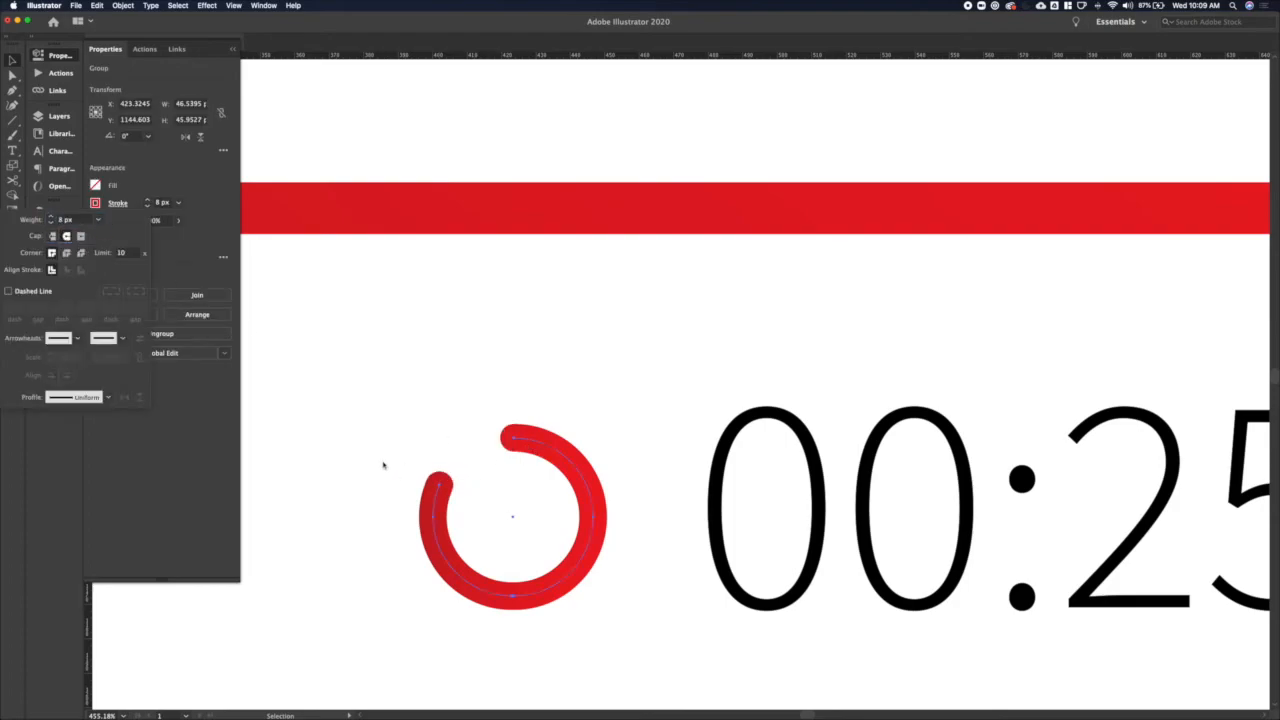
Step: Add a Pen-tool arrowhead to the open ring and combine them into one reset icon
left_click(368, 428)
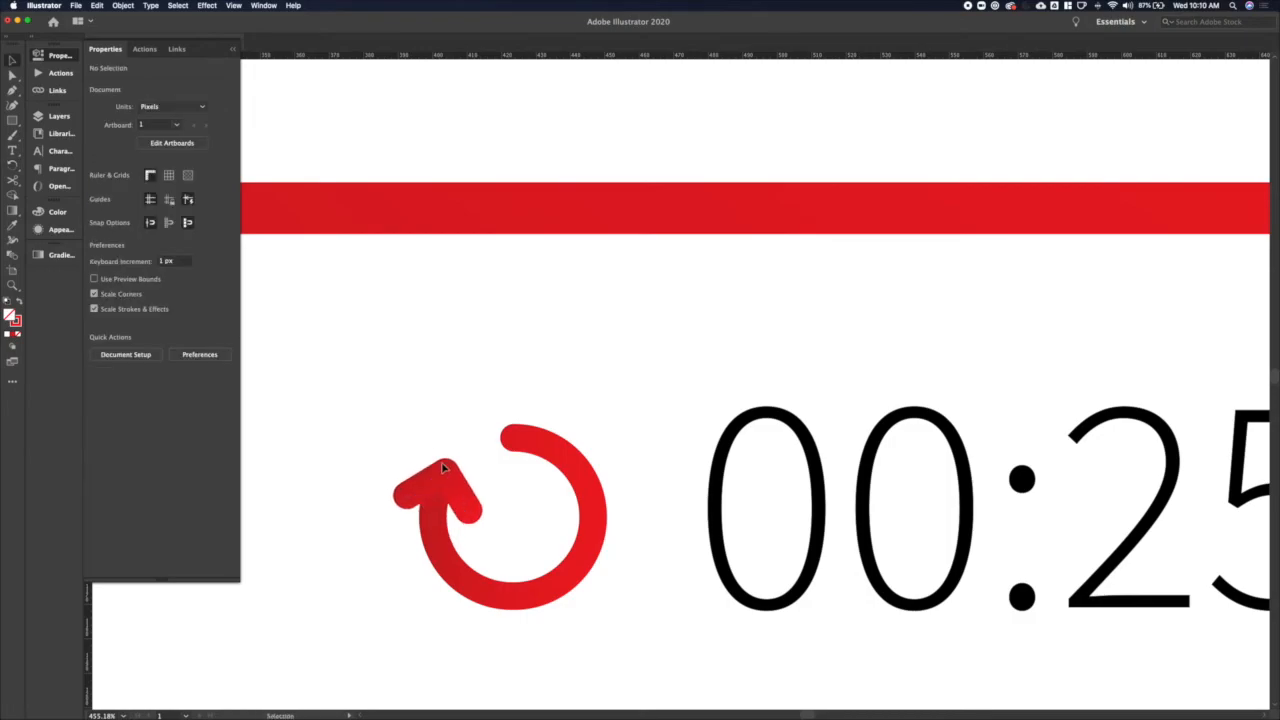
left_click(440, 490)
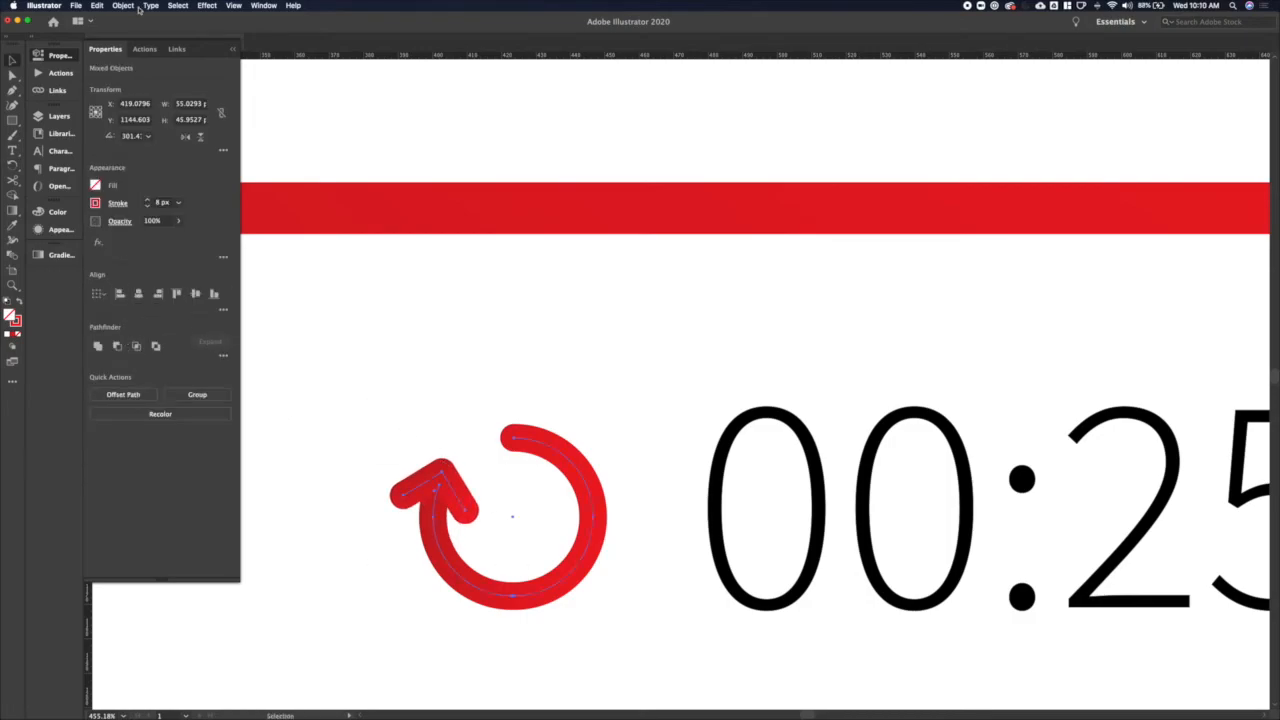
left_click(196, 394)
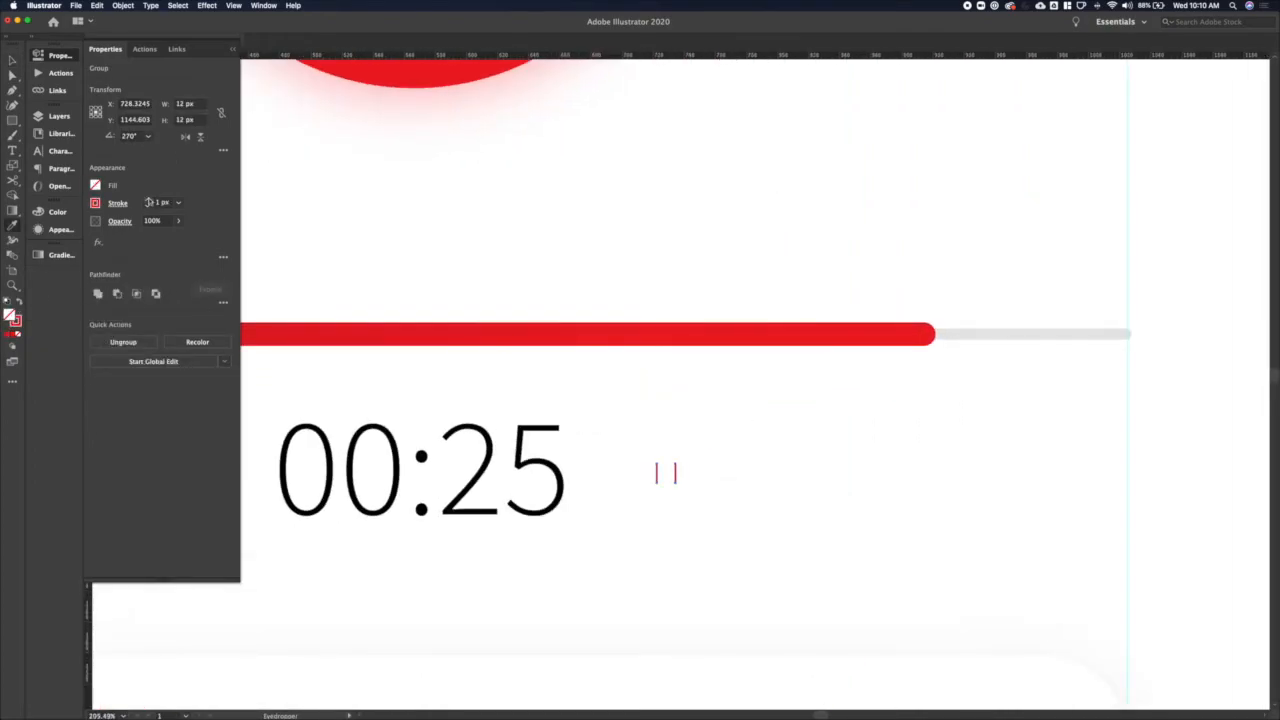
Step: Recolour and scale the reset and pause icons into small red glyphs flanking the timer
left_click(118, 204)
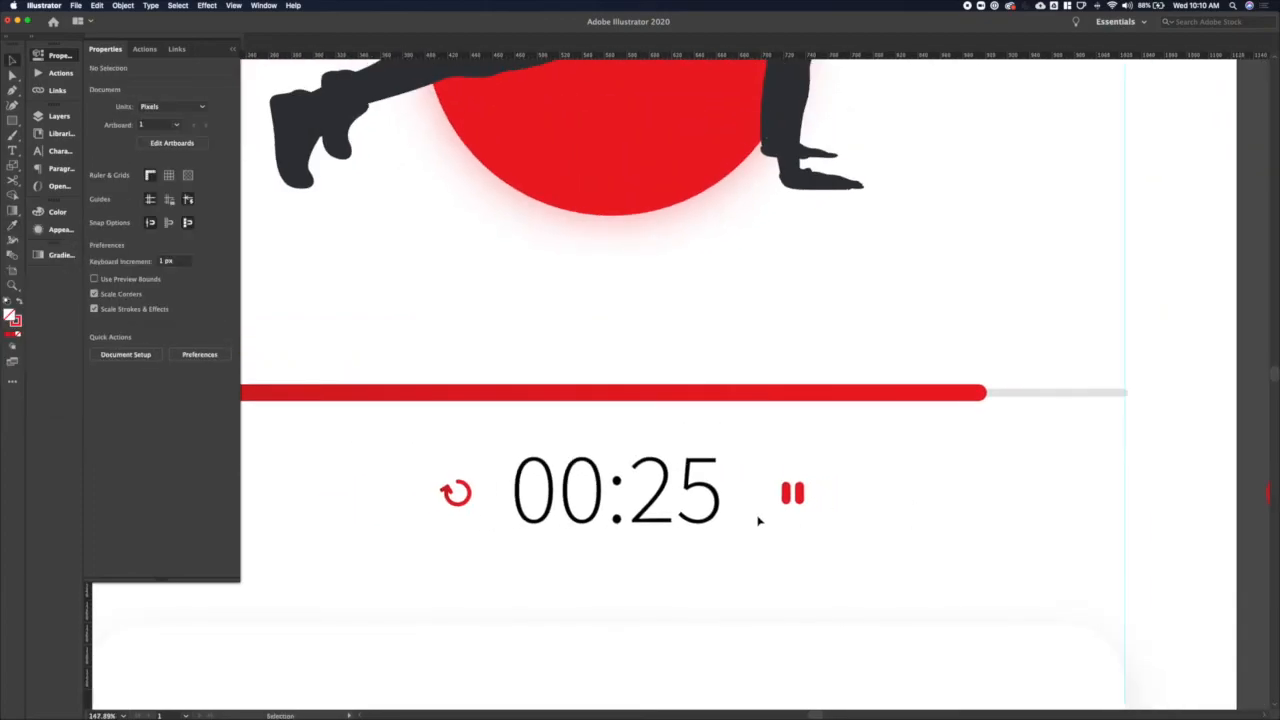
mouse_move(470, 544)
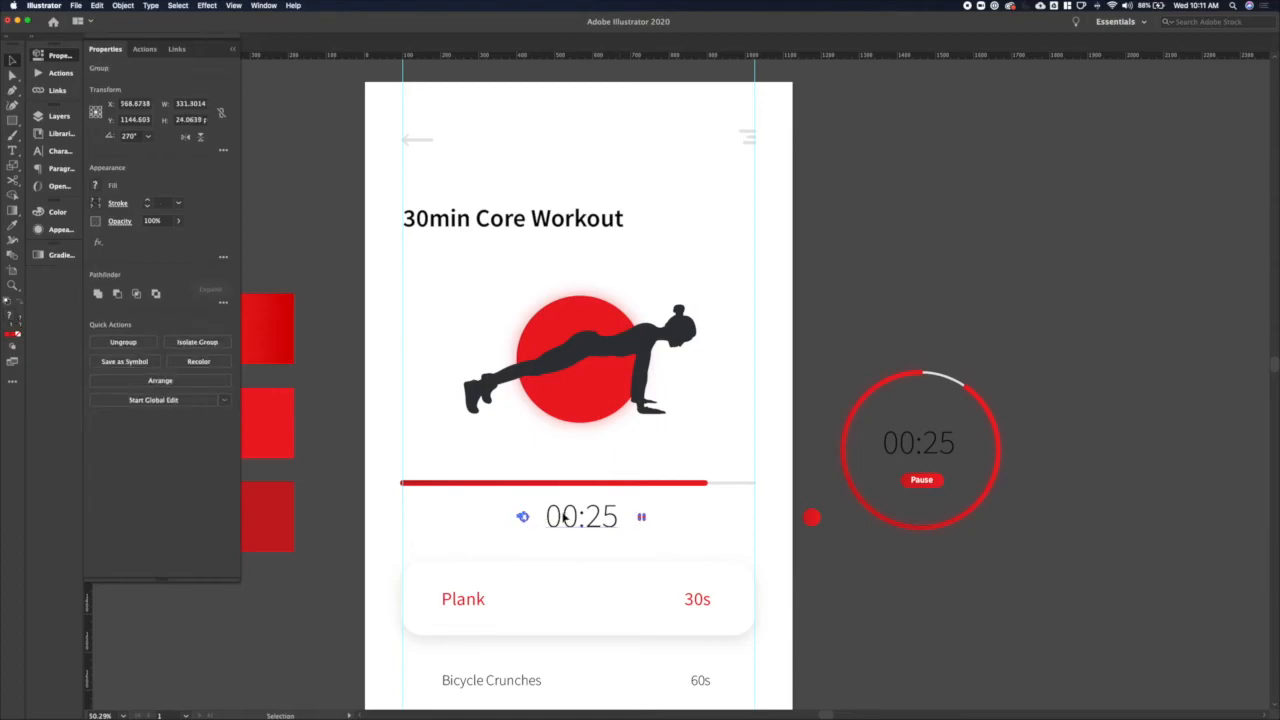
left_click(580, 516)
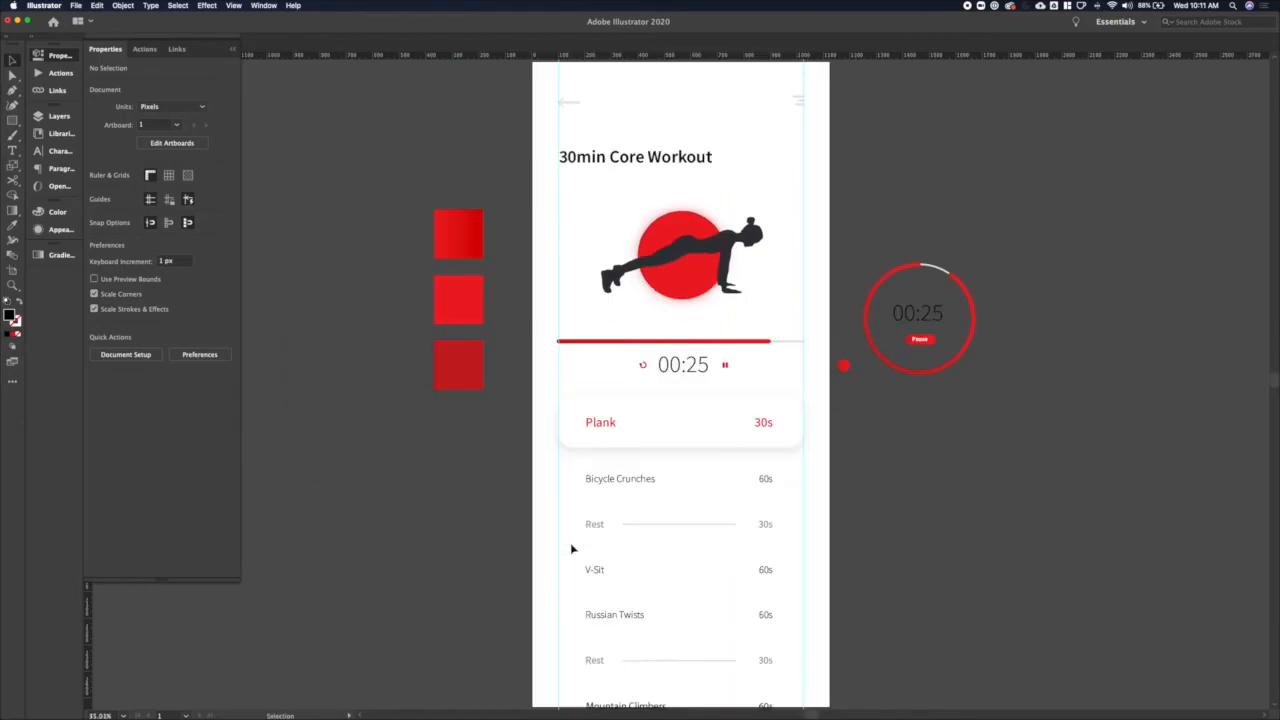
mouse_move(744, 434)
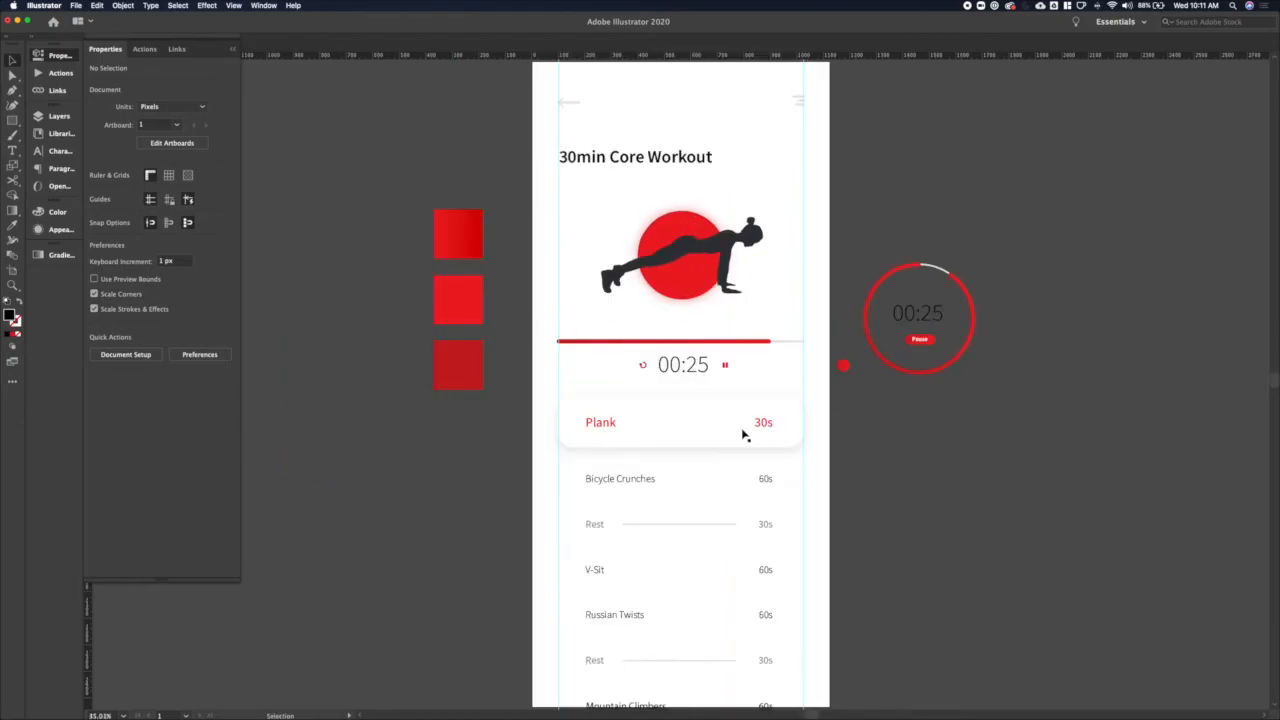
left_click(680, 420)
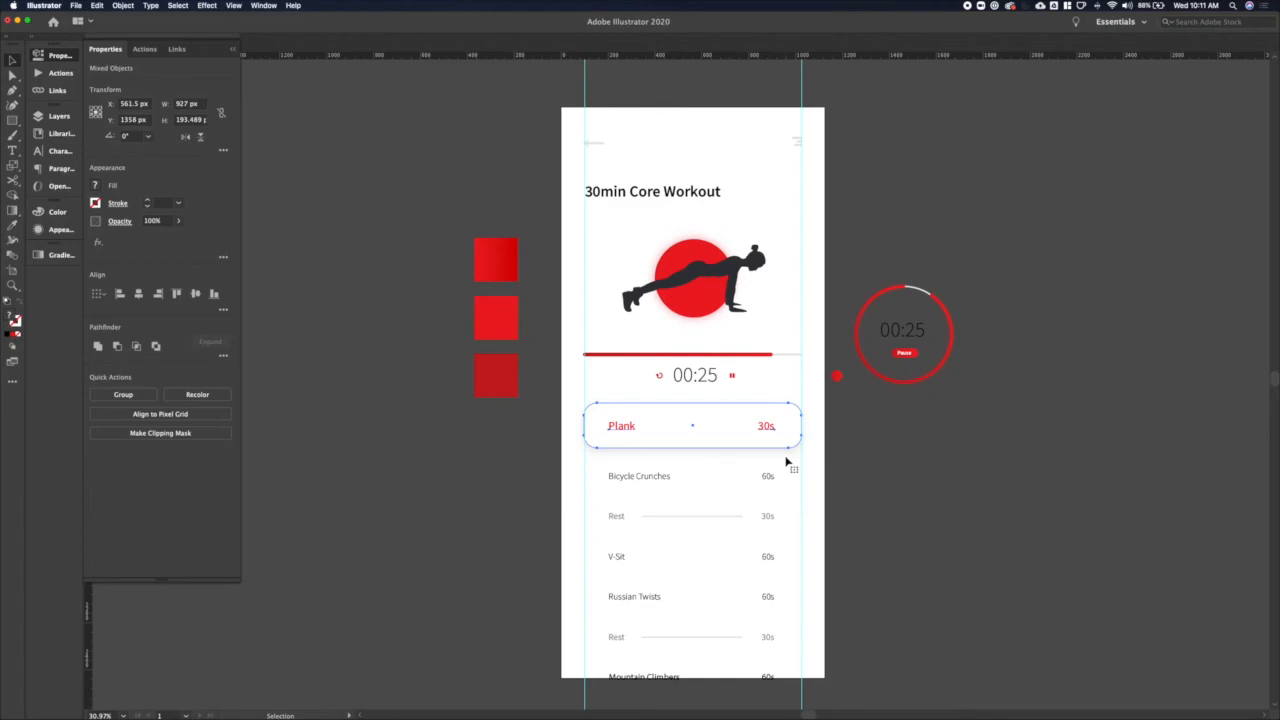
left_click(856, 448)
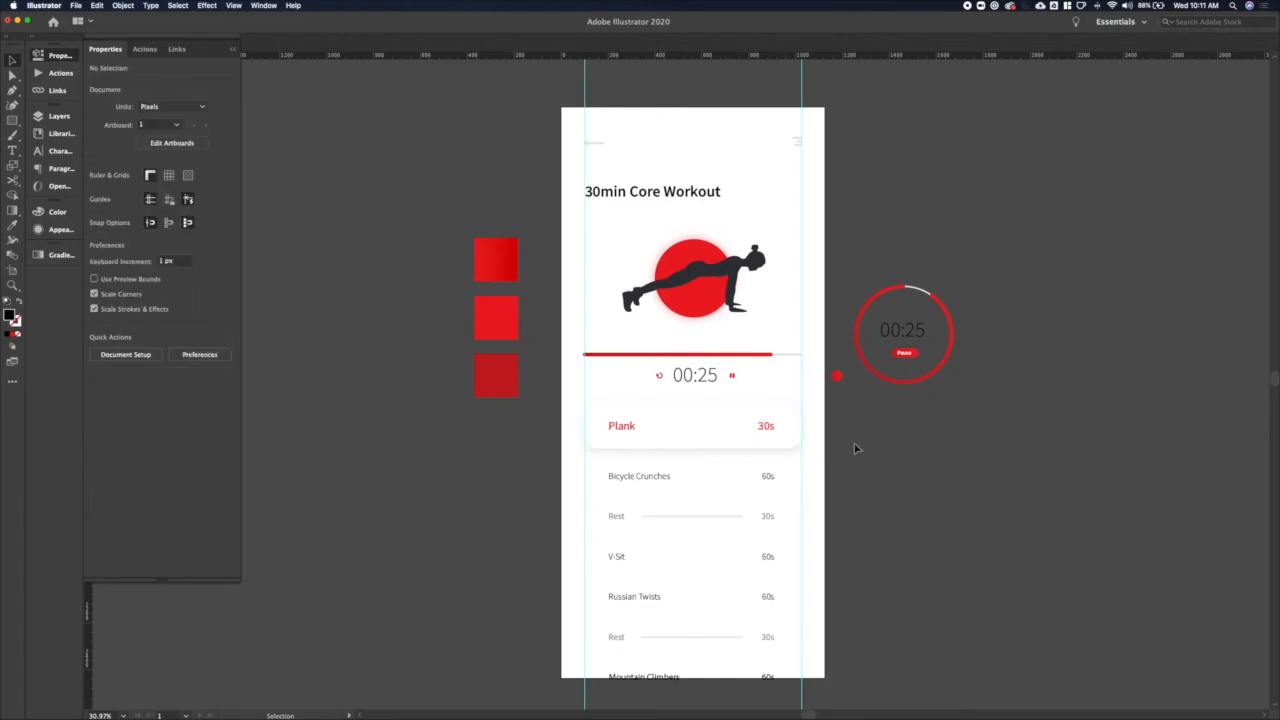
mouse_move(720, 384)
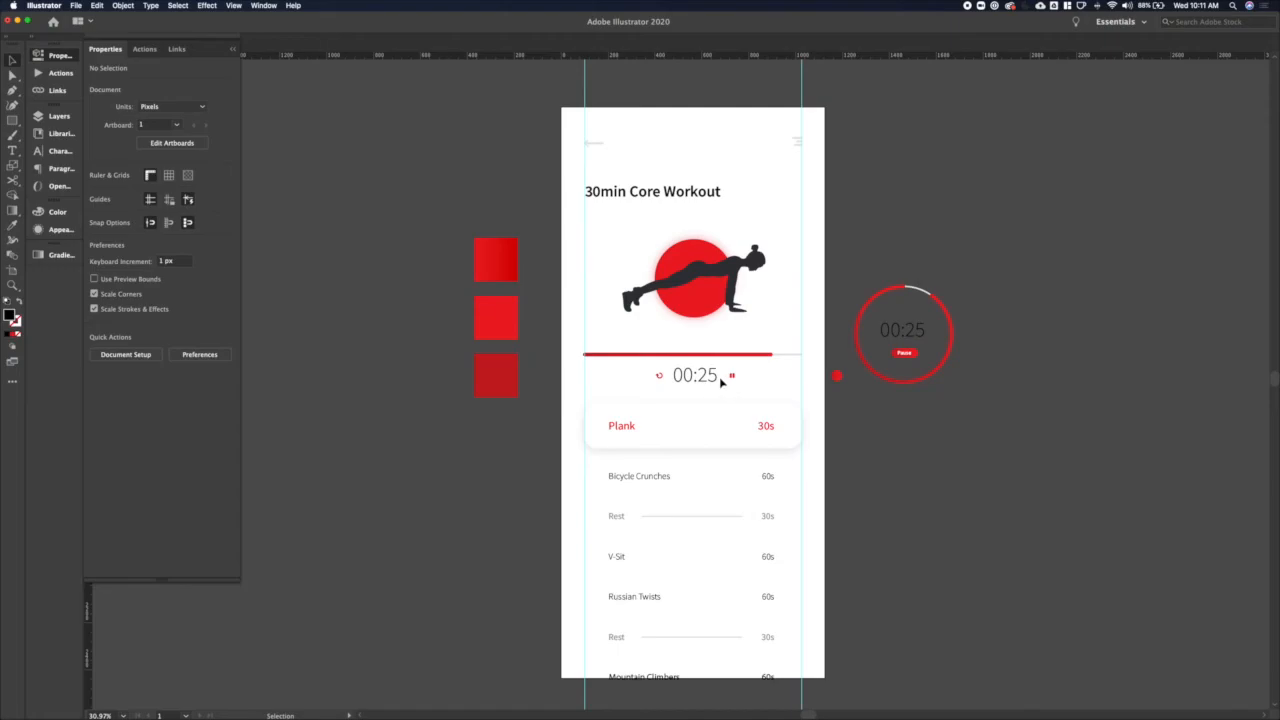
mouse_move(532, 136)
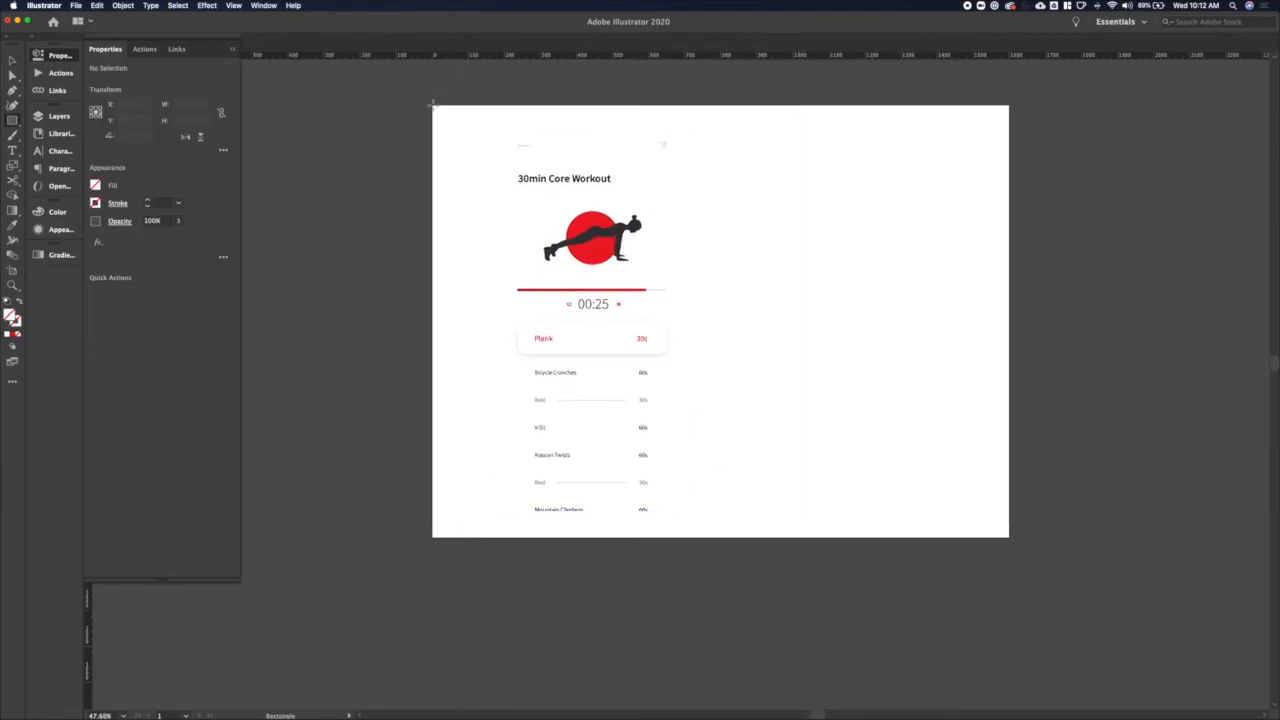
Step: Cover the wide artboard with a rectangle filled with a left-to-right red gradient behind the phone
left_click(720, 320)
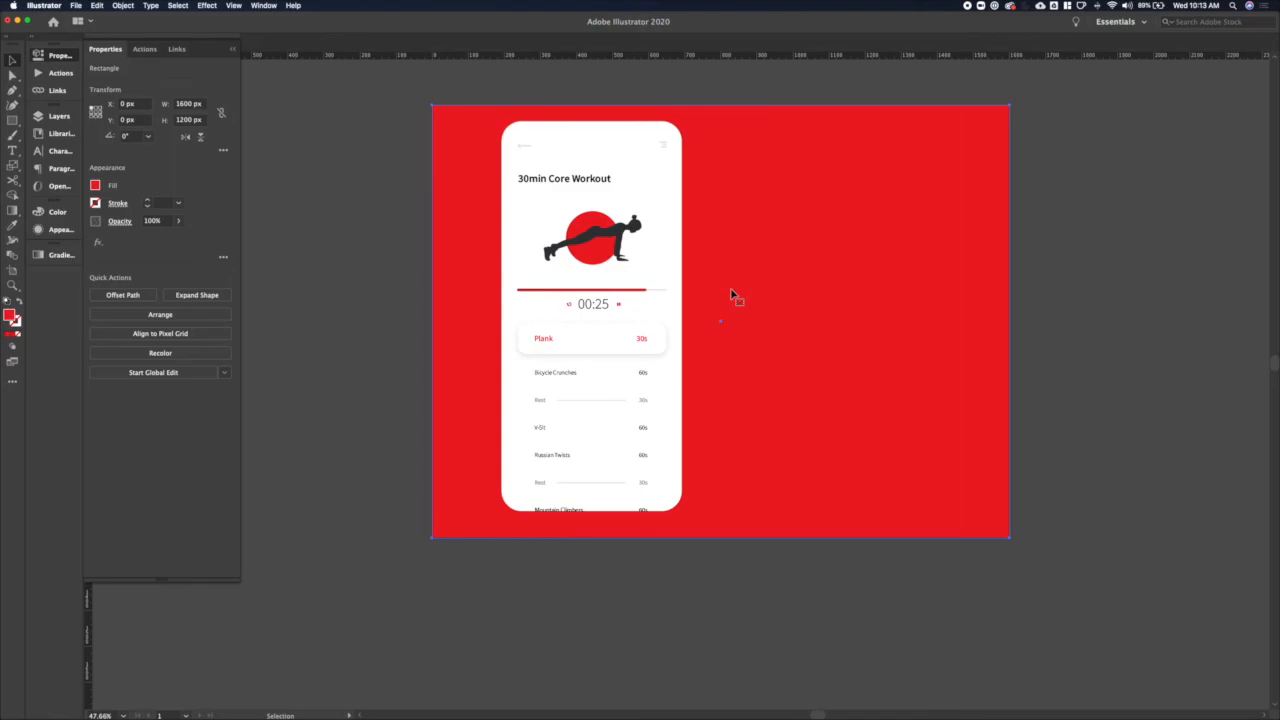
mouse_move(430, 236)
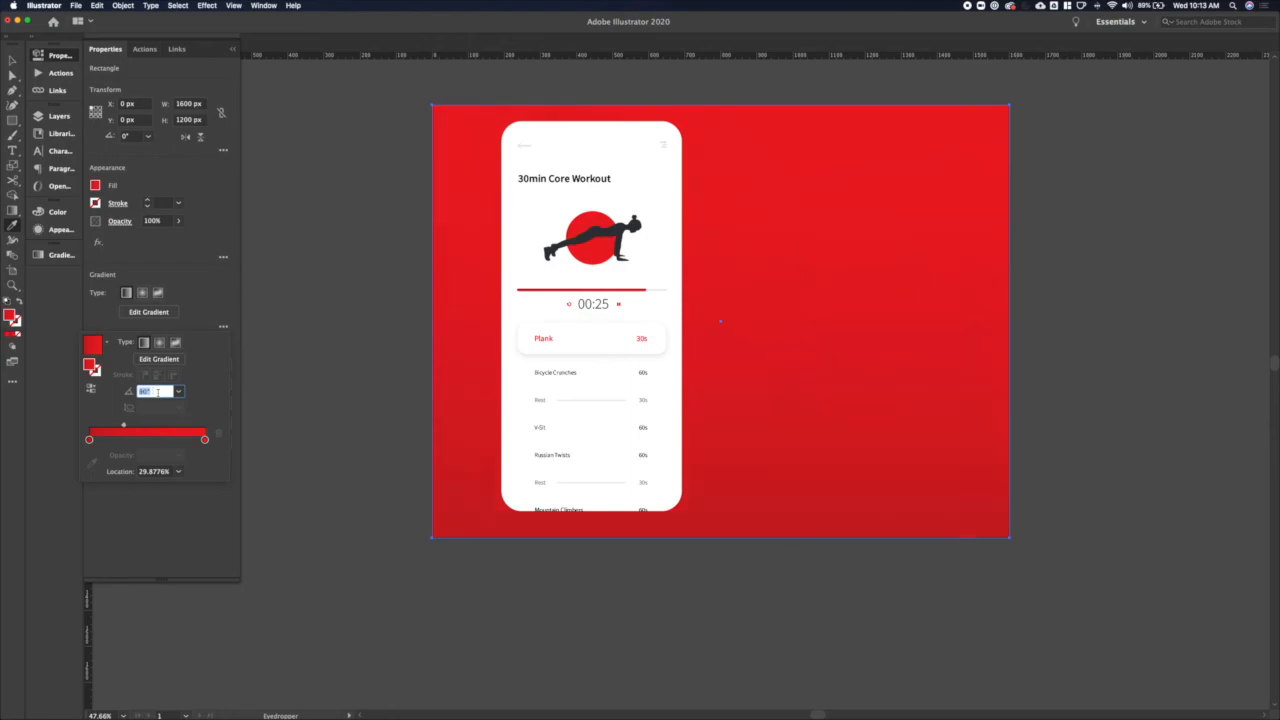
left_click_drag(124, 432, 156, 432)
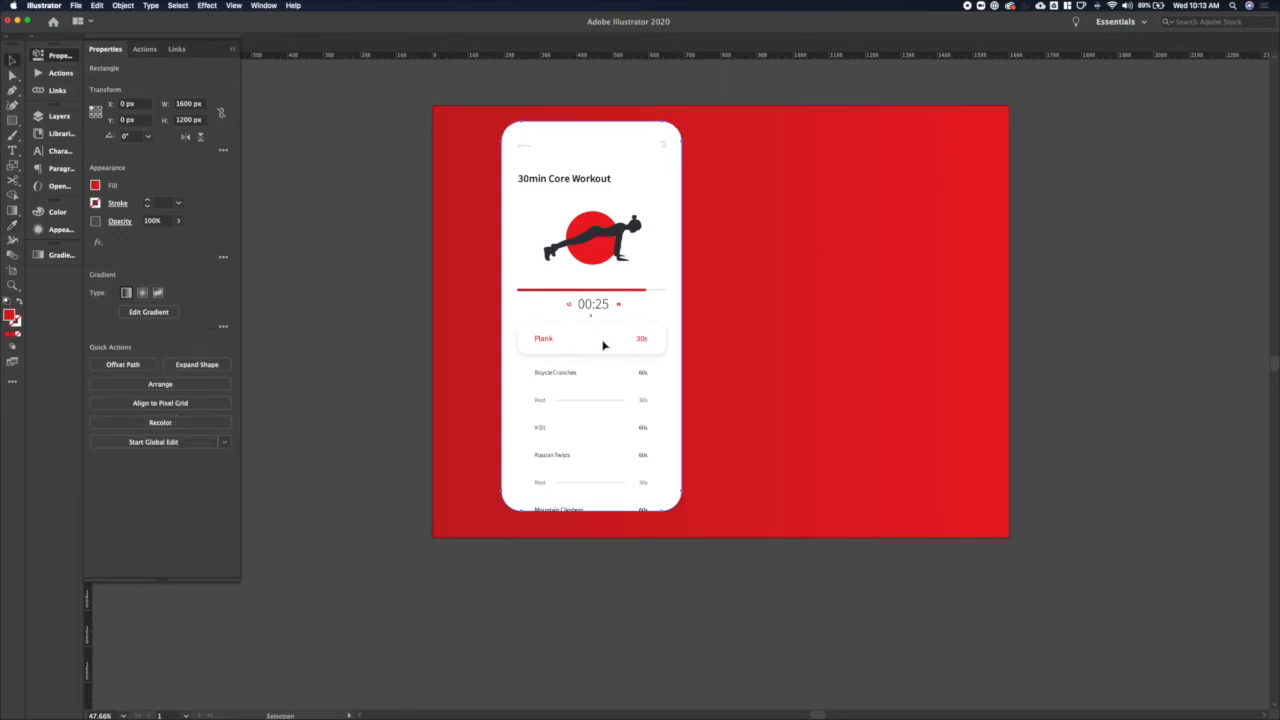
left_click(98, 242)
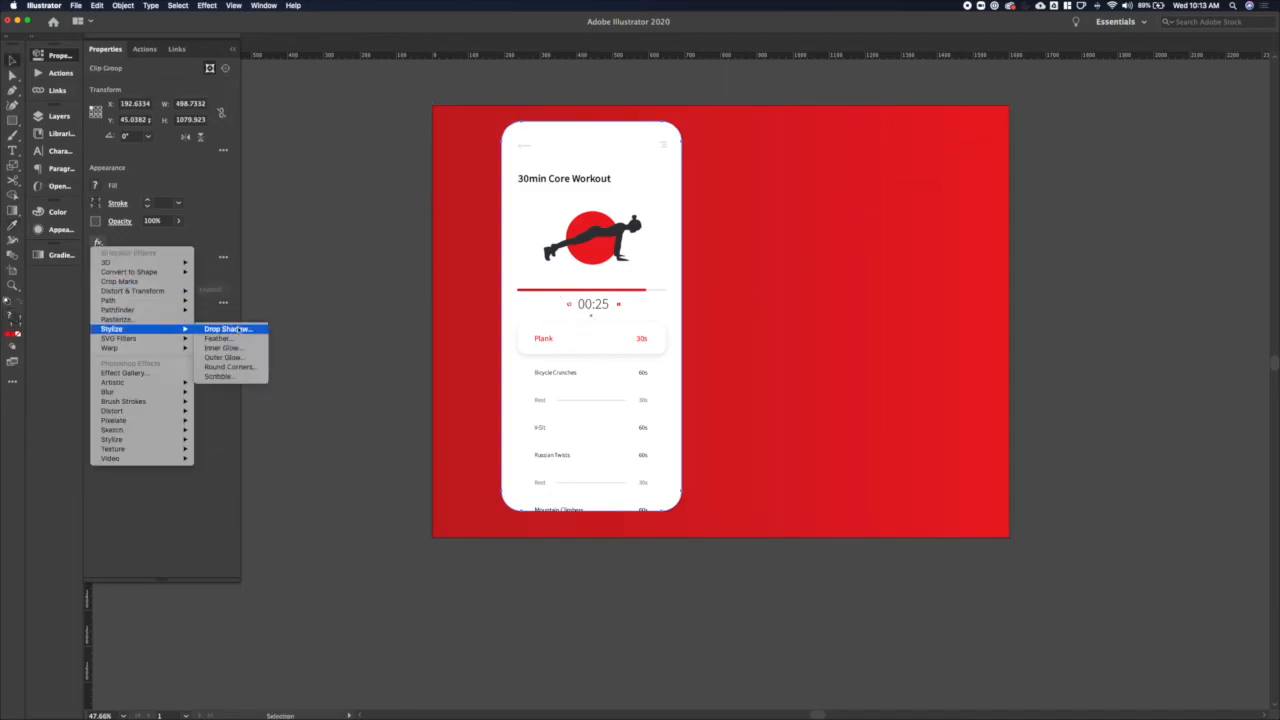
Step: Apply a Multiply drop shadow with offsets and blur to the phone screen group
left_click(228, 328)
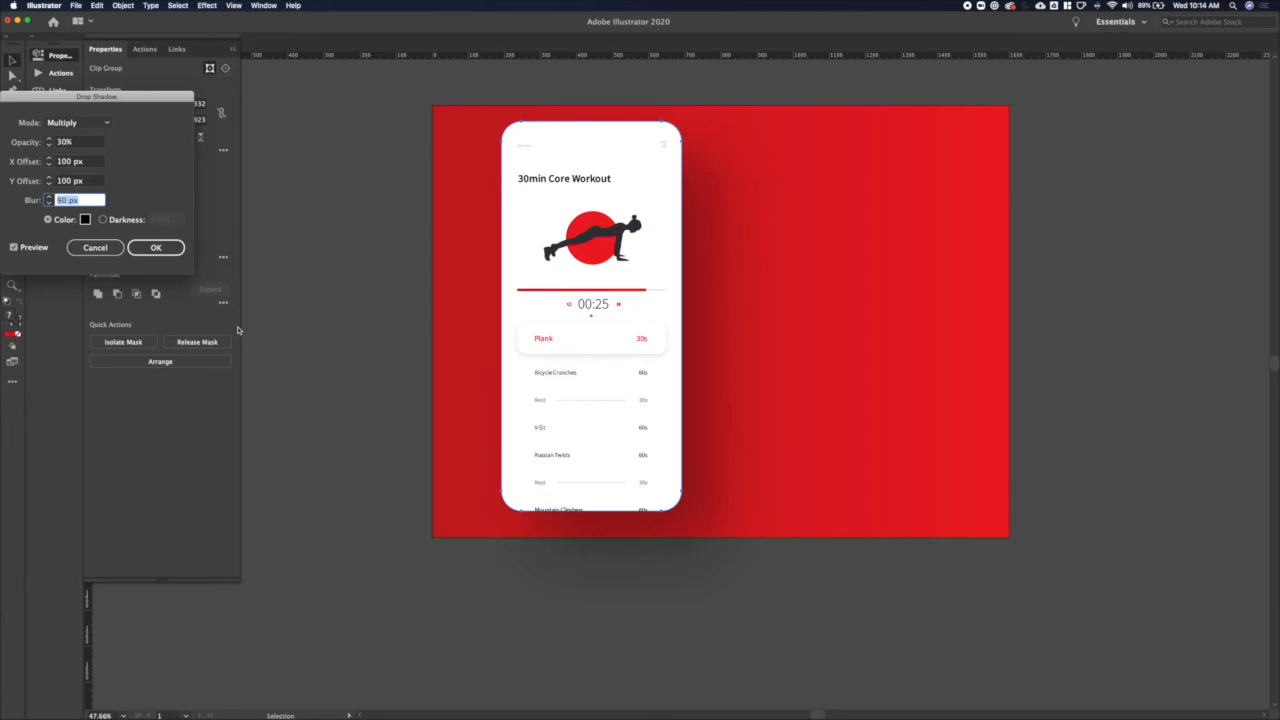
left_click(156, 248)
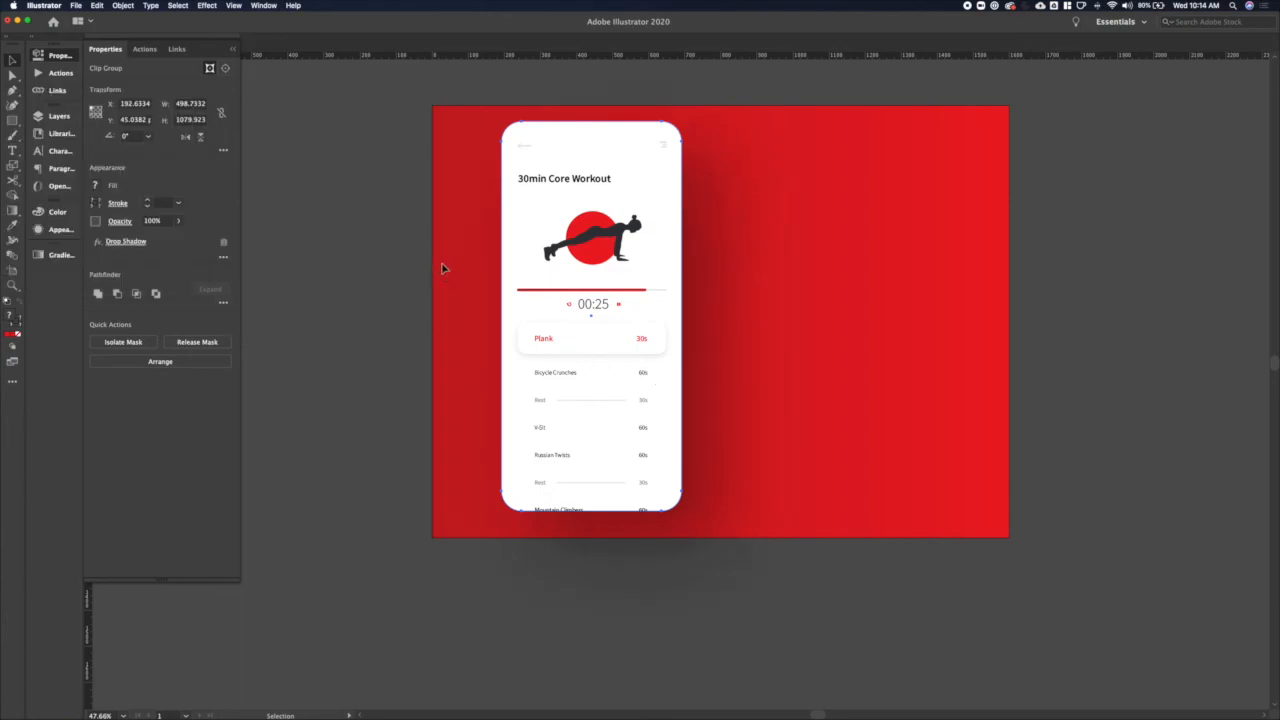
left_click(720, 322)
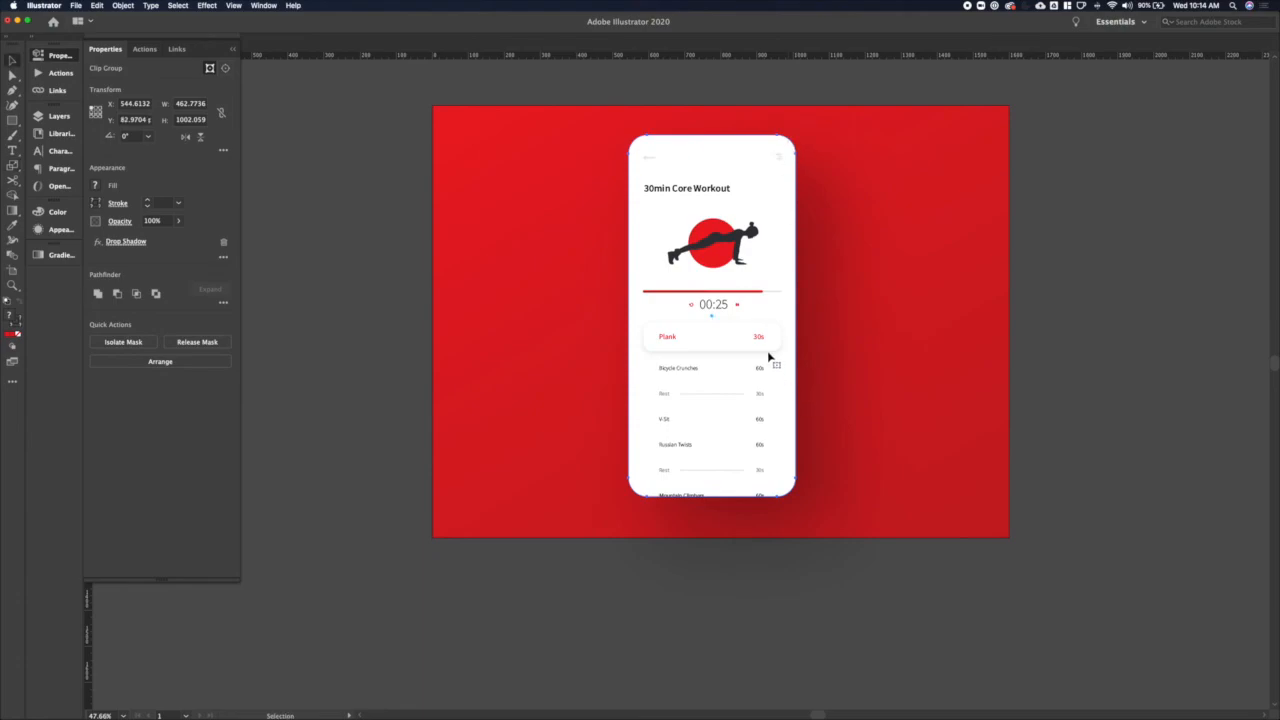
mouse_move(740, 336)
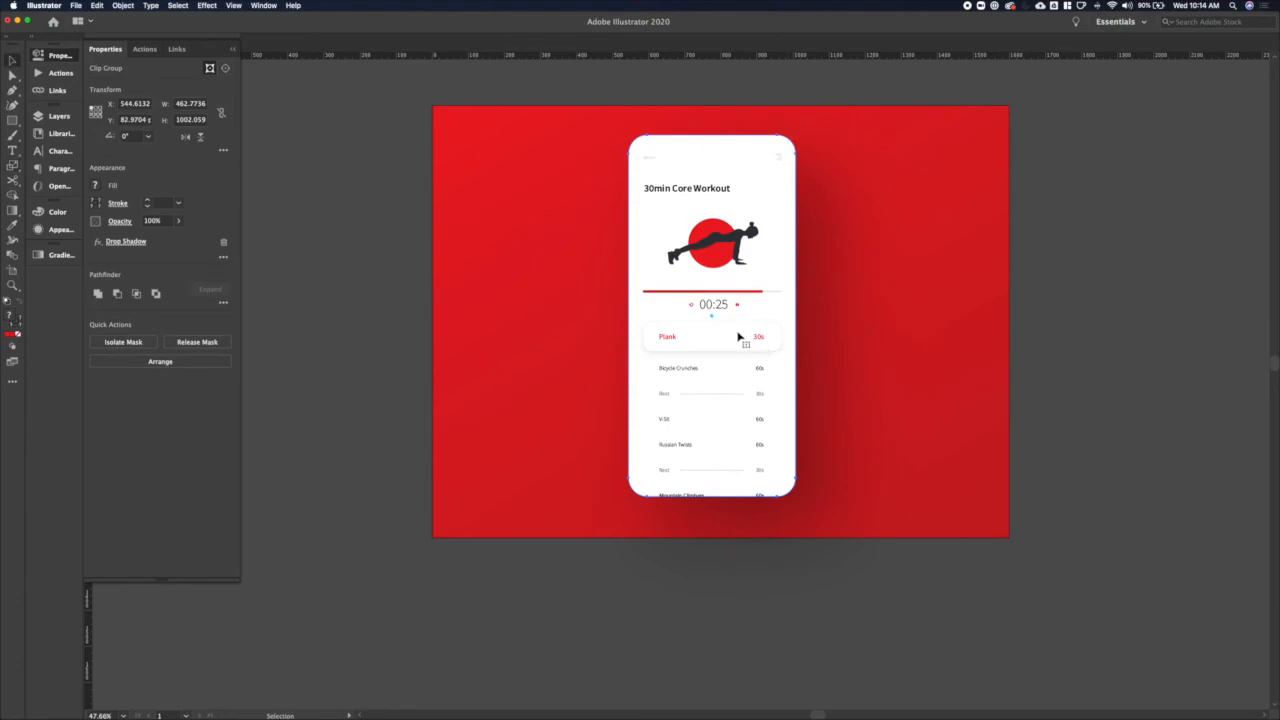
mouse_move(740, 344)
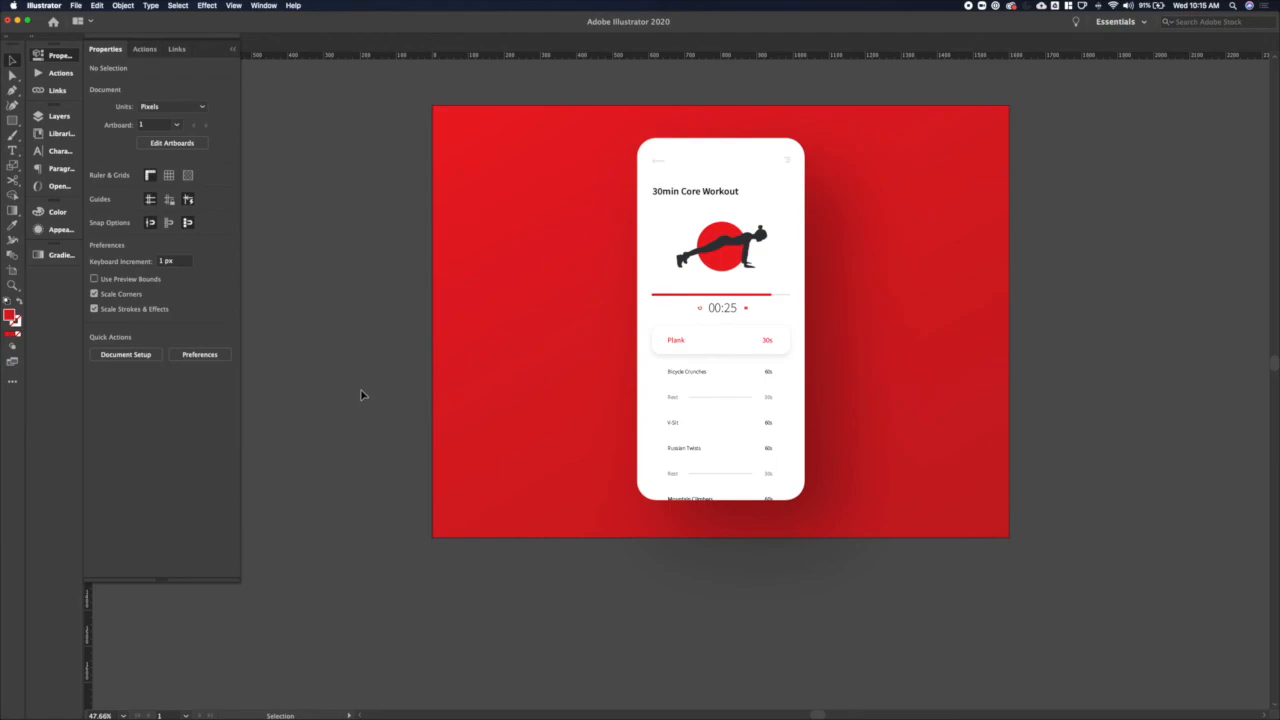
mouse_move(792, 568)
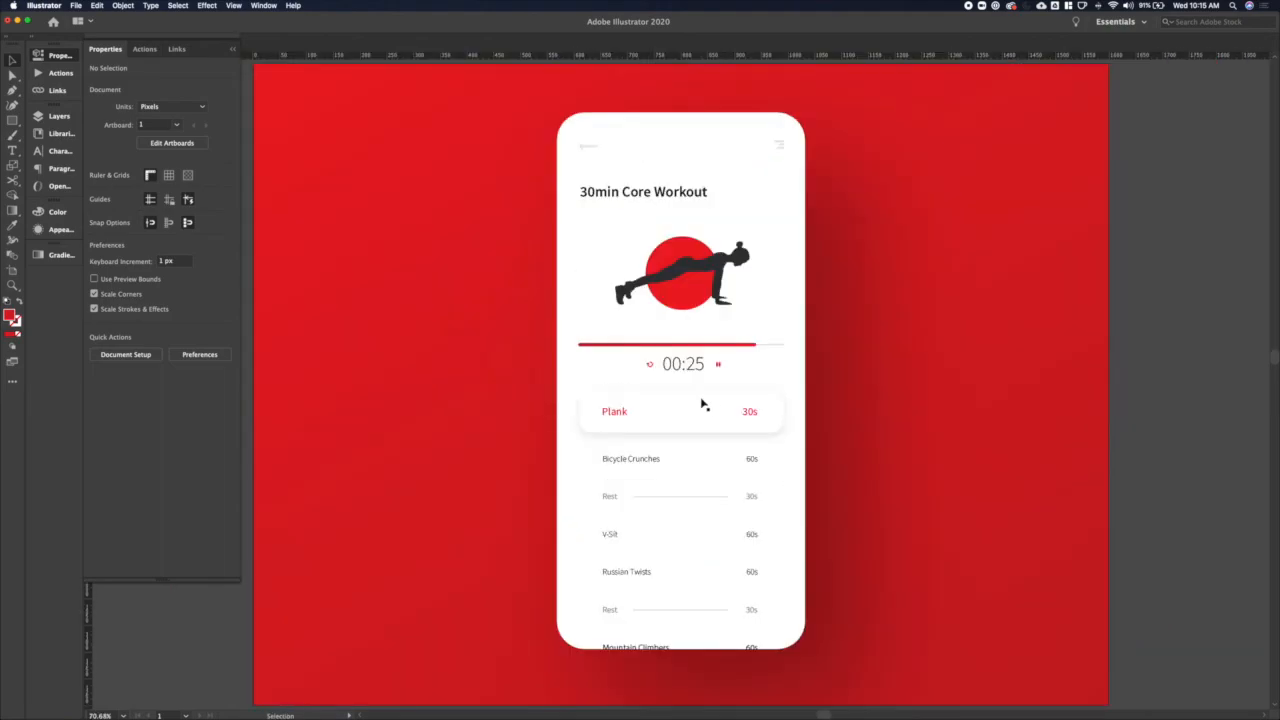
mouse_move(1018, 24)
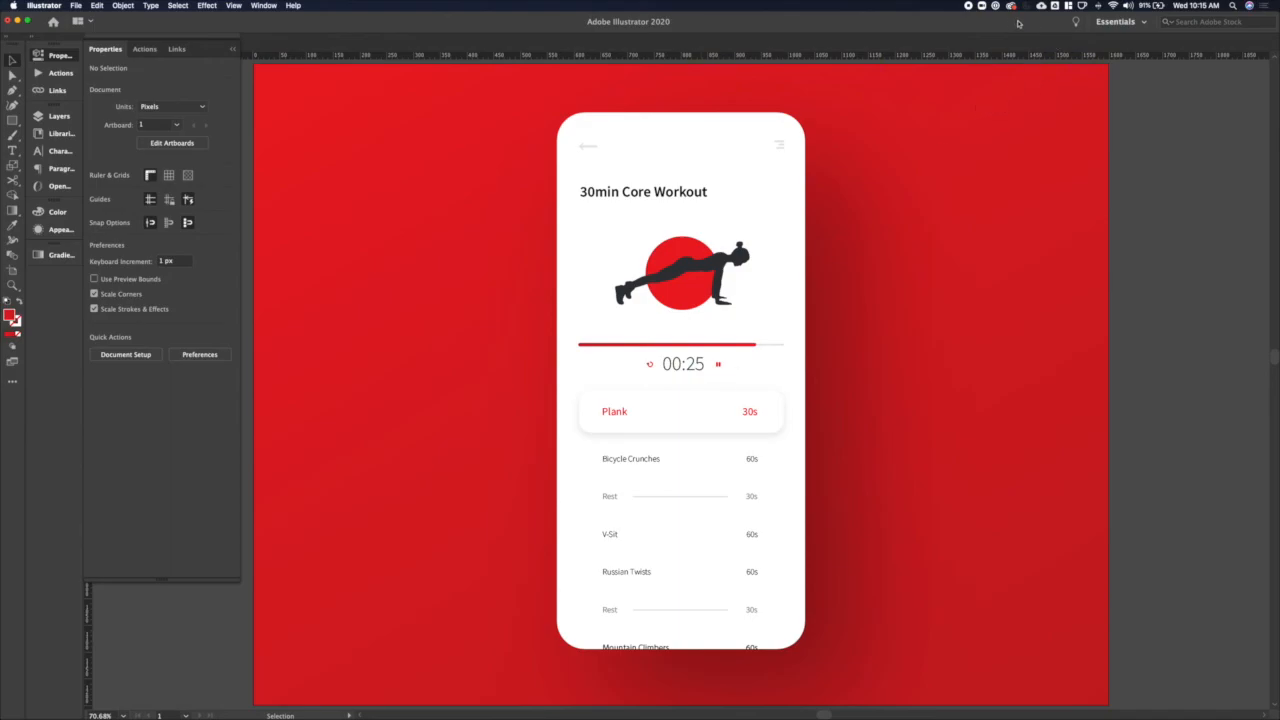